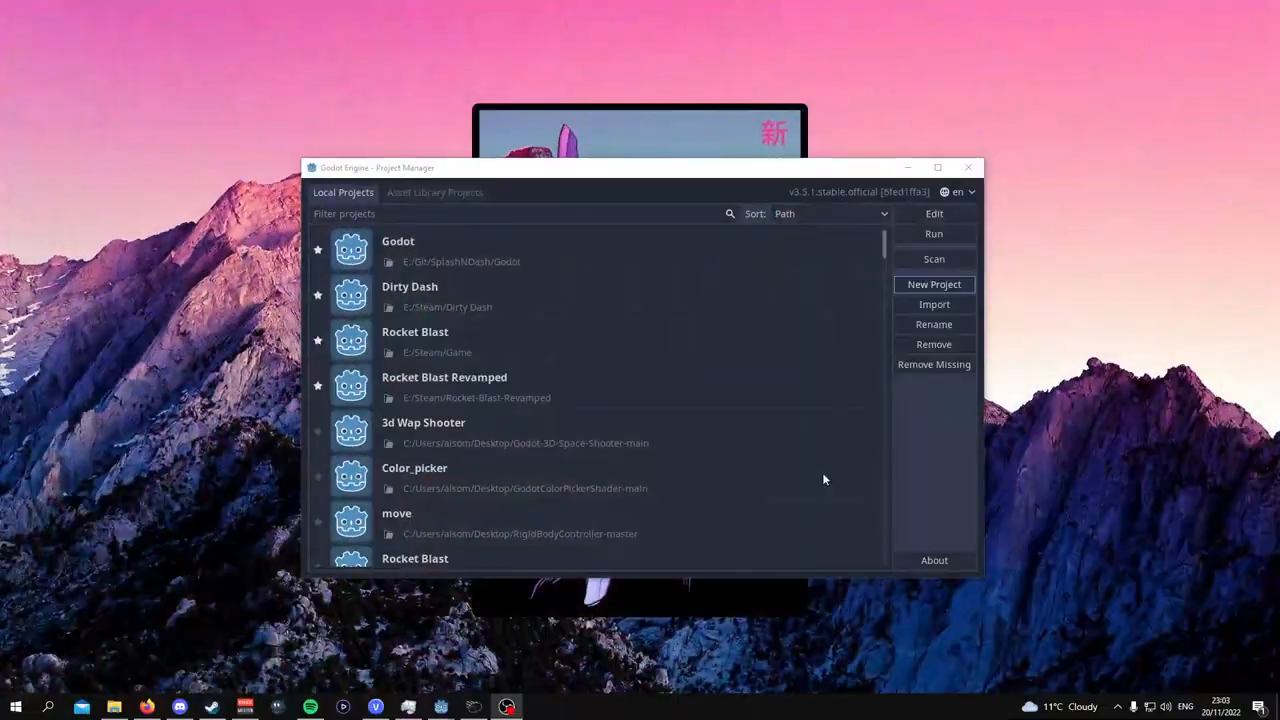
Create the 'Platfrom Fighting Tutorial' project and open it in the editor.
{"action": "left_click", "coordinate": [933, 284]}
{"action": "type", "text": "Platfrom Fighting Tutorial"}
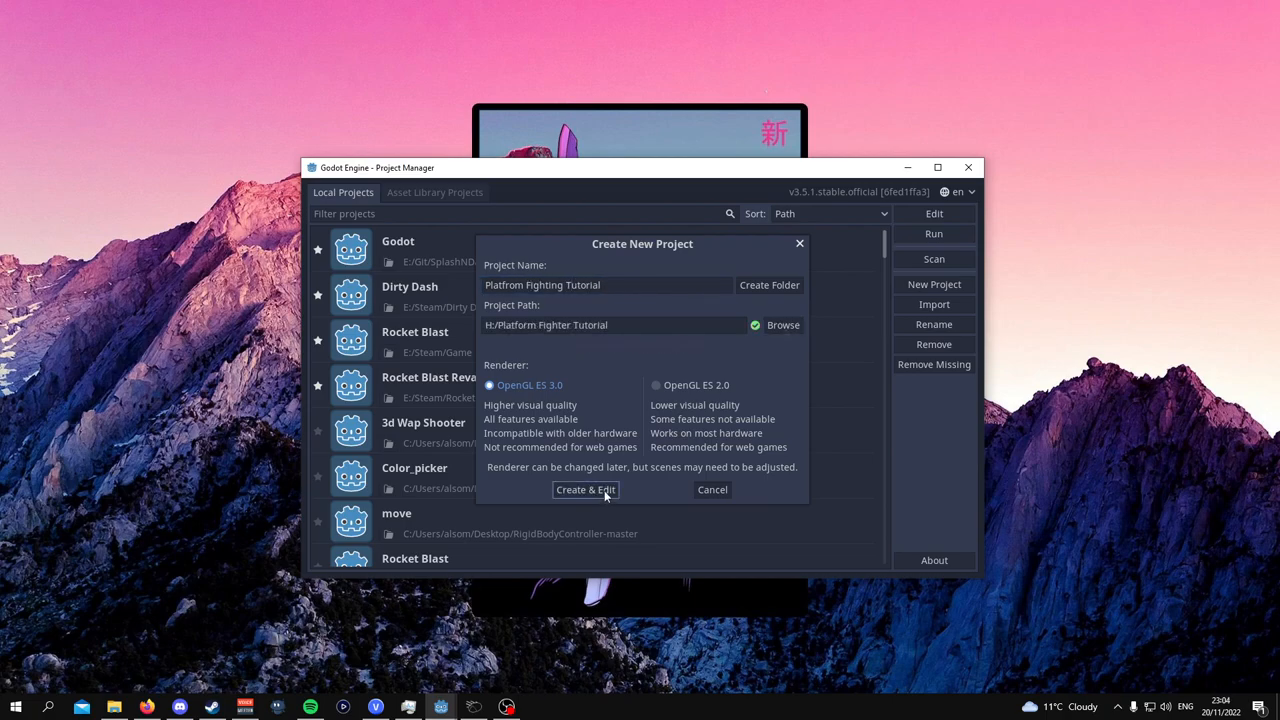
{"action": "left_click", "coordinate": [585, 489]}
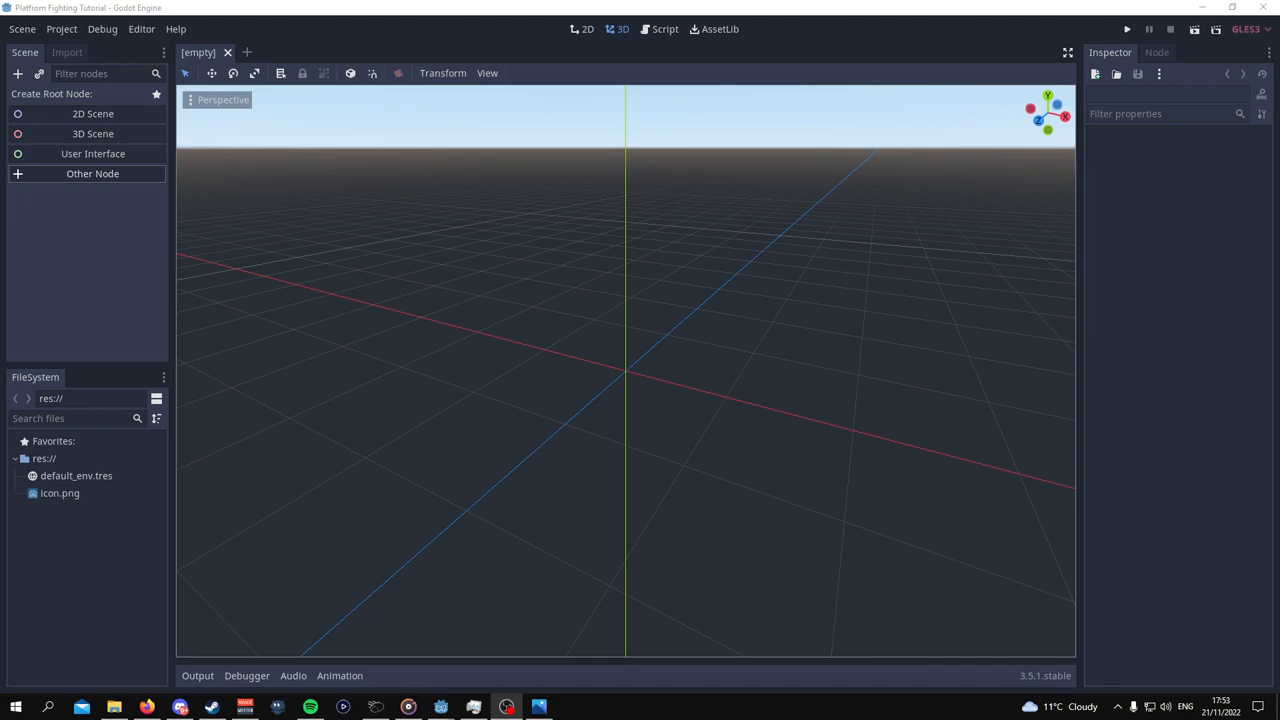
{"action": "mouse_move", "coordinate": [686, 119]}
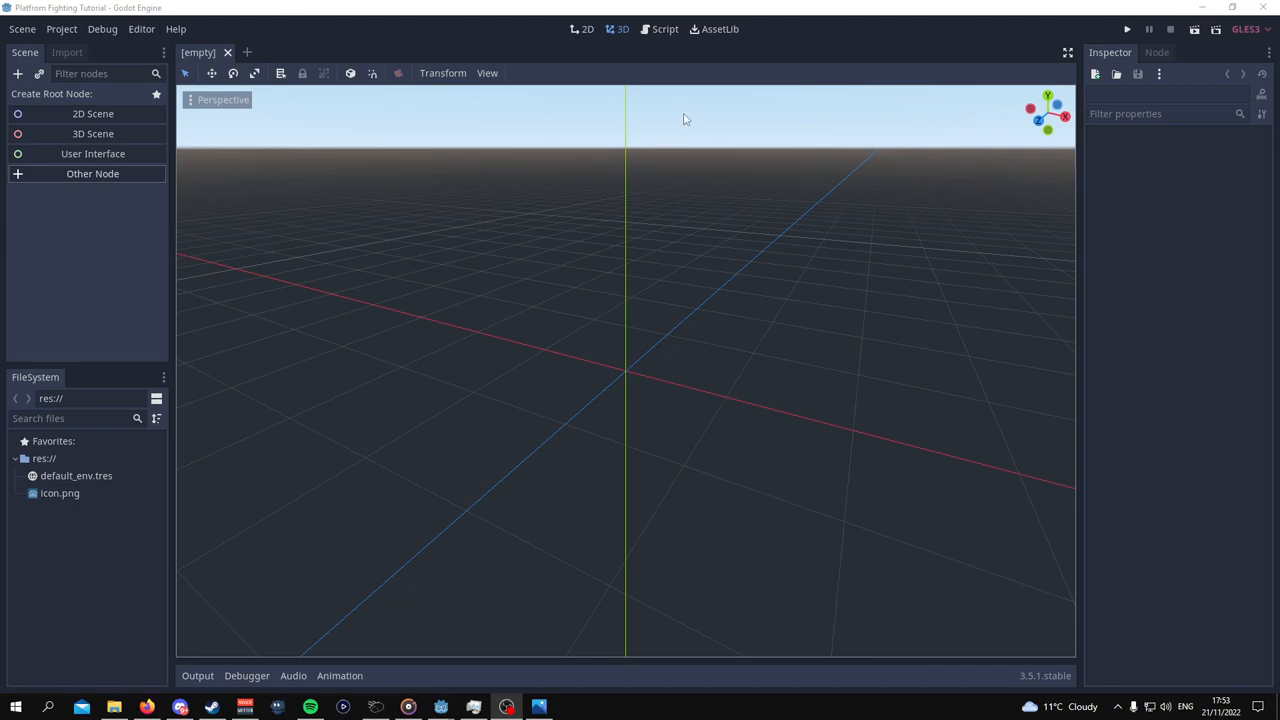
Create a Node2D root using the 2D Scene option.
{"action": "left_click", "coordinate": [587, 28]}
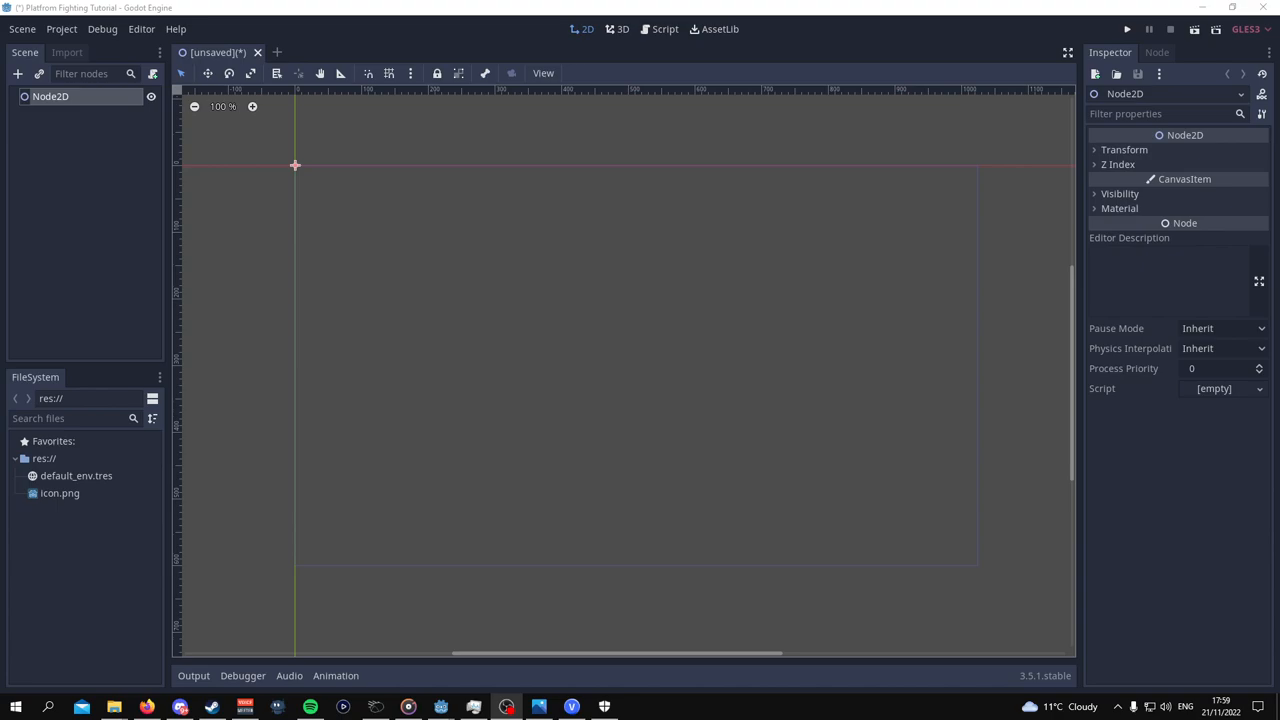
{"action": "mouse_move", "coordinate": [90, 311]}
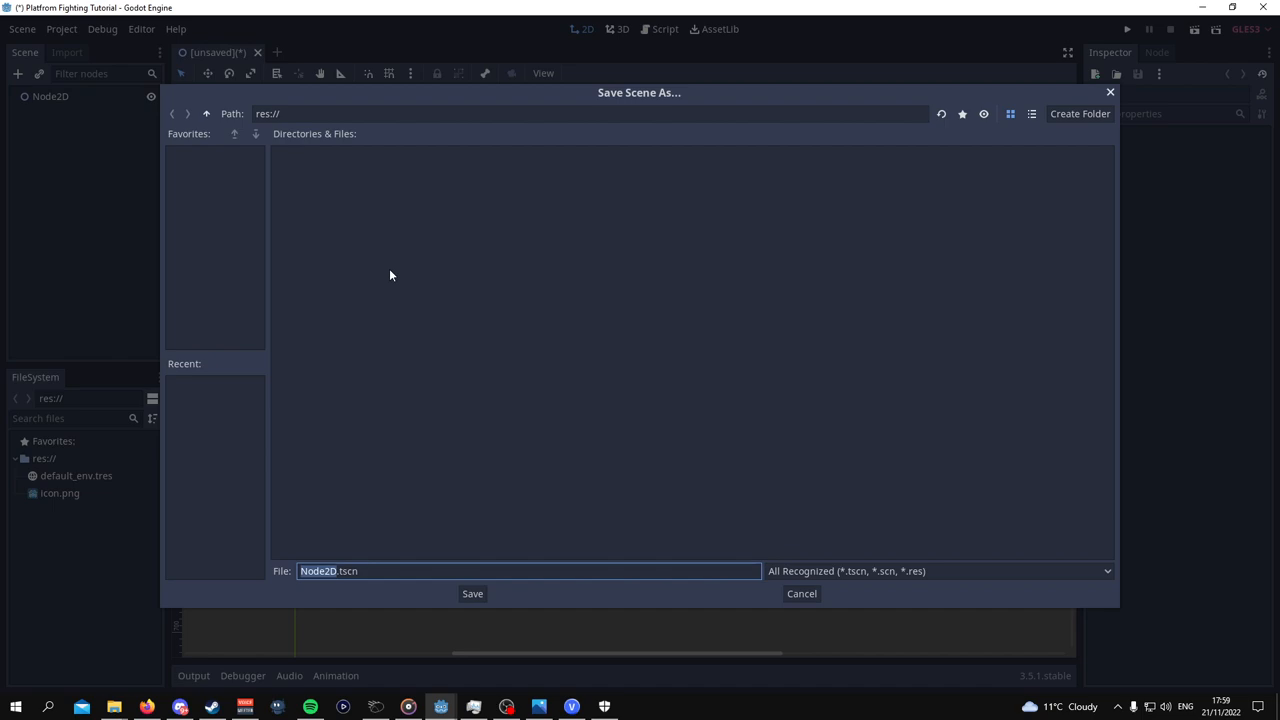
{"action": "mouse_move", "coordinate": [427, 280]}
{"action": "type", "text": "Test stage"}
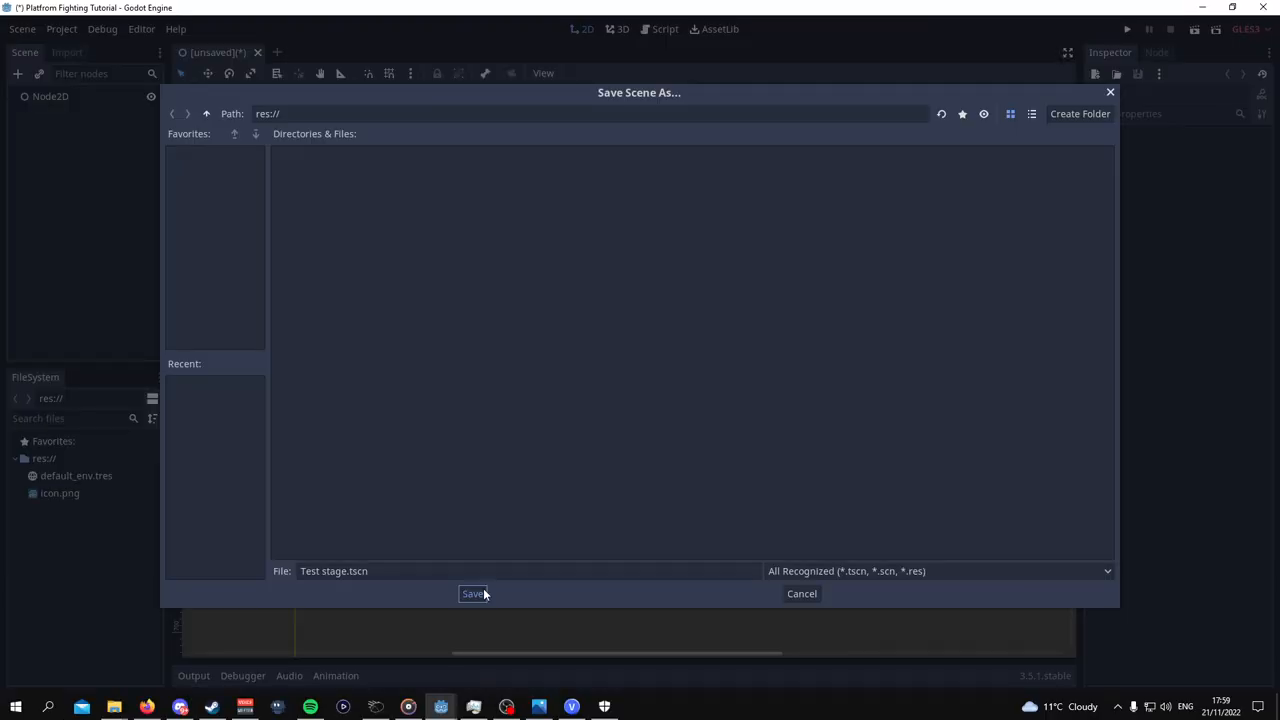
Save the scene as 'Test stage' and create a Stages folder in res://.
{"action": "left_click", "coordinate": [473, 593]}
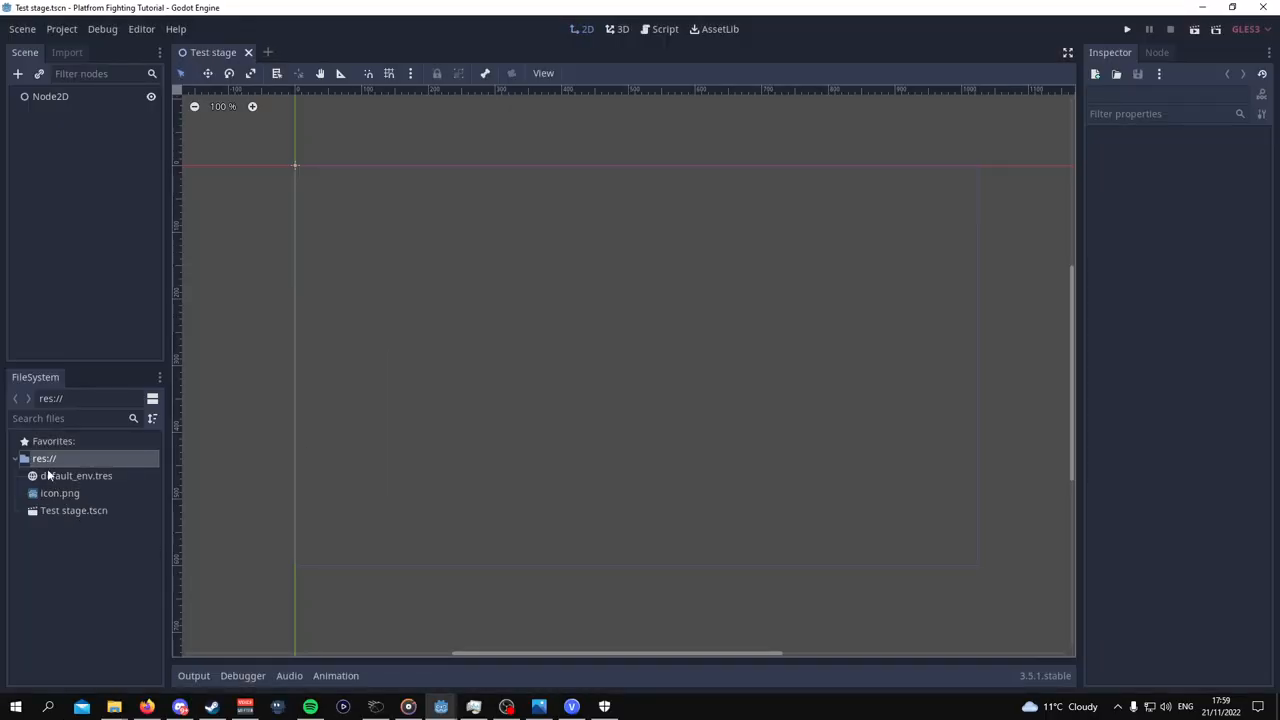
{"action": "mouse_move", "coordinate": [112, 549]}
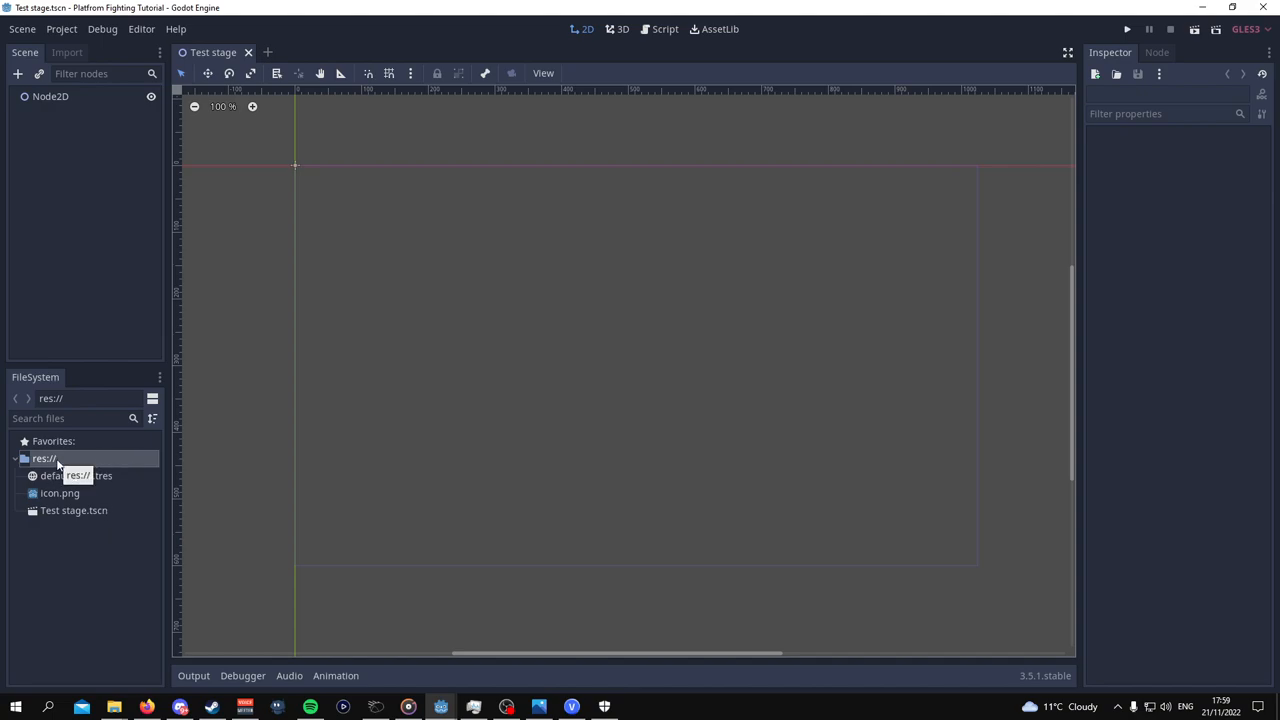
{"action": "right_click", "coordinate": [44, 458]}
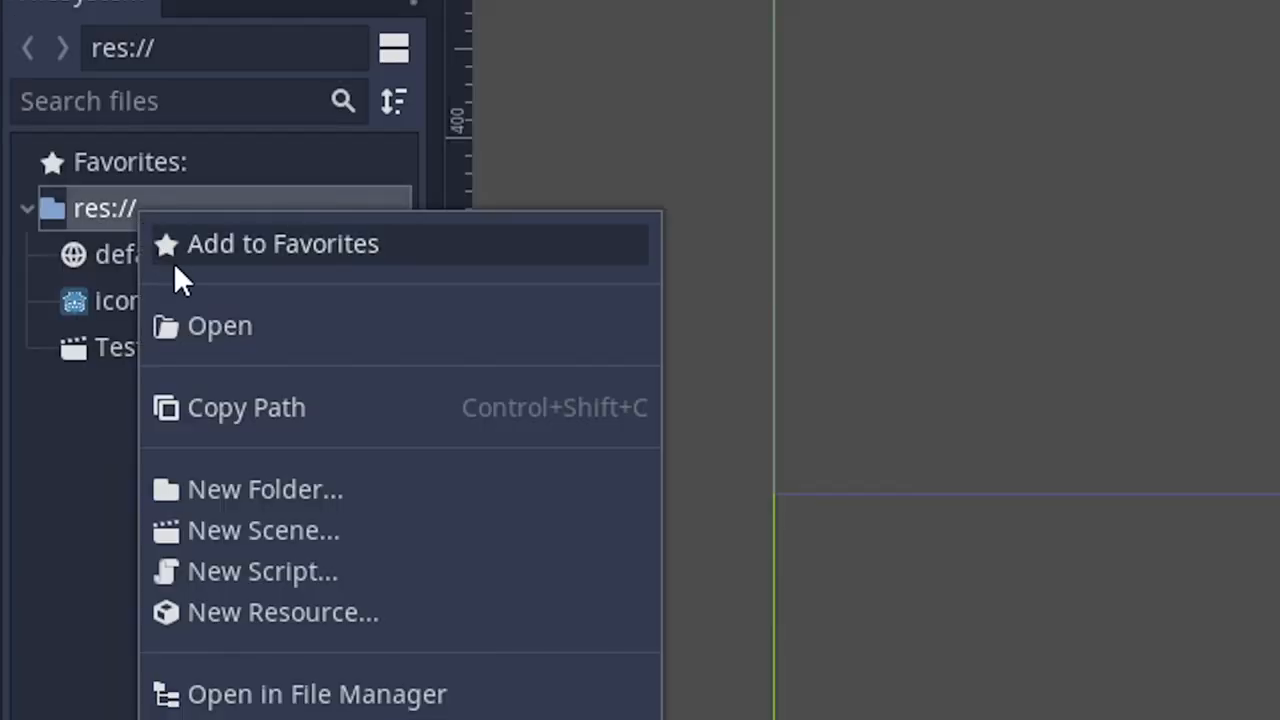
{"action": "mouse_move", "coordinate": [350, 489]}
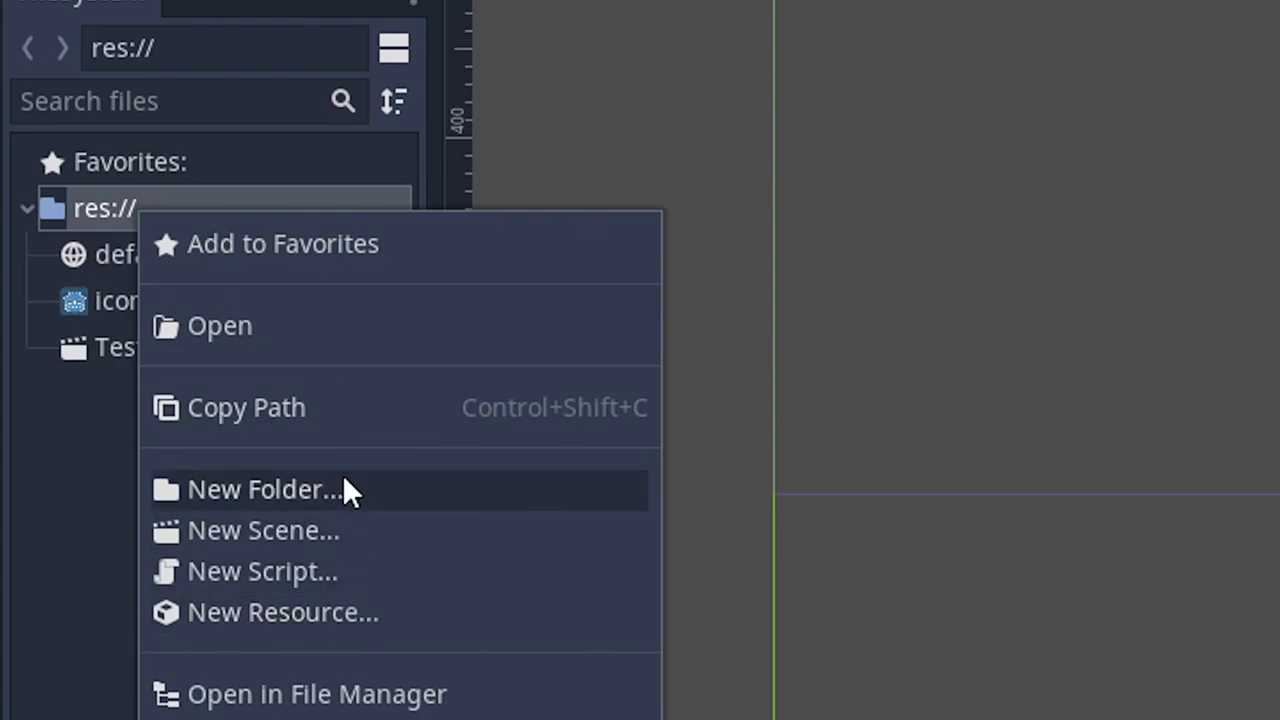
{"action": "left_click", "coordinate": [263, 489]}
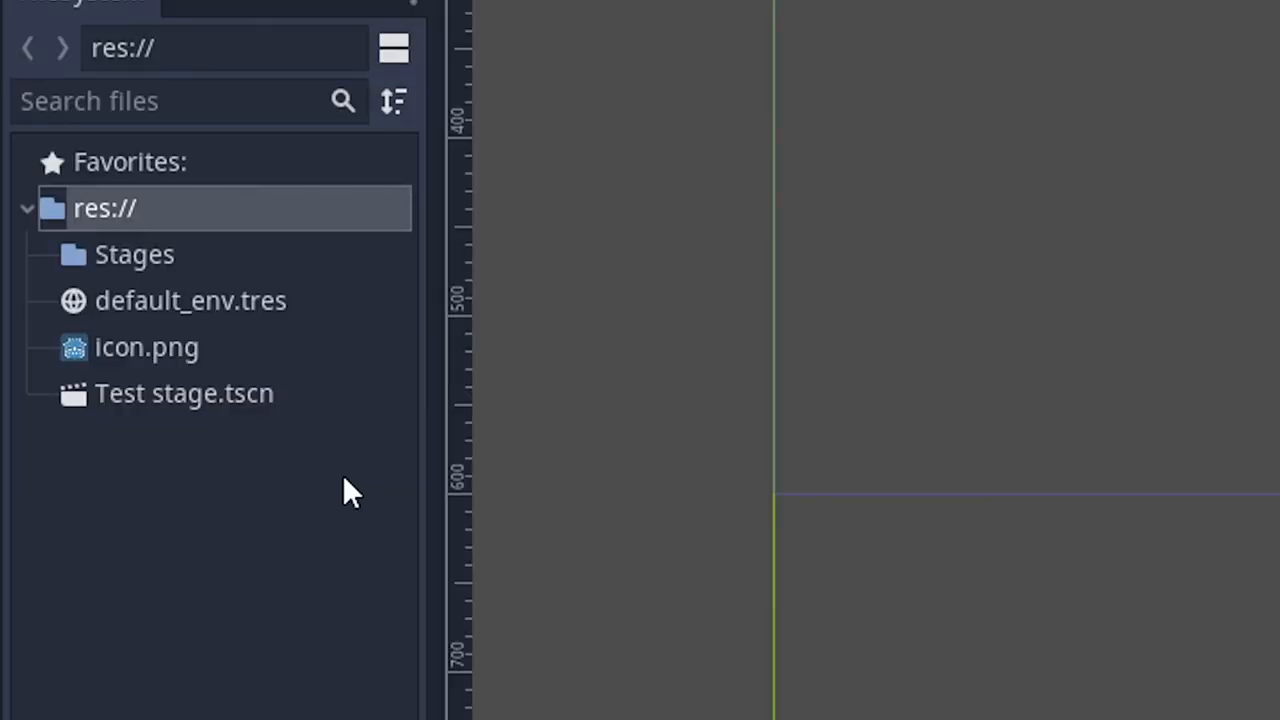
{"action": "double_click", "coordinate": [134, 254]}
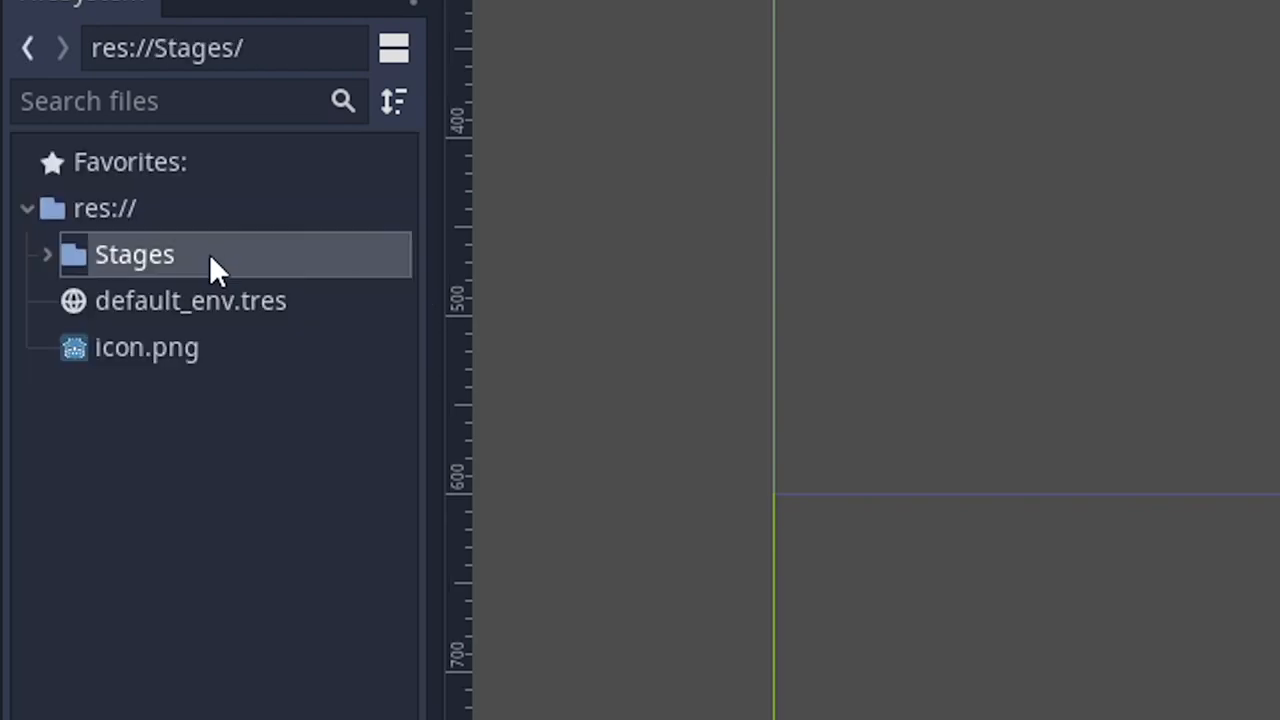
{"action": "left_click", "coordinate": [46, 254]}
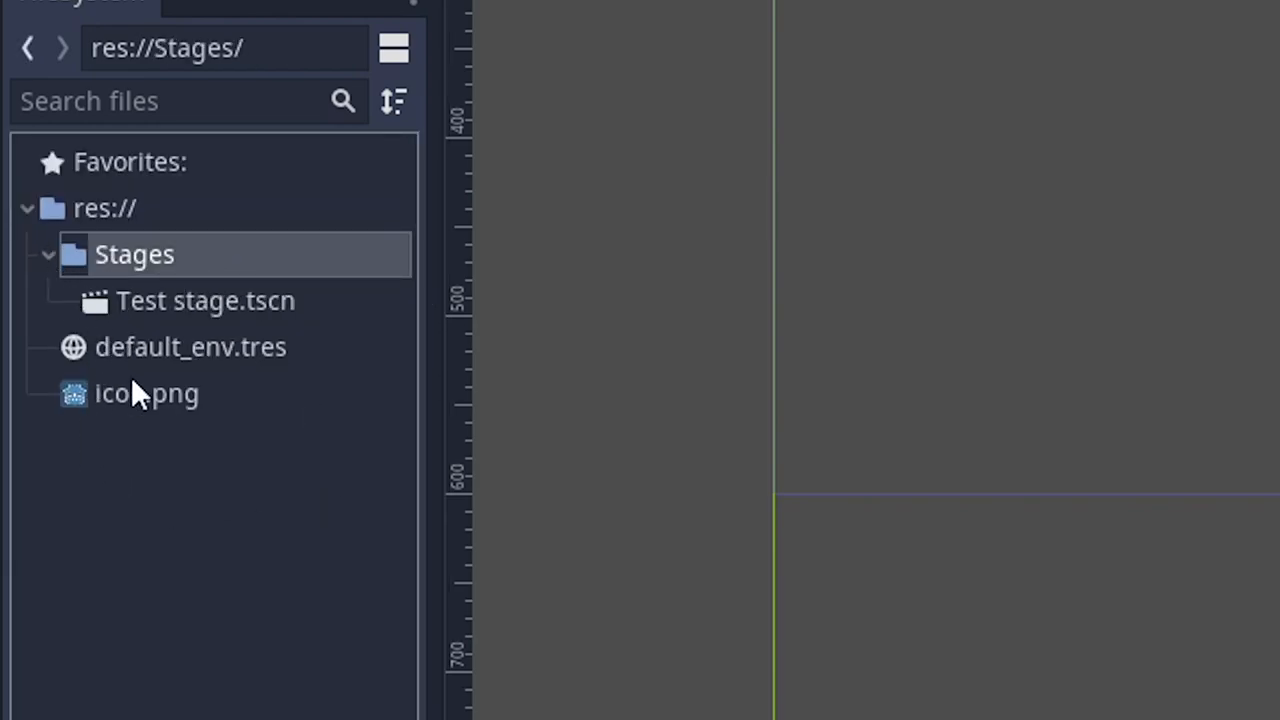
{"action": "mouse_move", "coordinate": [285, 265]}
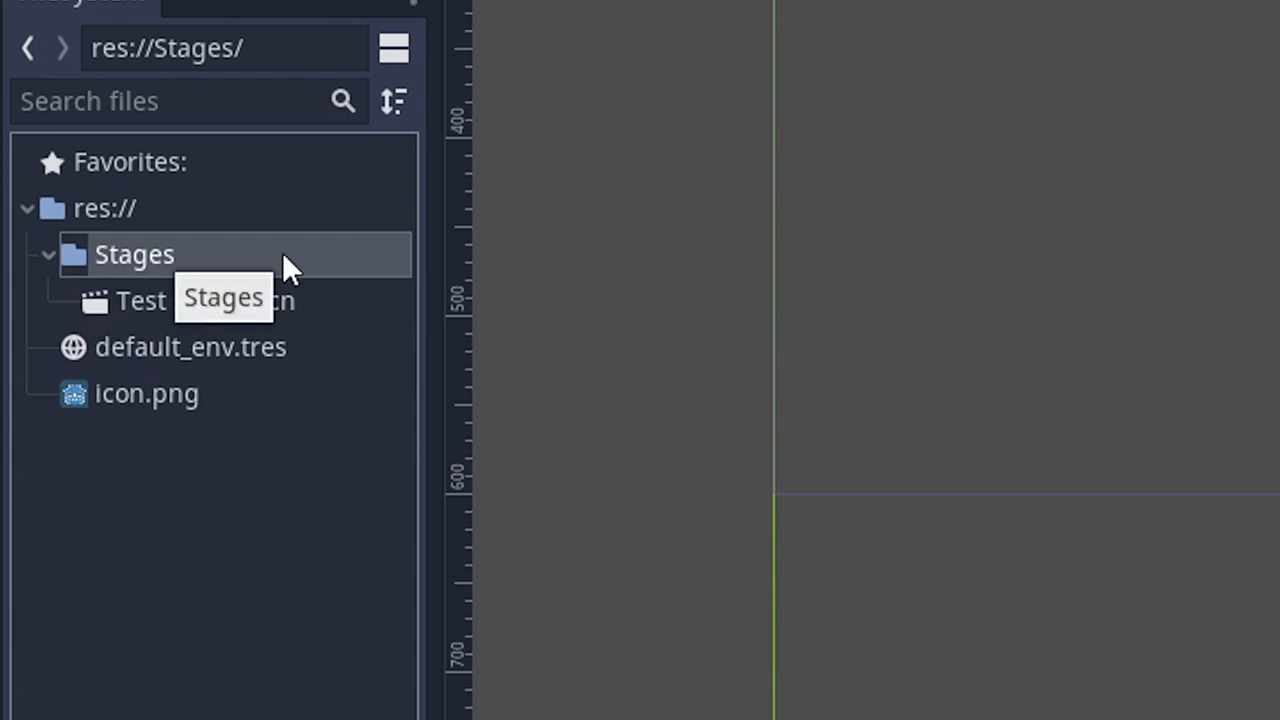
Create a Smashville folder inside Stages.
{"action": "right_click", "coordinate": [134, 254]}
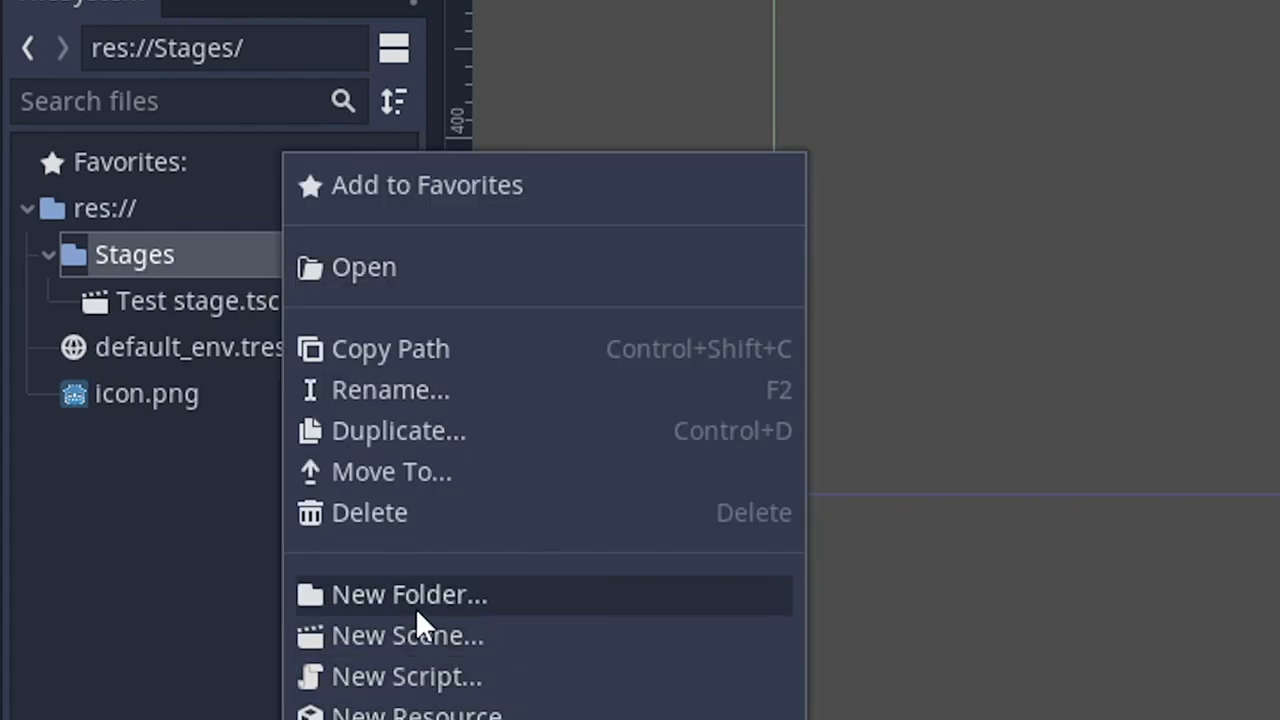
{"action": "mouse_move", "coordinate": [435, 690]}
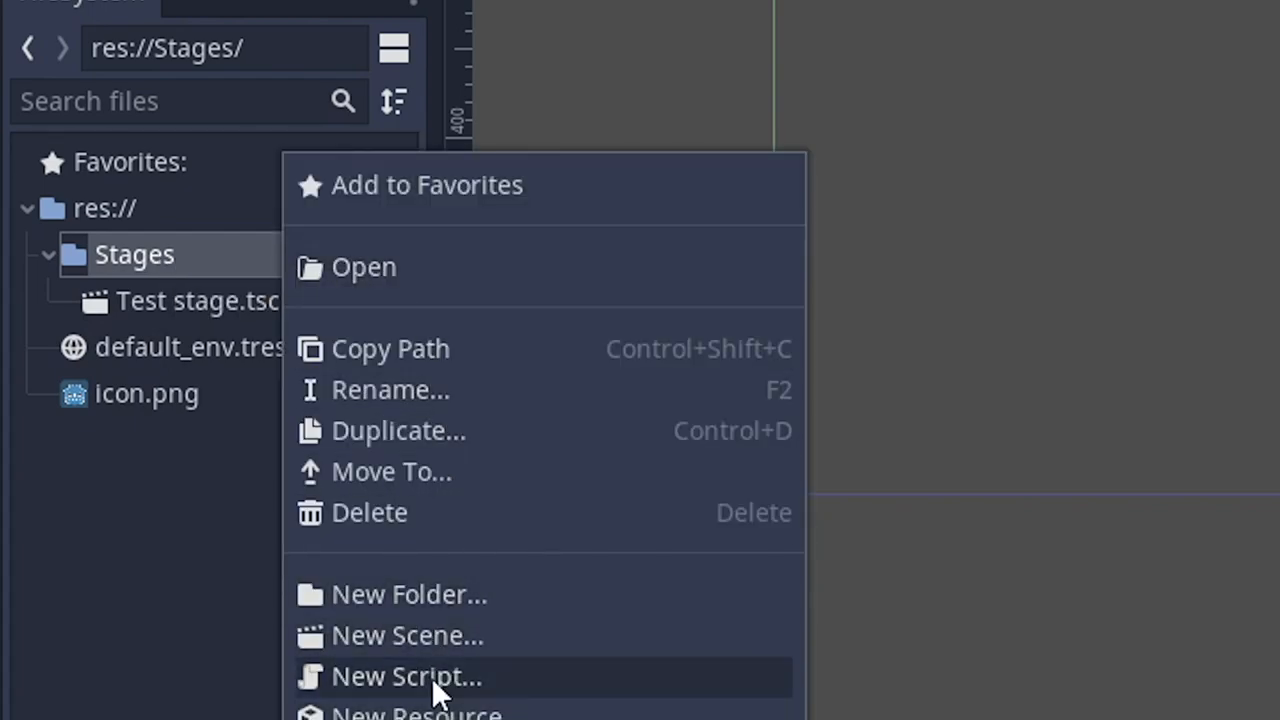
{"action": "left_click", "coordinate": [408, 594]}
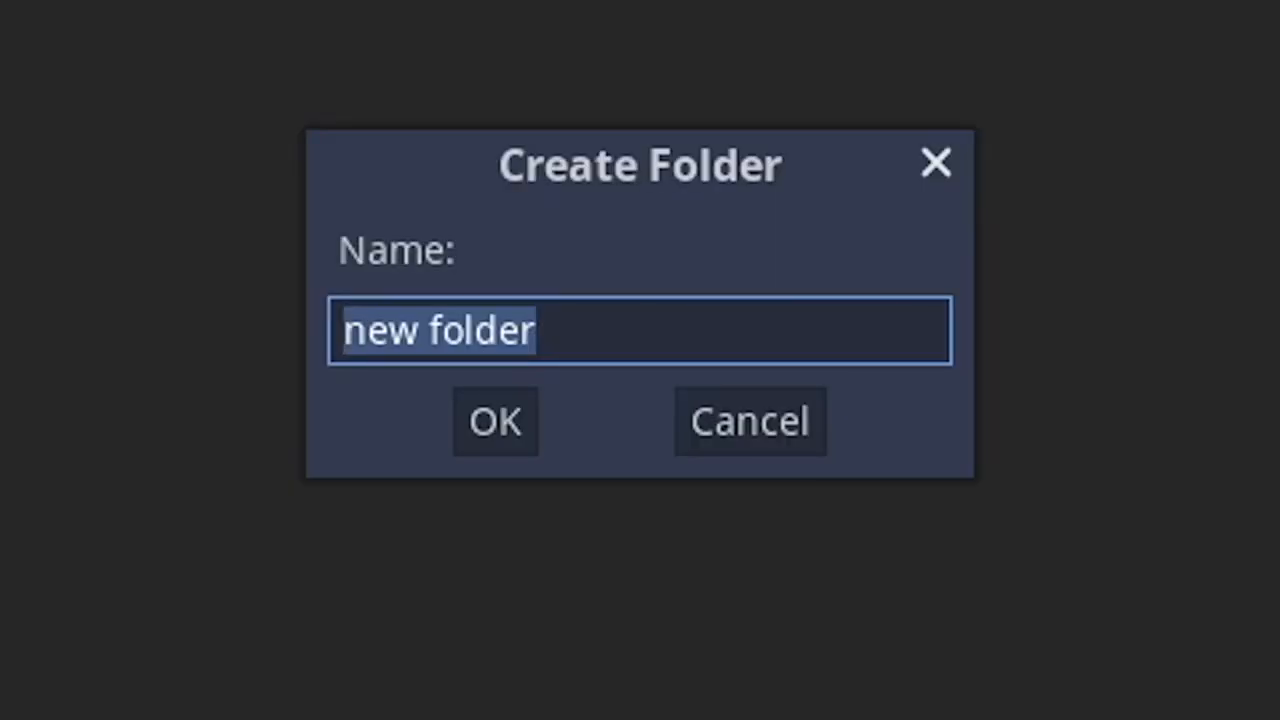
{"action": "type", "text": "Smashvil"}
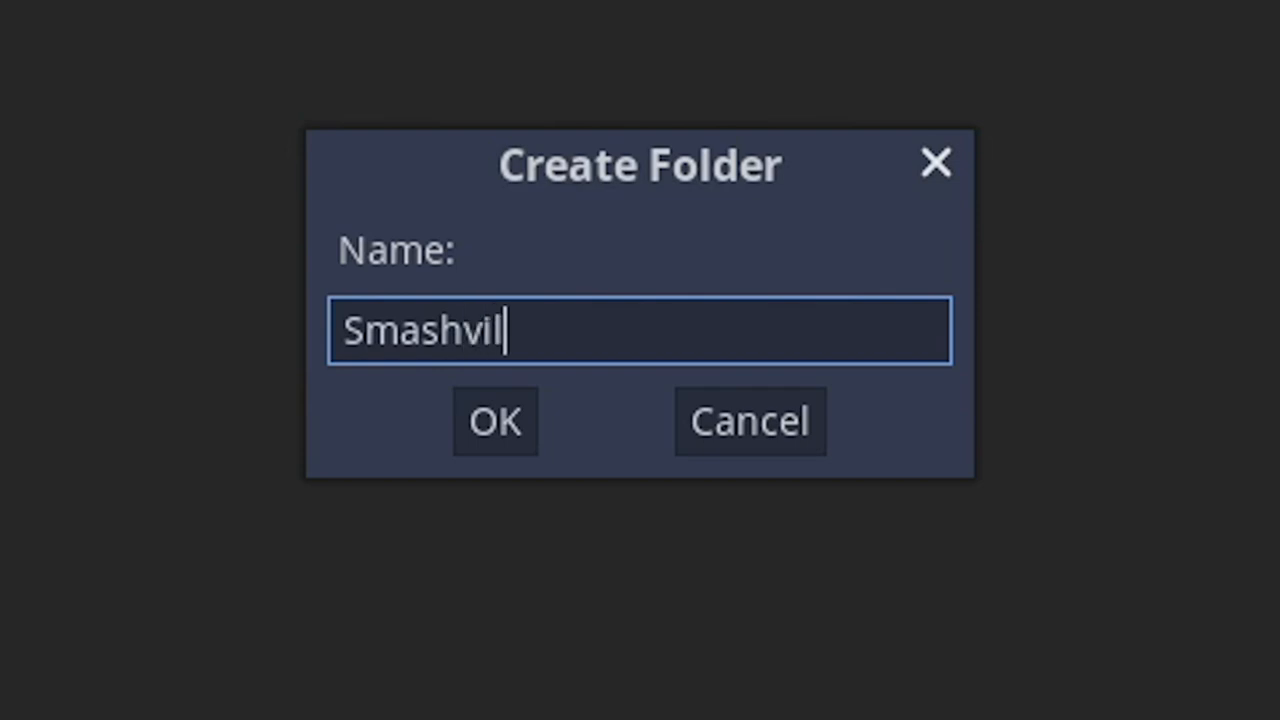
{"action": "type", "text": "le"}
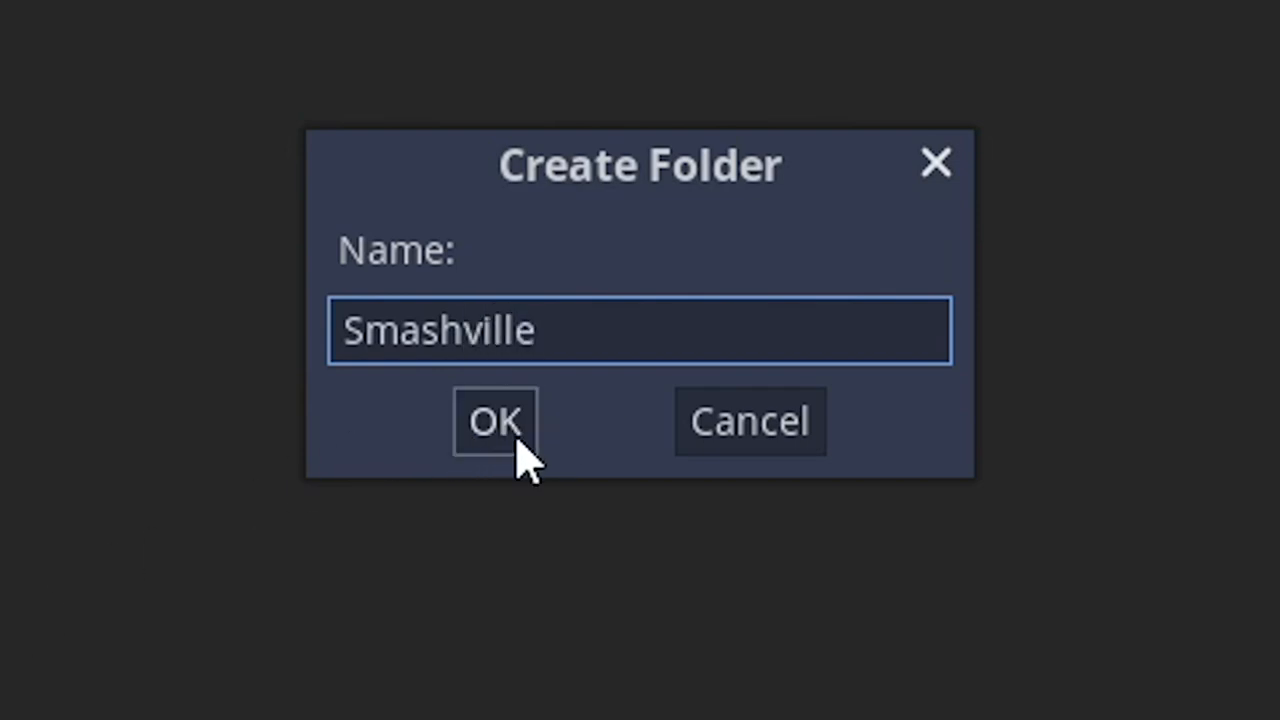
{"action": "left_click", "coordinate": [494, 421]}
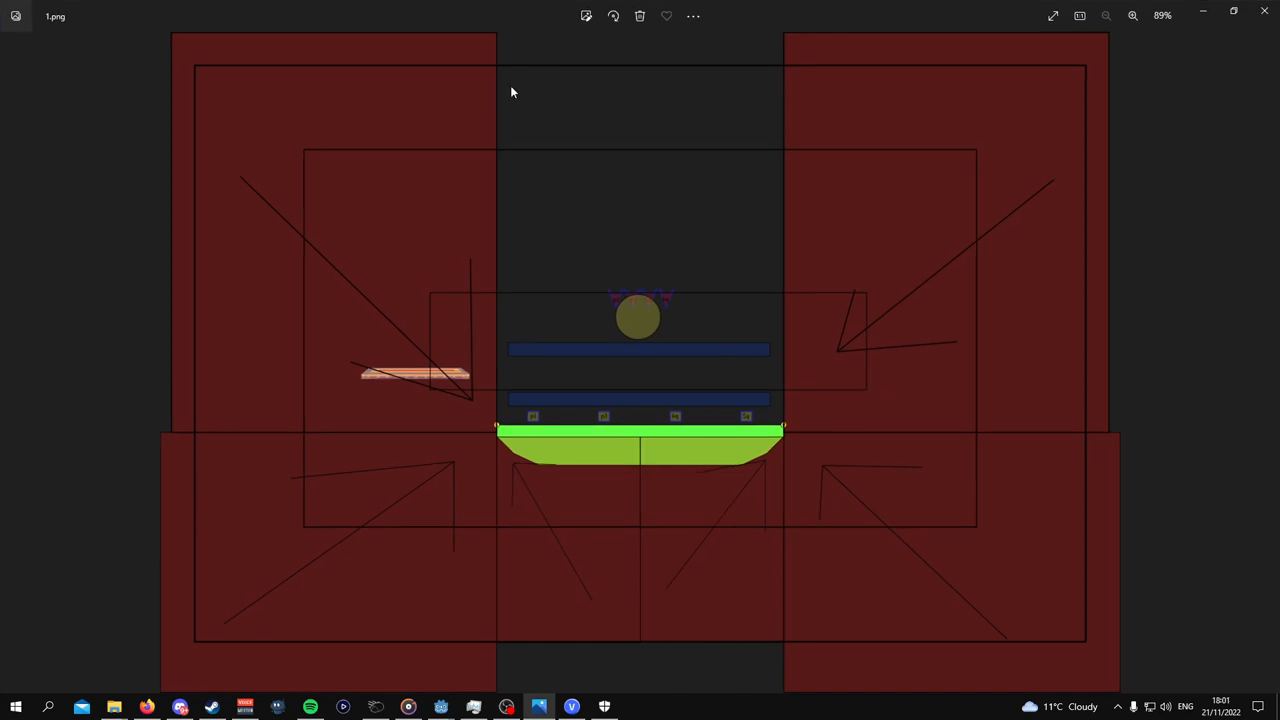
{"action": "mouse_move", "coordinate": [503, 91]}
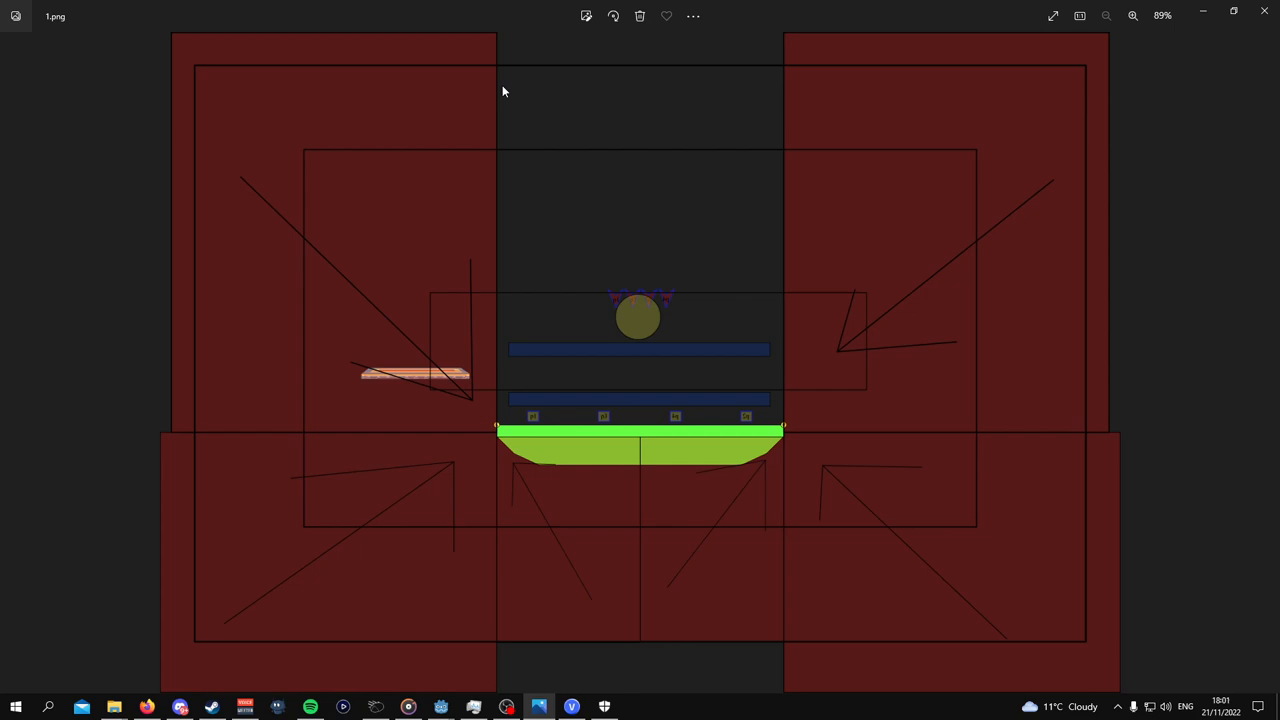
{"action": "mouse_move", "coordinate": [408, 137]}
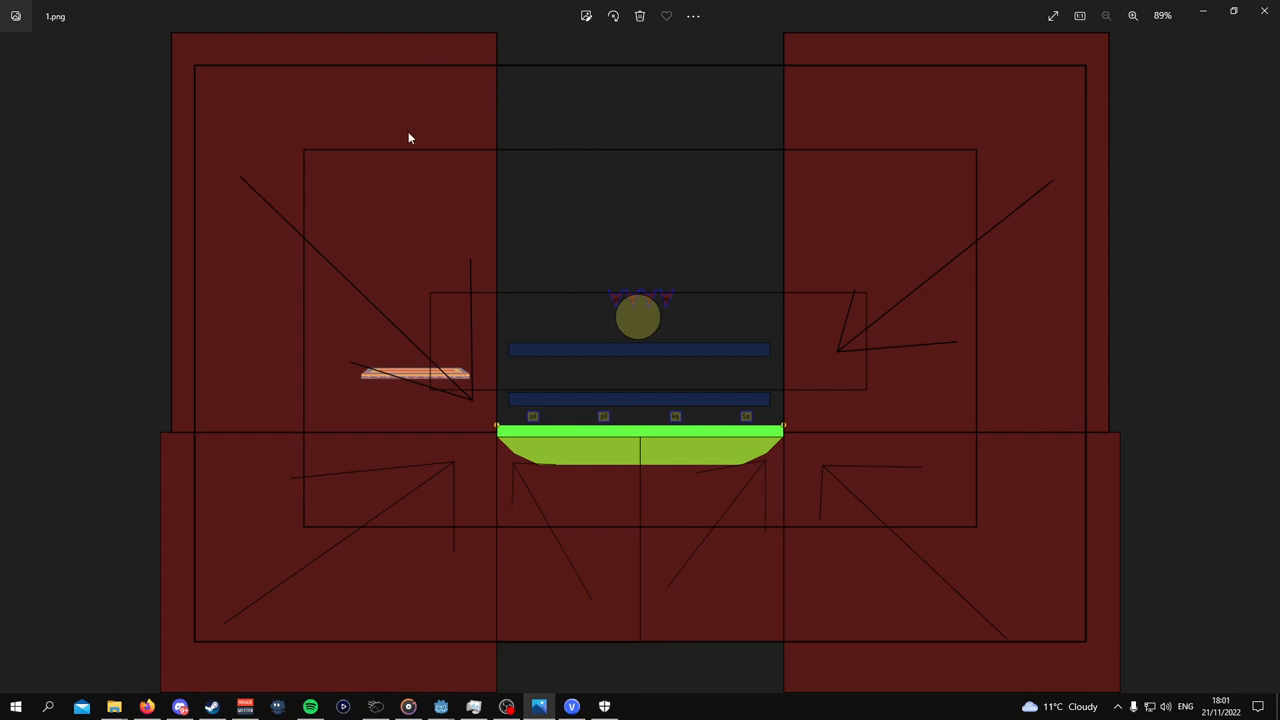
{"action": "mouse_move", "coordinate": [601, 397]}
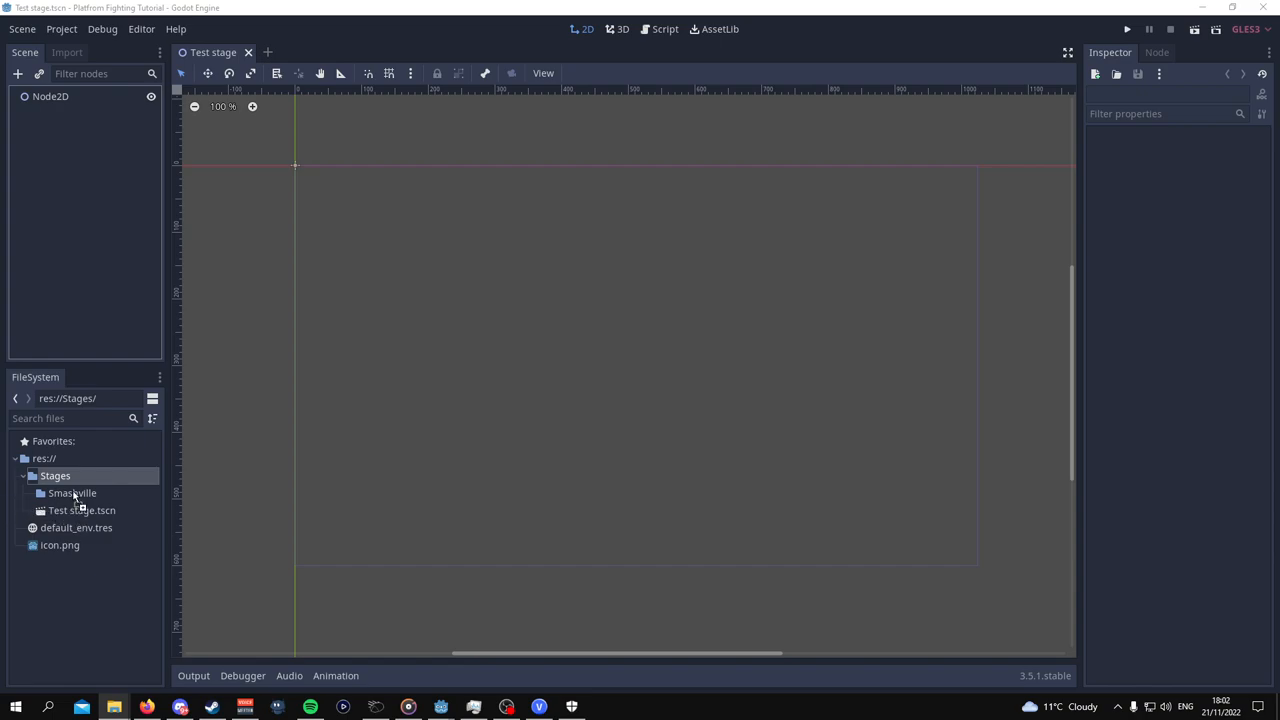
Move 1.png into the Smashville folder and expand the folder to show it.
{"action": "left_click", "coordinate": [72, 493]}
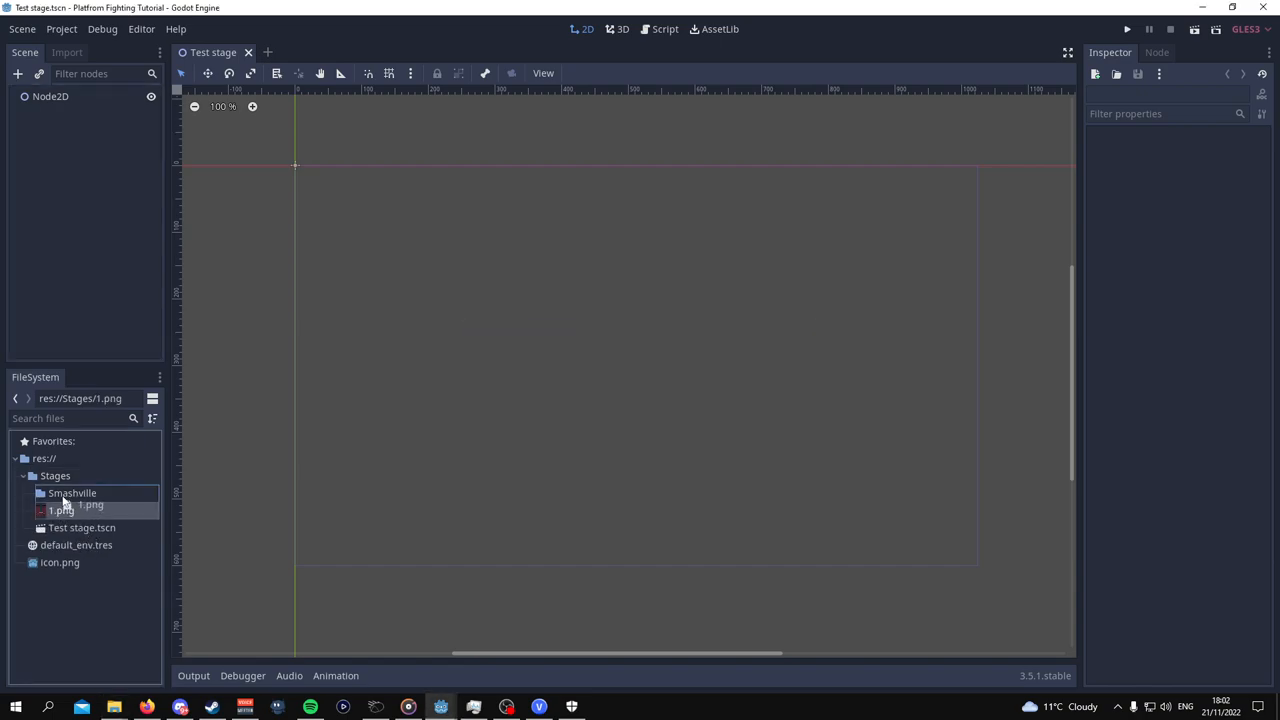
{"action": "left_click", "coordinate": [71, 492]}
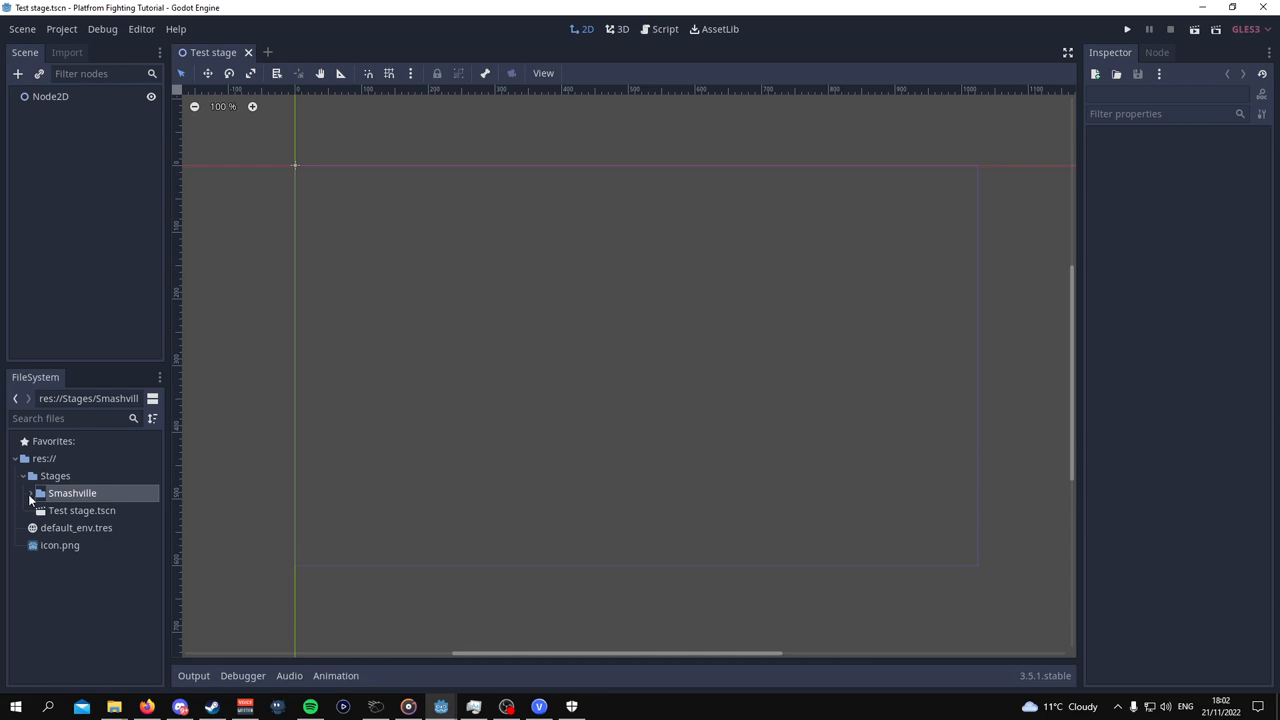
{"action": "left_click", "coordinate": [31, 493]}
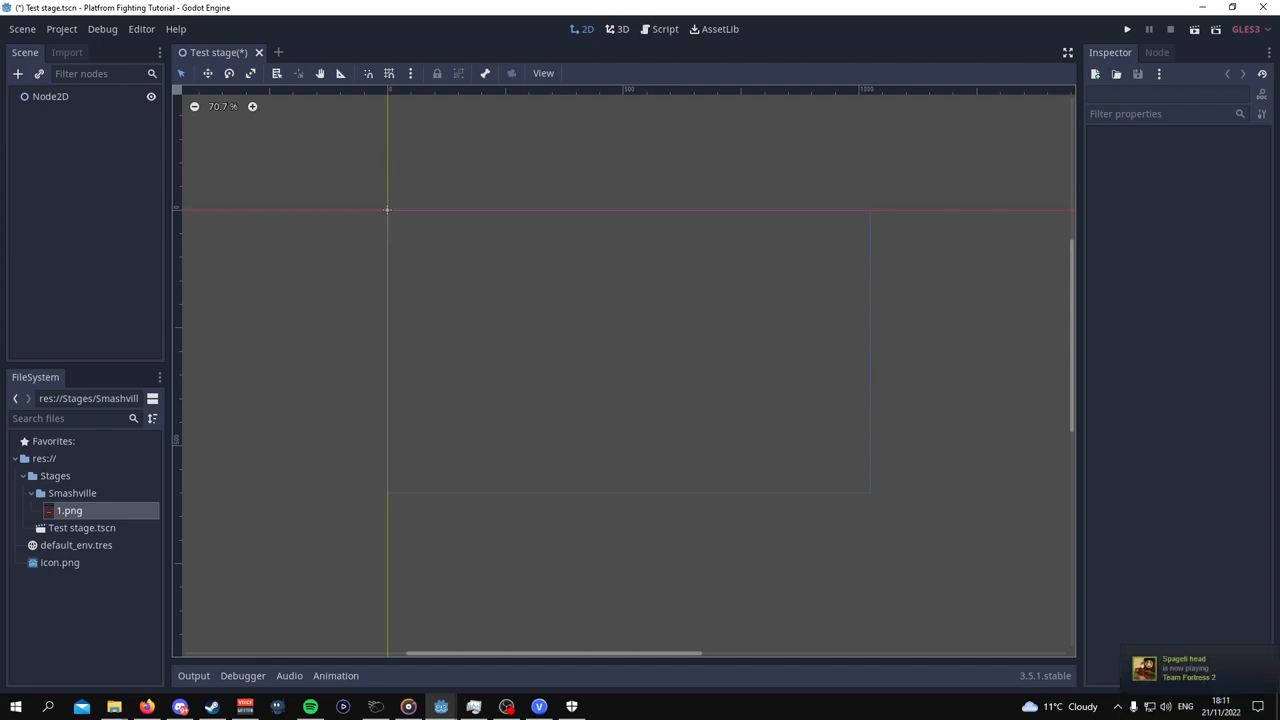
In Project Settings, set window width 1920 and test size 720 by 480.
{"action": "left_click", "coordinate": [61, 28]}
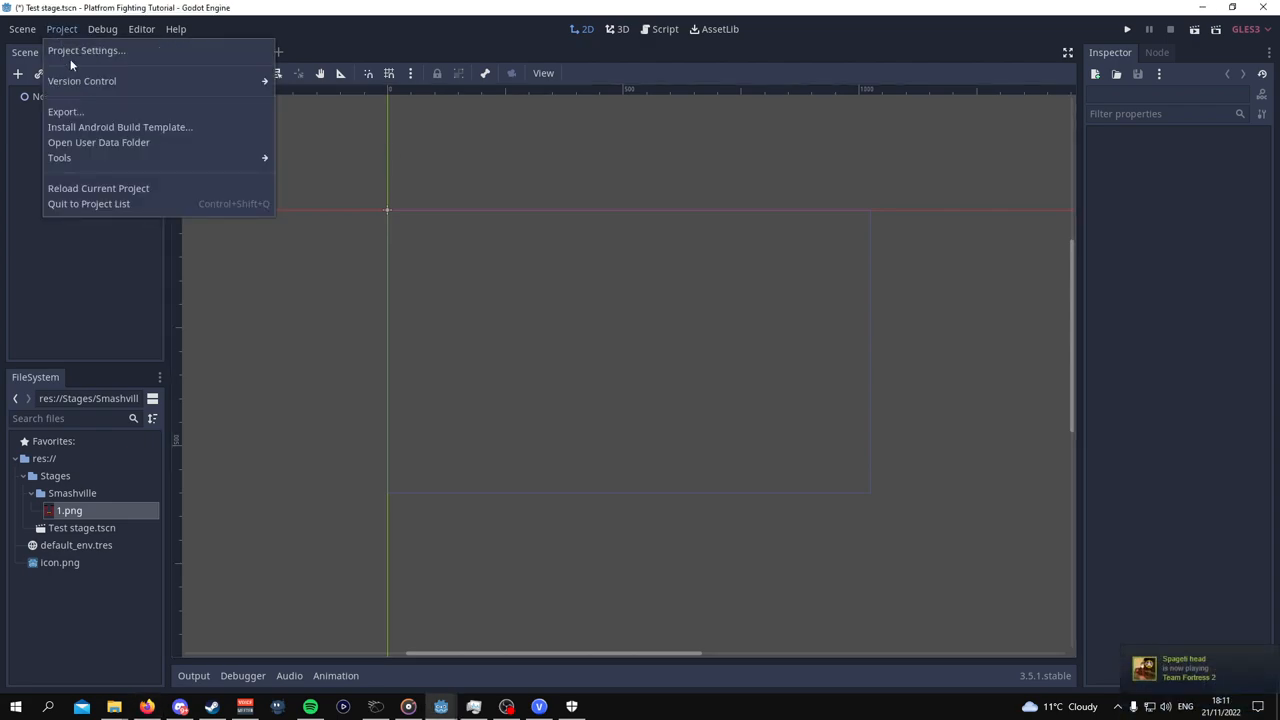
{"action": "left_click", "coordinate": [85, 50]}
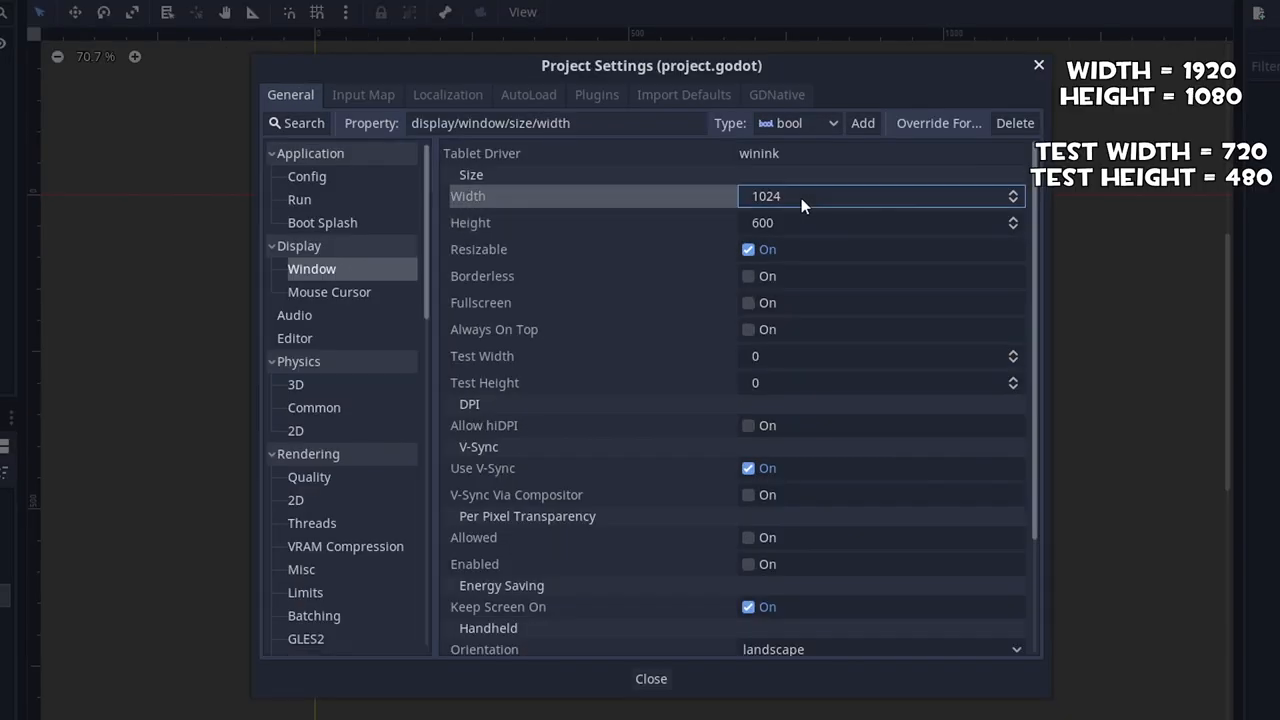
{"action": "type", "text": "1920"}
{"action": "left_click", "coordinate": [881, 222]}
{"action": "type", "text": "1080"}
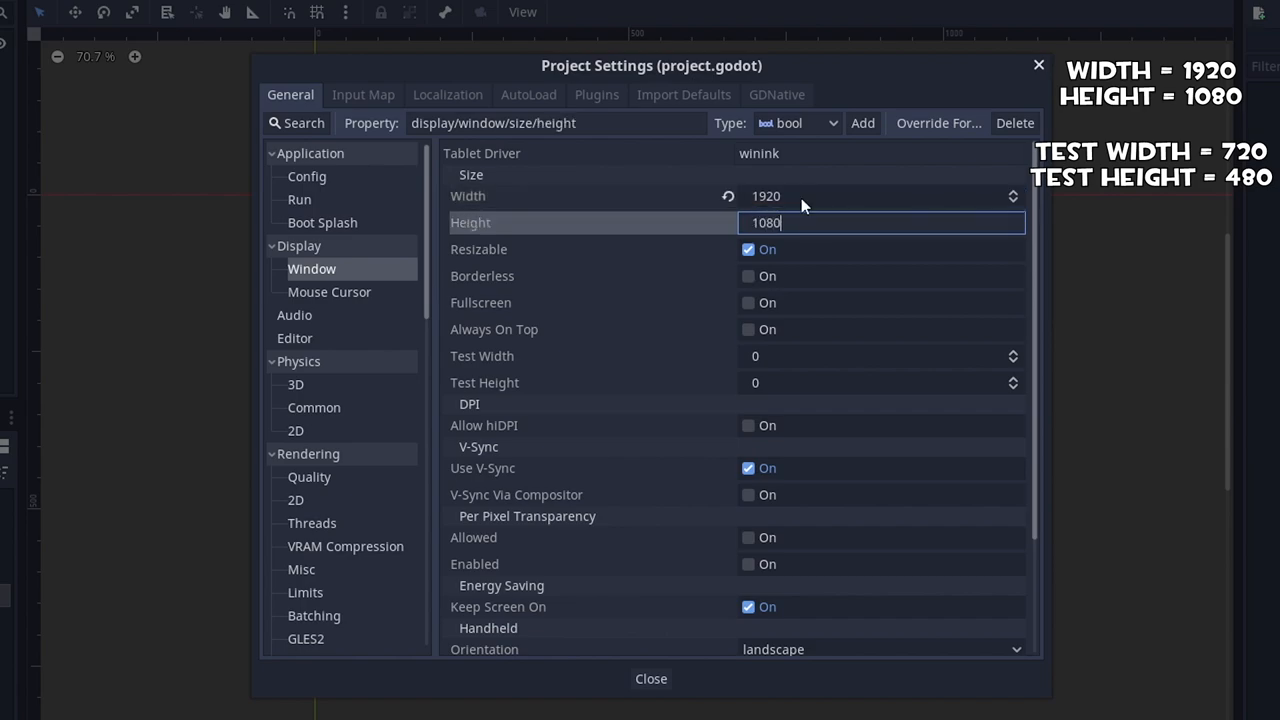
{"action": "mouse_move", "coordinate": [800, 383]}
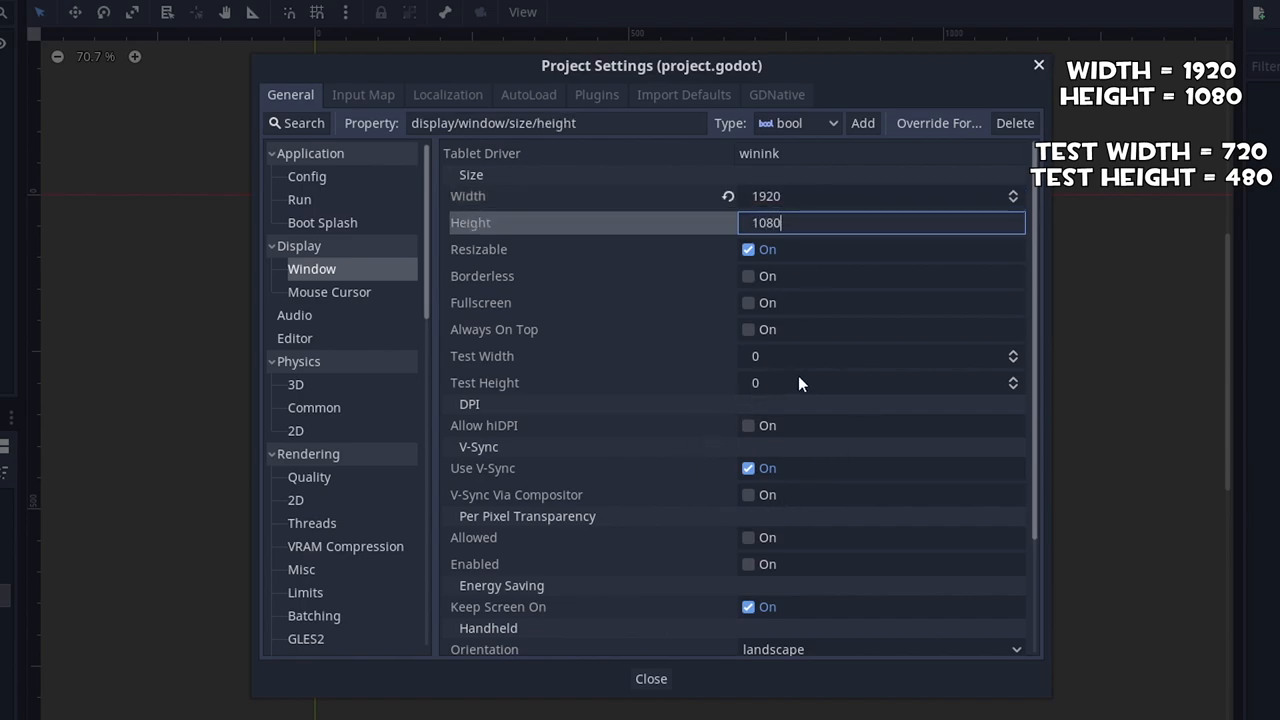
{"action": "left_click", "coordinate": [880, 356]}
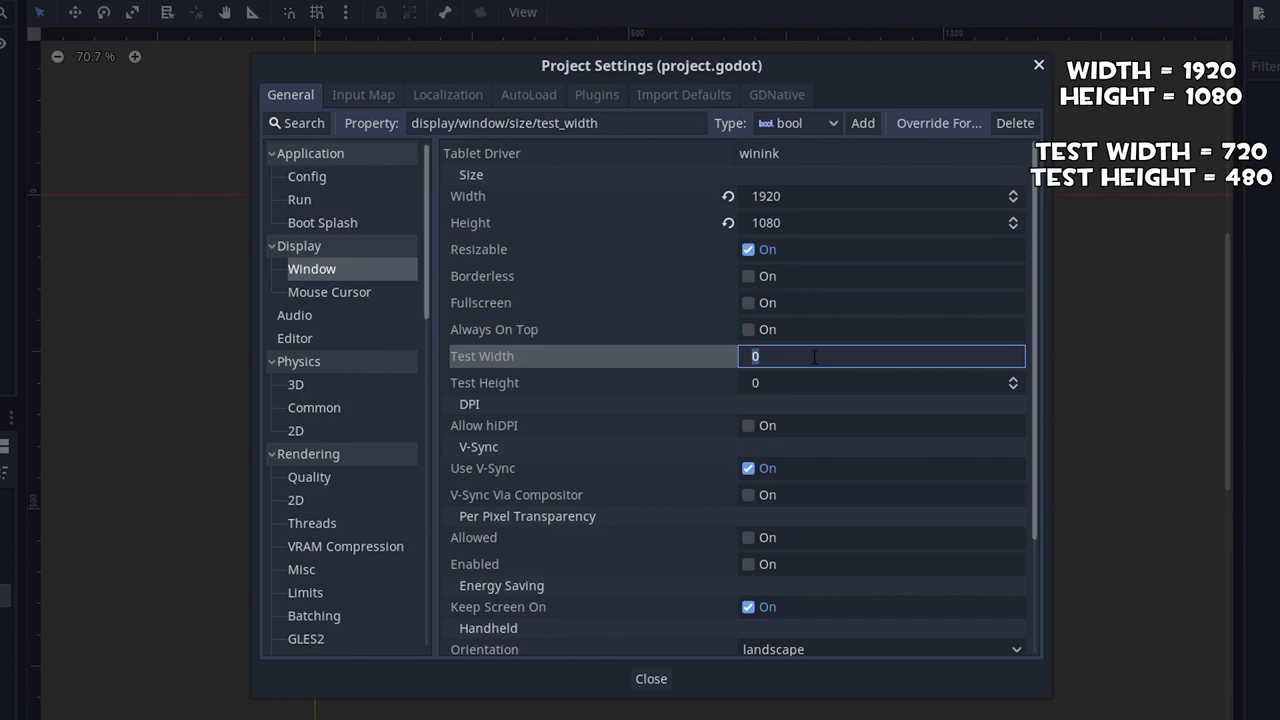
{"action": "left_click", "coordinate": [880, 382]}
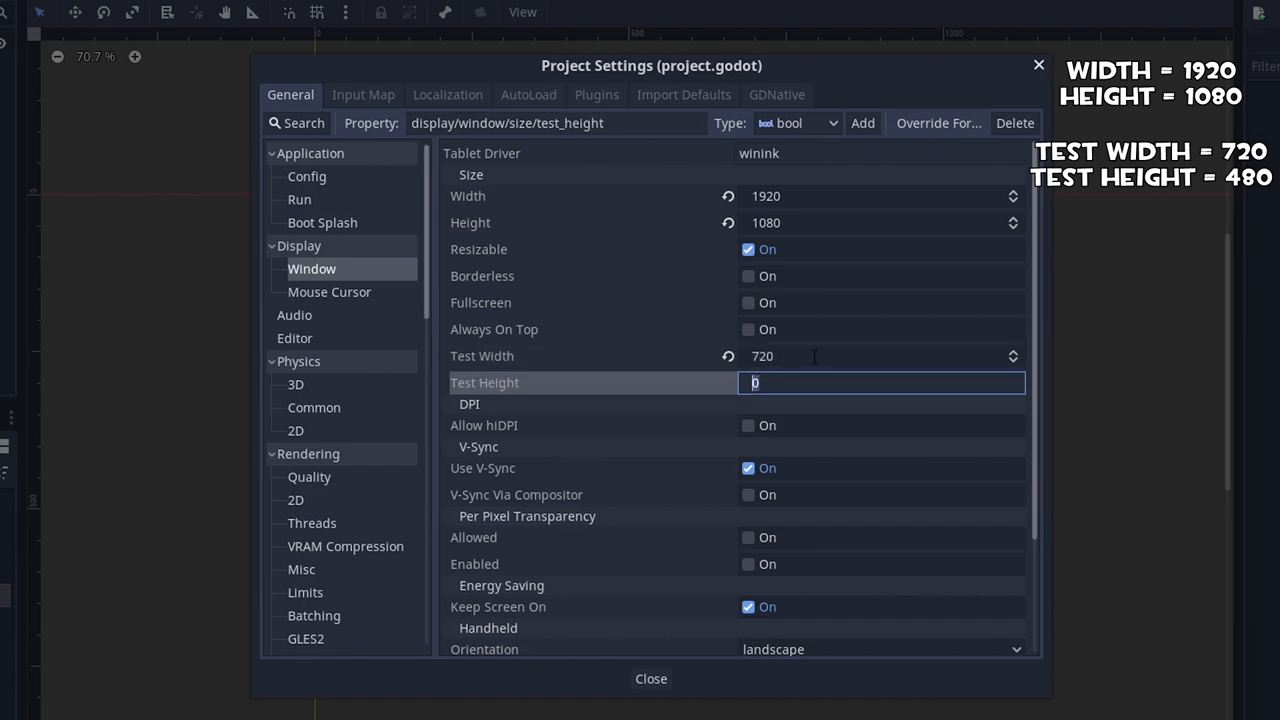
{"action": "type", "text": "480"}
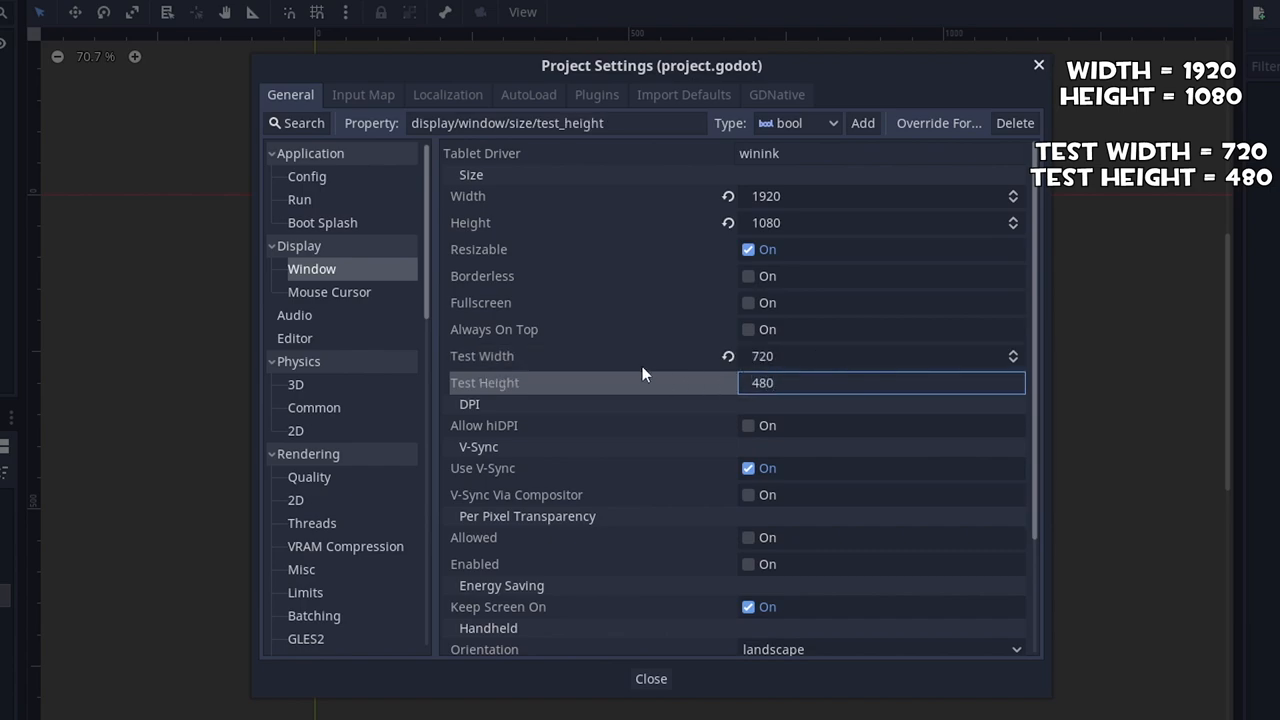
Set the stretch mode to 2d and stretch aspect to keep.
{"action": "scroll", "scroll_direction": "down", "scroll_amount": 3}
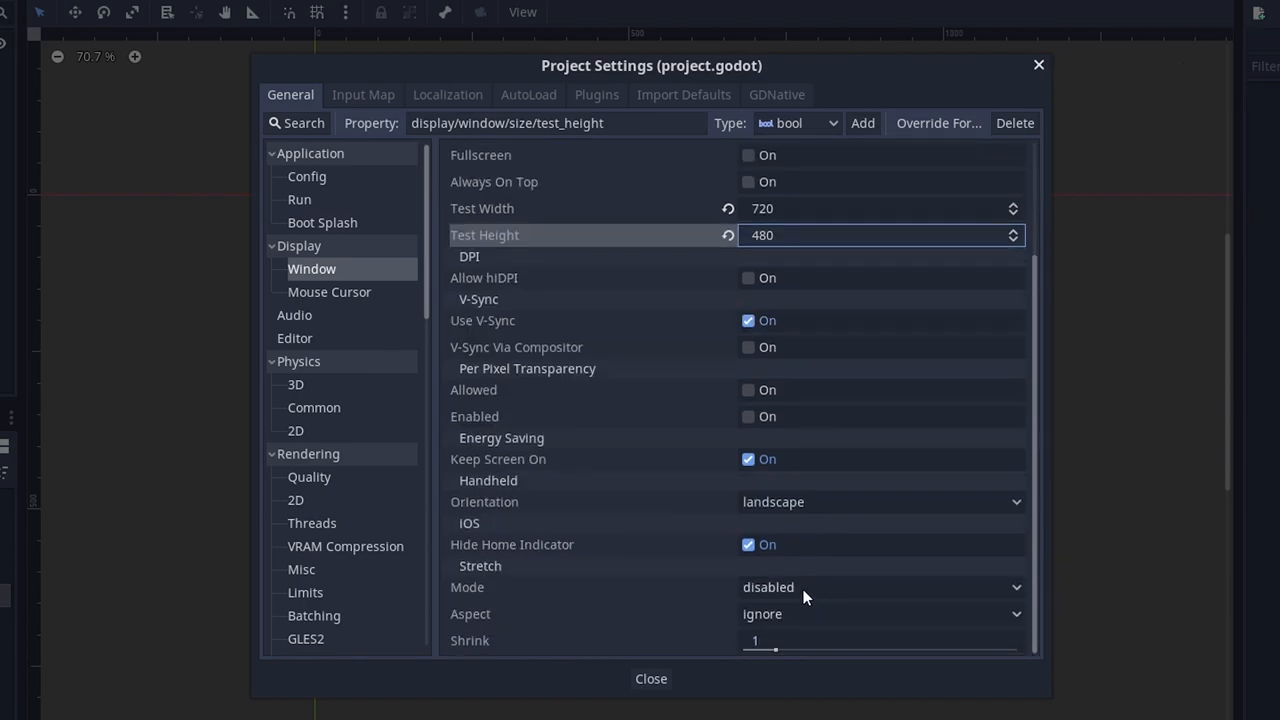
{"action": "left_click", "coordinate": [880, 587]}
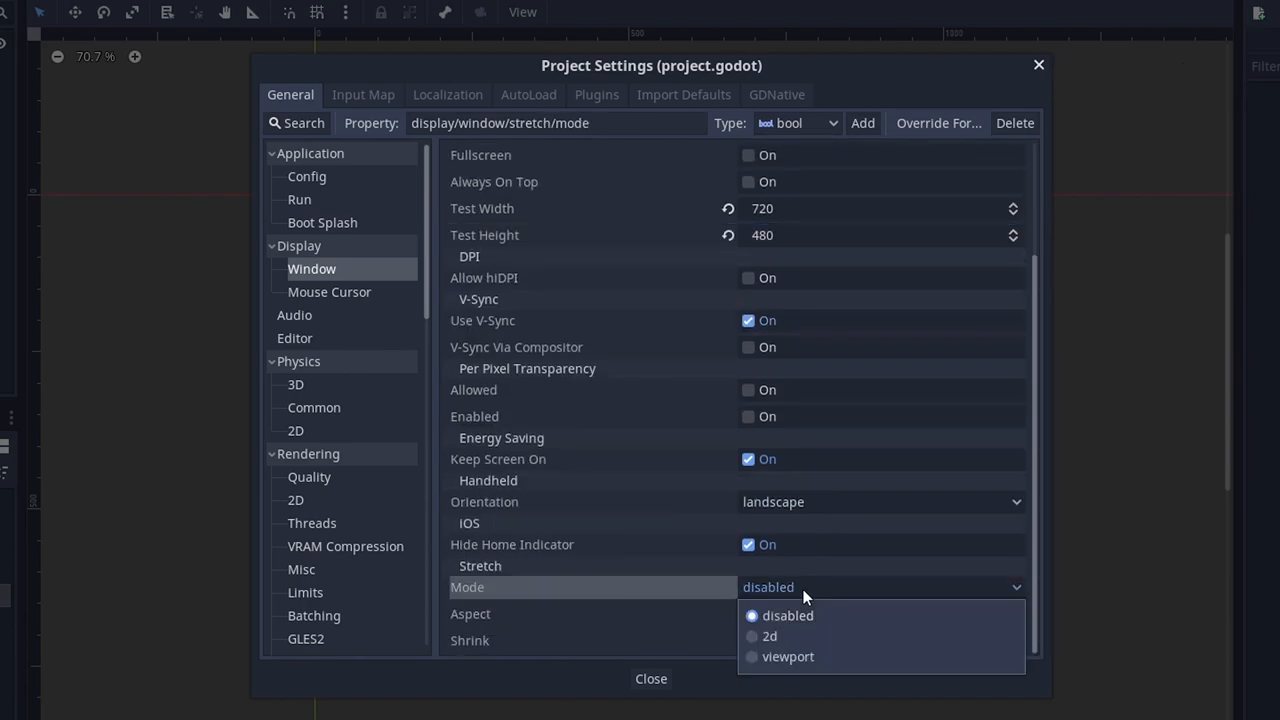
{"action": "left_click", "coordinate": [769, 636]}
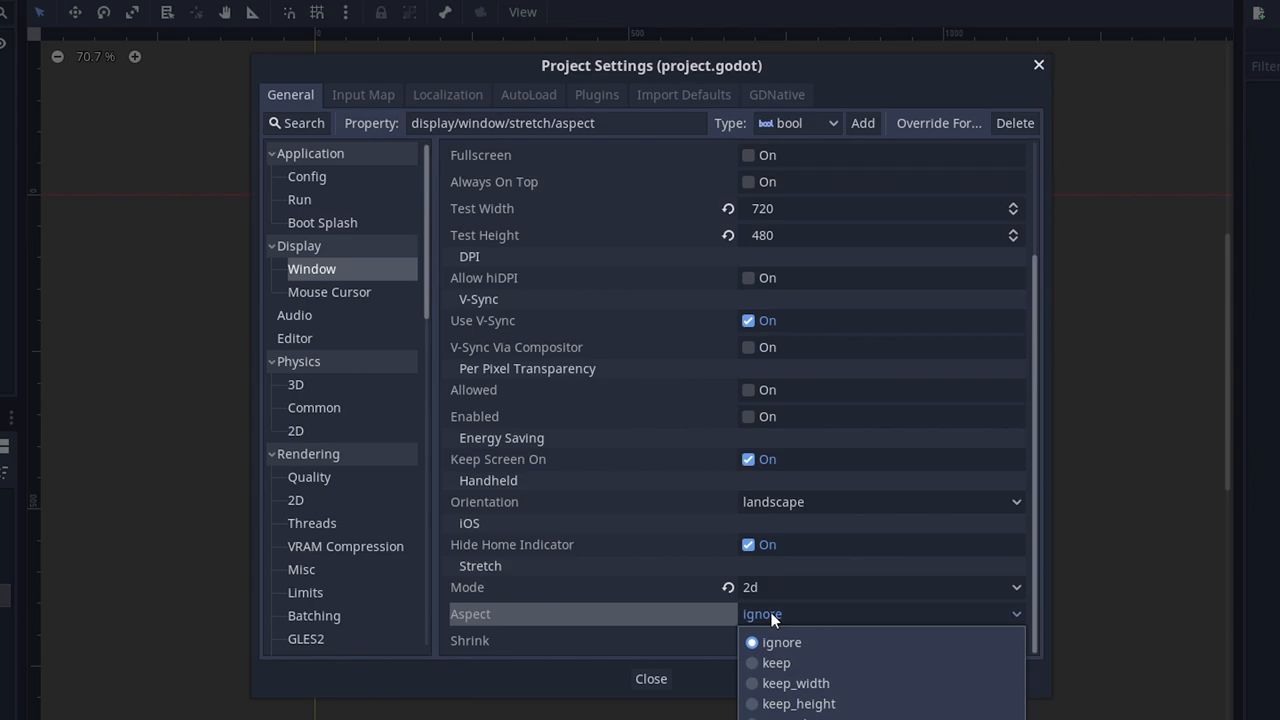
{"action": "left_click", "coordinate": [776, 662]}
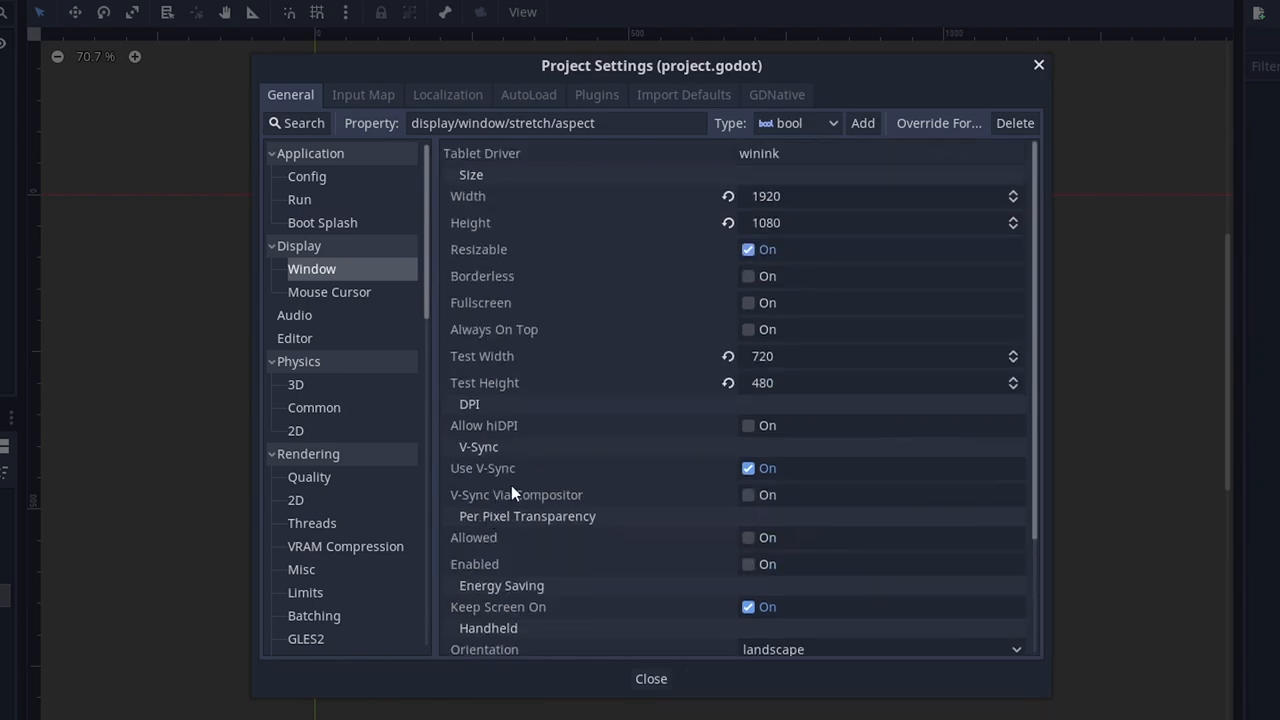
{"action": "mouse_move", "coordinate": [638, 208]}
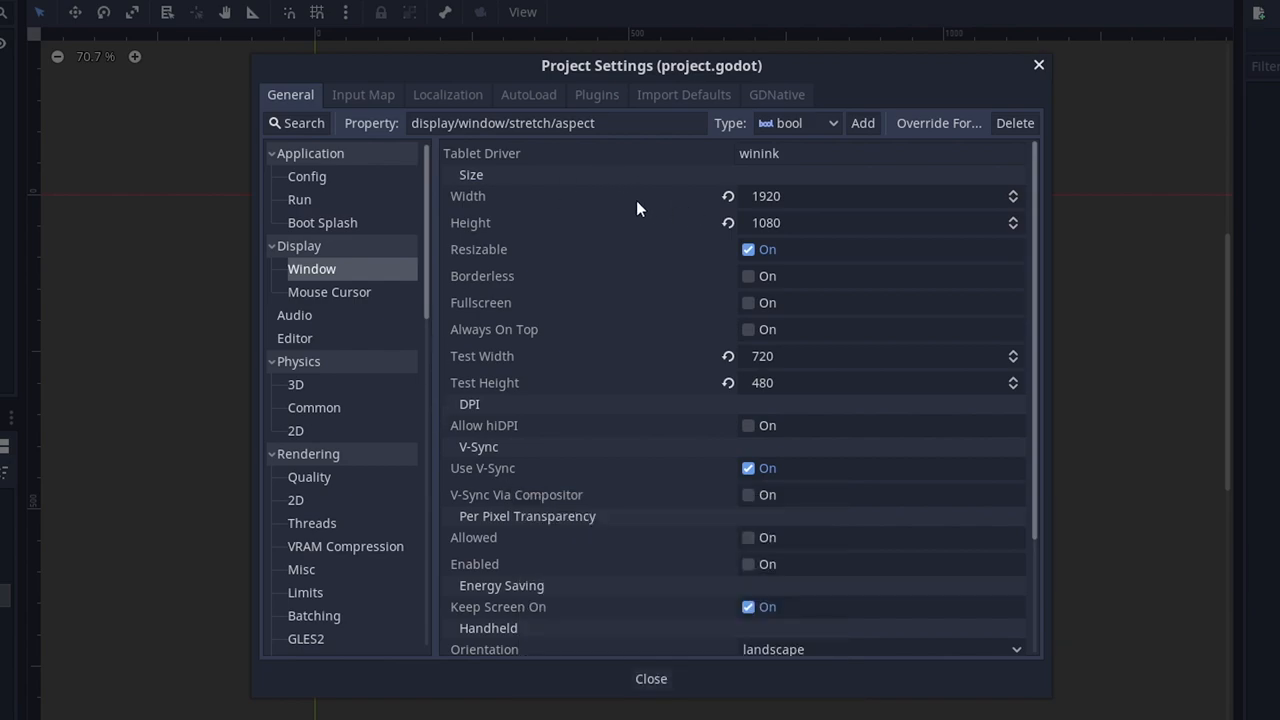
{"action": "mouse_move", "coordinate": [550, 367]}
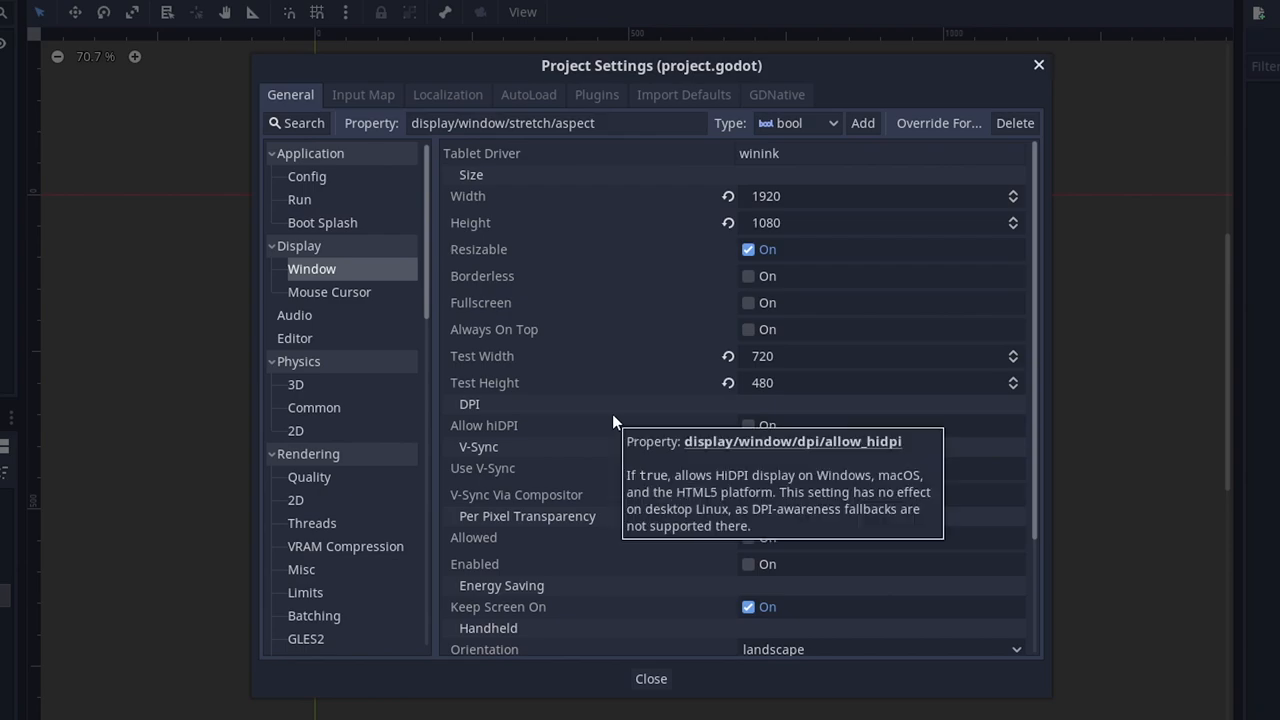
{"action": "mouse_move", "coordinate": [598, 421]}
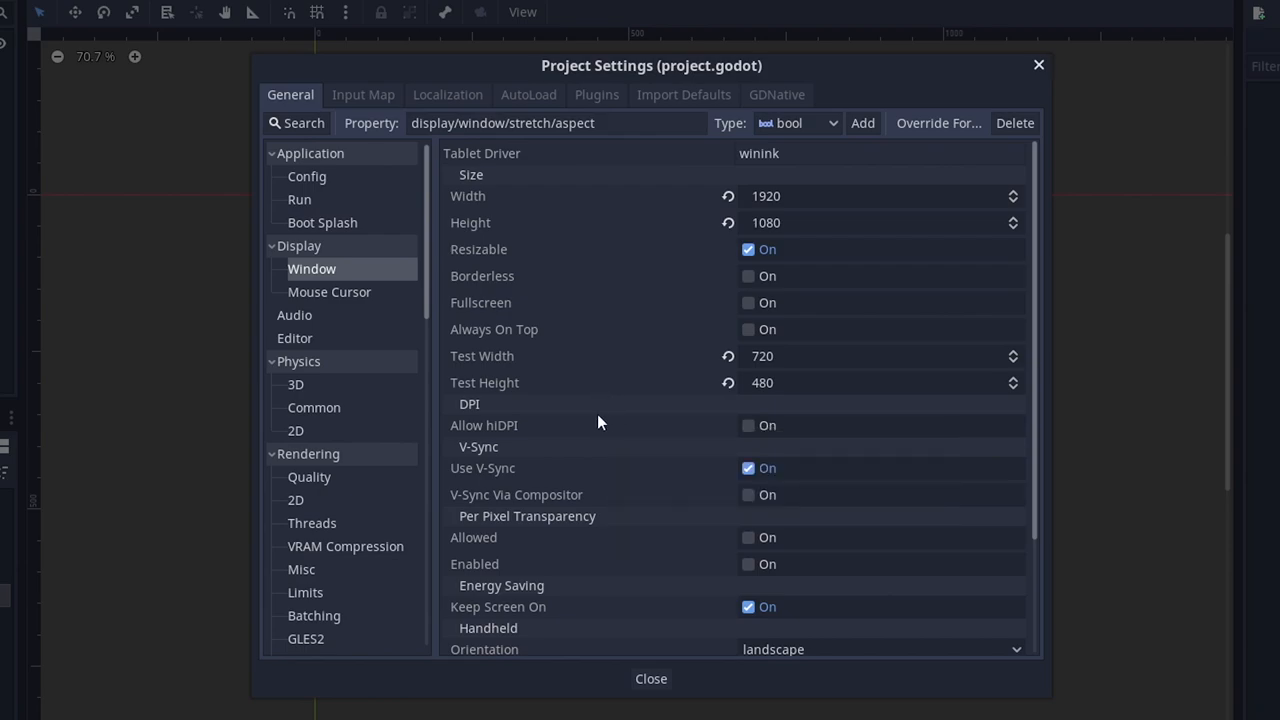
{"action": "scroll", "scroll_direction": "down", "scroll_amount": 3}
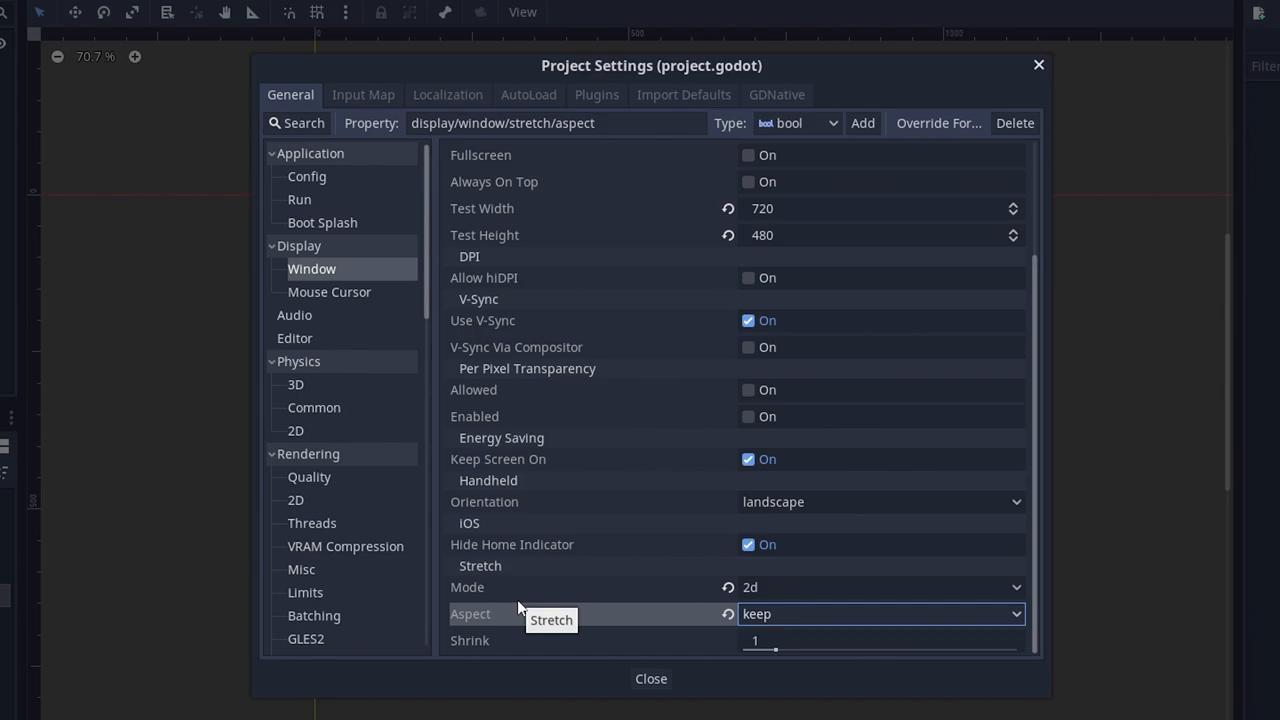
{"action": "mouse_move", "coordinate": [105, 632]}
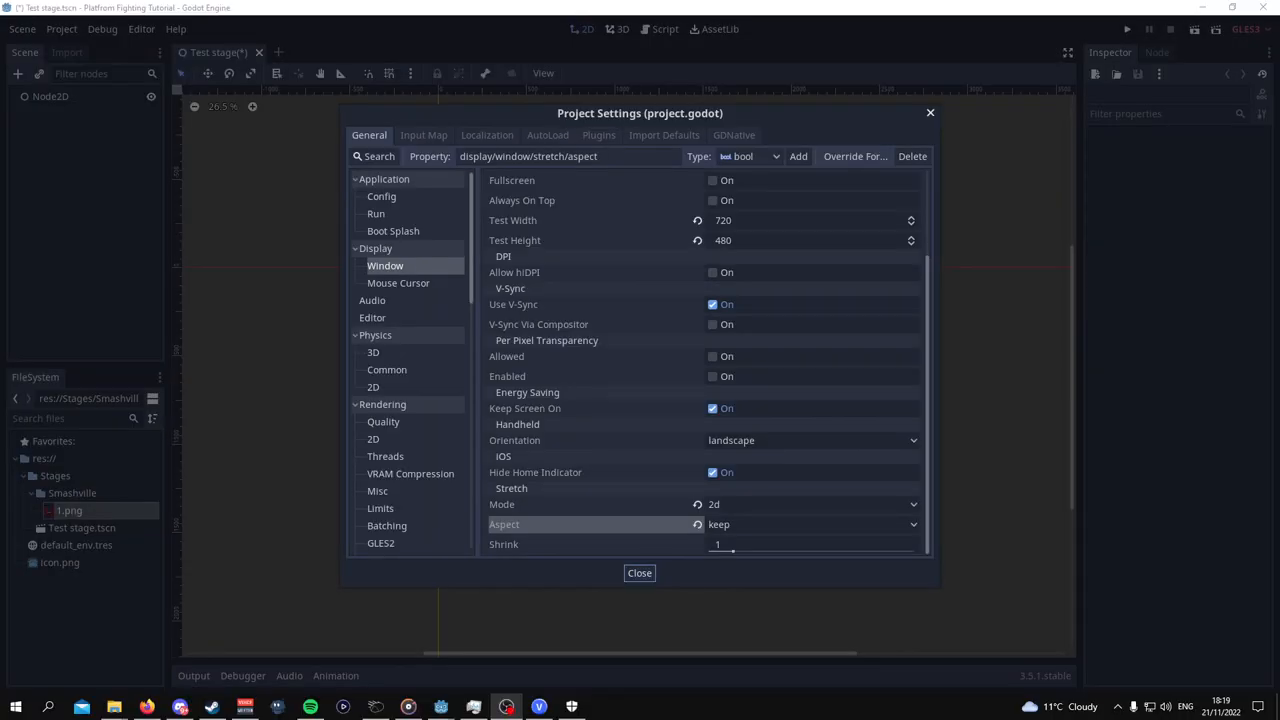
Select the 1.png sprite and set its position to 1920/2 by 1080/2.
{"action": "left_click", "coordinate": [639, 572]}
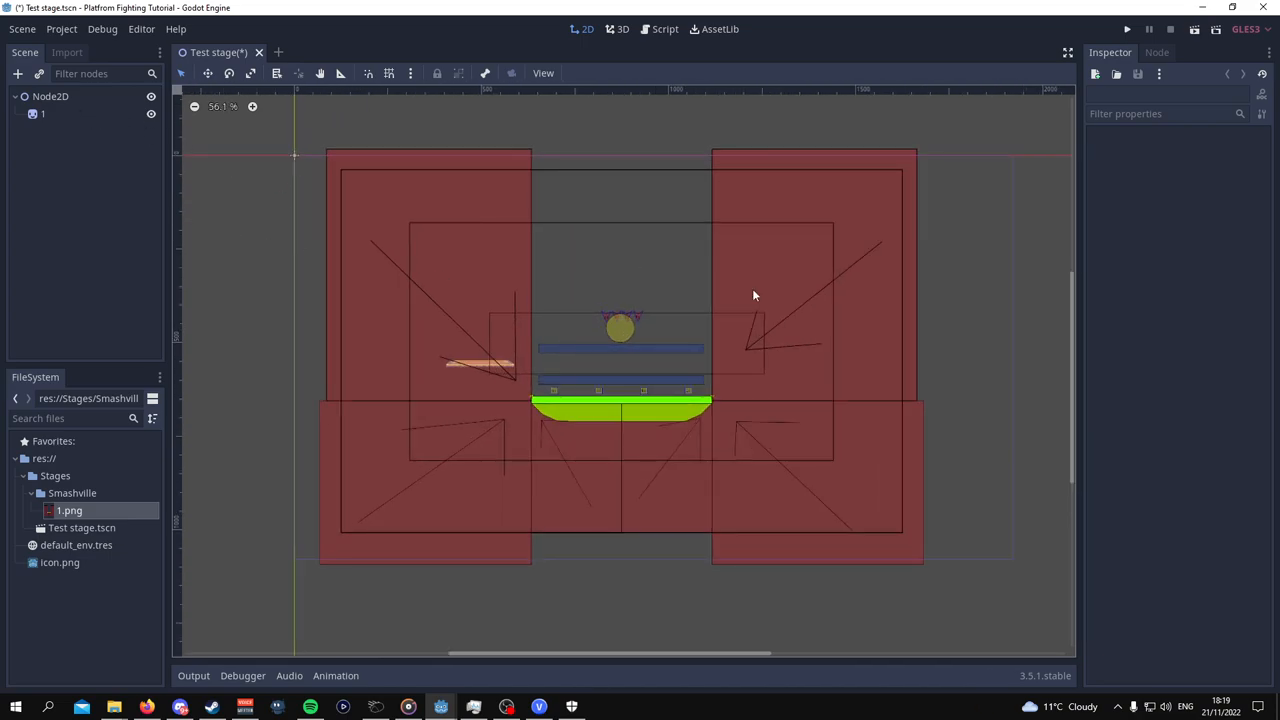
{"action": "left_click", "coordinate": [43, 113]}
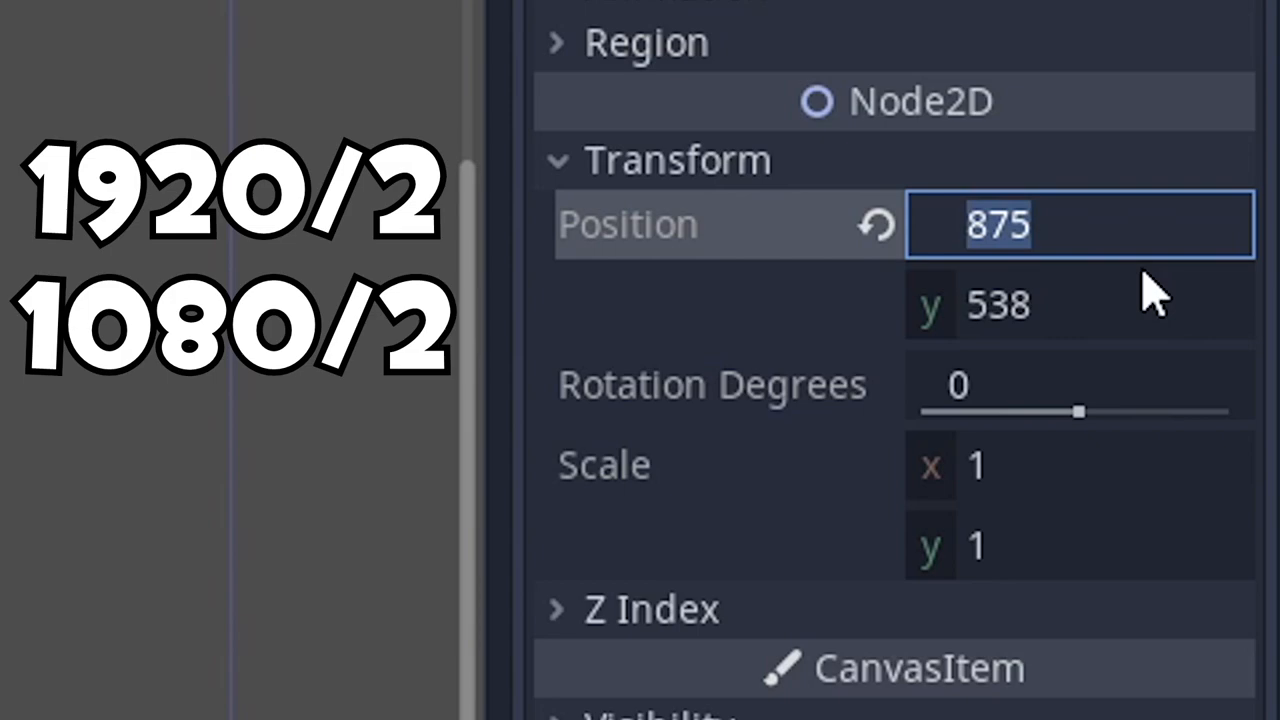
{"action": "type", "text": "19"}
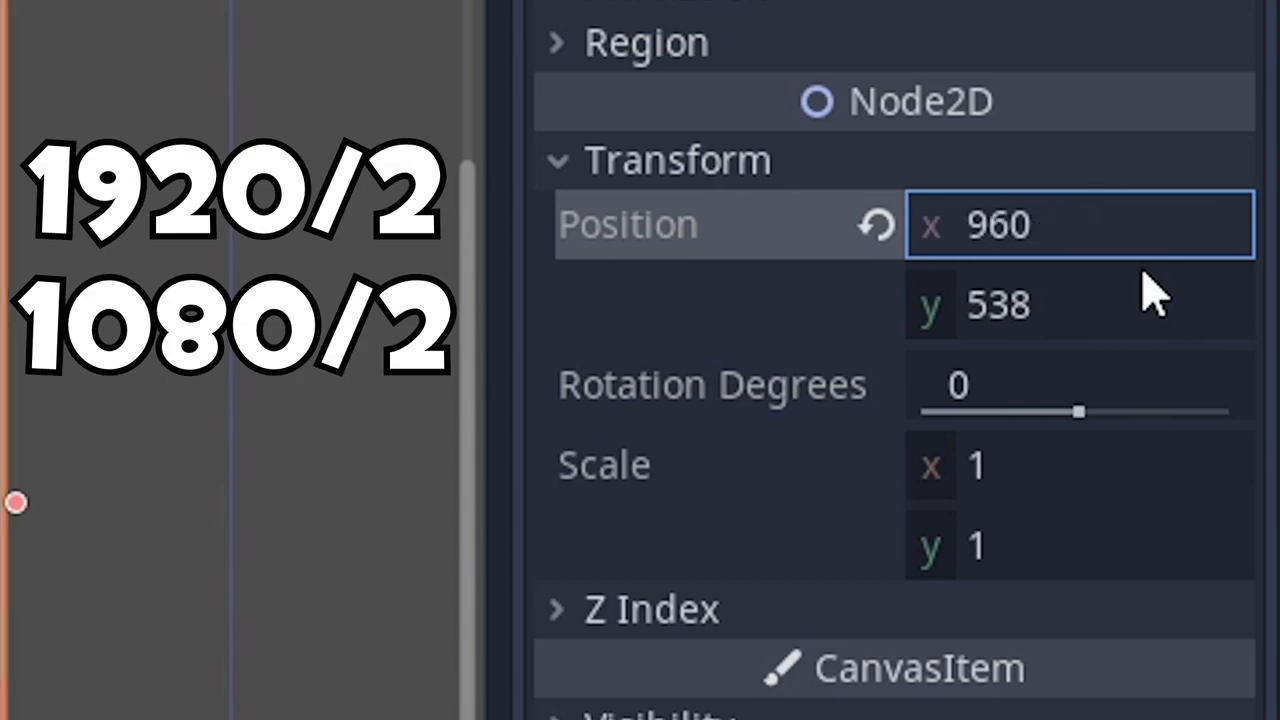
{"action": "mouse_move", "coordinate": [1090, 305]}
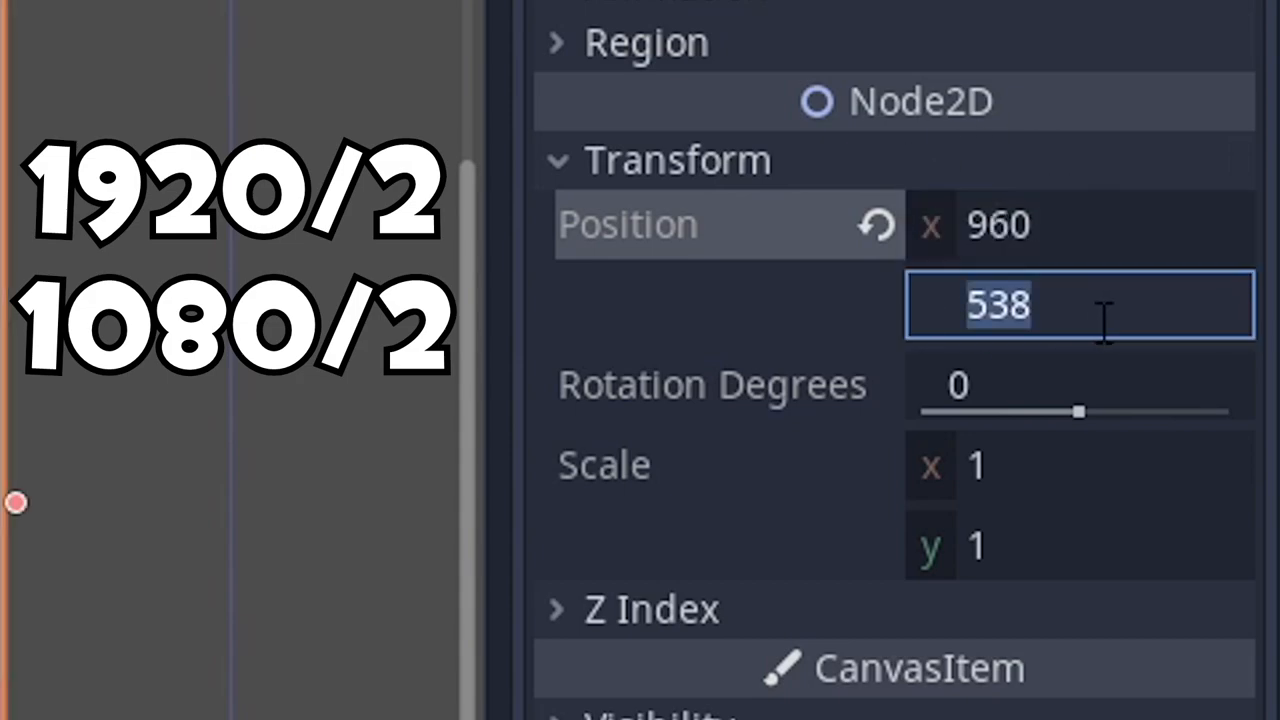
{"action": "type", "text": "1080/"}
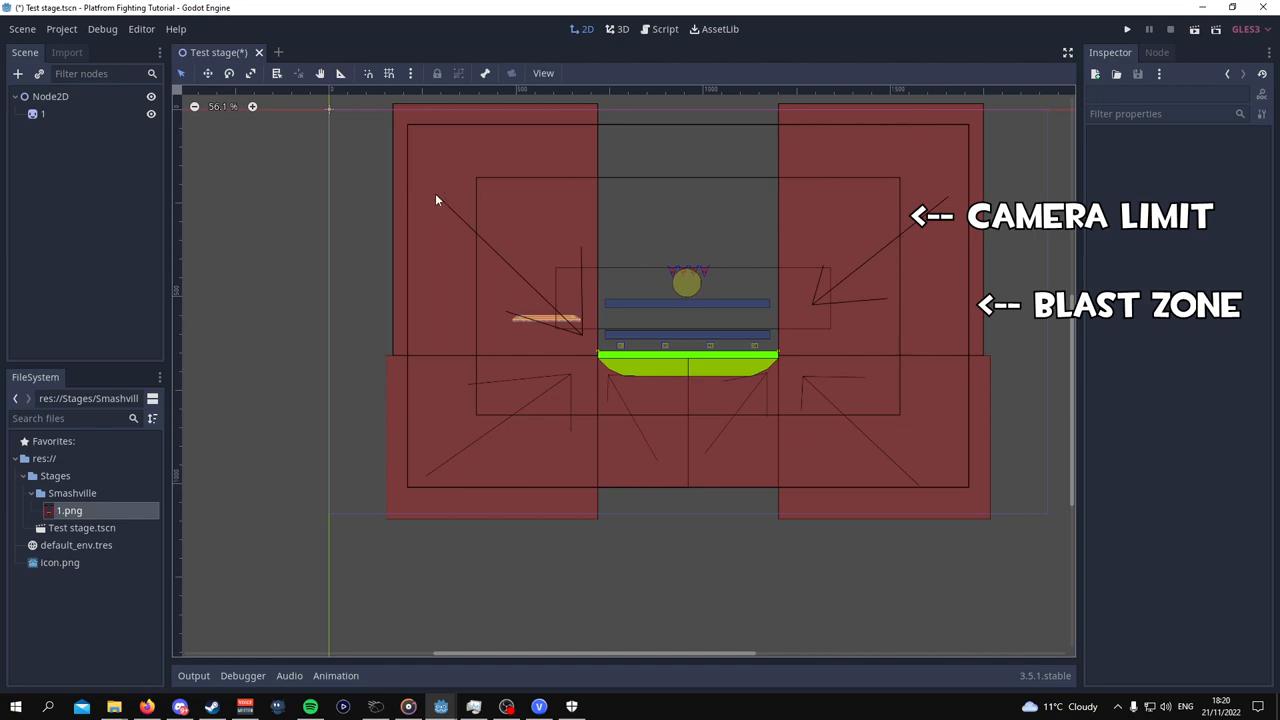
{"action": "mouse_move", "coordinate": [970, 354]}
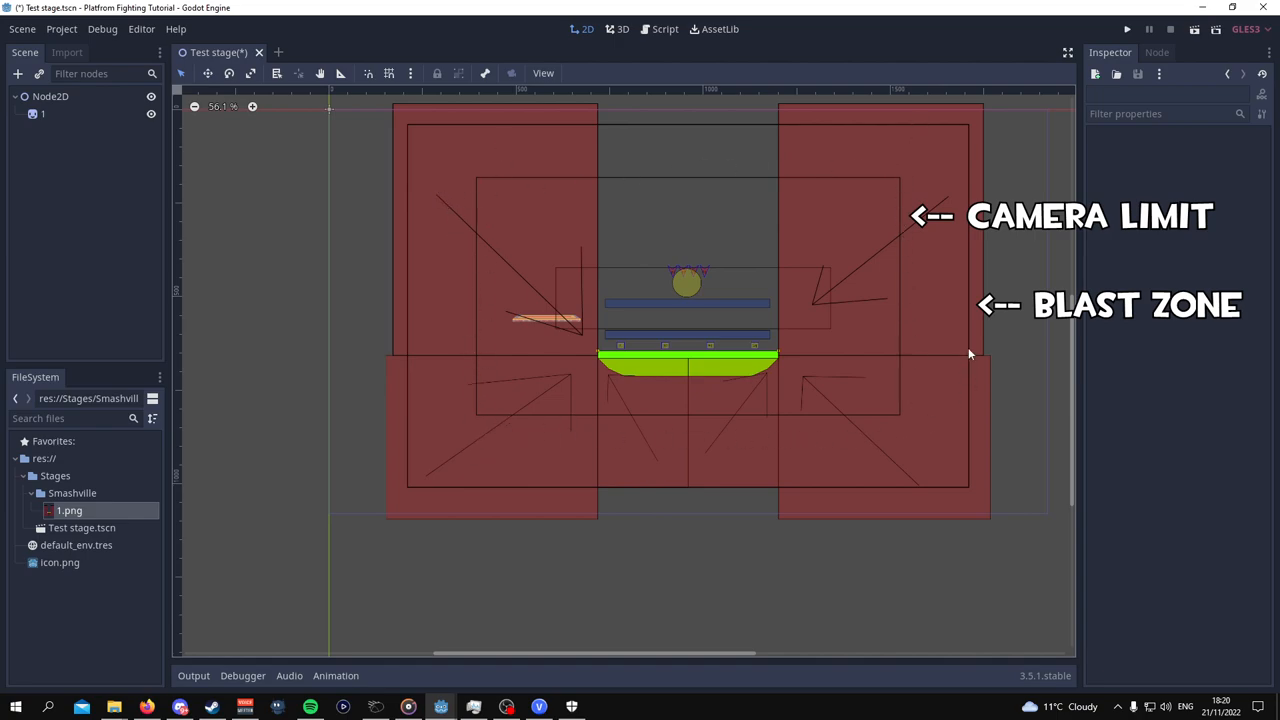
{"action": "mouse_move", "coordinate": [958, 473]}
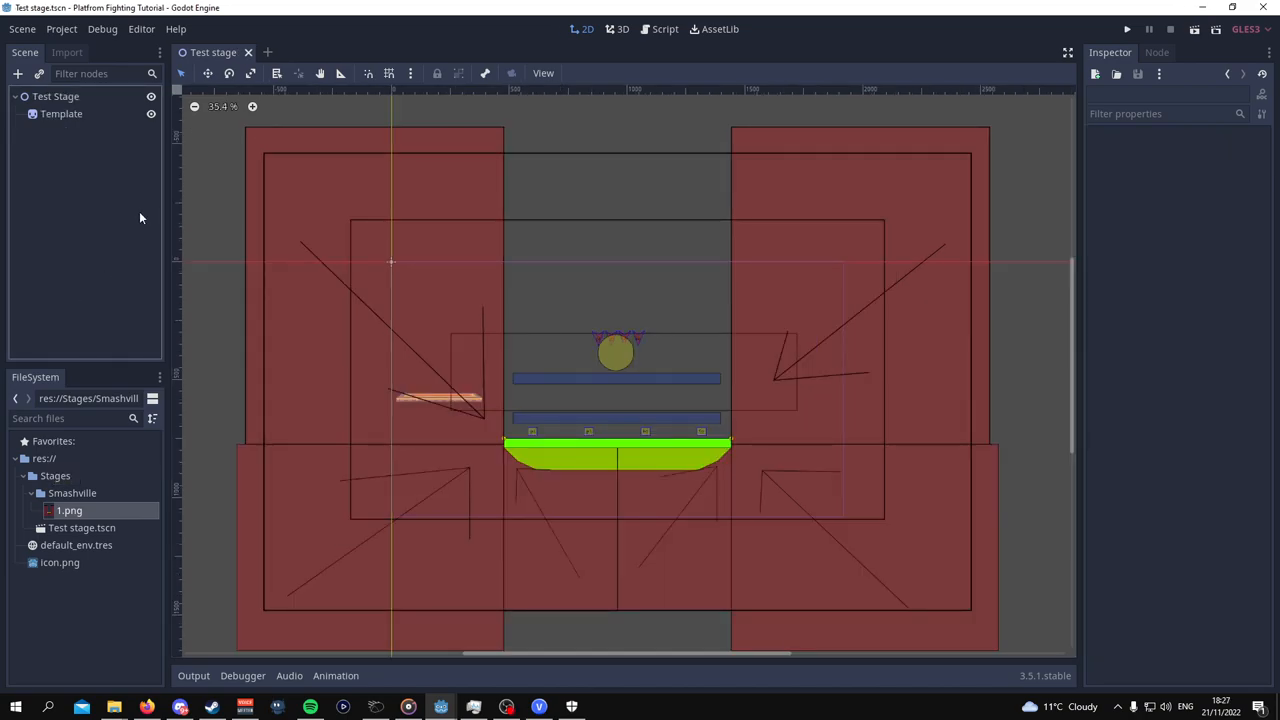
Open the 2D Physics layer names page in Project Settings.
{"action": "left_click", "coordinate": [61, 28]}
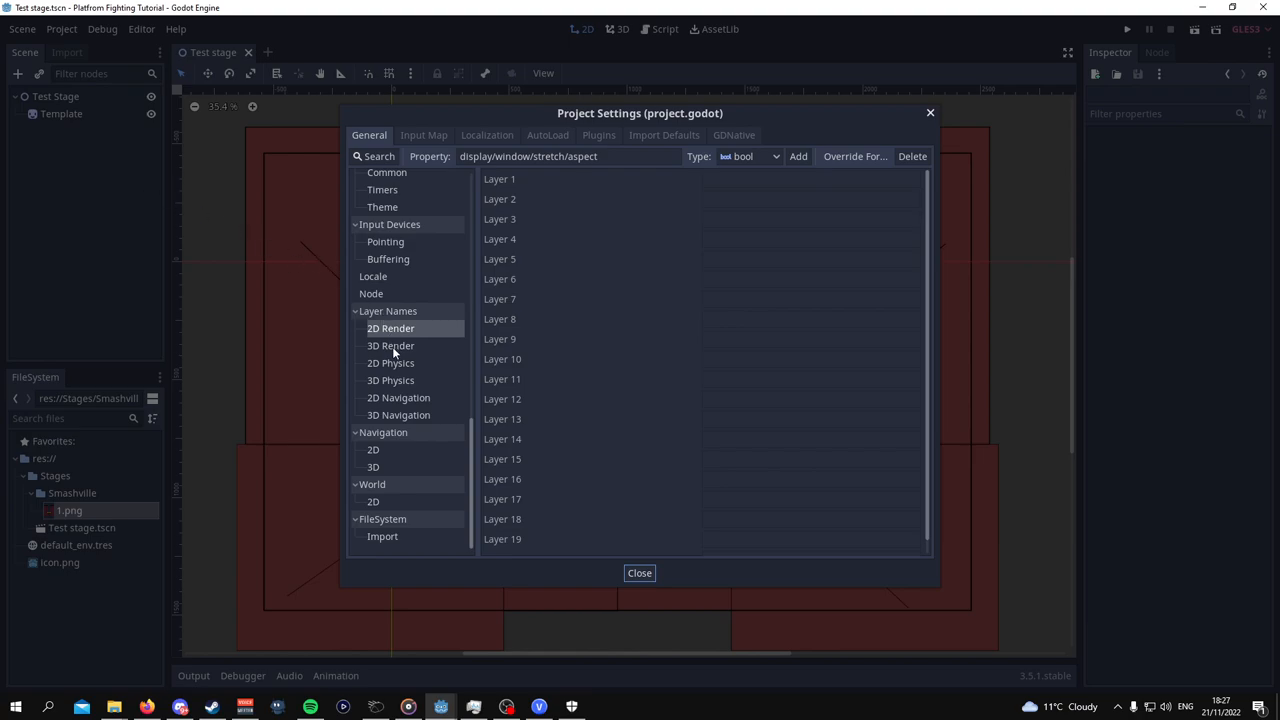
{"action": "scroll", "scroll_direction": "down", "scroll_amount": 3}
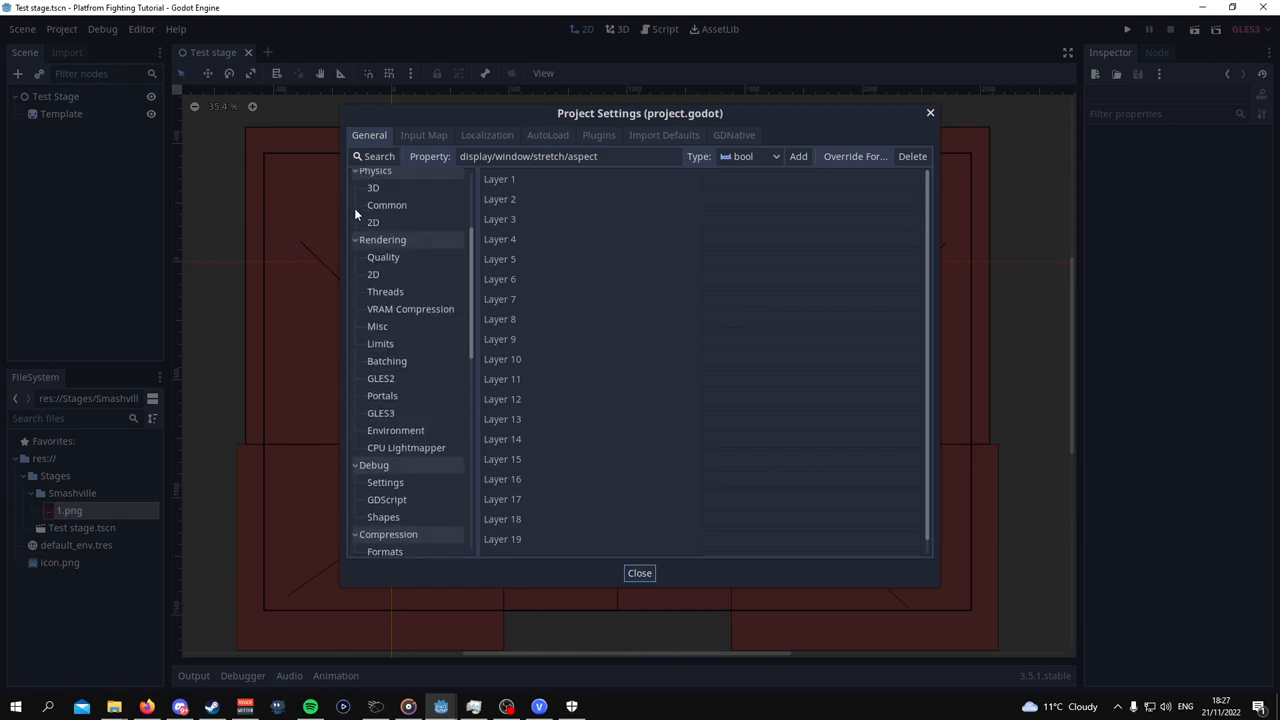
{"action": "scroll", "scroll_direction": "down", "scroll_amount": 3}
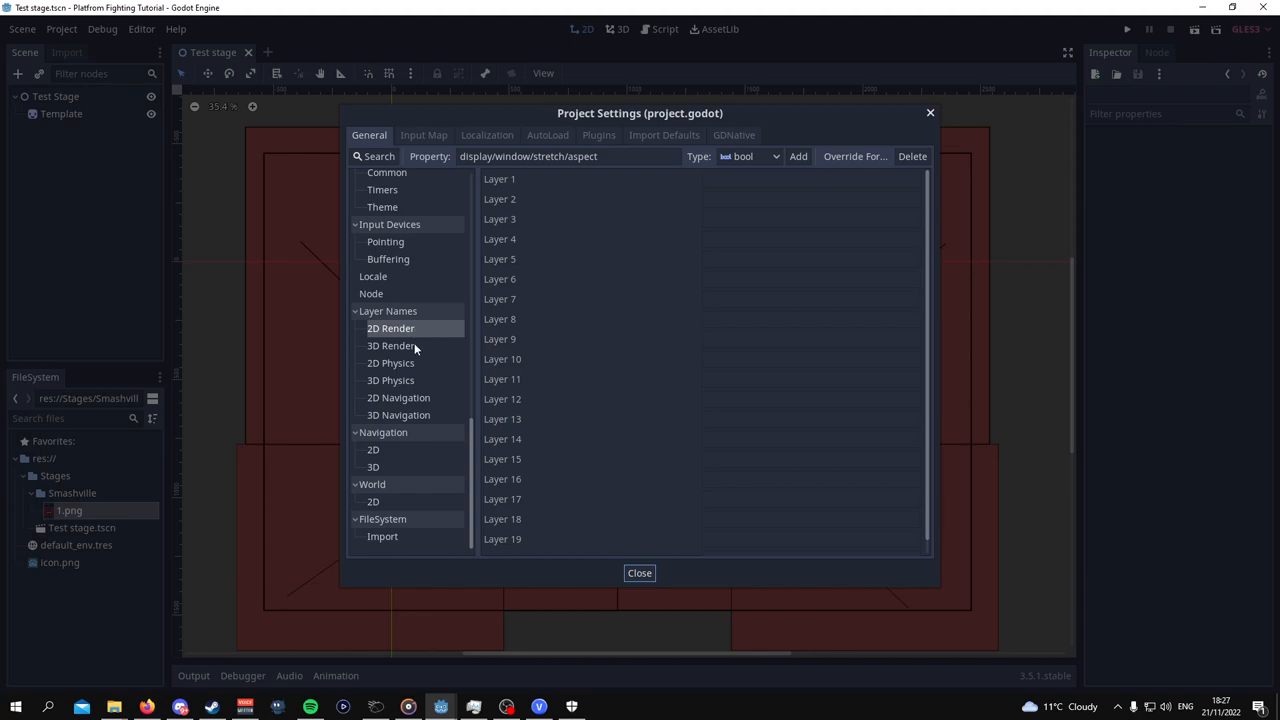
{"action": "mouse_move", "coordinate": [417, 363]}
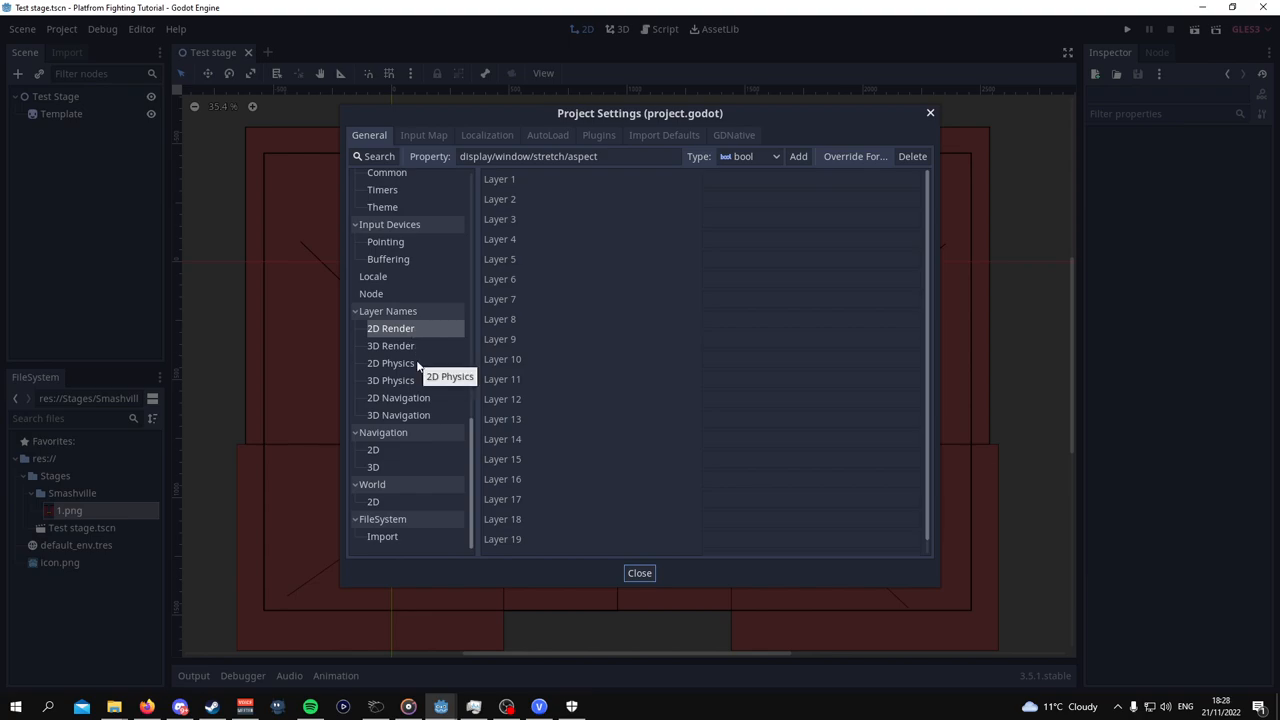
{"action": "left_click", "coordinate": [390, 362]}
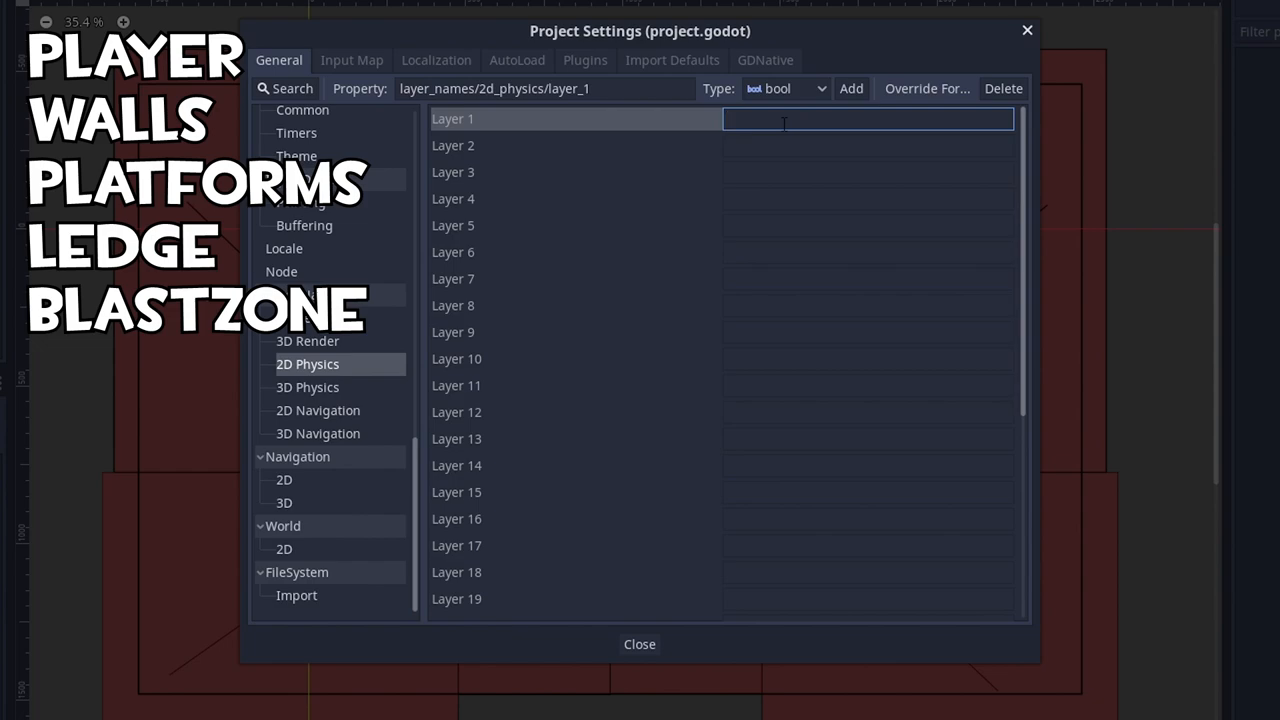
Name layers 1–5 Player, Walls, Platforms, Ledge and Blastzones.
{"action": "type", "text": "Player"}
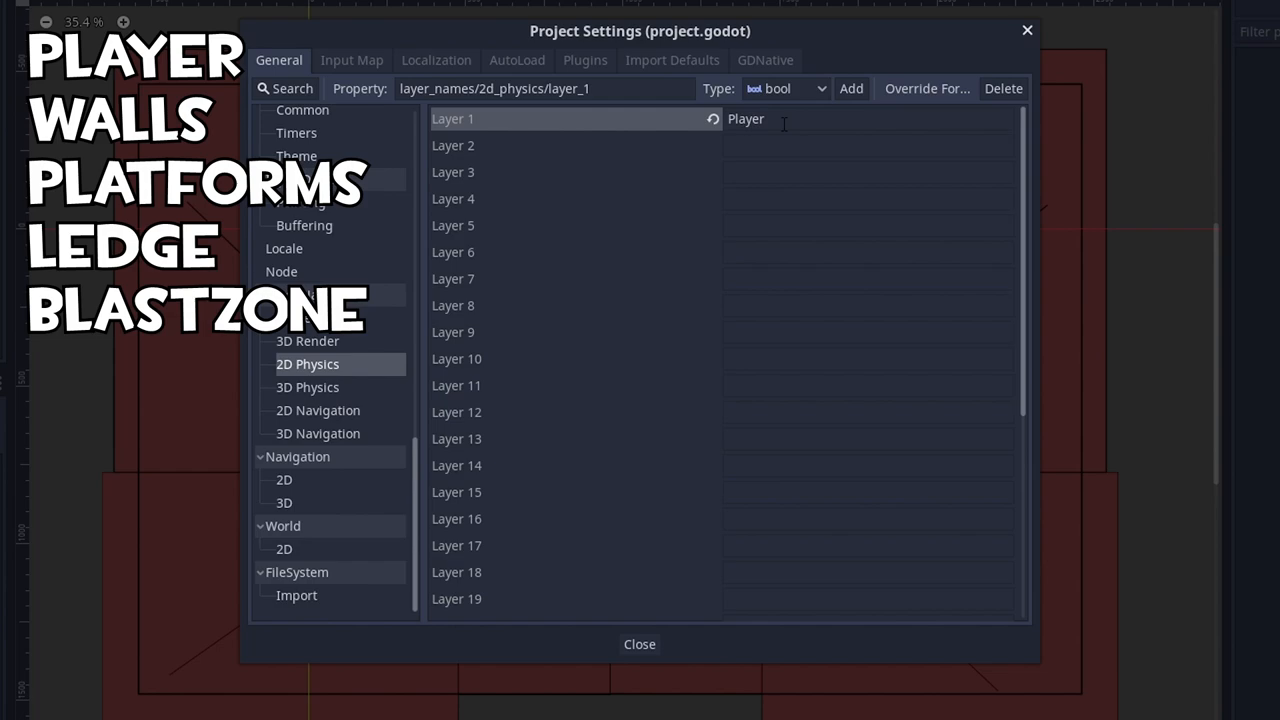
{"action": "type", "text": "W"}
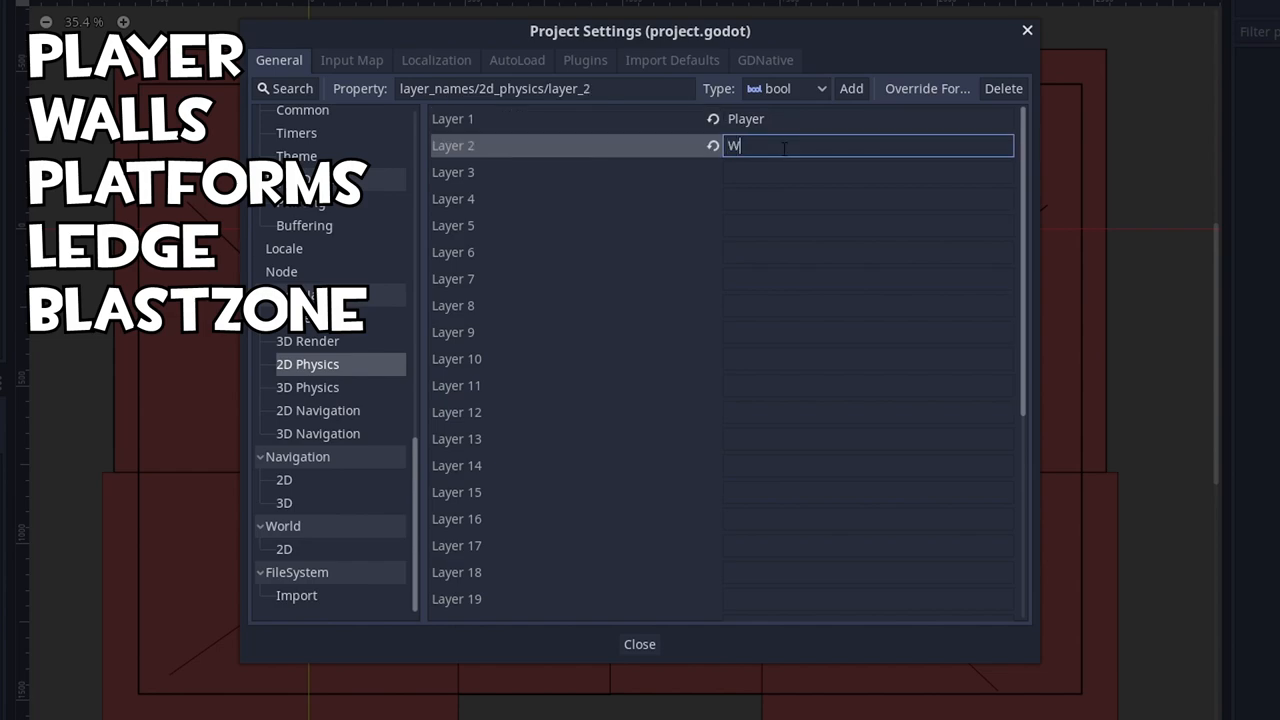
{"action": "type", "text": "alls"}
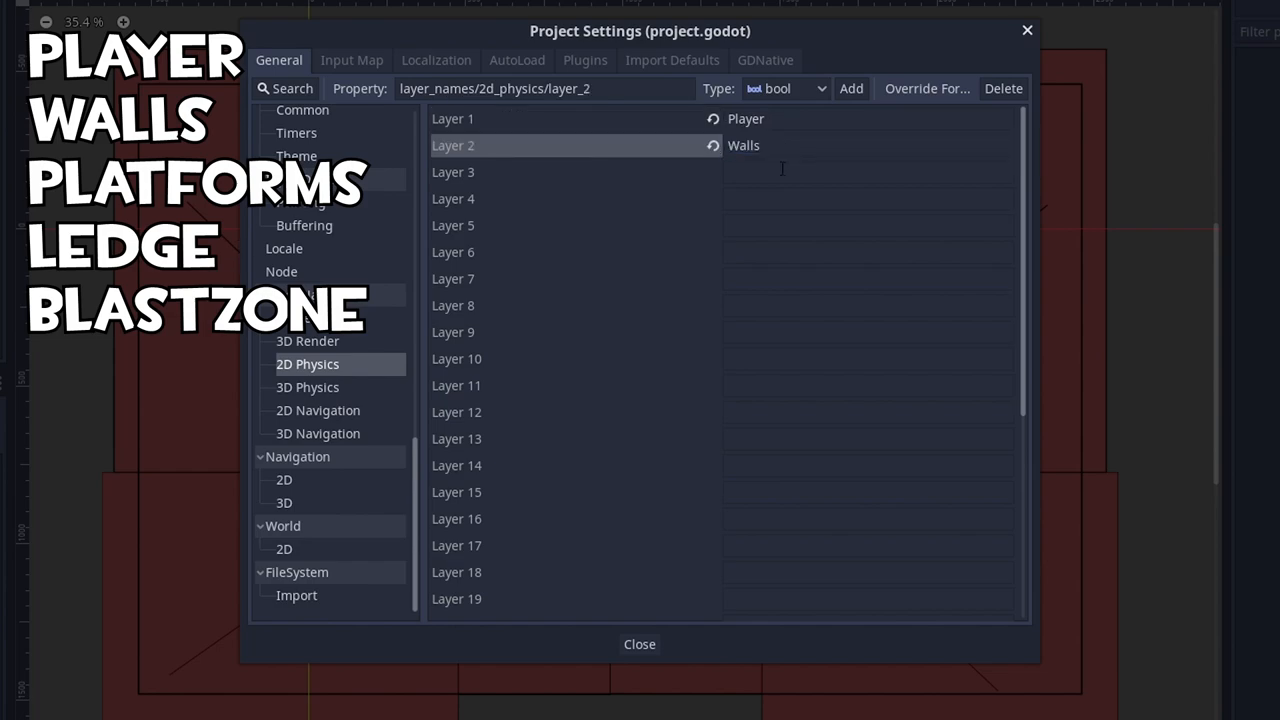
{"action": "type", "text": "Platforms"}
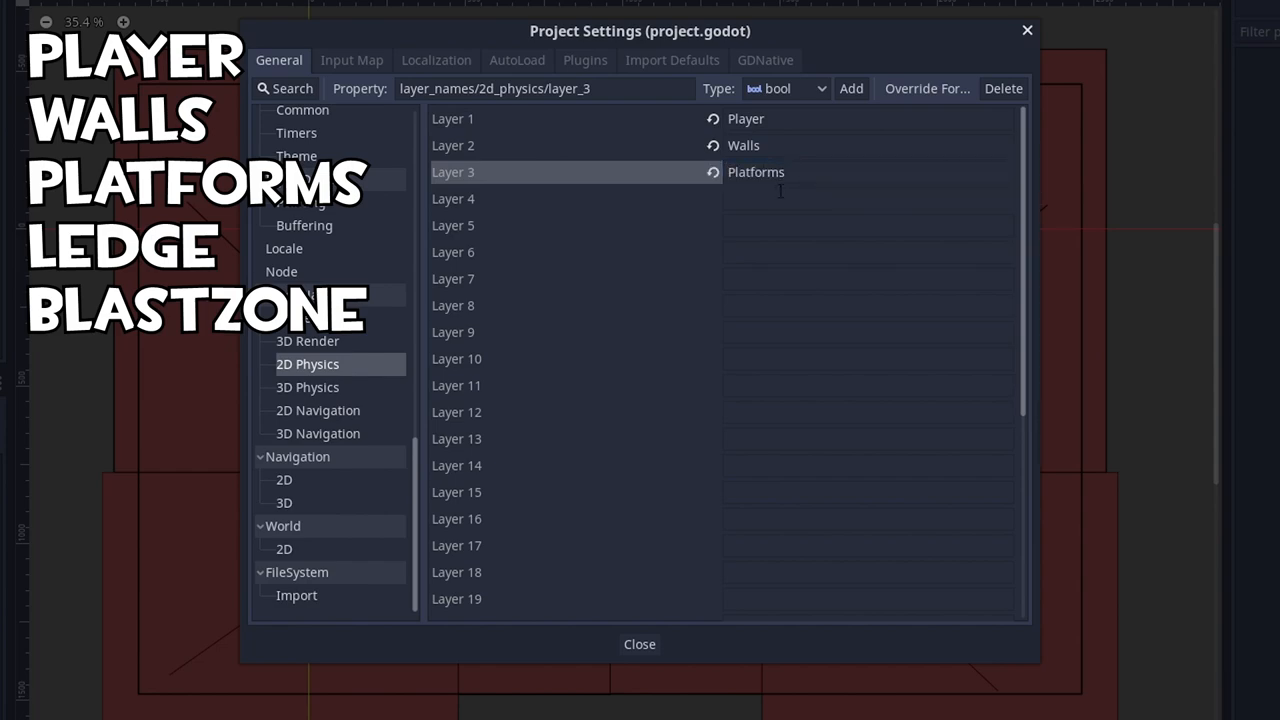
{"action": "type", "text": "Ledge"}
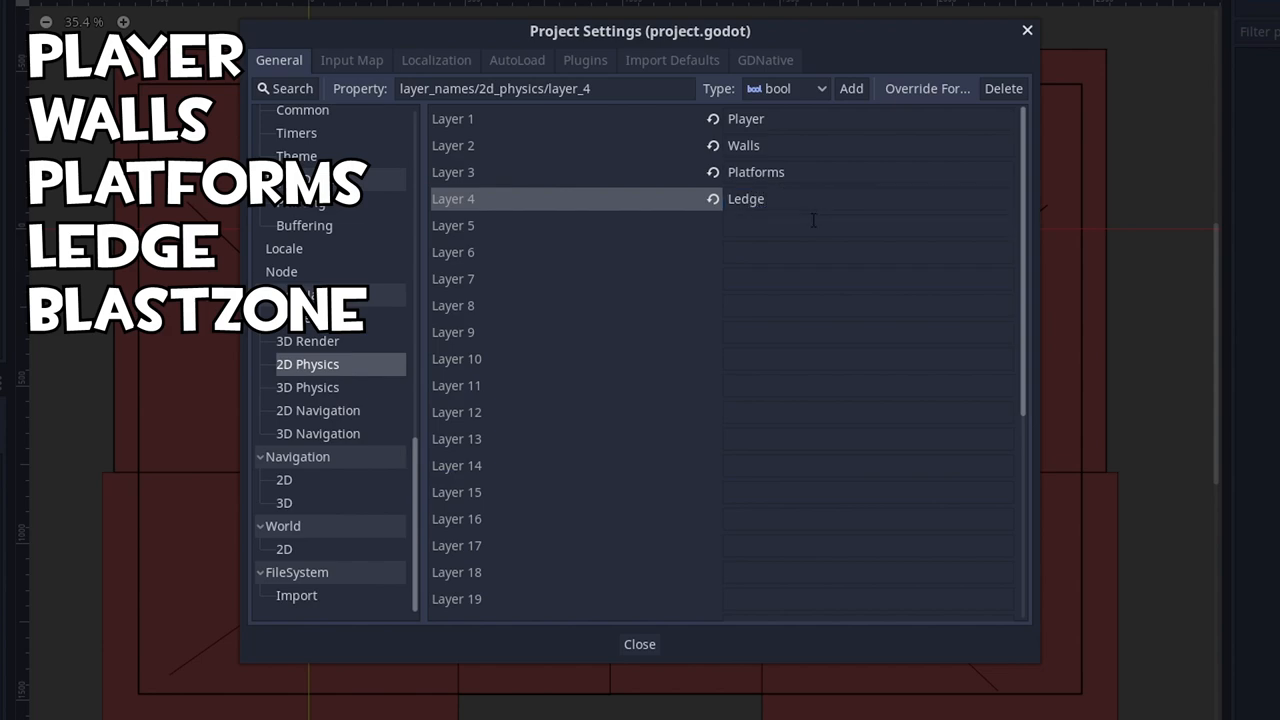
{"action": "type", "text": "B"}
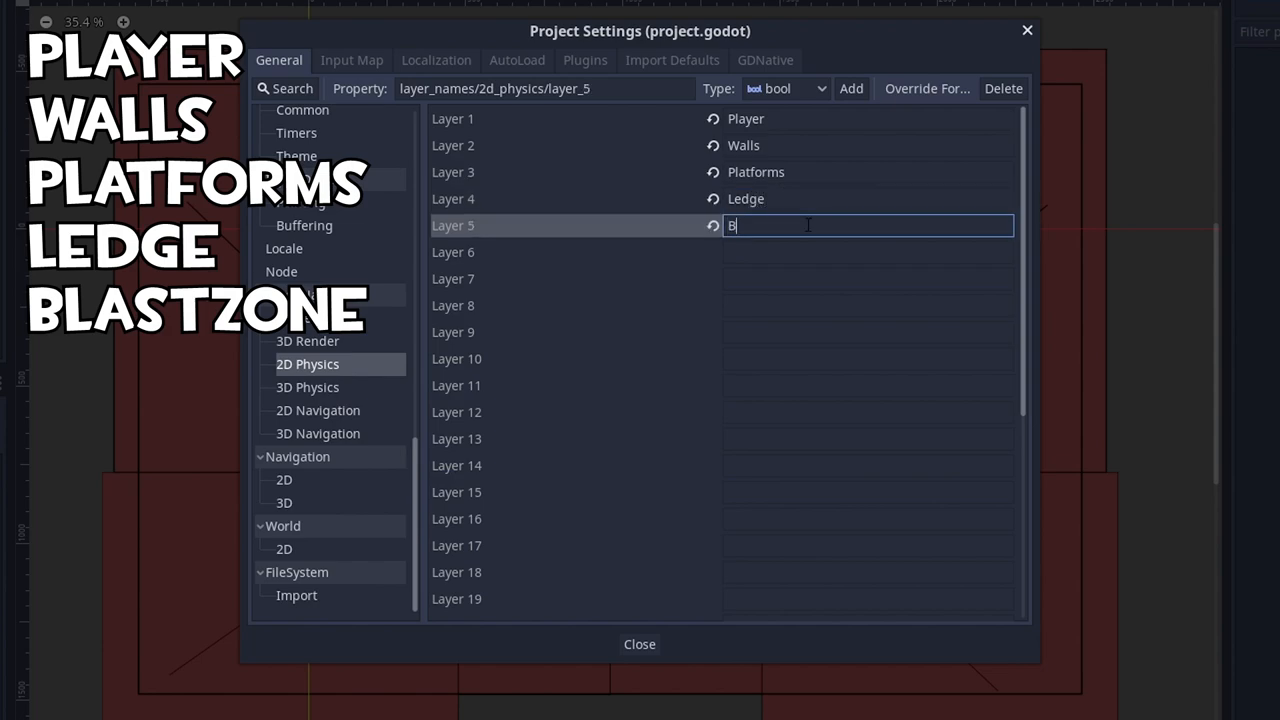
{"action": "type", "text": "lasts"}
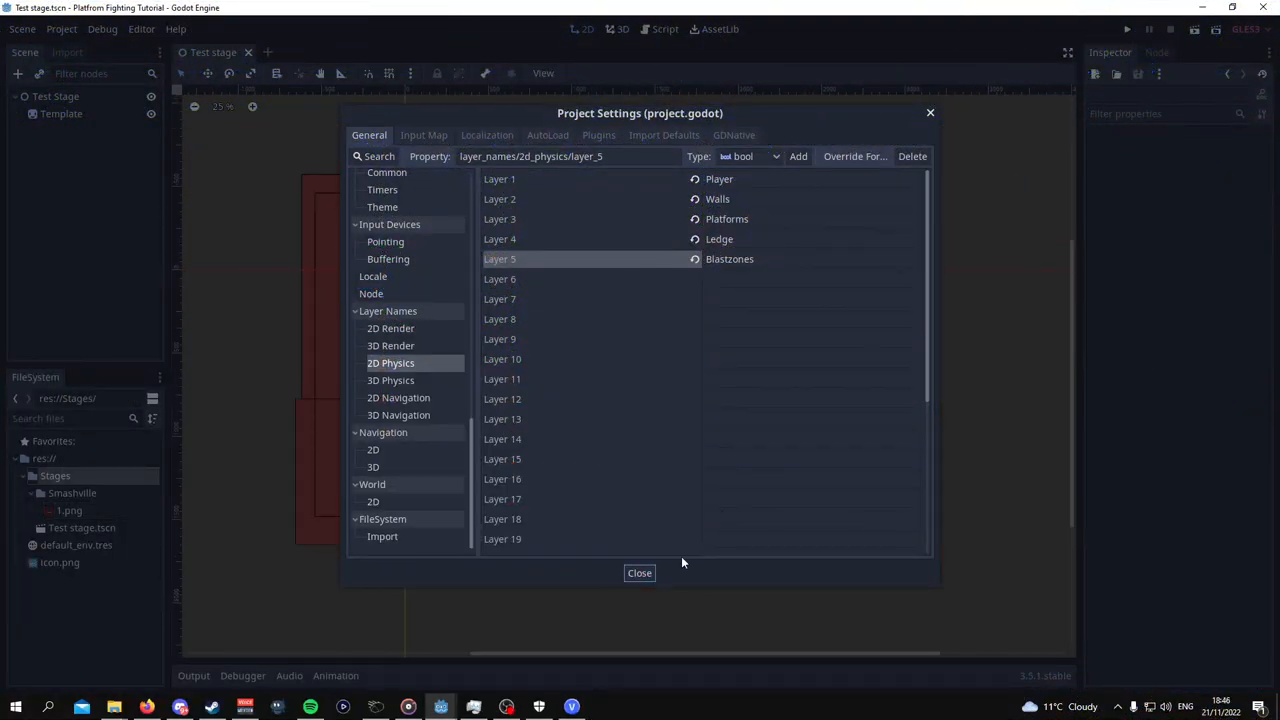
Close Project Settings and add a StaticBody2D child to Test Stage.
{"action": "left_click", "coordinate": [639, 572]}
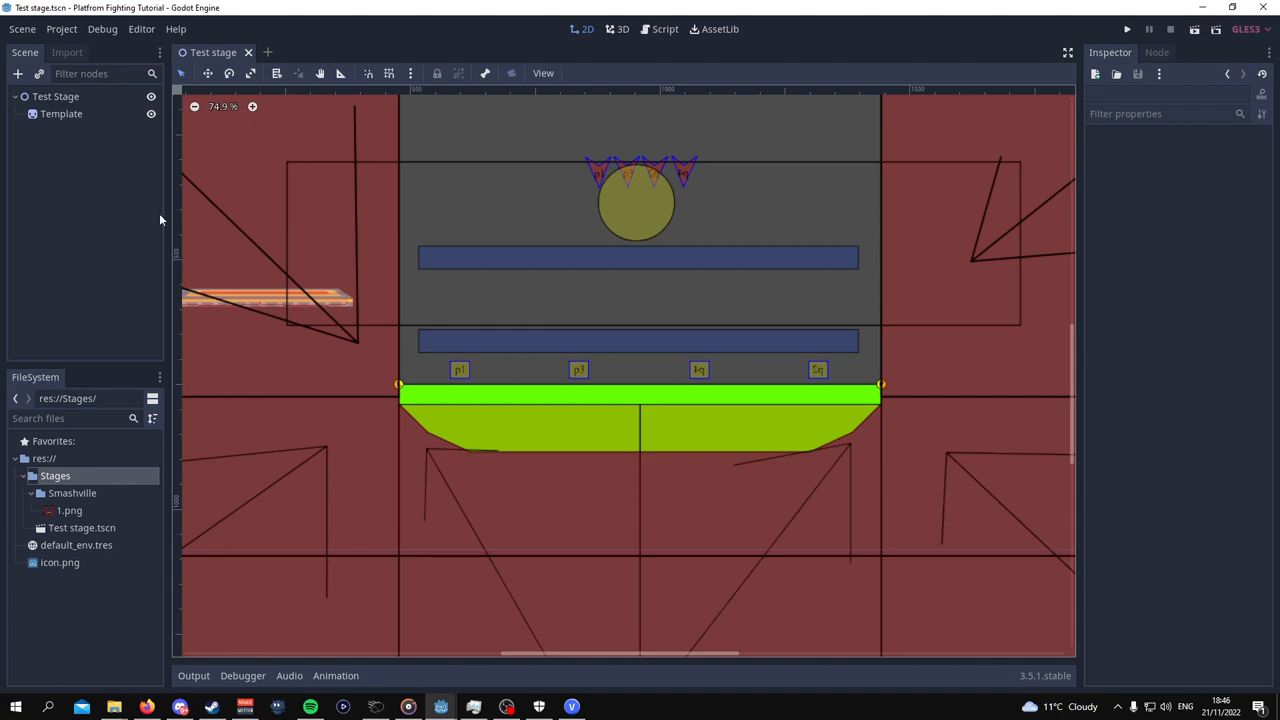
{"action": "mouse_move", "coordinate": [116, 137]}
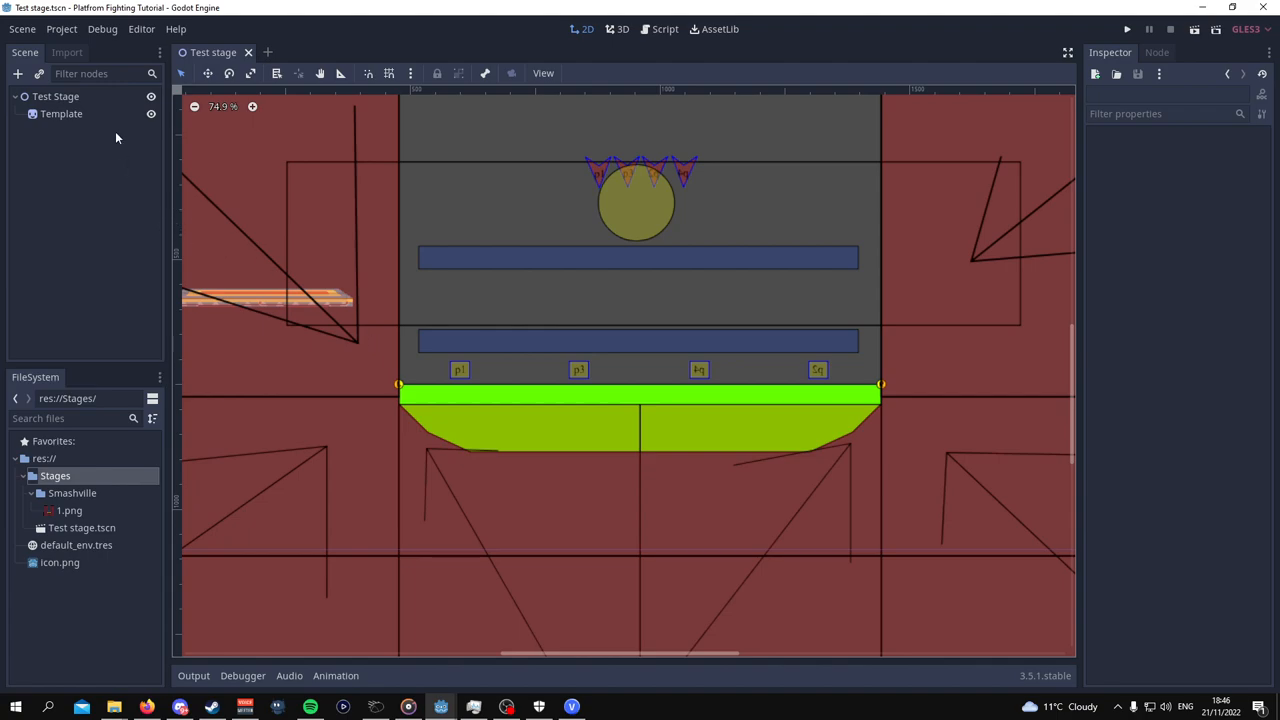
{"action": "right_click", "coordinate": [55, 96]}
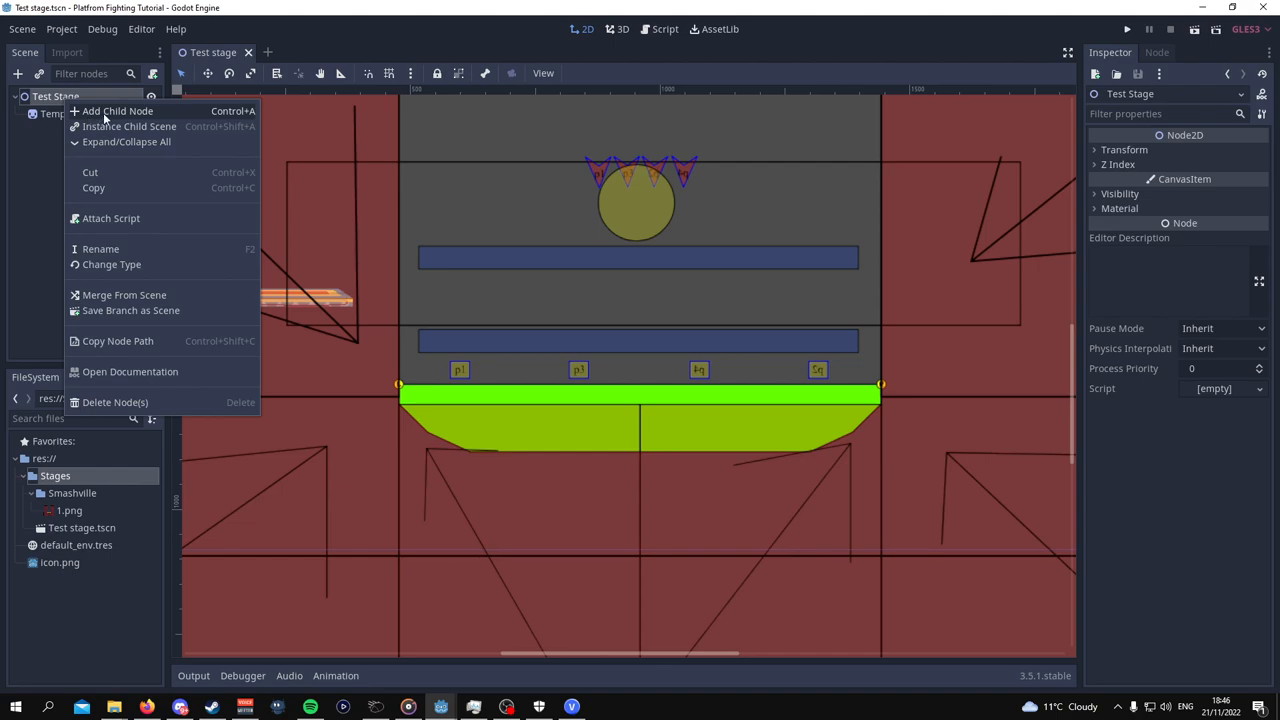
{"action": "left_click", "coordinate": [117, 111]}
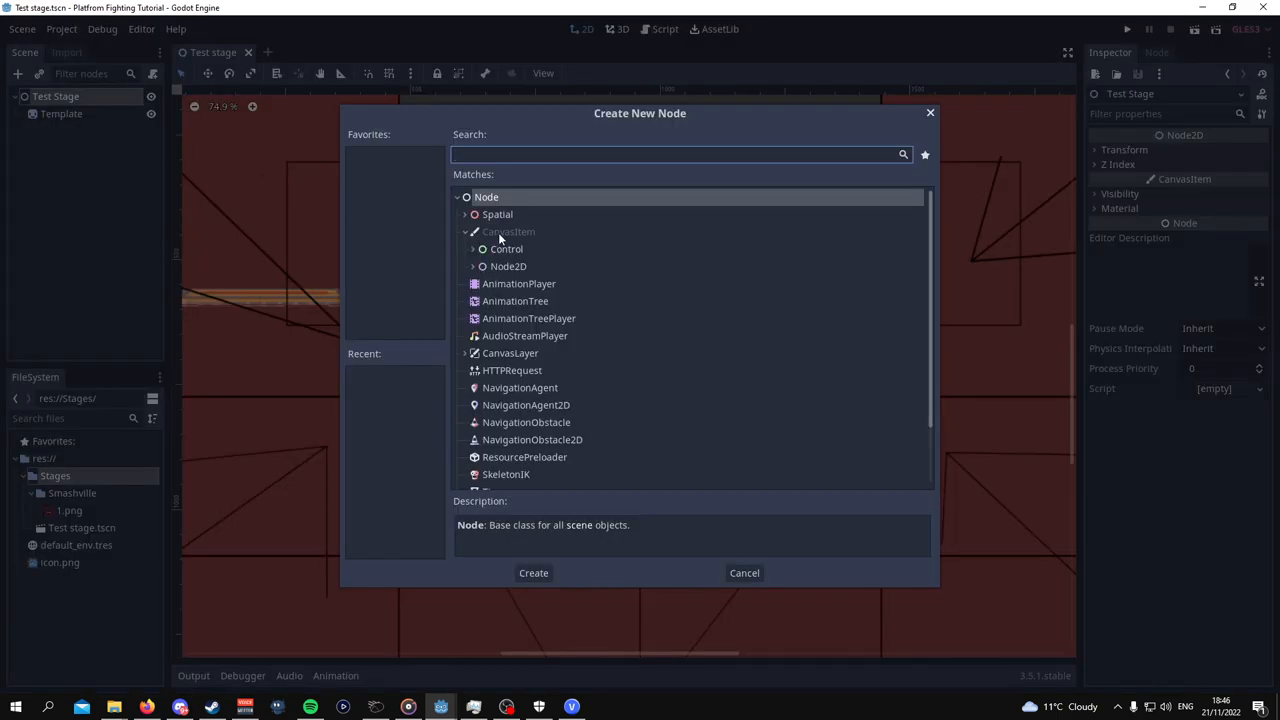
{"action": "type", "text": "s"}
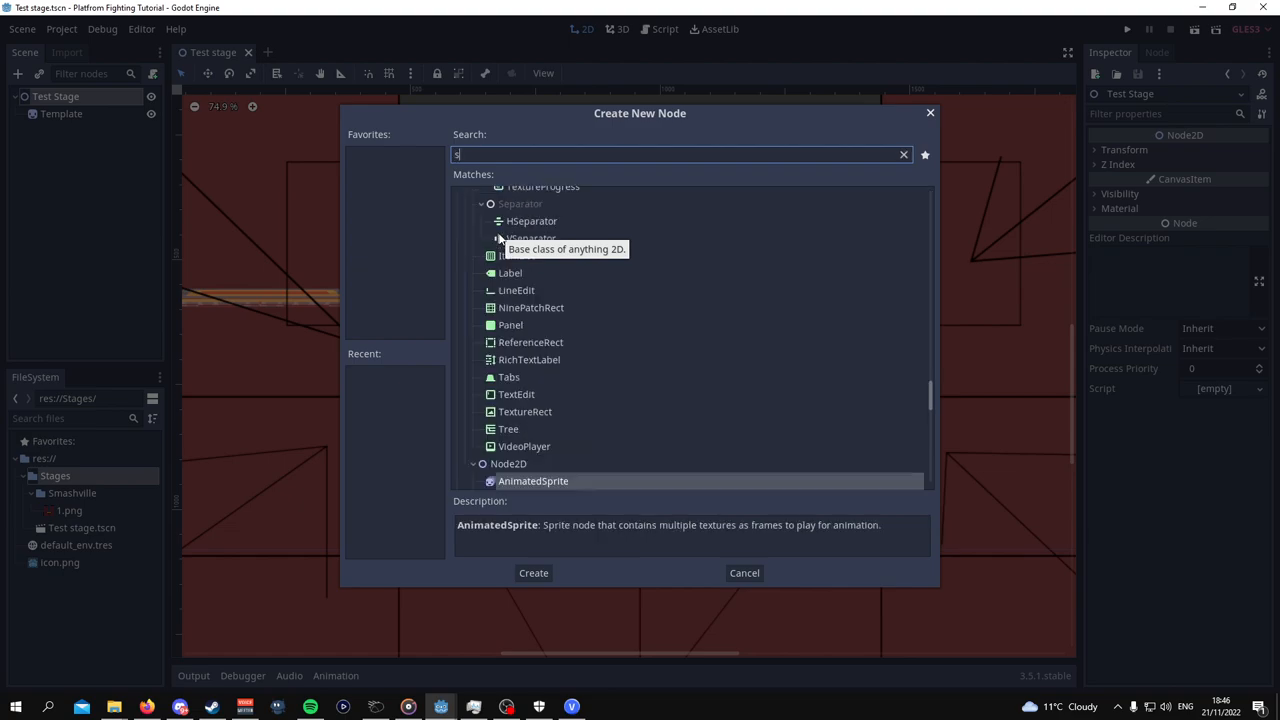
{"action": "type", "text": "tatic"}
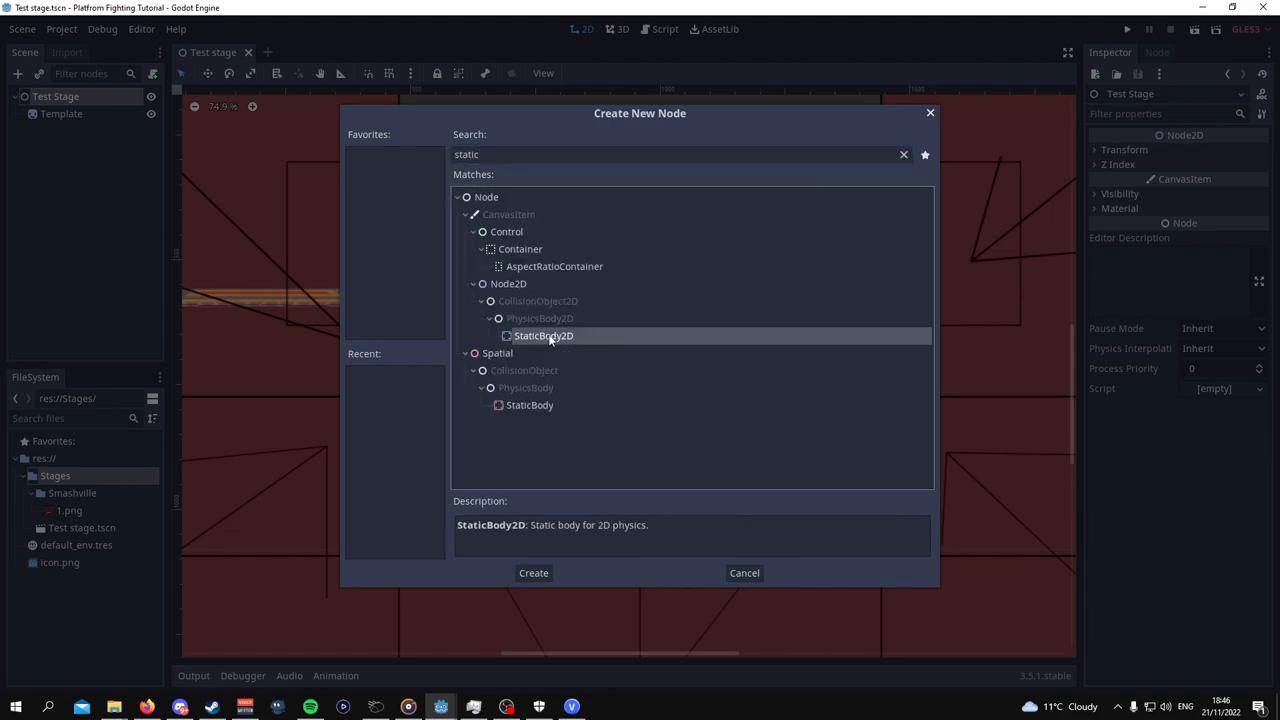
{"action": "left_click", "coordinate": [533, 572]}
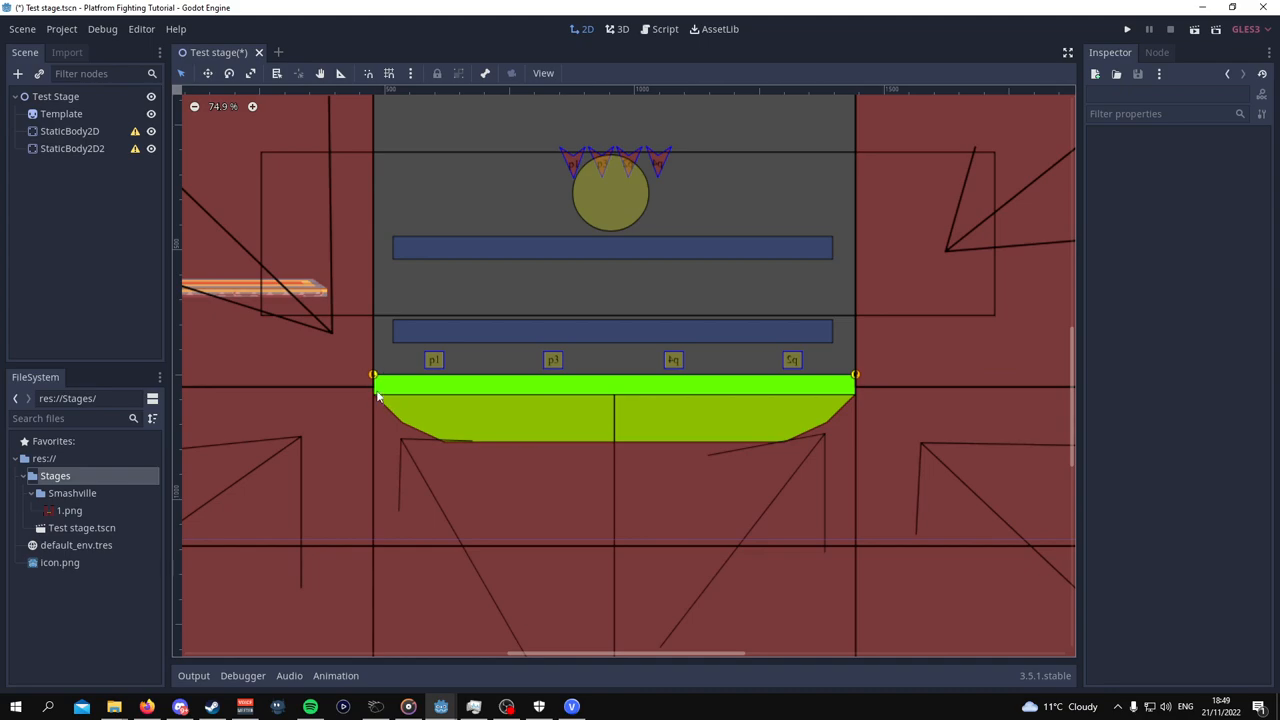
Add a CollisionShape2D child to the first StaticBody2D.
{"action": "left_click", "coordinate": [70, 131]}
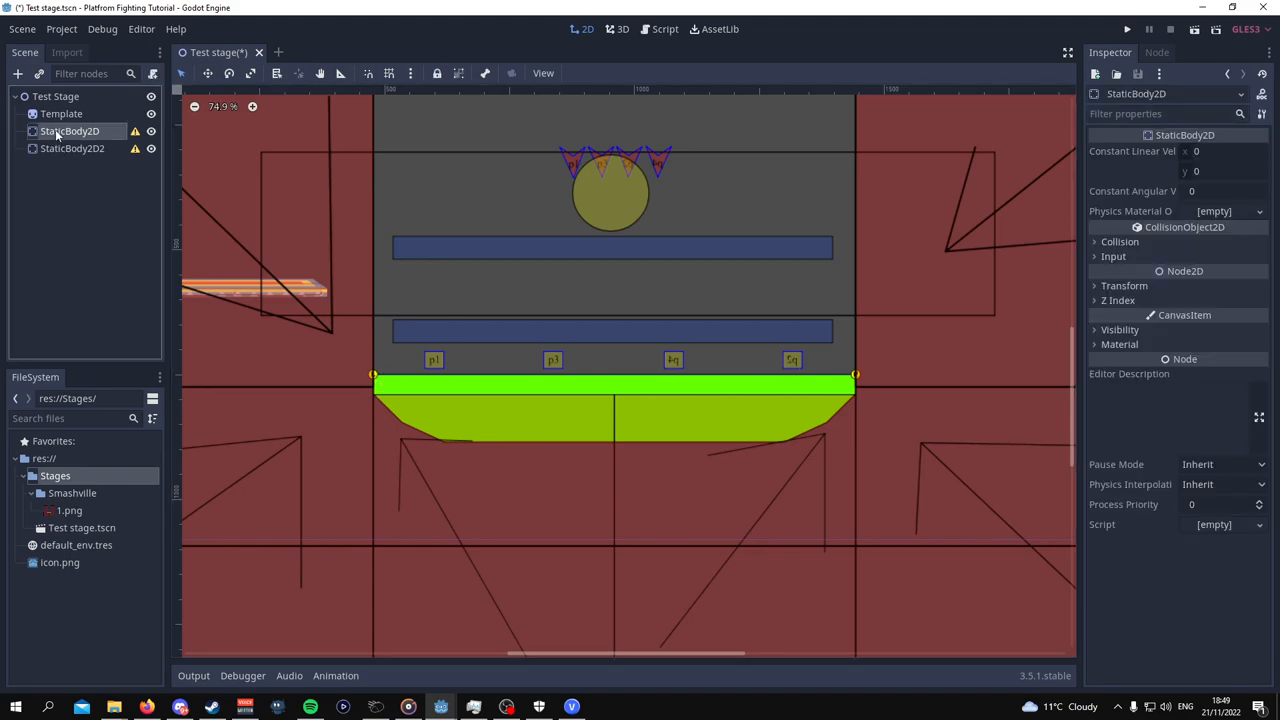
{"action": "right_click", "coordinate": [70, 131]}
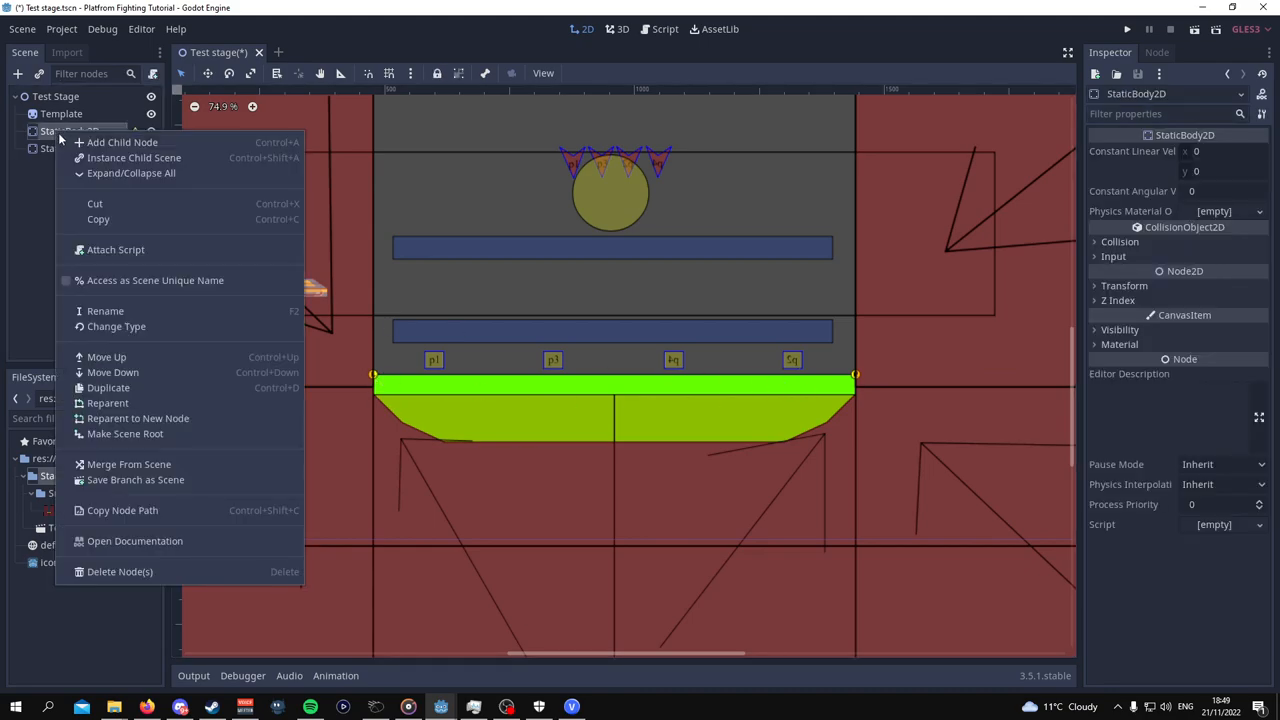
{"action": "left_click", "coordinate": [122, 142]}
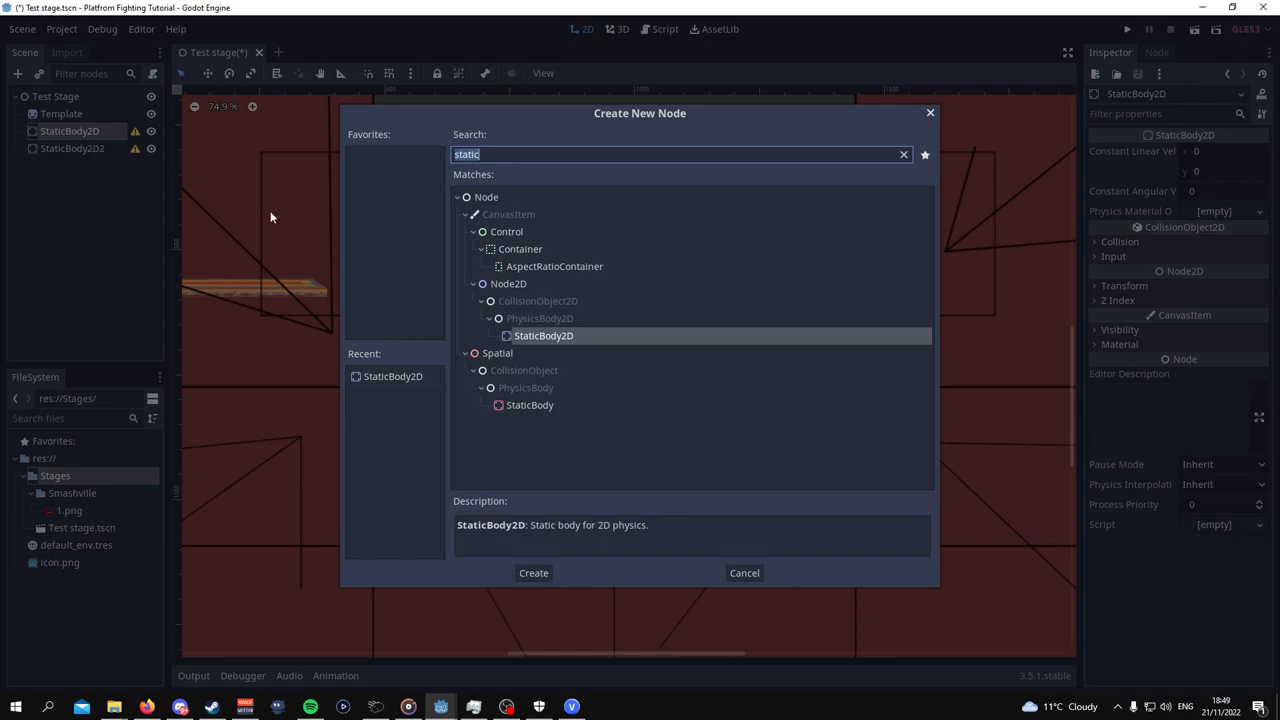
{"action": "type", "text": "colli"}
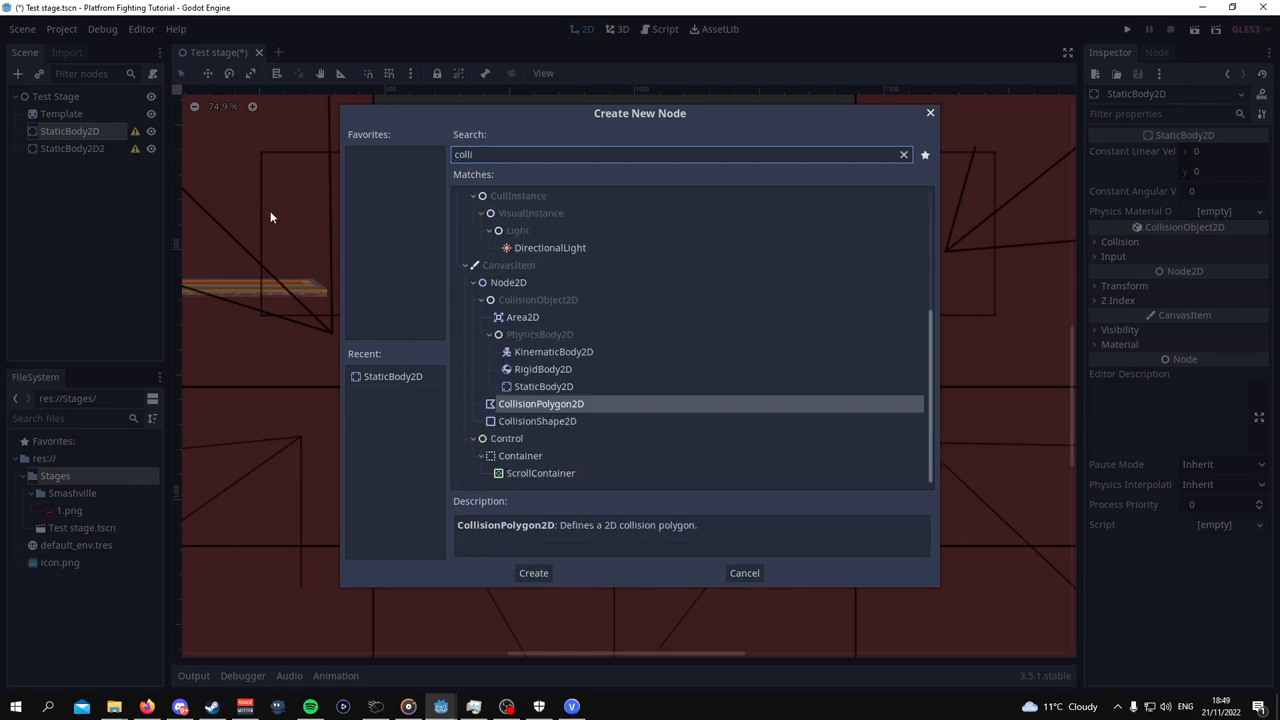
{"action": "left_click", "coordinate": [533, 572]}
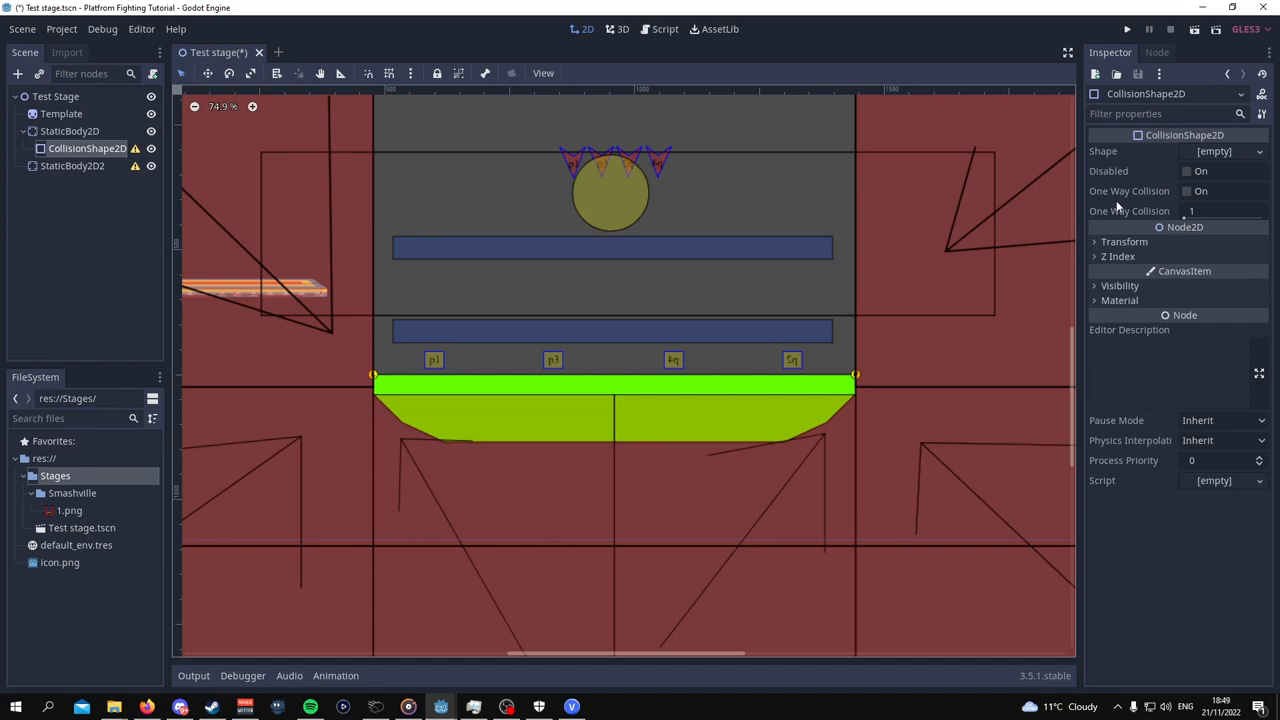
Give the collision a RectangleShape2D of extents 481 by 19 over the floor.
{"action": "left_click", "coordinate": [1258, 151]}
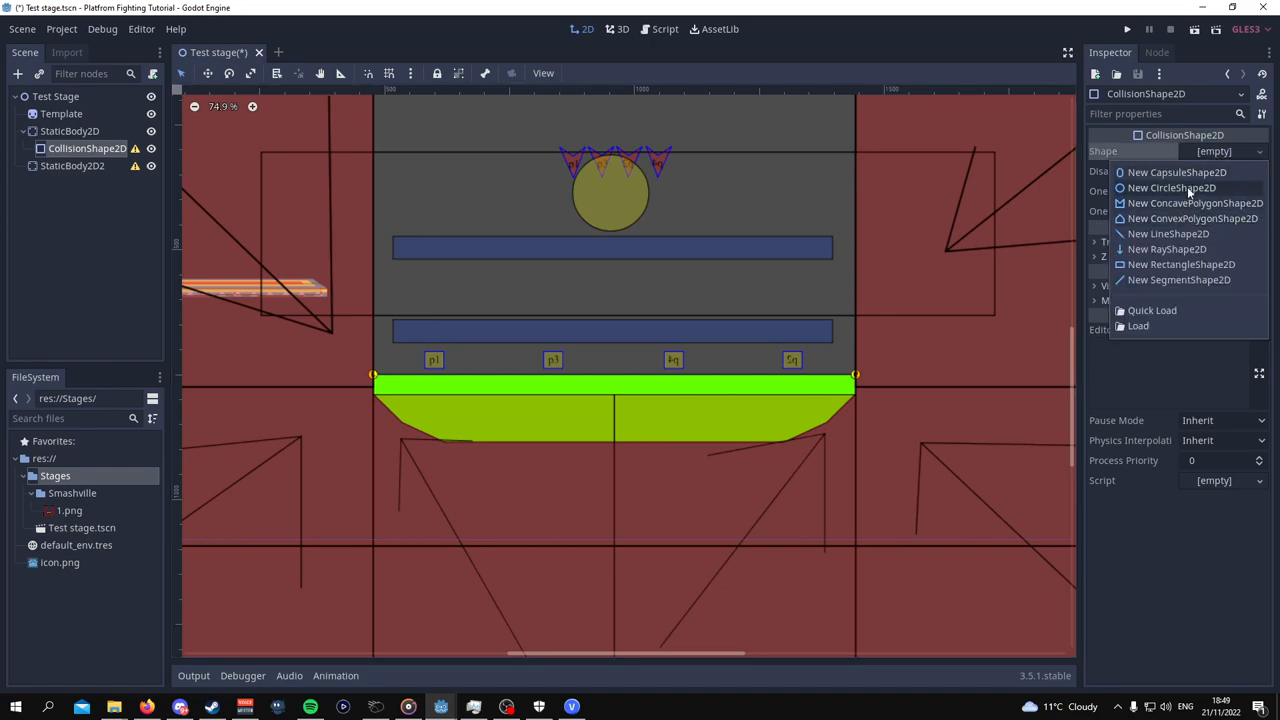
{"action": "mouse_move", "coordinate": [1181, 264]}
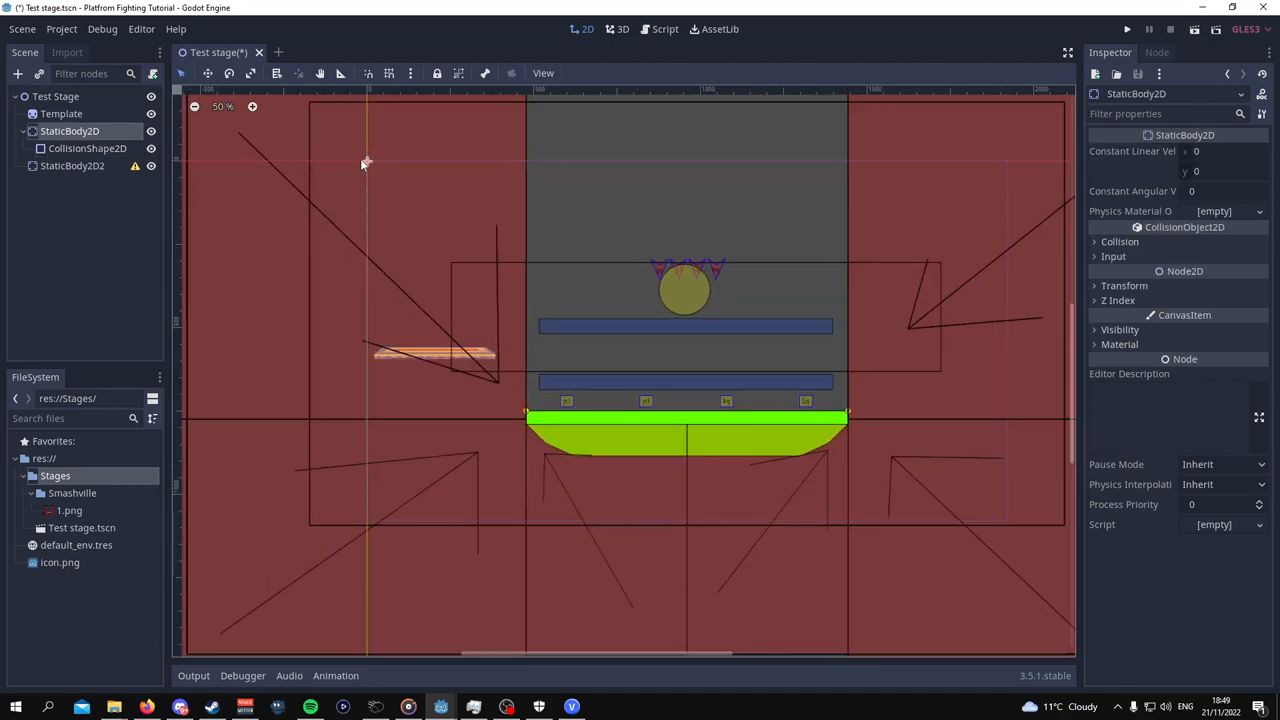
{"action": "left_click", "coordinate": [72, 165]}
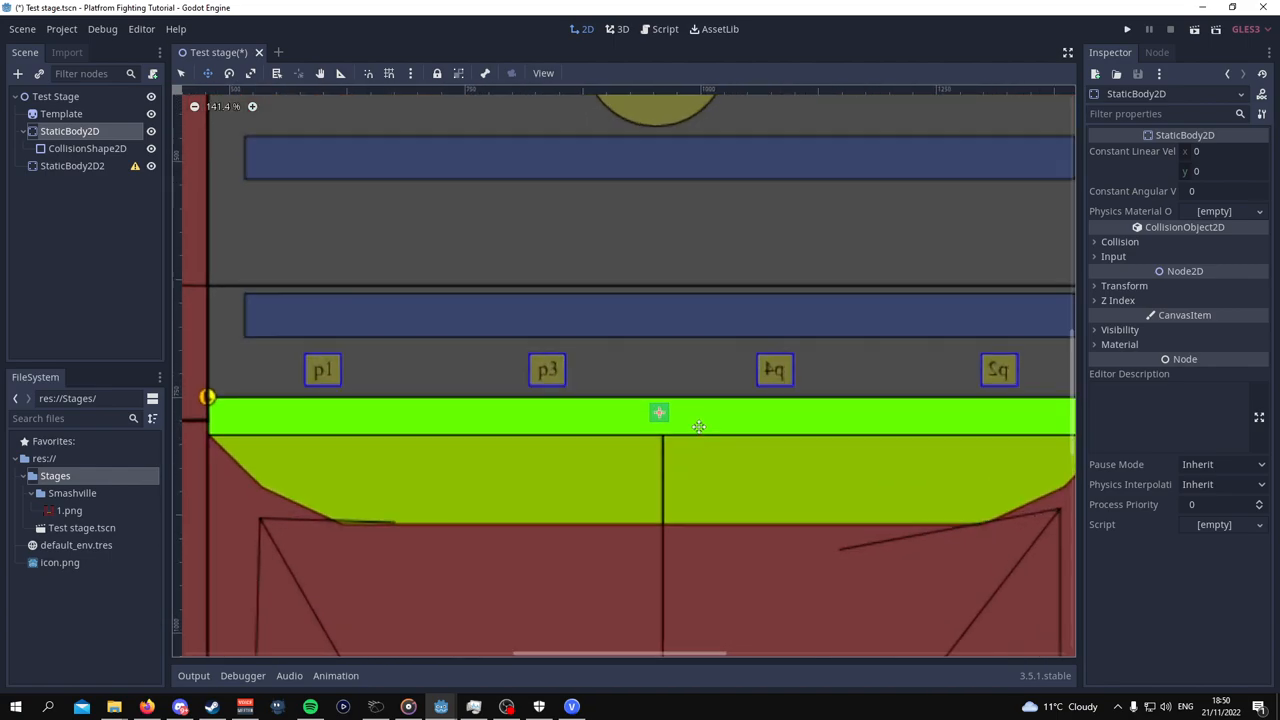
{"action": "scroll", "scroll_direction": "down", "scroll_amount": 3}
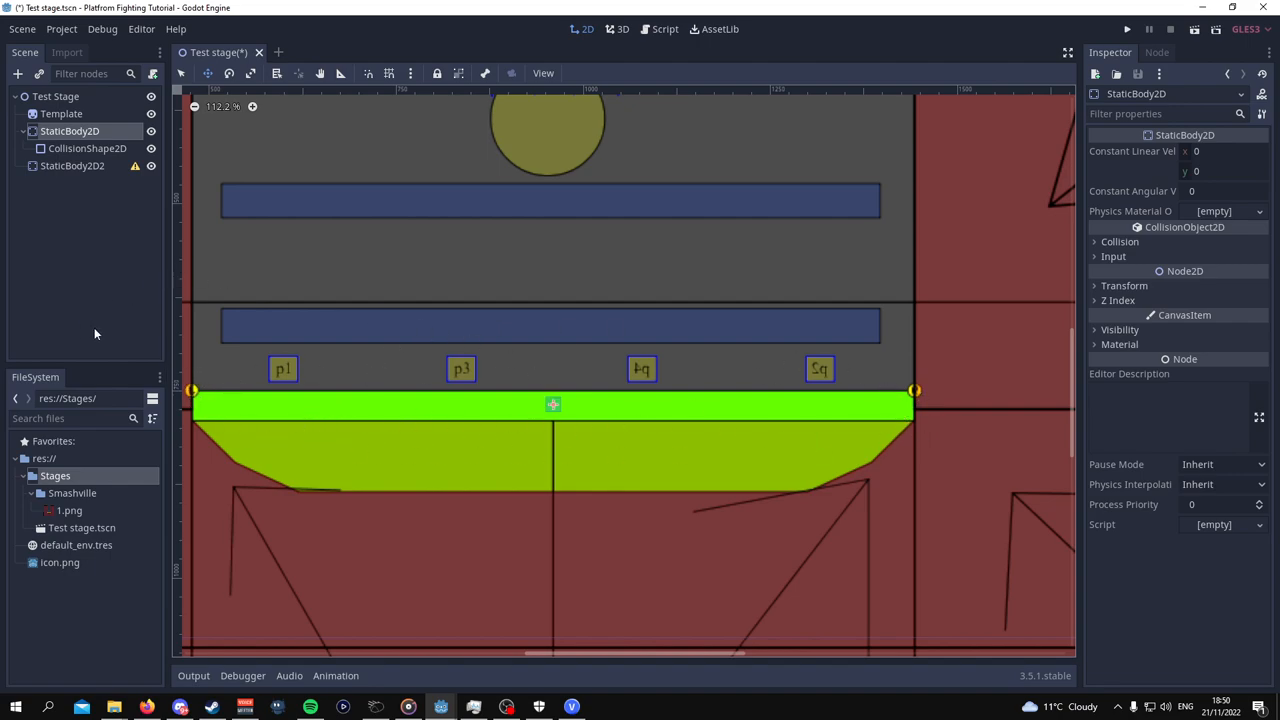
{"action": "left_click", "coordinate": [87, 148]}
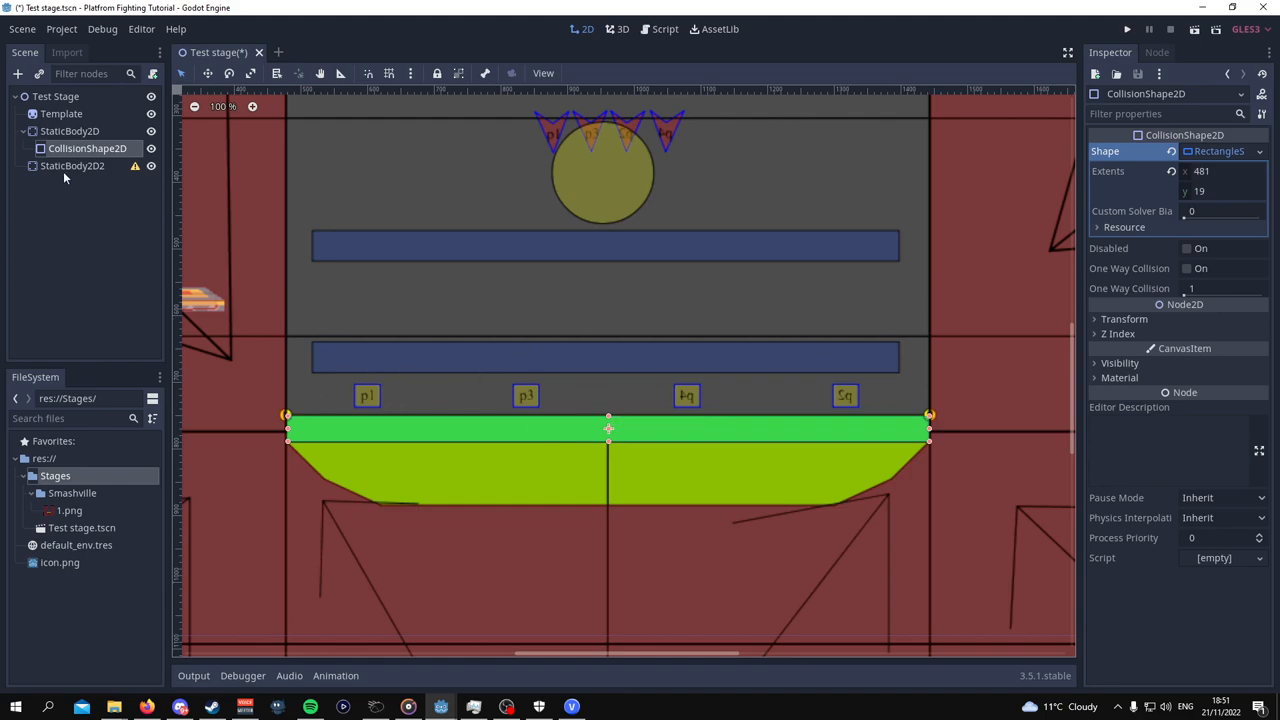
{"action": "mouse_move", "coordinate": [310, 420]}
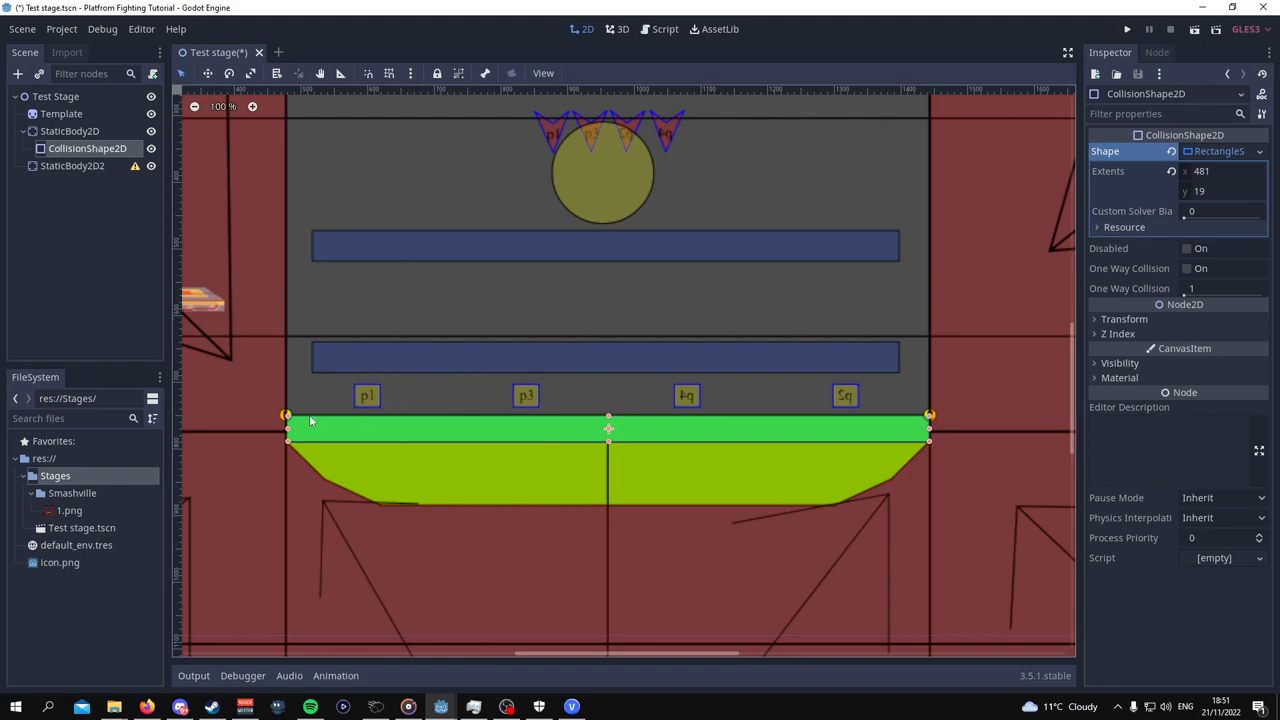
{"action": "mouse_move", "coordinate": [323, 433]}
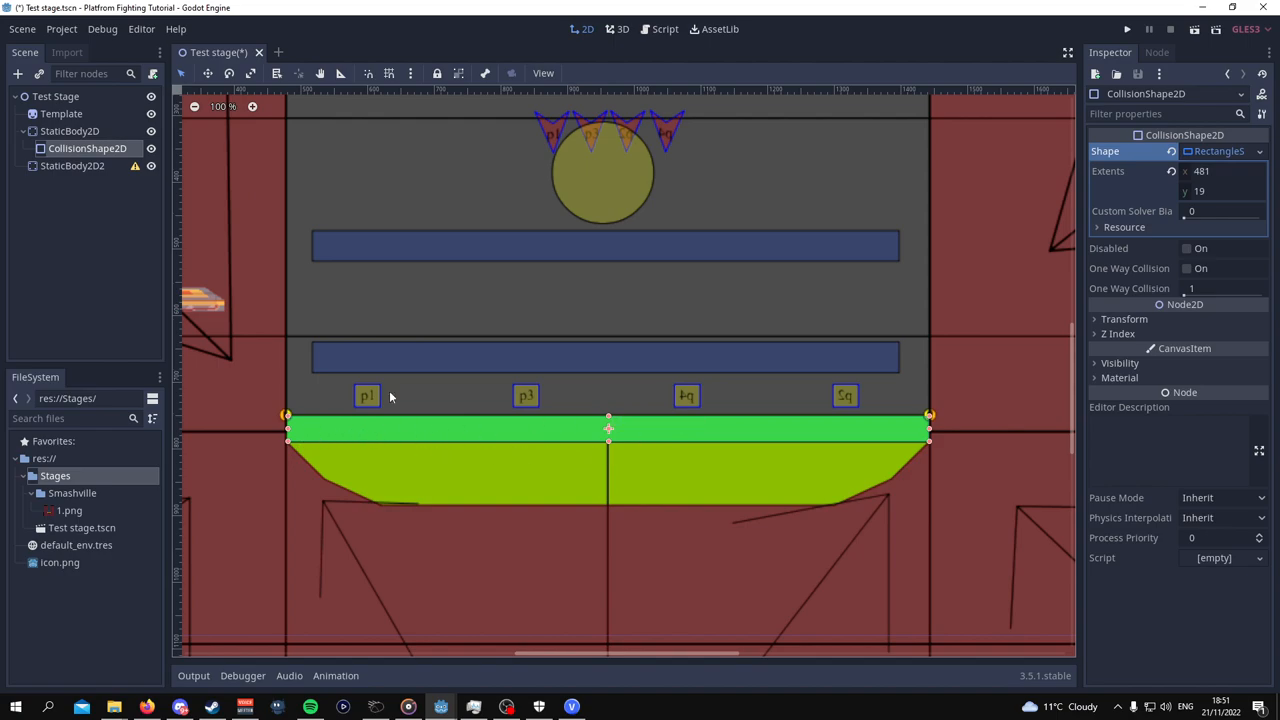
{"action": "mouse_move", "coordinate": [420, 500]}
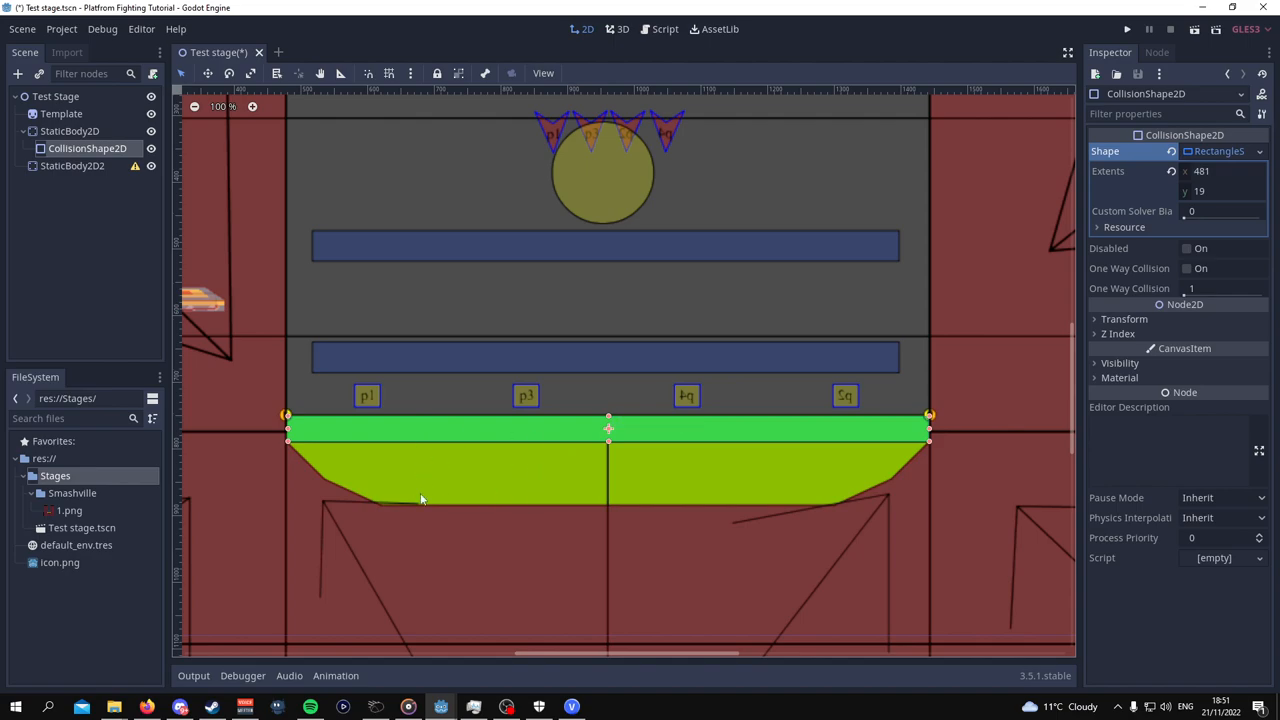
{"action": "left_click", "coordinate": [72, 166]}
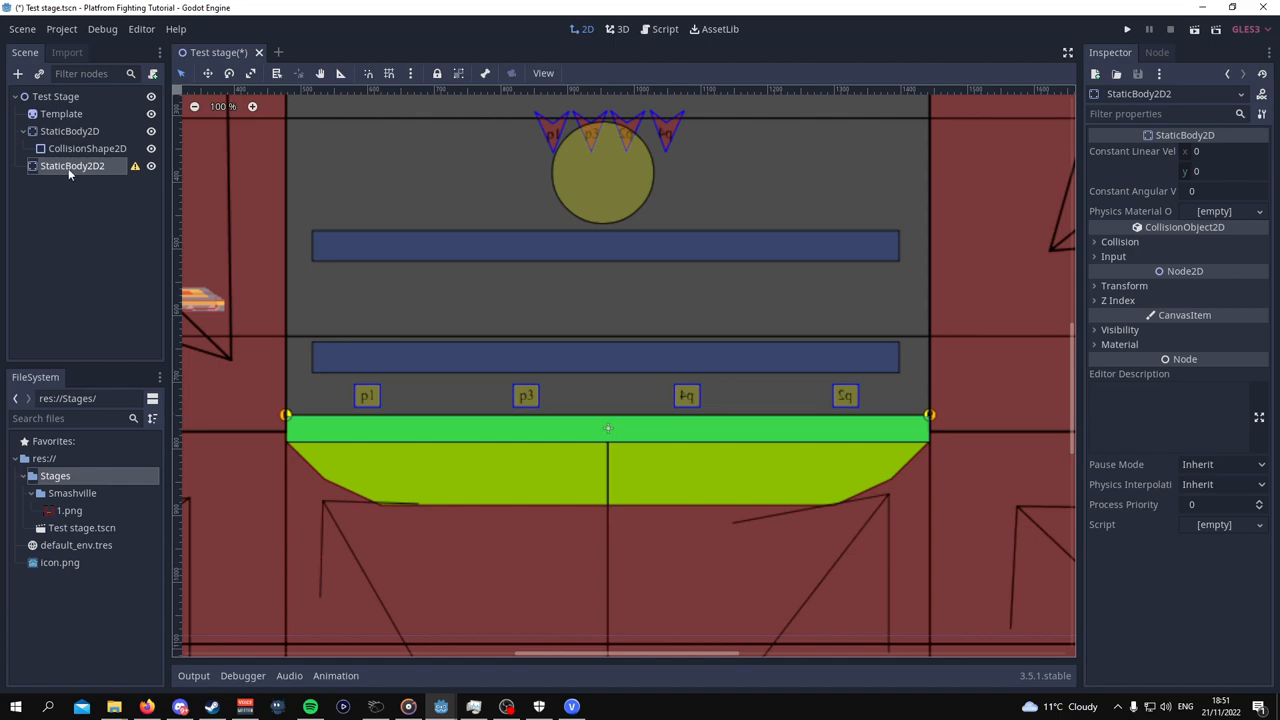
Add a CollisionPolygon2D to StaticBody2D2 and trace points along the sloped ground.
{"action": "right_click", "coordinate": [72, 165]}
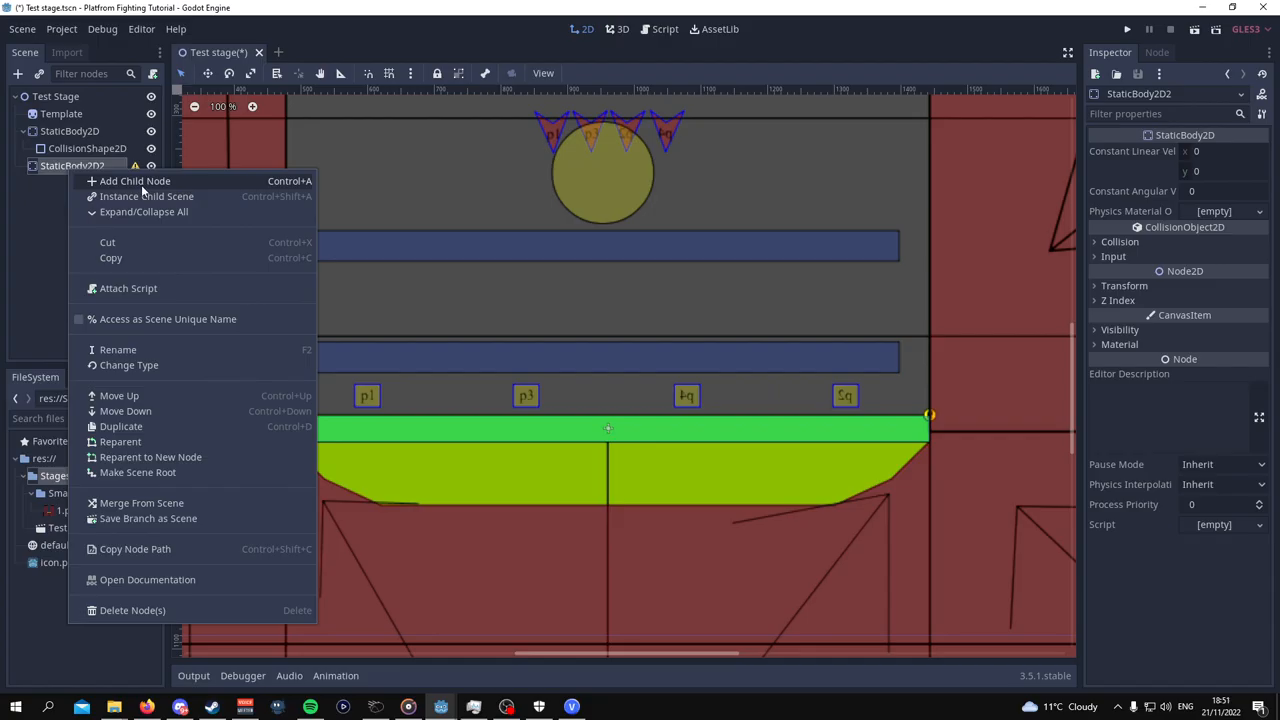
{"action": "left_click", "coordinate": [135, 181]}
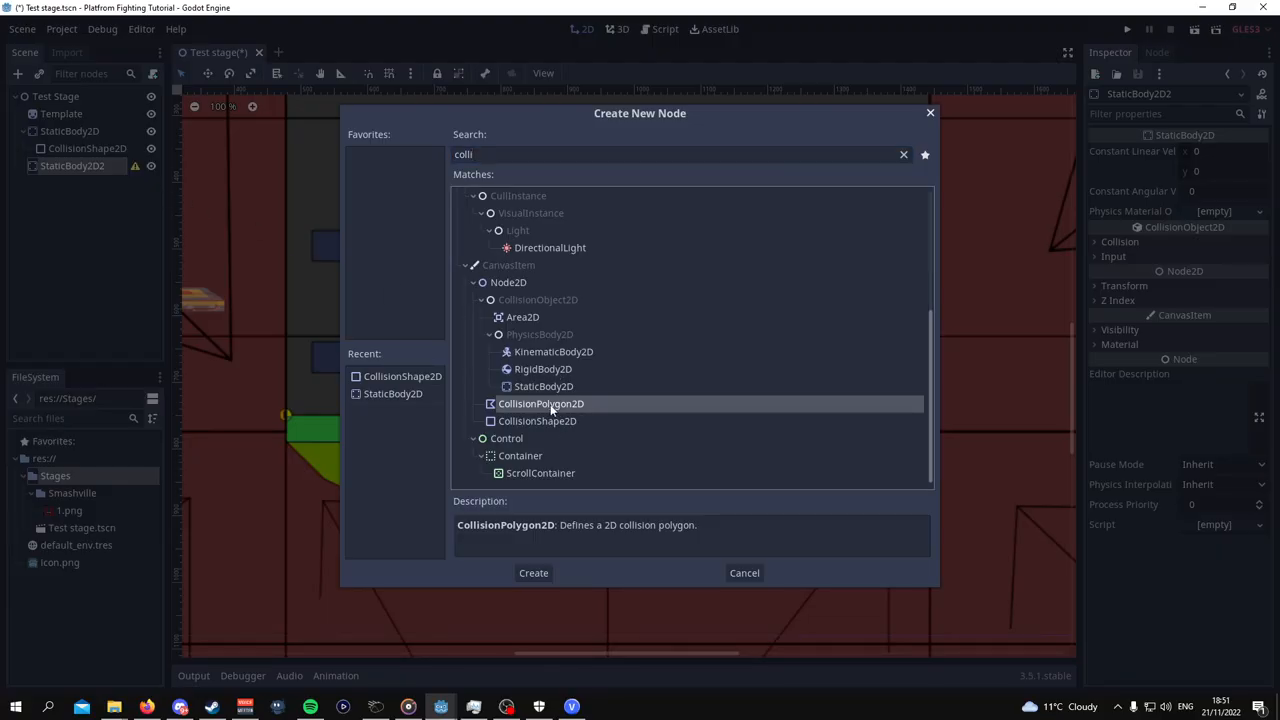
{"action": "left_click", "coordinate": [533, 572]}
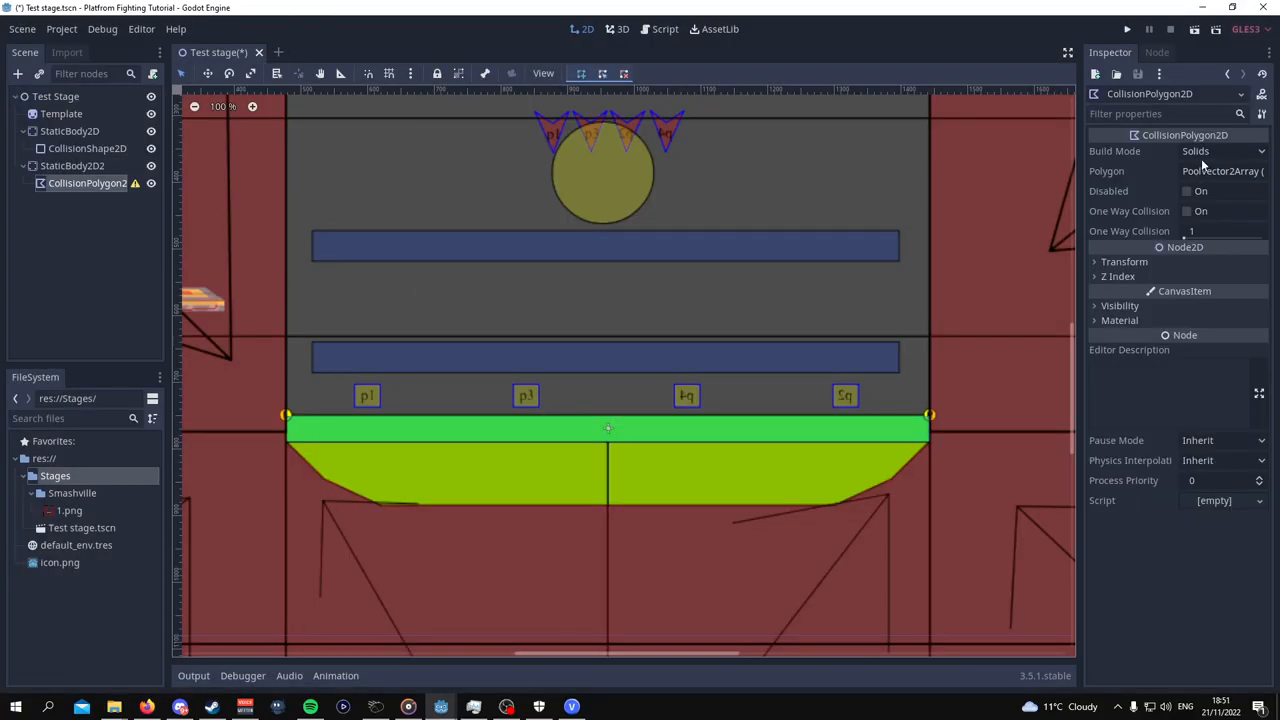
{"action": "left_click", "coordinate": [1220, 171]}
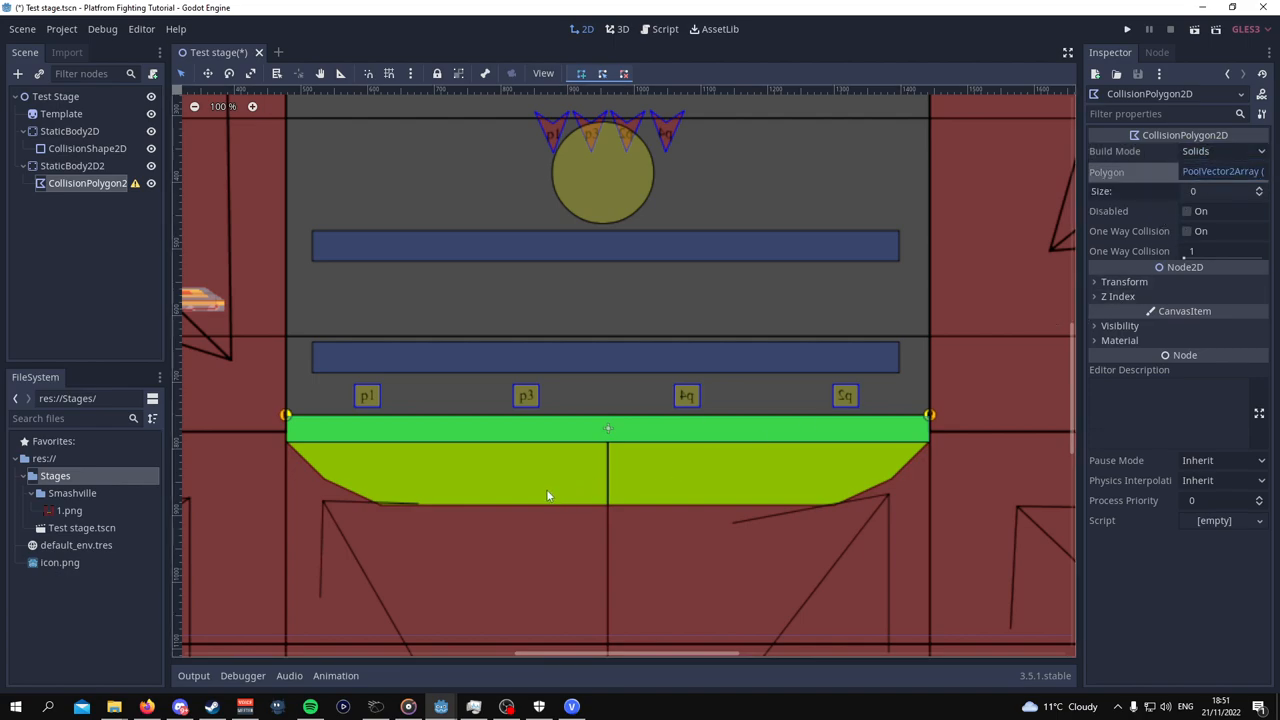
{"action": "left_click_drag", "start_coordinate": [472, 470], "coordinate": [568, 508]}
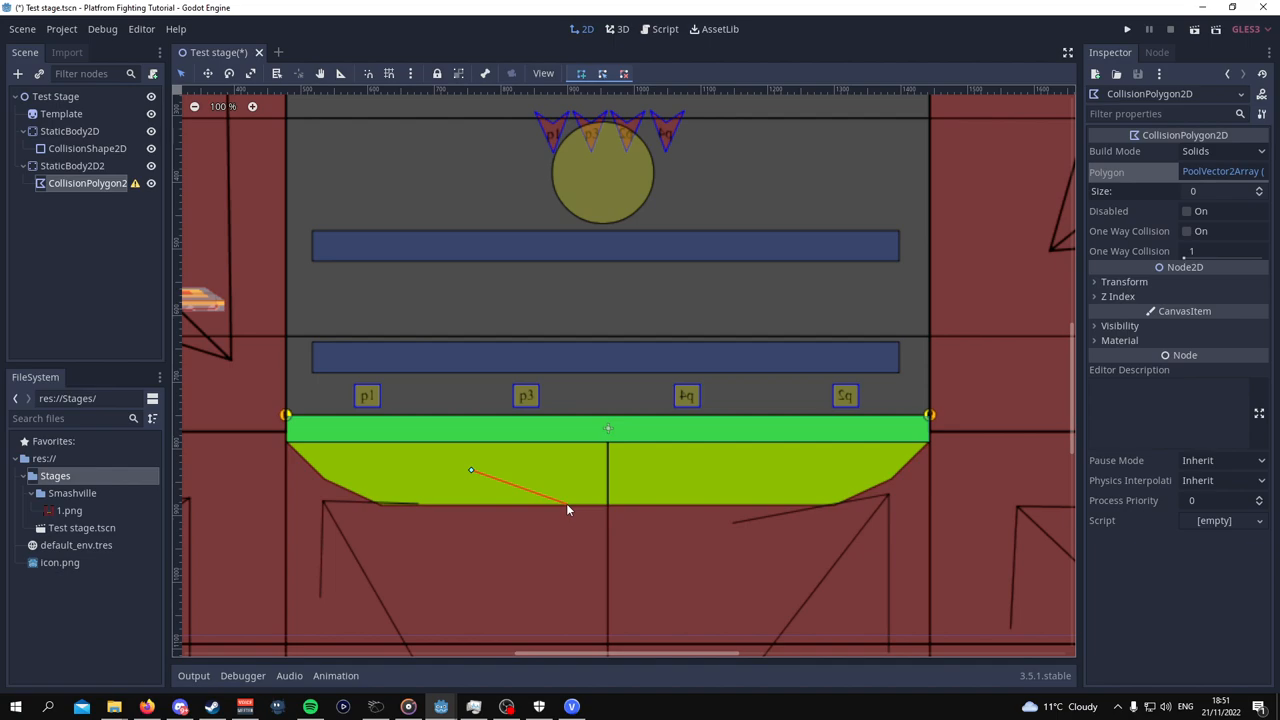
{"action": "left_click_drag", "start_coordinate": [568, 510], "coordinate": [493, 507]}
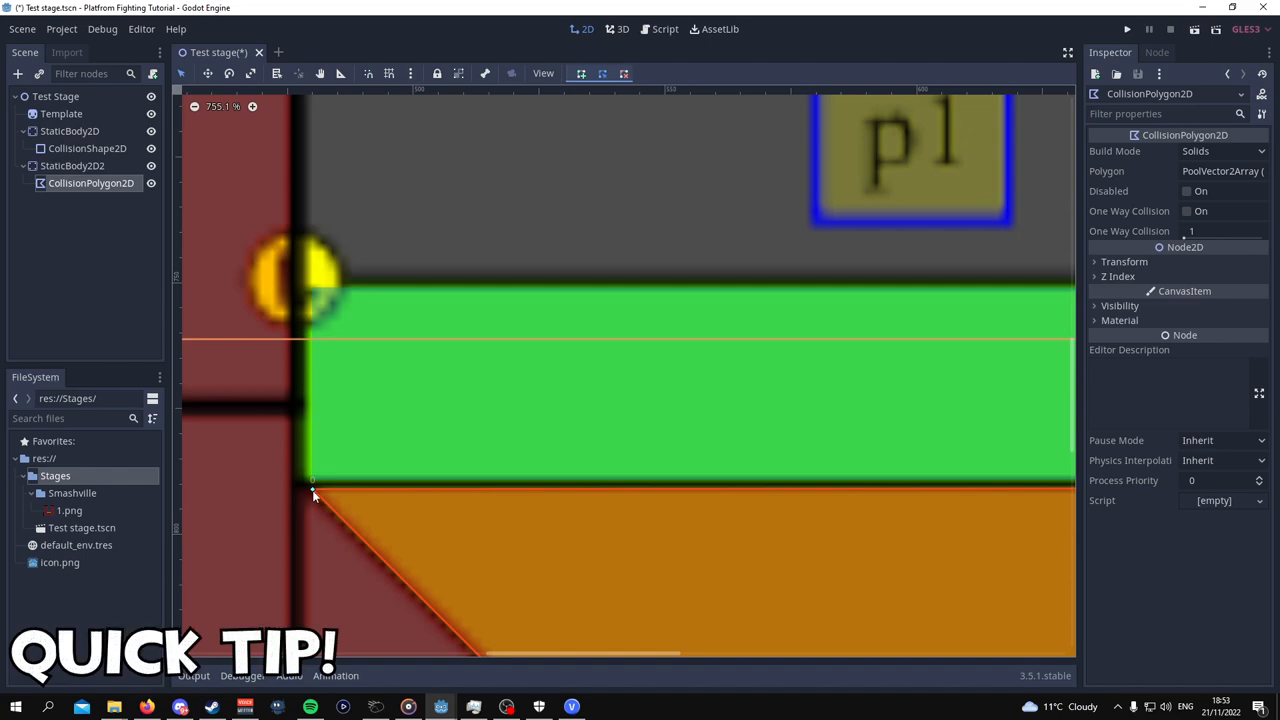
{"action": "mouse_move", "coordinate": [311, 504]}
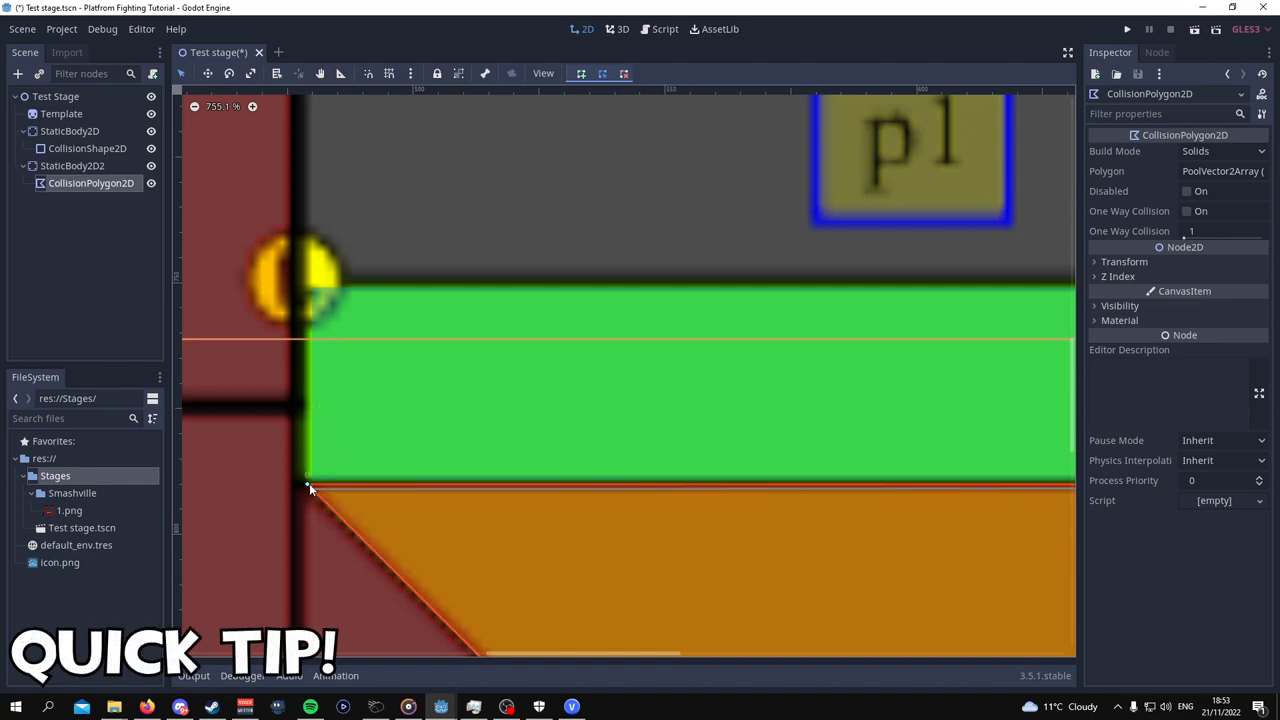
Zoom in and drag the ground polygon's corner vertex onto the floor strip's lower edge.
{"action": "scroll", "scroll_direction": "down", "scroll_amount": 3}
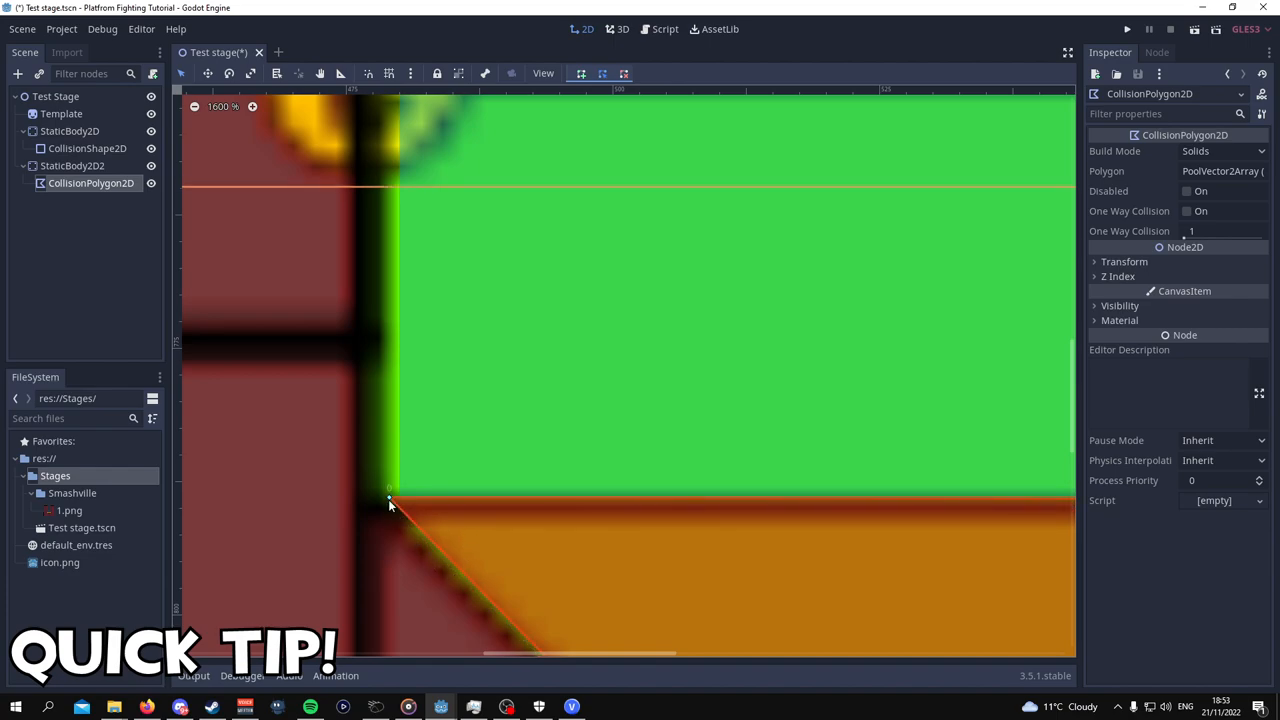
{"action": "left_click_drag", "start_coordinate": [390, 497], "coordinate": [420, 497]}
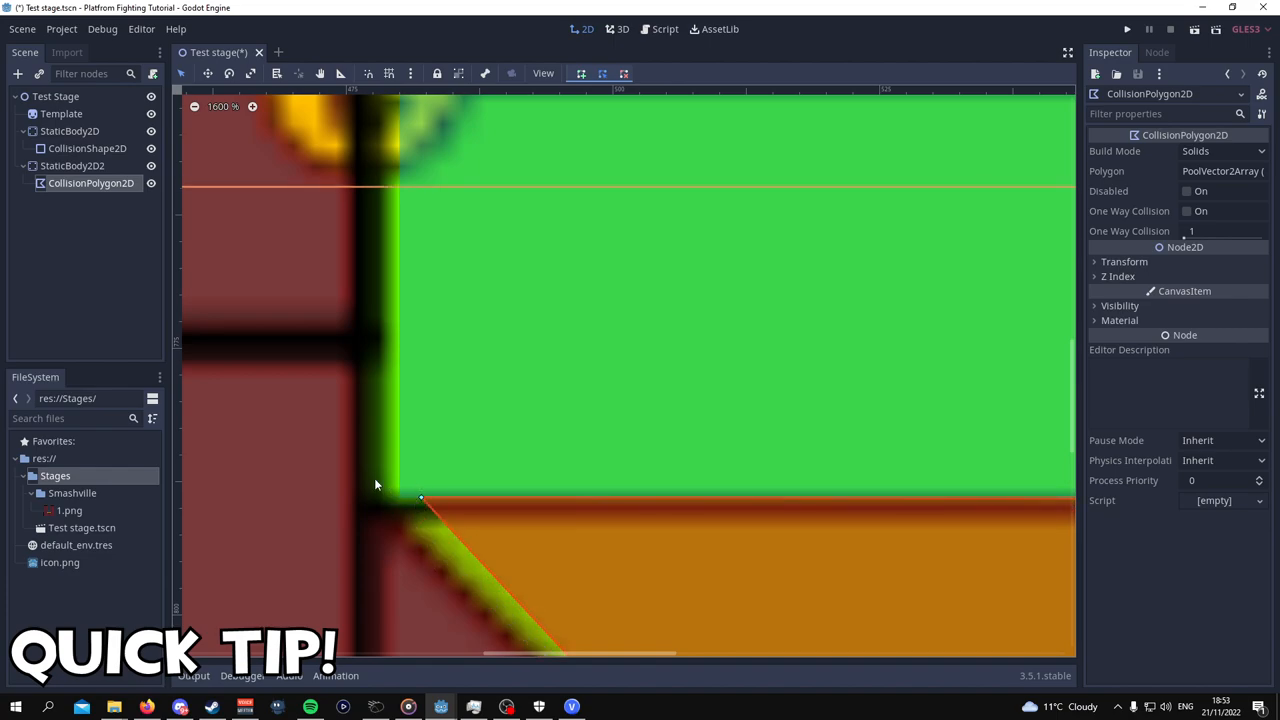
{"action": "mouse_move", "coordinate": [405, 460]}
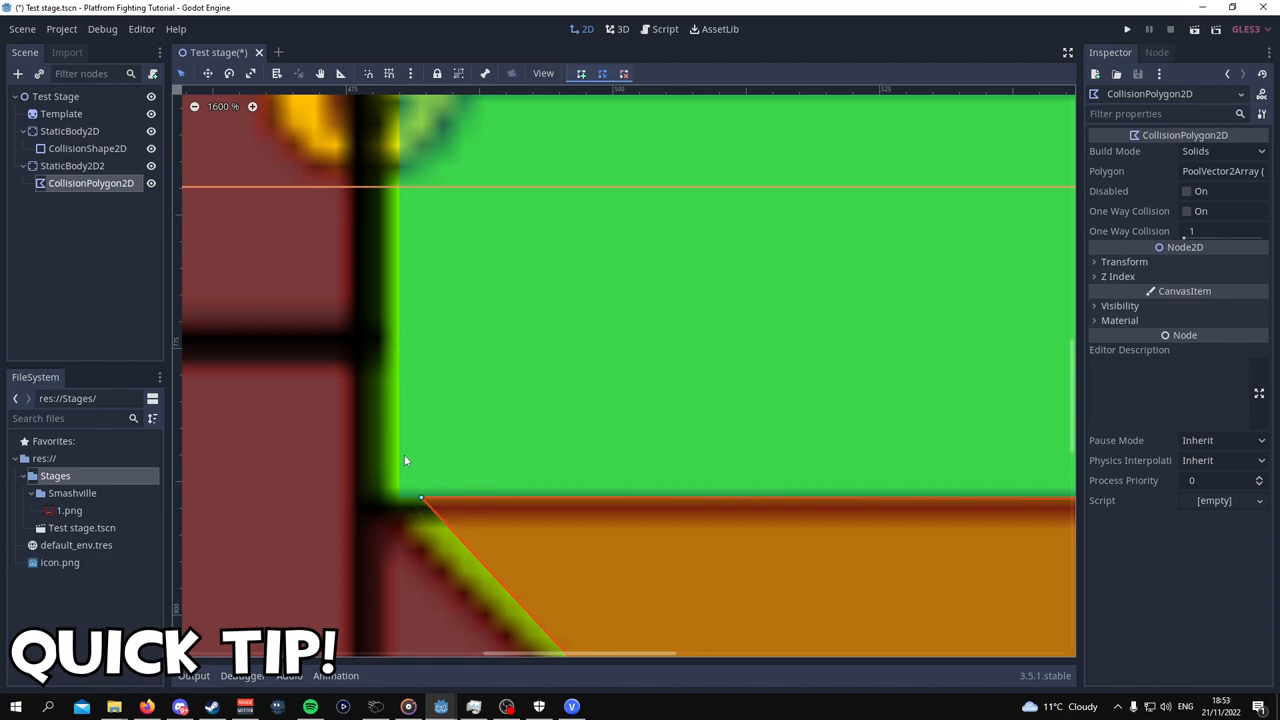
{"action": "mouse_move", "coordinate": [400, 504]}
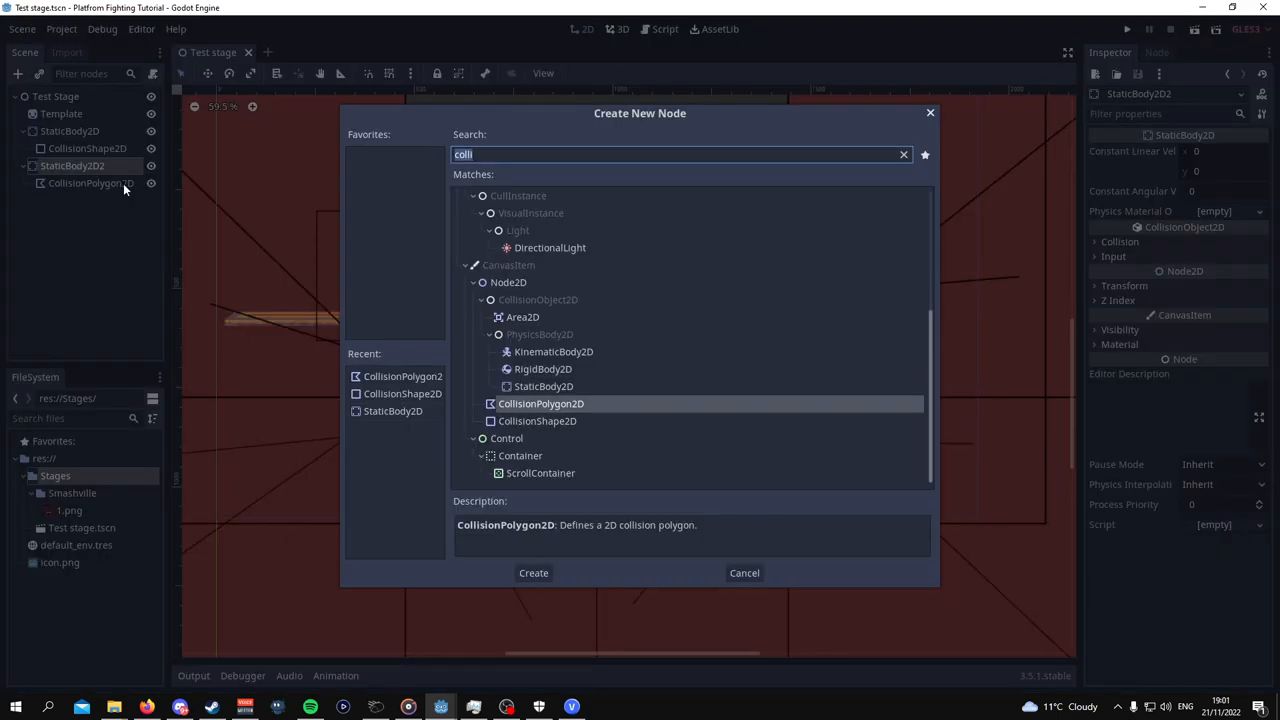
Add a Label under the wall body with the text 'wall'.
{"action": "type", "text": "label"}
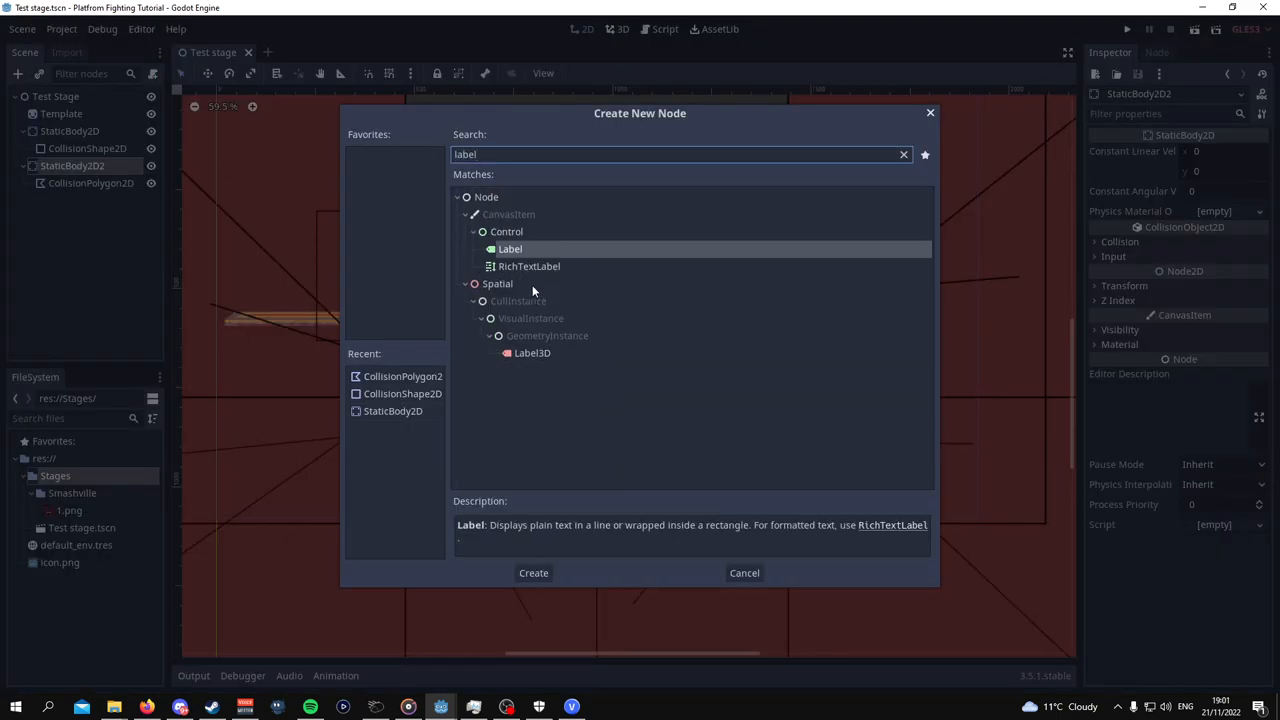
{"action": "left_click", "coordinate": [533, 572]}
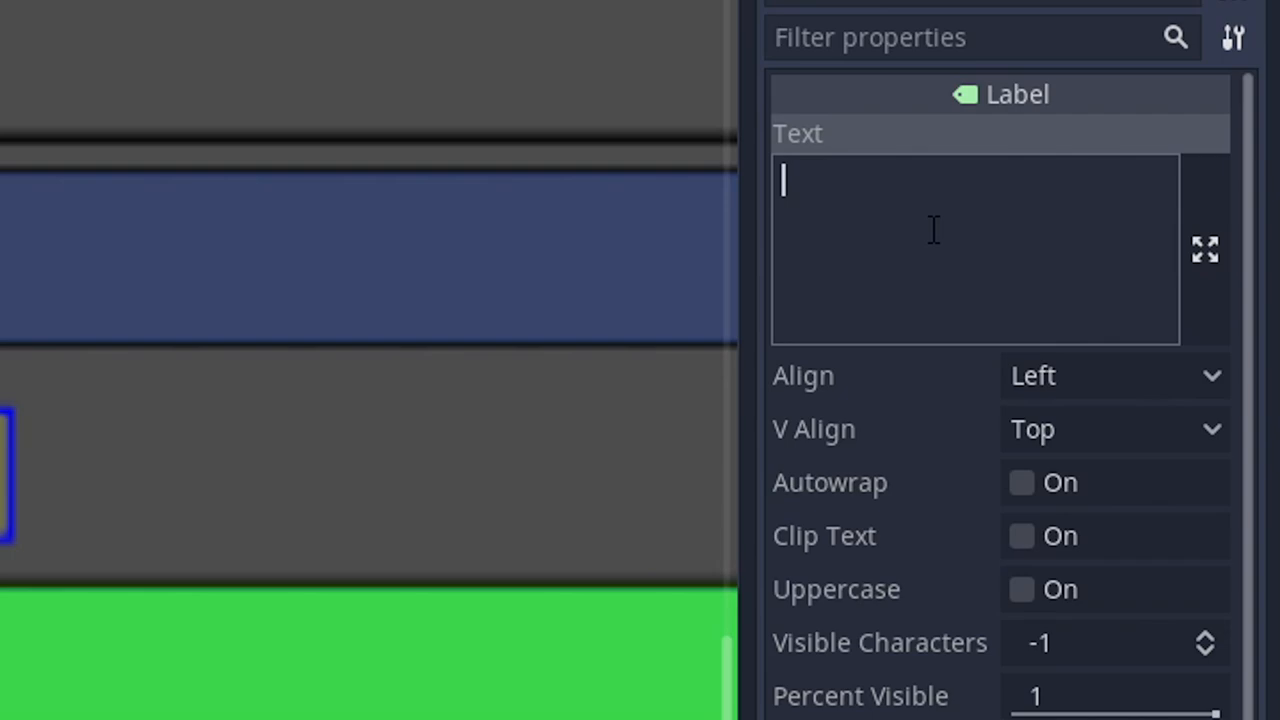
{"action": "type", "text": "wall"}
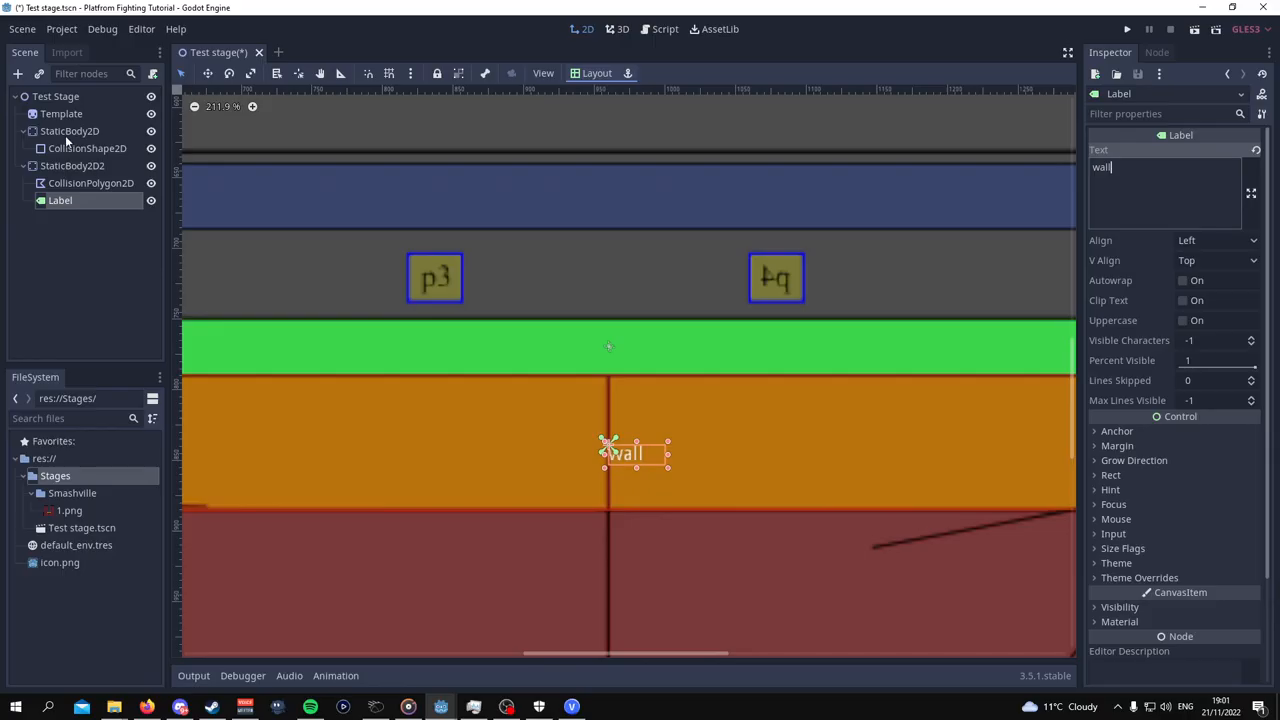
Add a Label child to the floor body with the text 'floor'.
{"action": "right_click", "coordinate": [70, 131]}
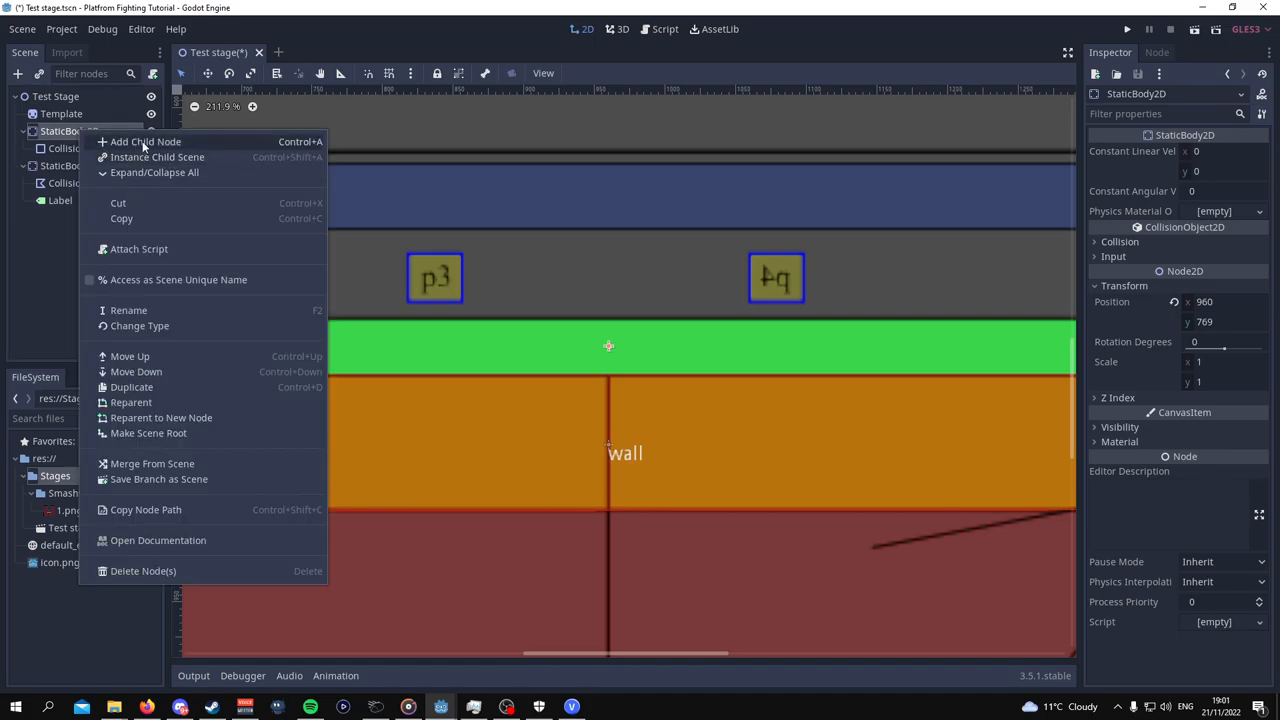
{"action": "left_click", "coordinate": [145, 141]}
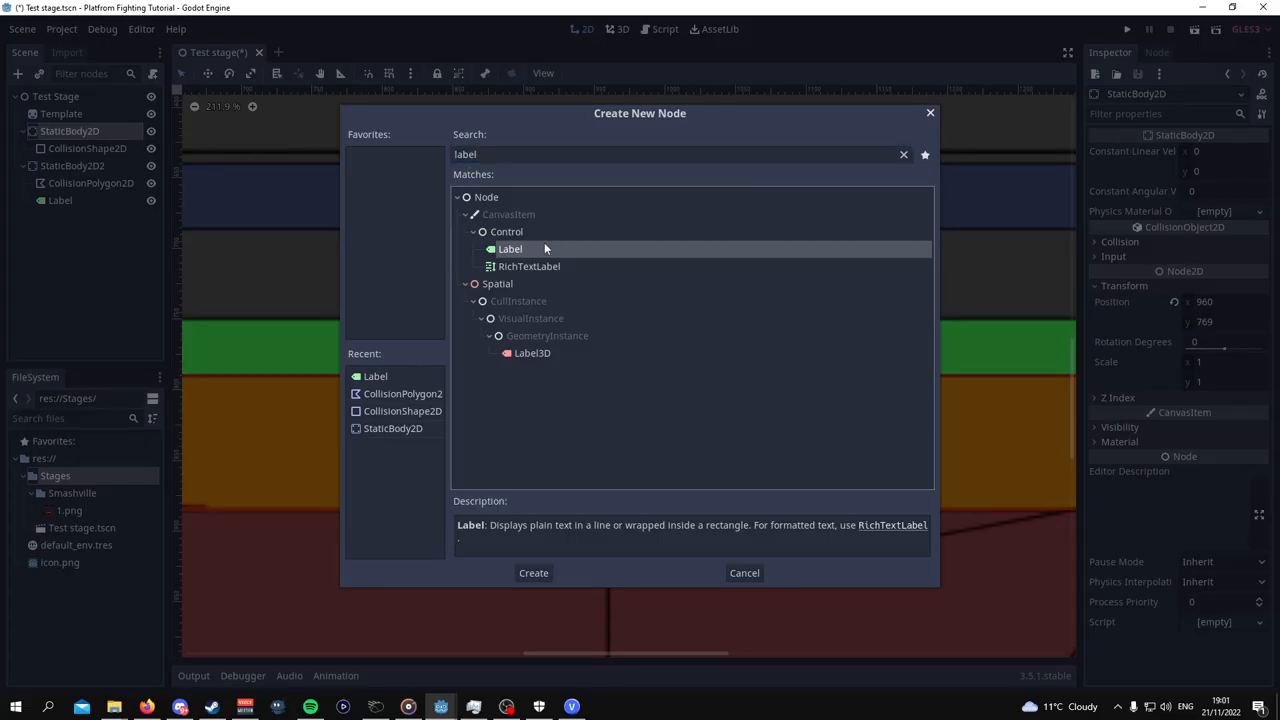
{"action": "type", "text": "f"}
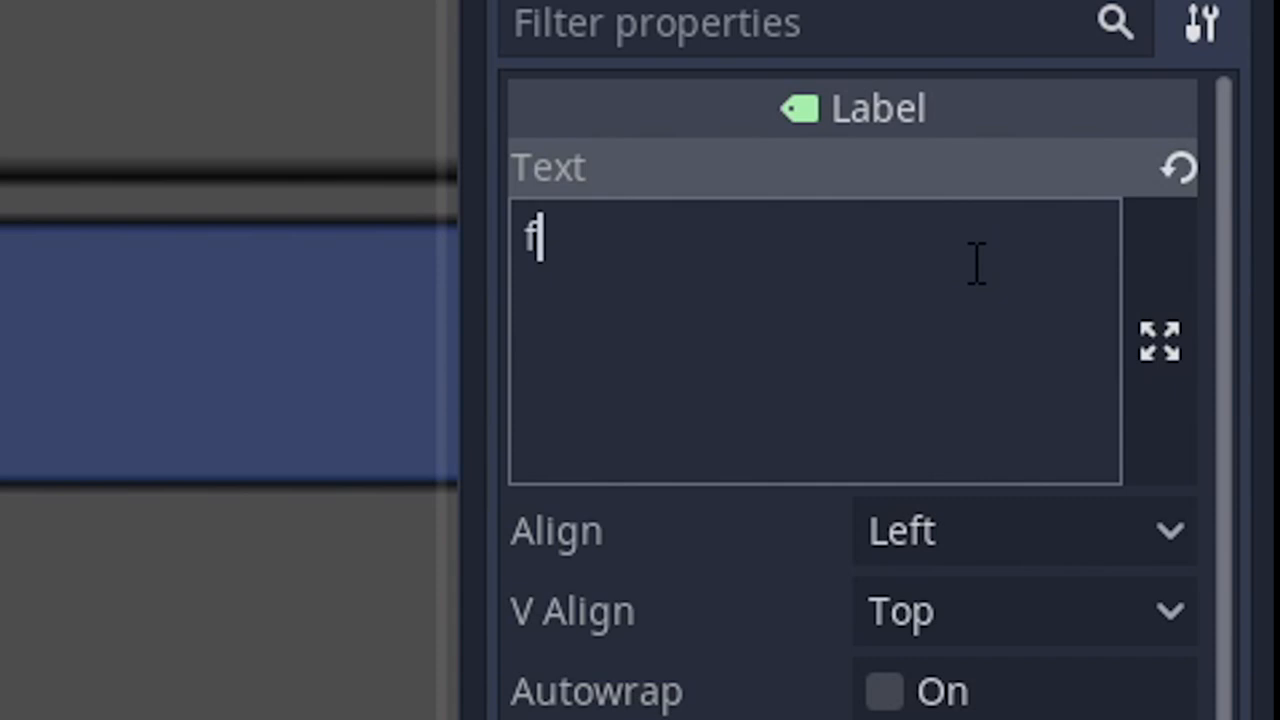
{"action": "type", "text": "loor"}
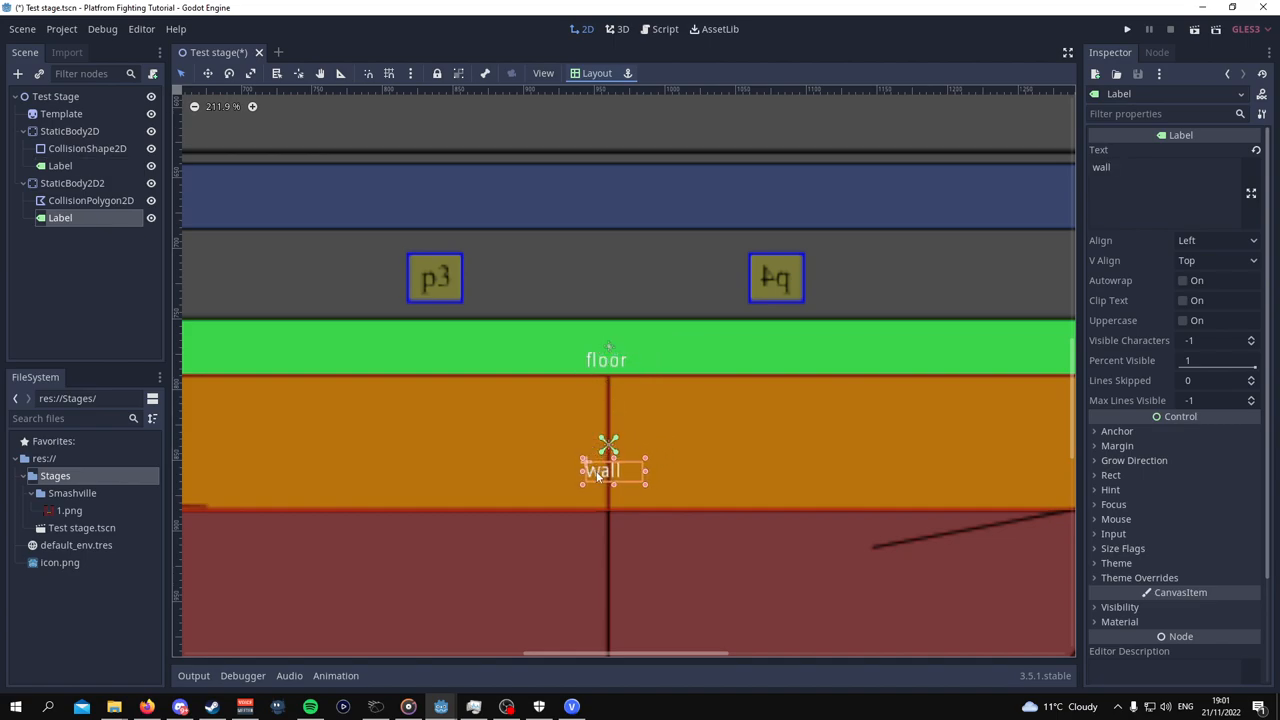
{"action": "scroll", "scroll_direction": "down", "scroll_amount": 3}
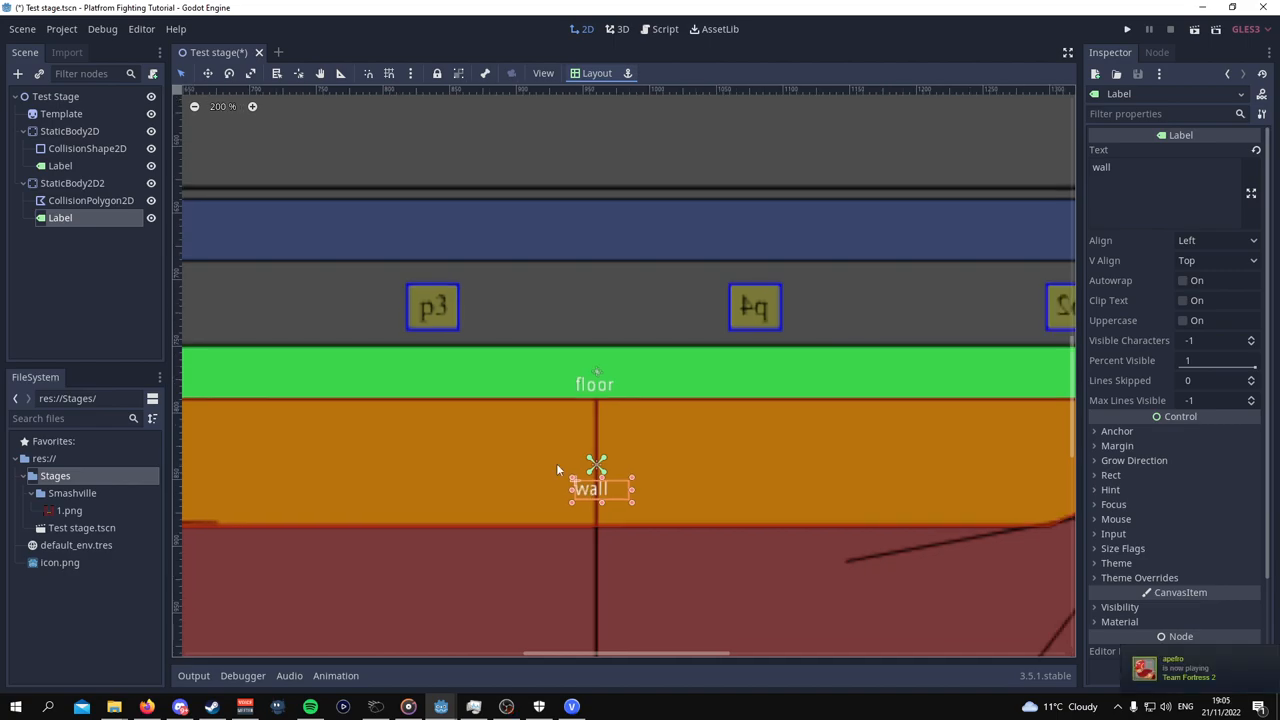
{"action": "mouse_move", "coordinate": [505, 407]}
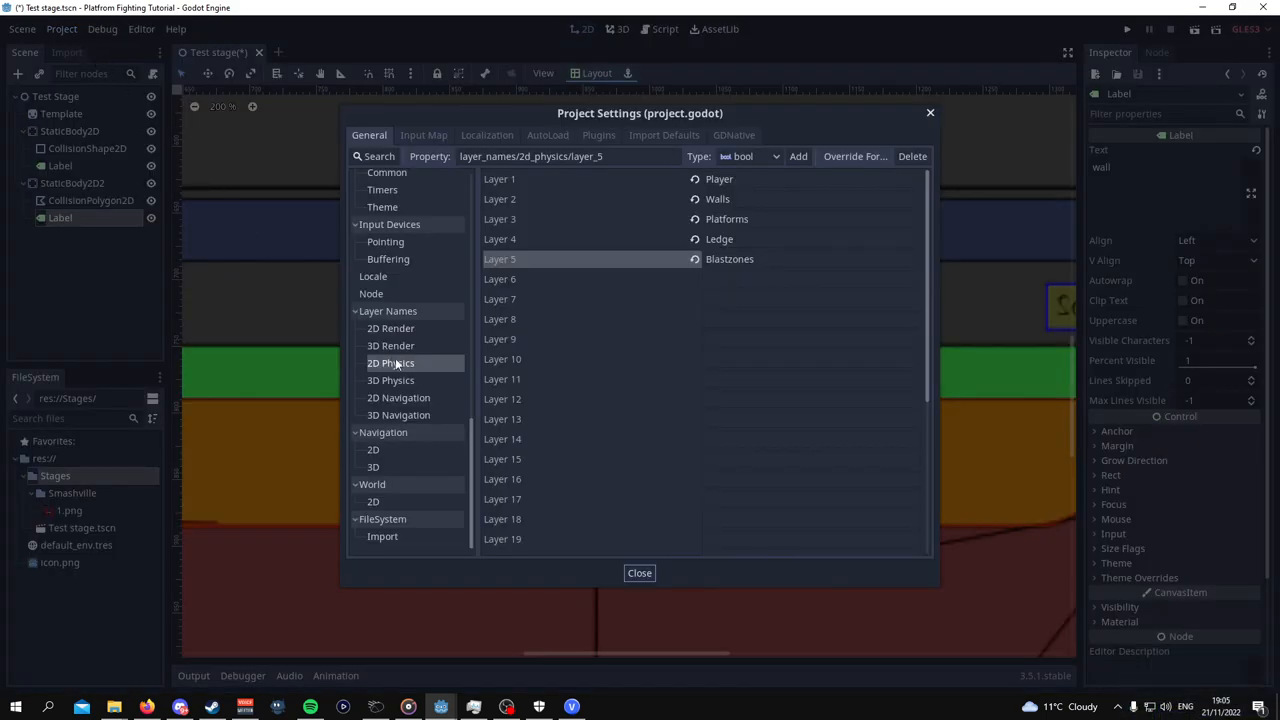
After checking 2D physics layer names, move the floor body from collision layer 1 to 2.
{"action": "left_click", "coordinate": [639, 573]}
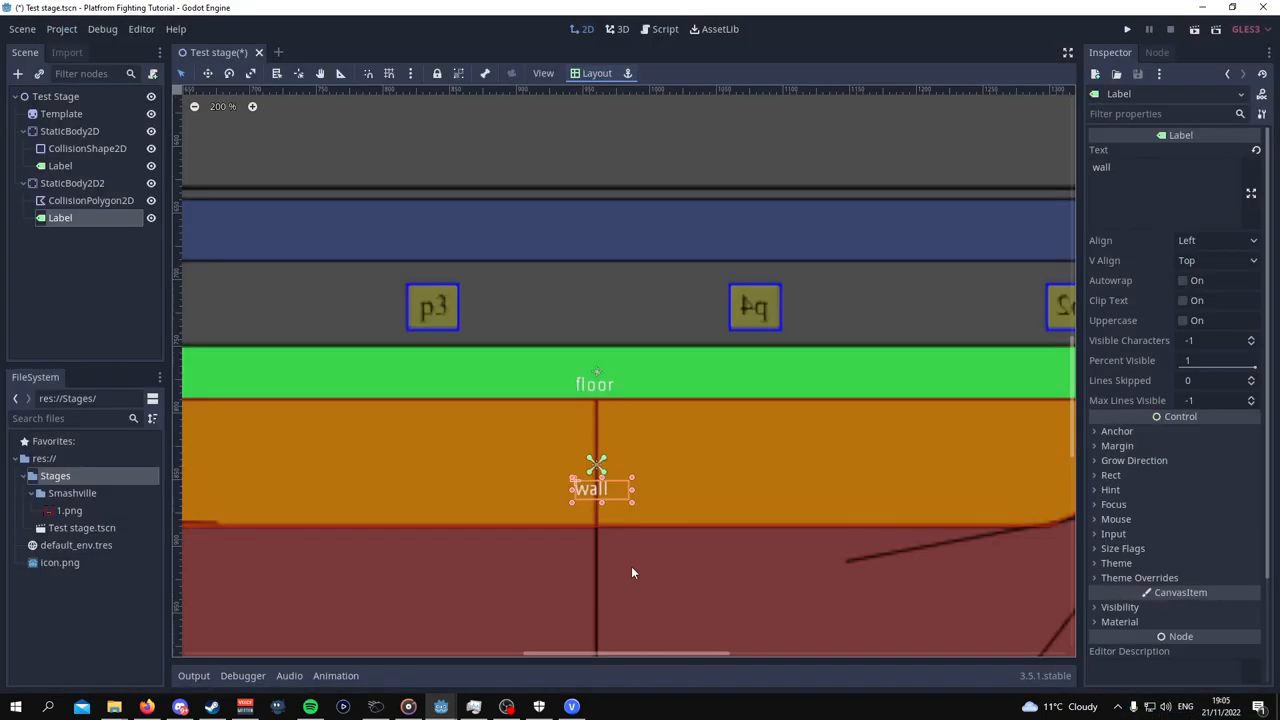
{"action": "left_click", "coordinate": [72, 183]}
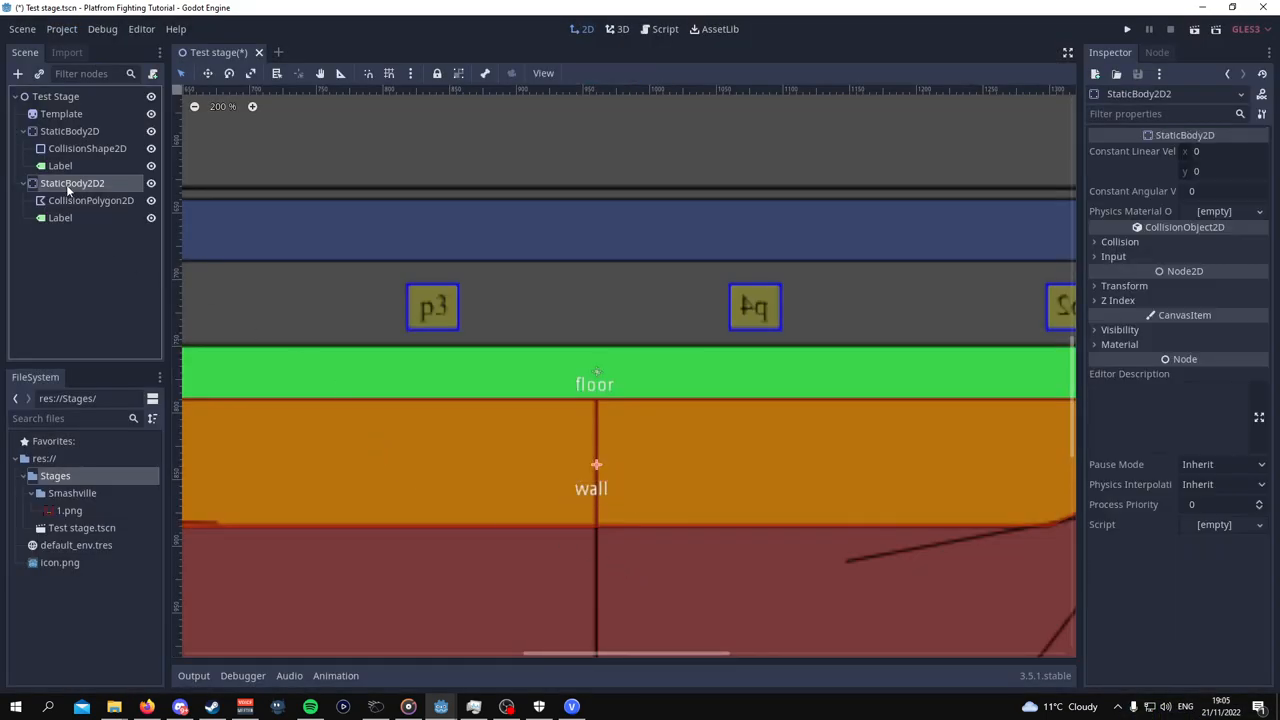
{"action": "scroll", "scroll_direction": "down", "scroll_amount": 3}
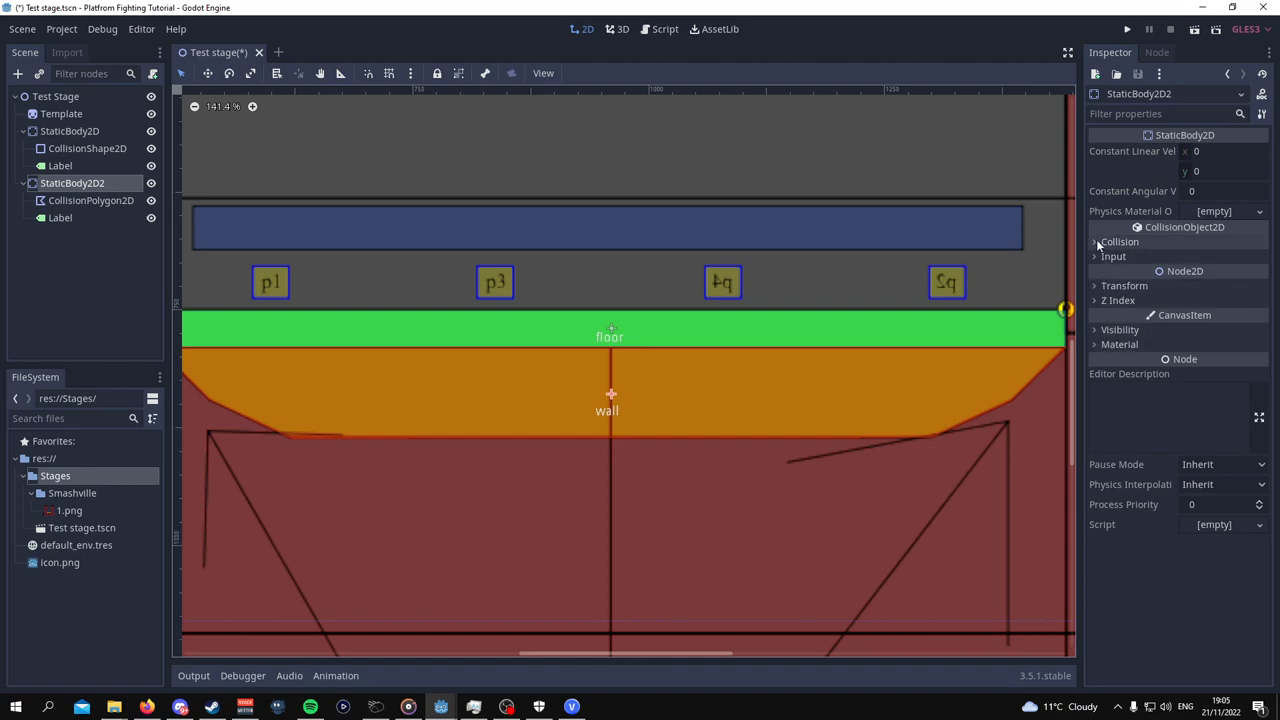
{"action": "left_click", "coordinate": [1096, 241]}
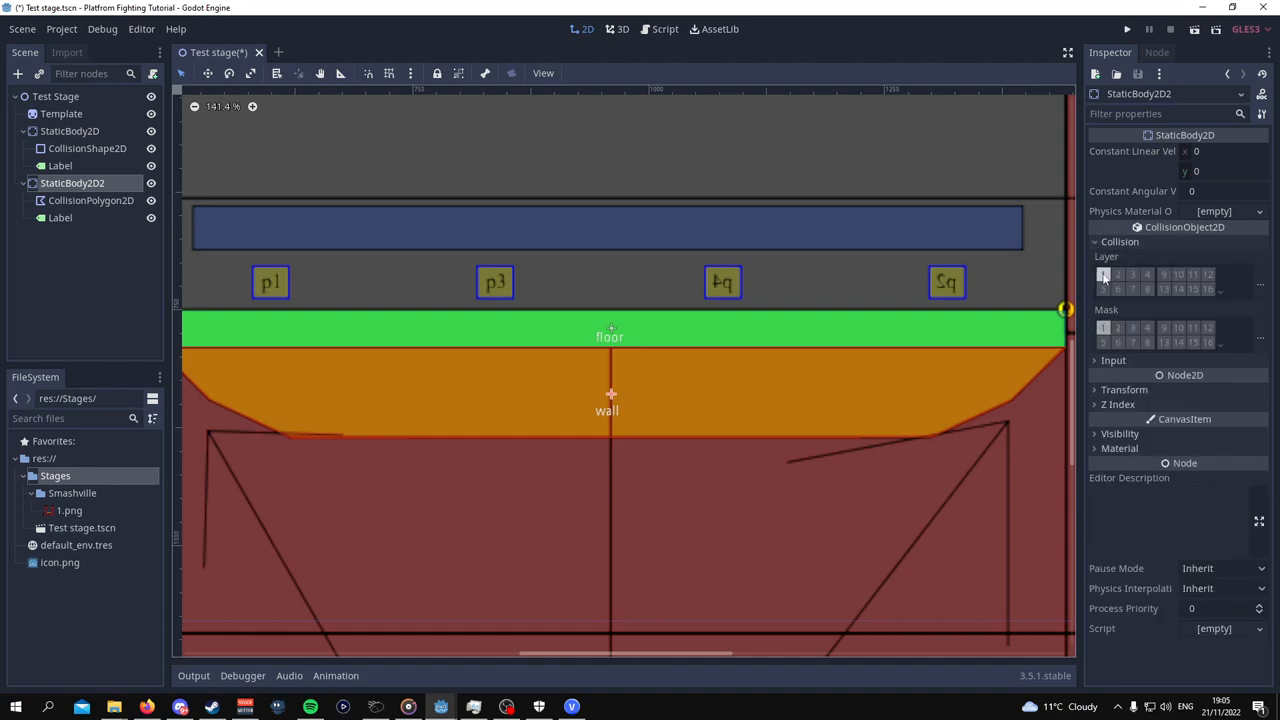
{"action": "mouse_move", "coordinate": [1104, 274]}
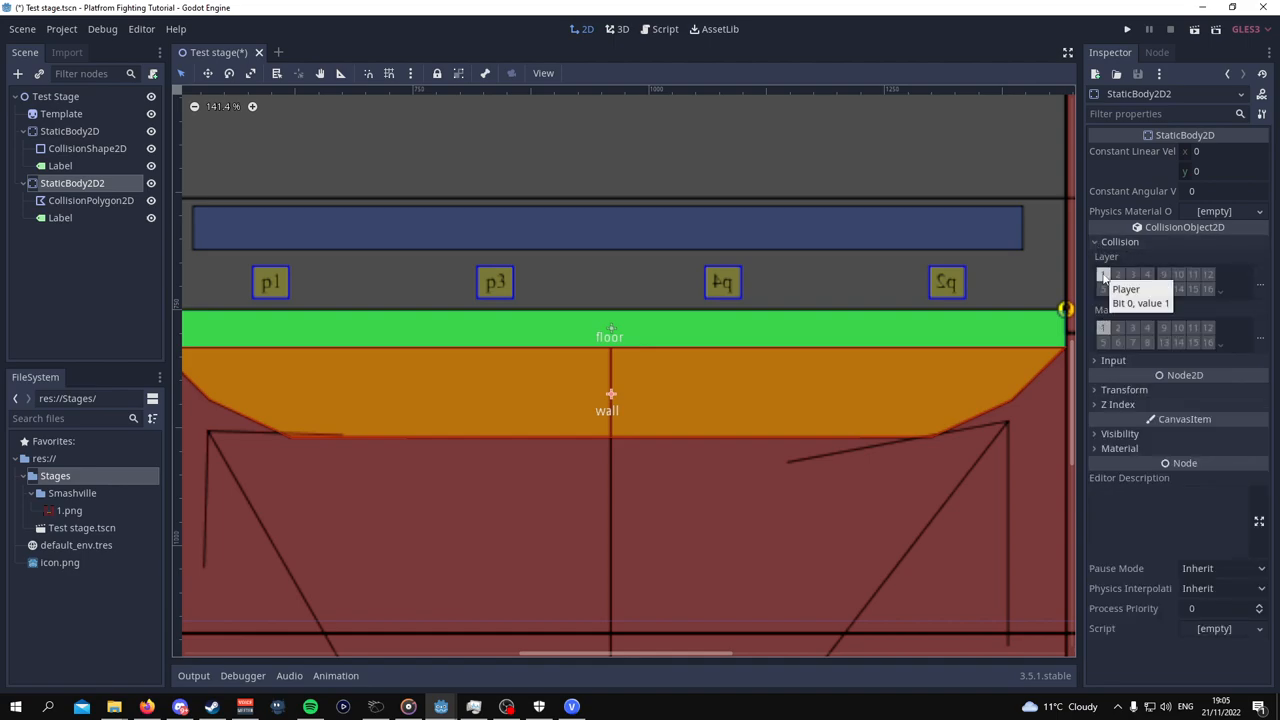
{"action": "mouse_move", "coordinate": [1118, 273]}
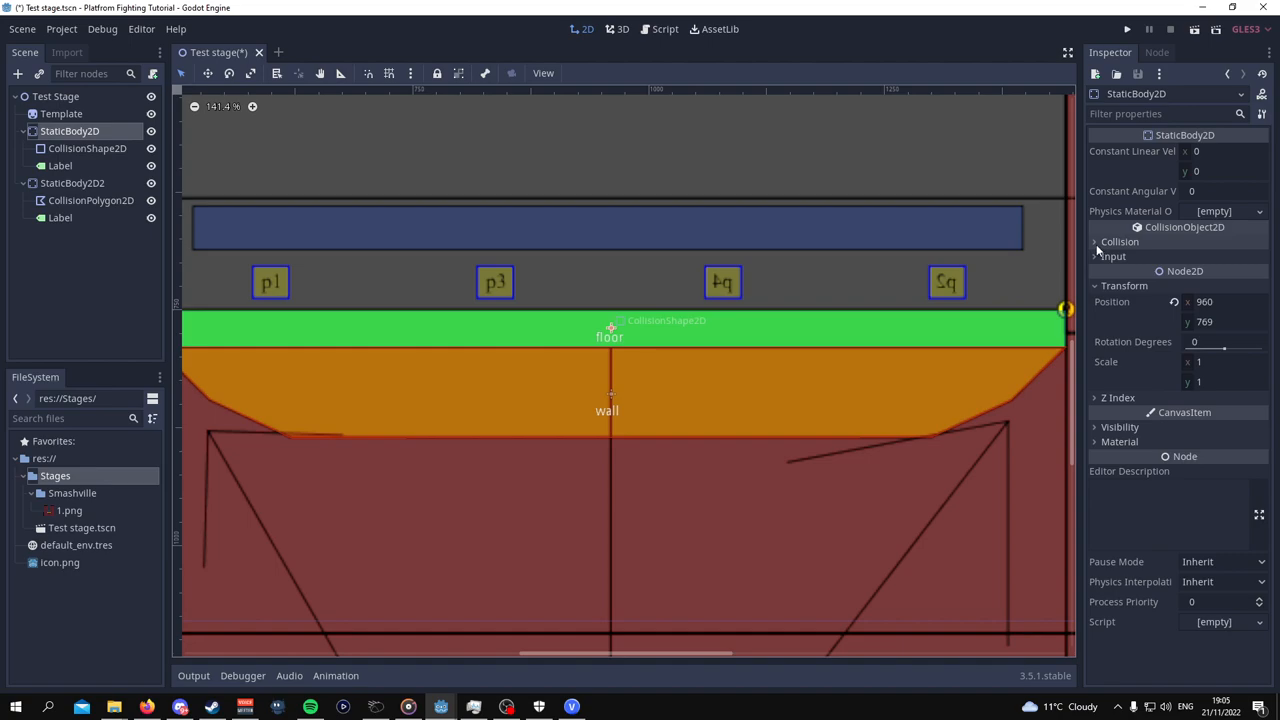
{"action": "left_click", "coordinate": [1094, 241]}
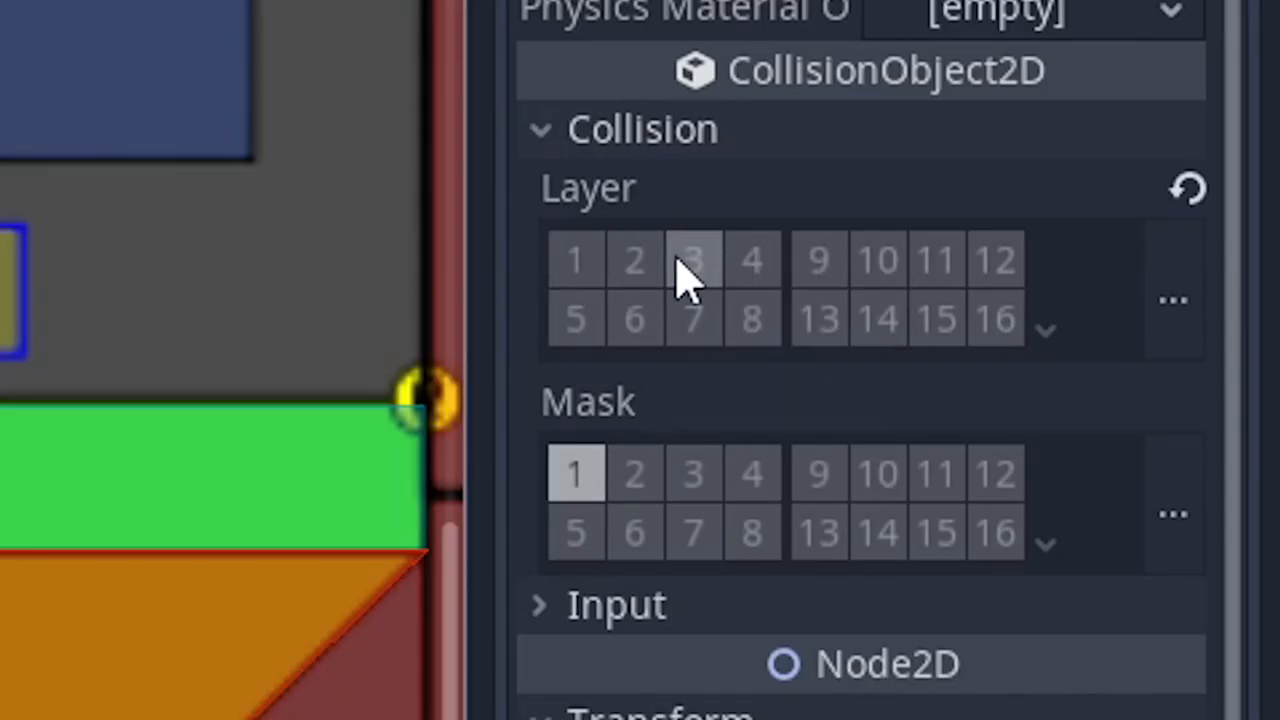
{"action": "mouse_move", "coordinate": [752, 260]}
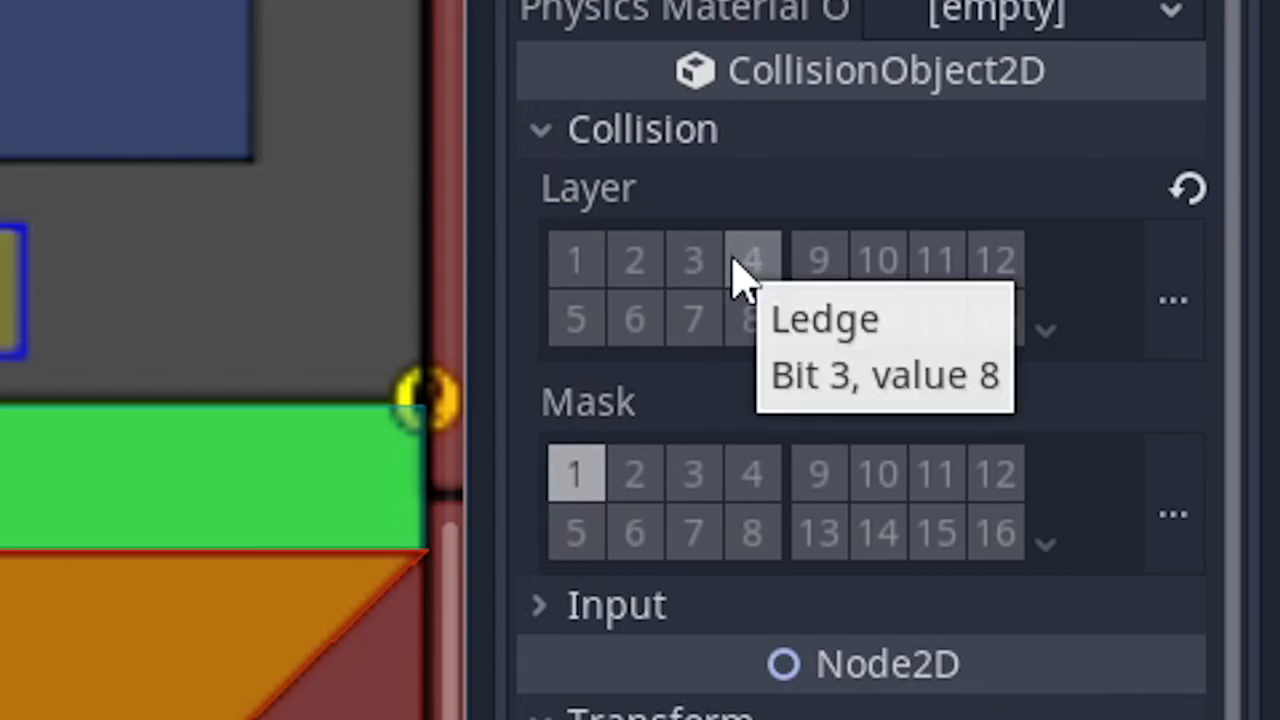
{"action": "left_click", "coordinate": [634, 259]}
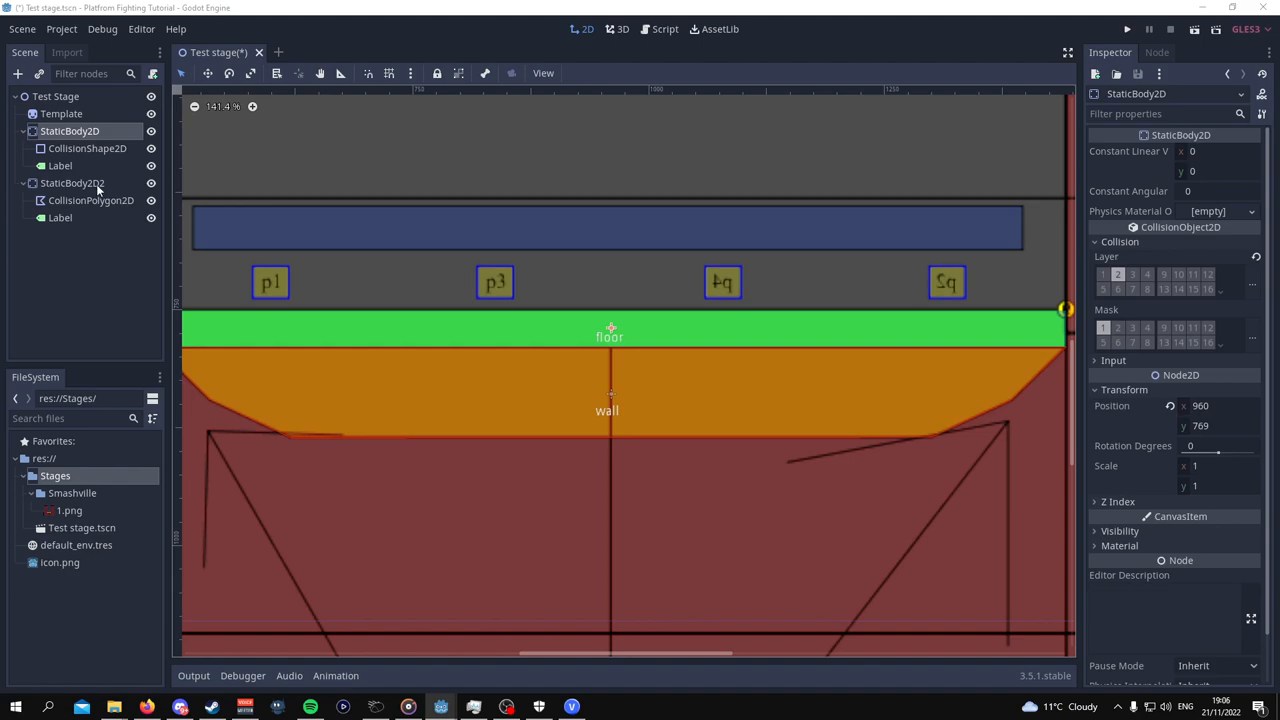
{"action": "mouse_move", "coordinate": [98, 190]}
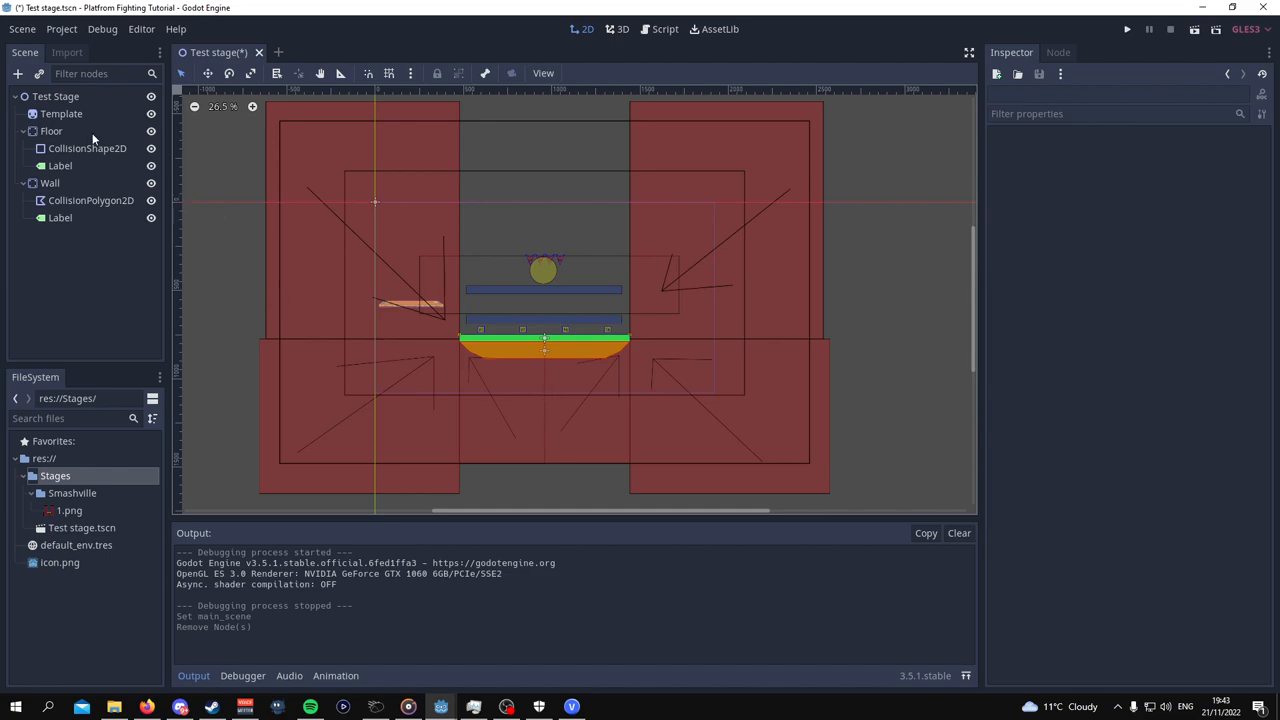
Create a Camera2D node under the Test Stage root through Add Child Node.
{"action": "right_click", "coordinate": [55, 96]}
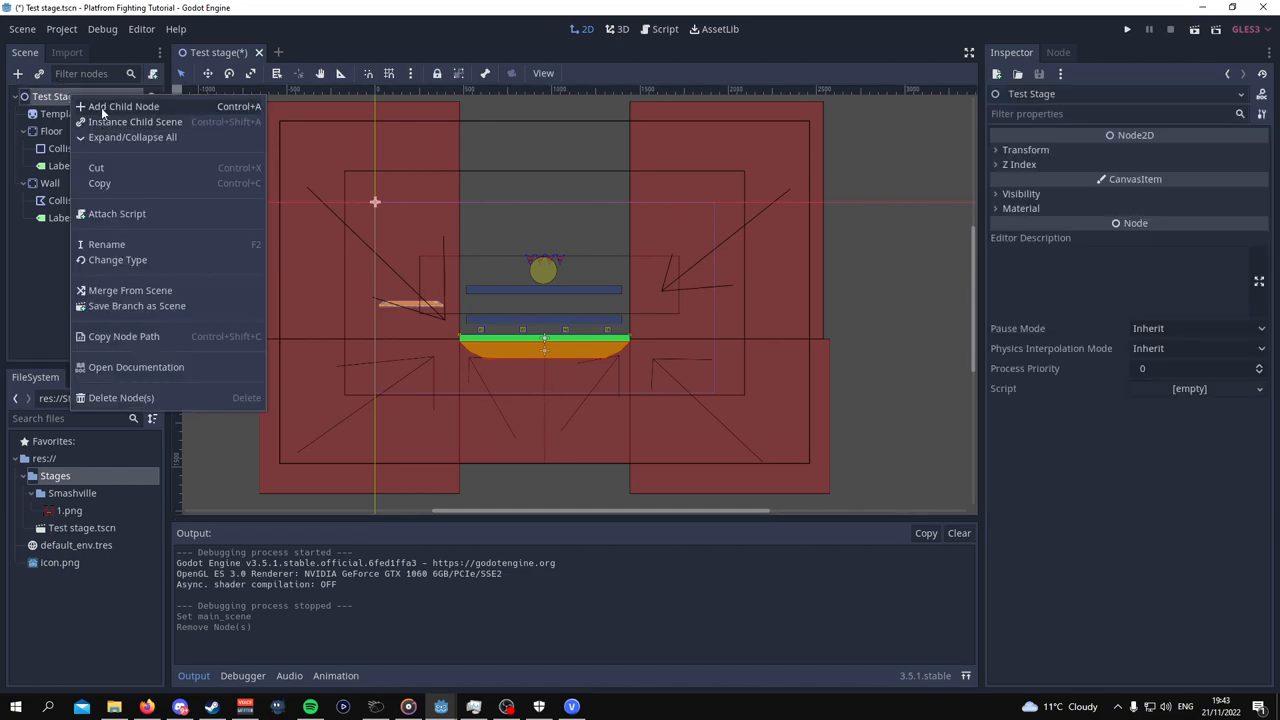
{"action": "left_click", "coordinate": [123, 106]}
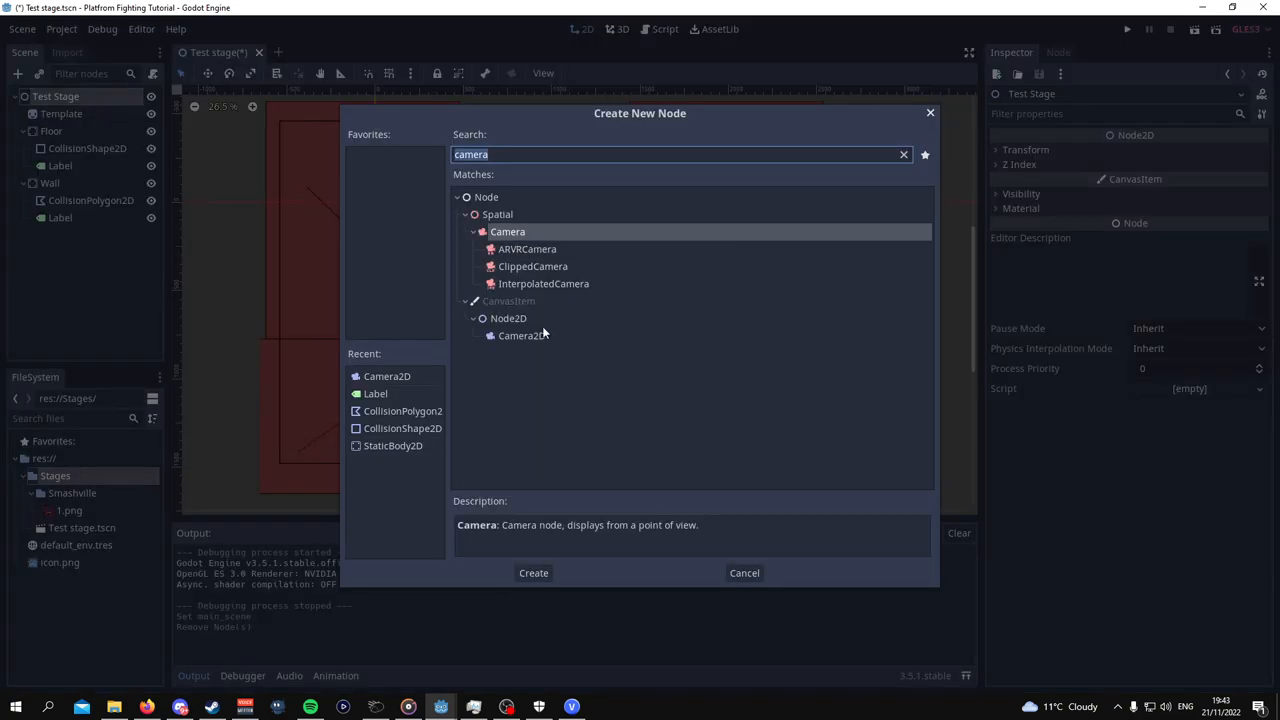
{"action": "left_click", "coordinate": [521, 335]}
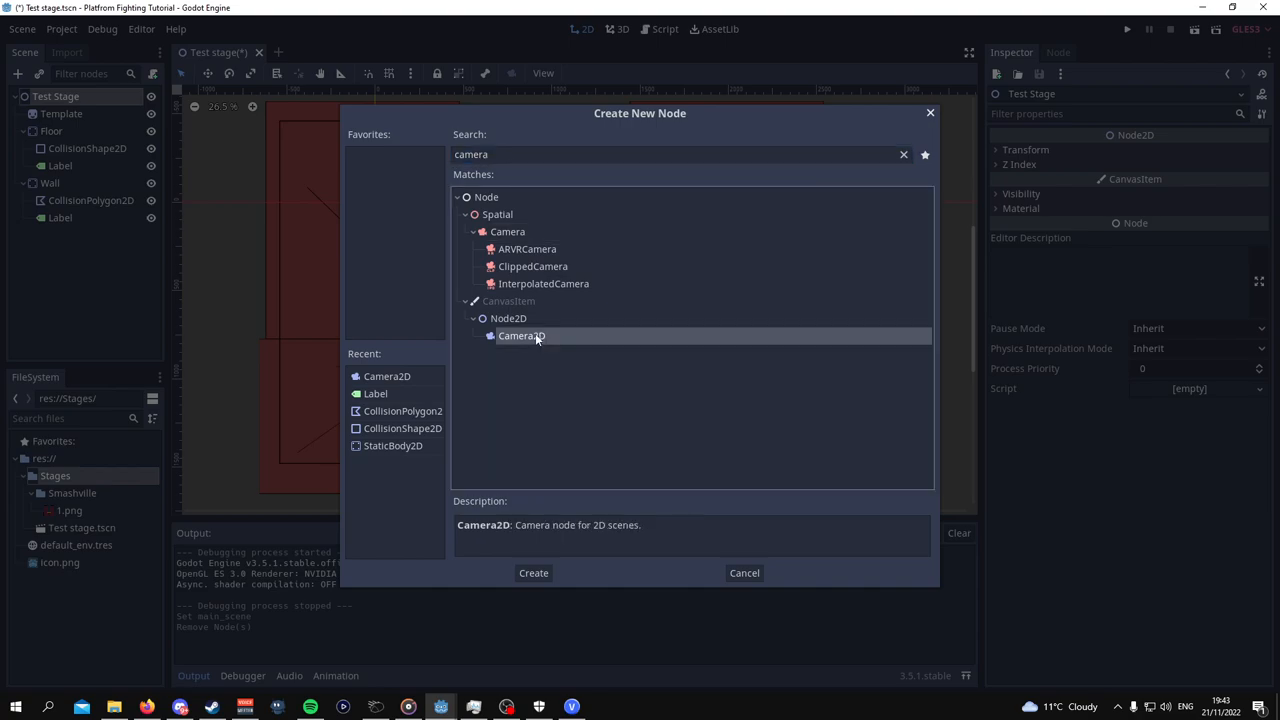
{"action": "left_click", "coordinate": [533, 573]}
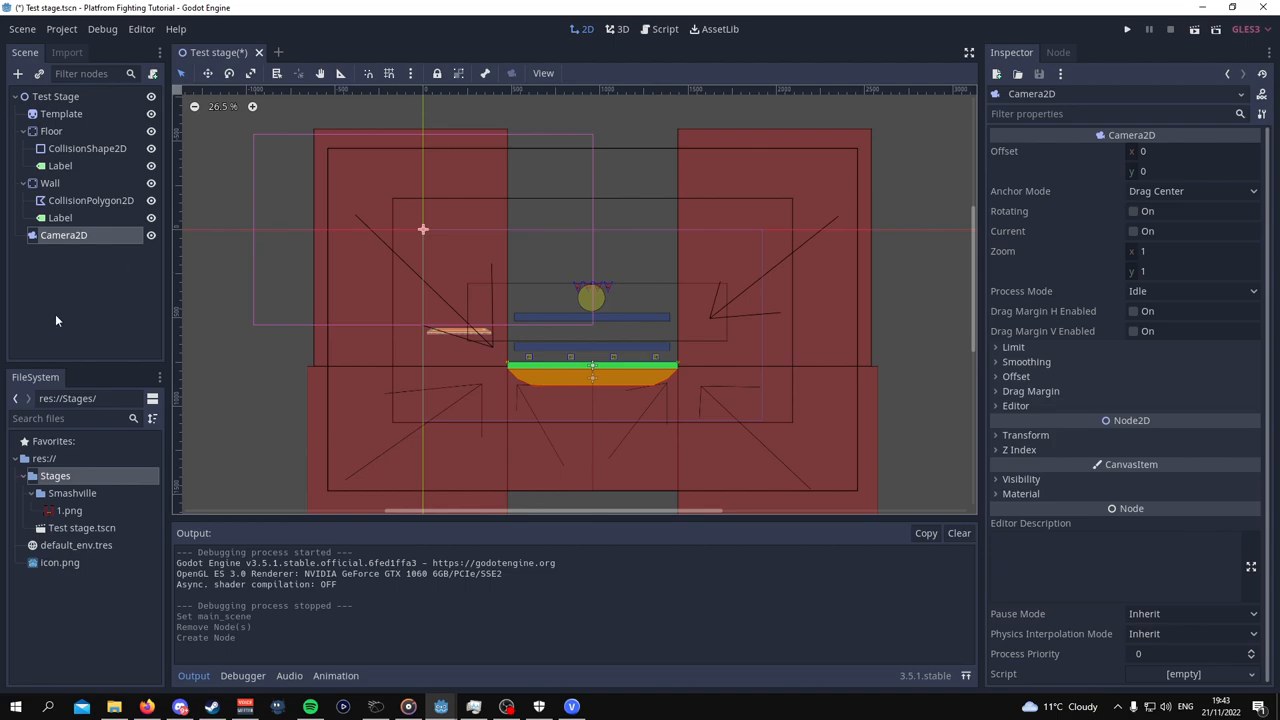
{"action": "mouse_move", "coordinate": [56, 320]}
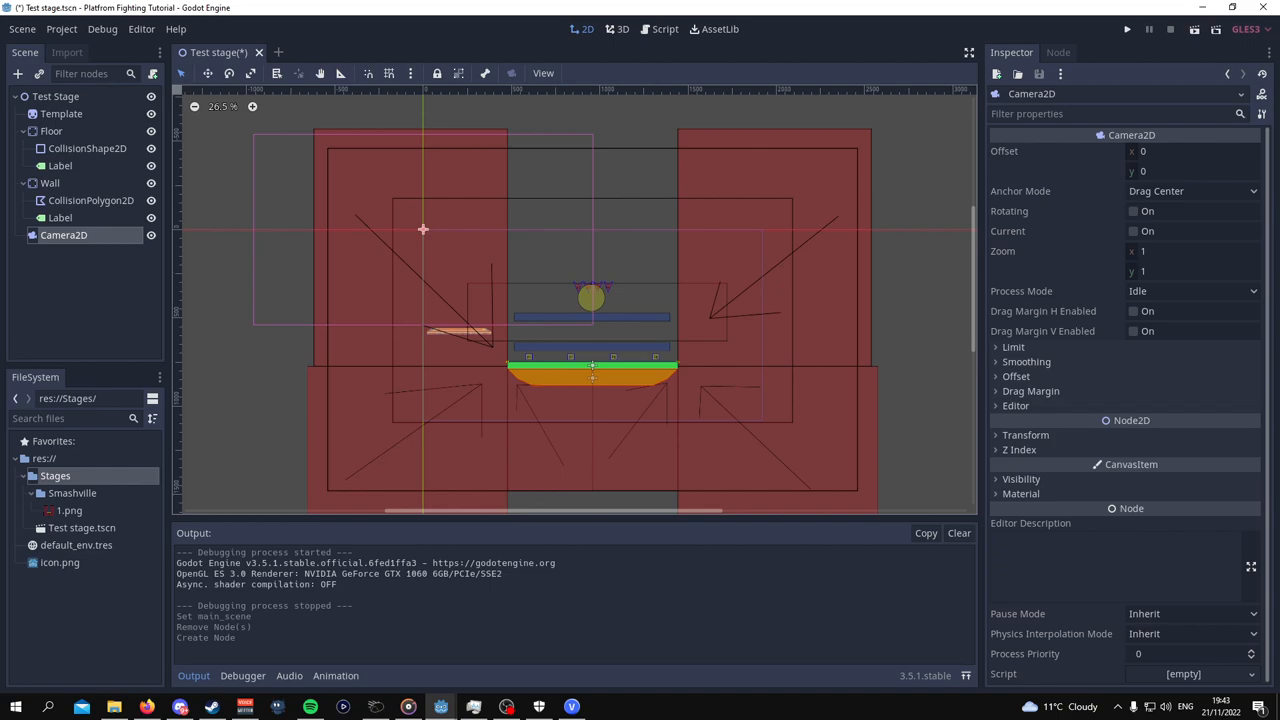
{"action": "mouse_move", "coordinate": [1131, 331]}
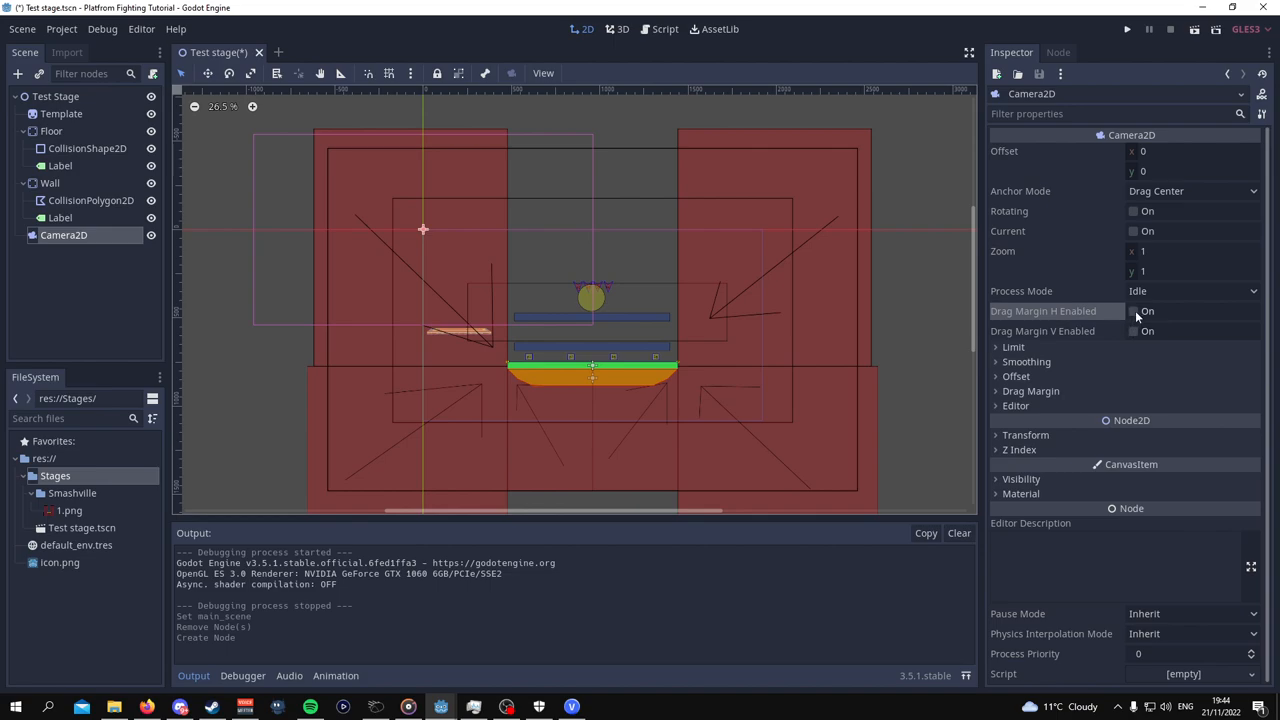
Enable Camera2D Drag Margin H/V and turn on Draw Limits and Draw Drag Margin.
{"action": "left_click", "coordinate": [1133, 331]}
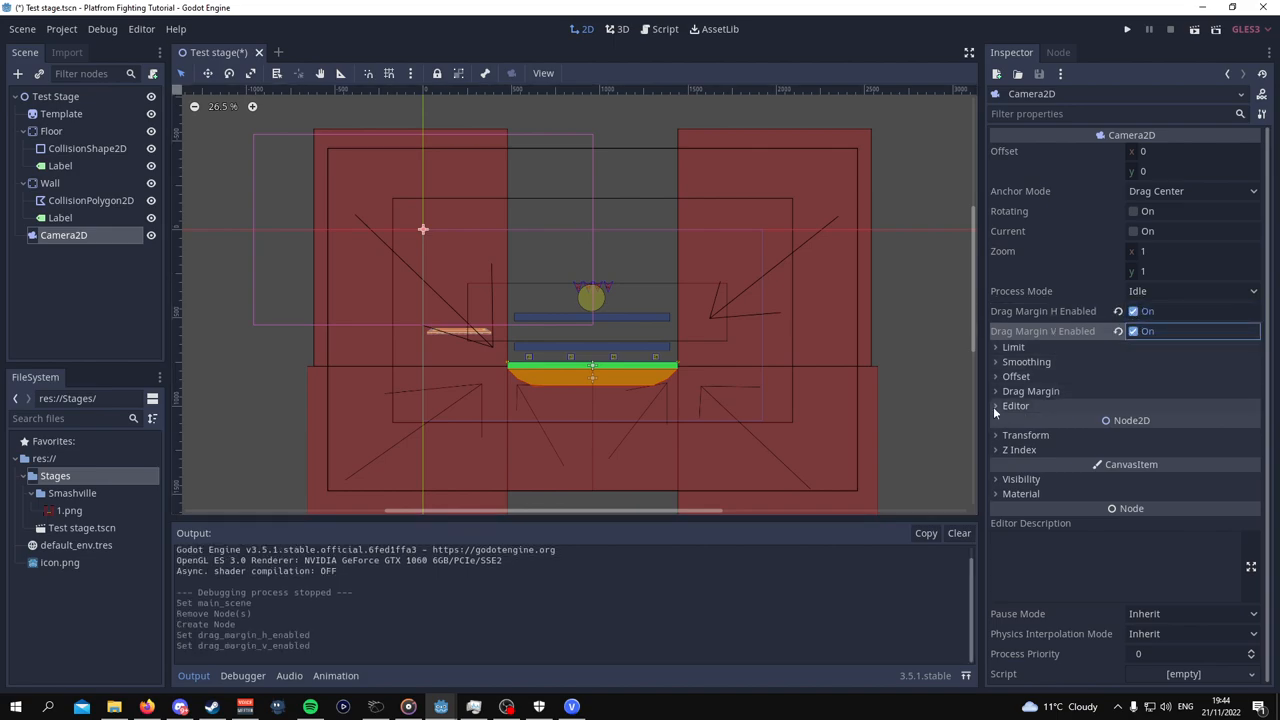
{"action": "left_click", "coordinate": [995, 405]}
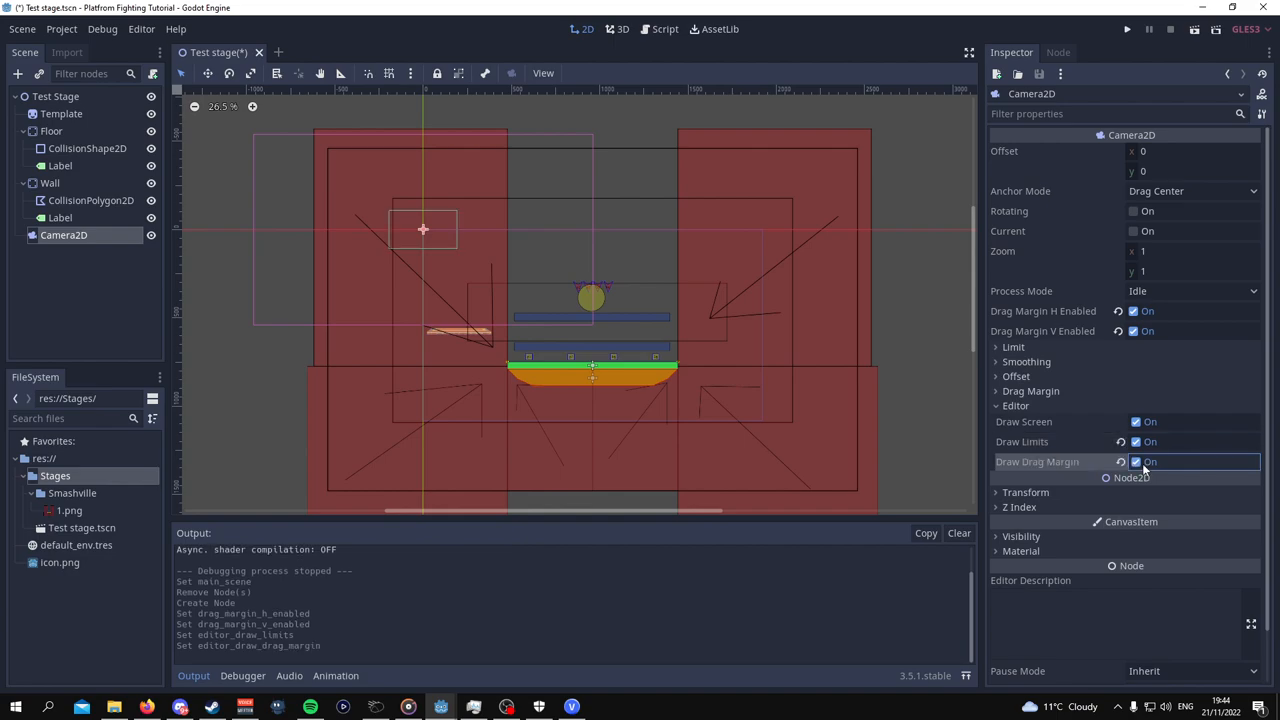
{"action": "left_click", "coordinate": [1014, 346]}
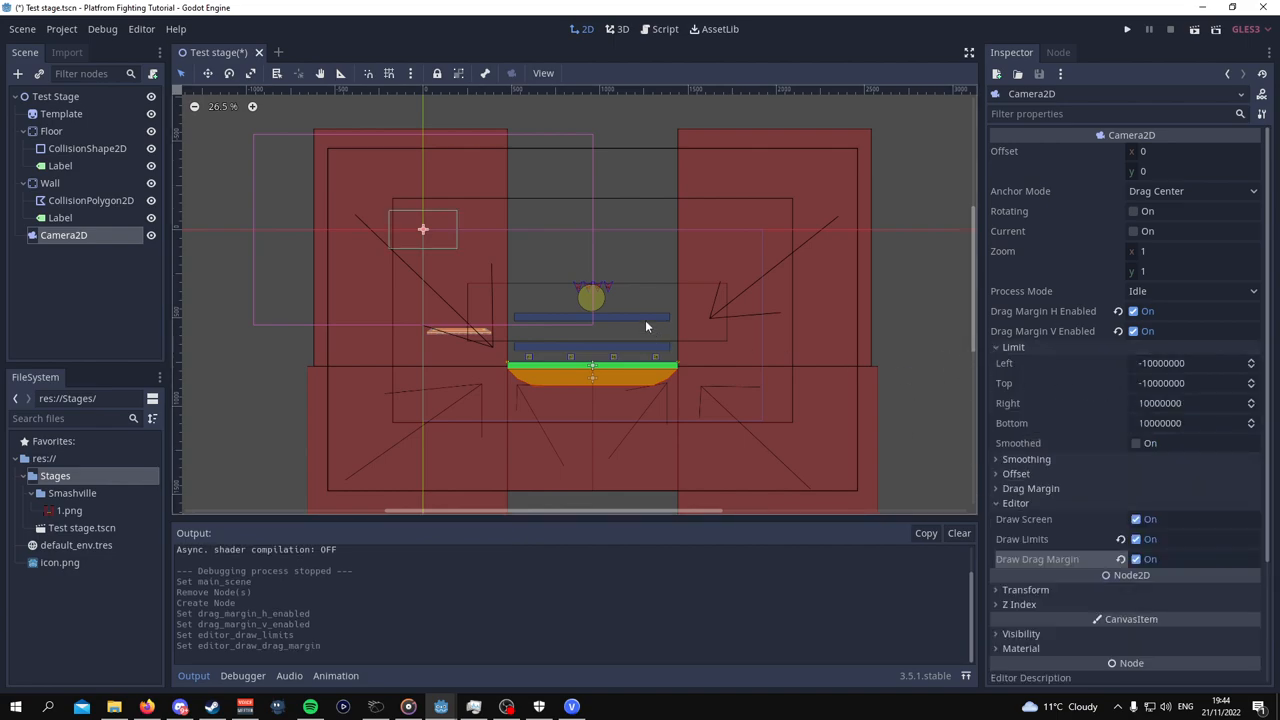
{"action": "mouse_move", "coordinate": [630, 310]}
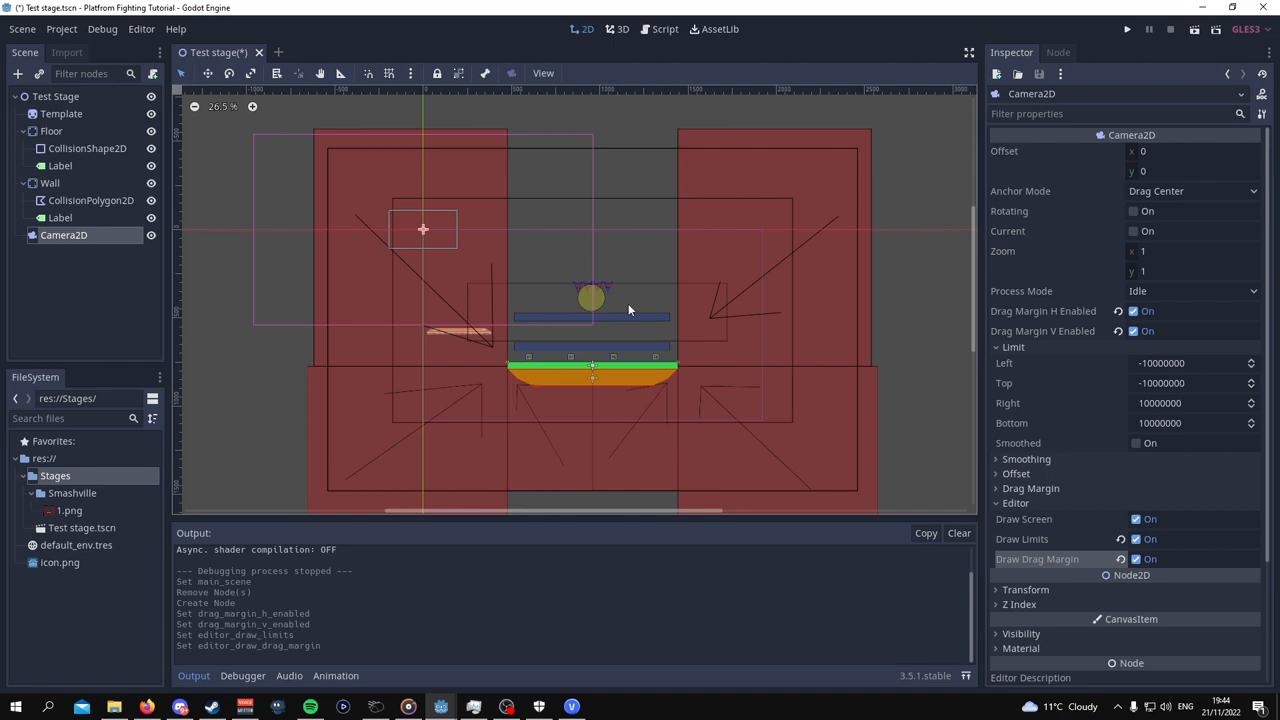
{"action": "mouse_move", "coordinate": [1220, 382]}
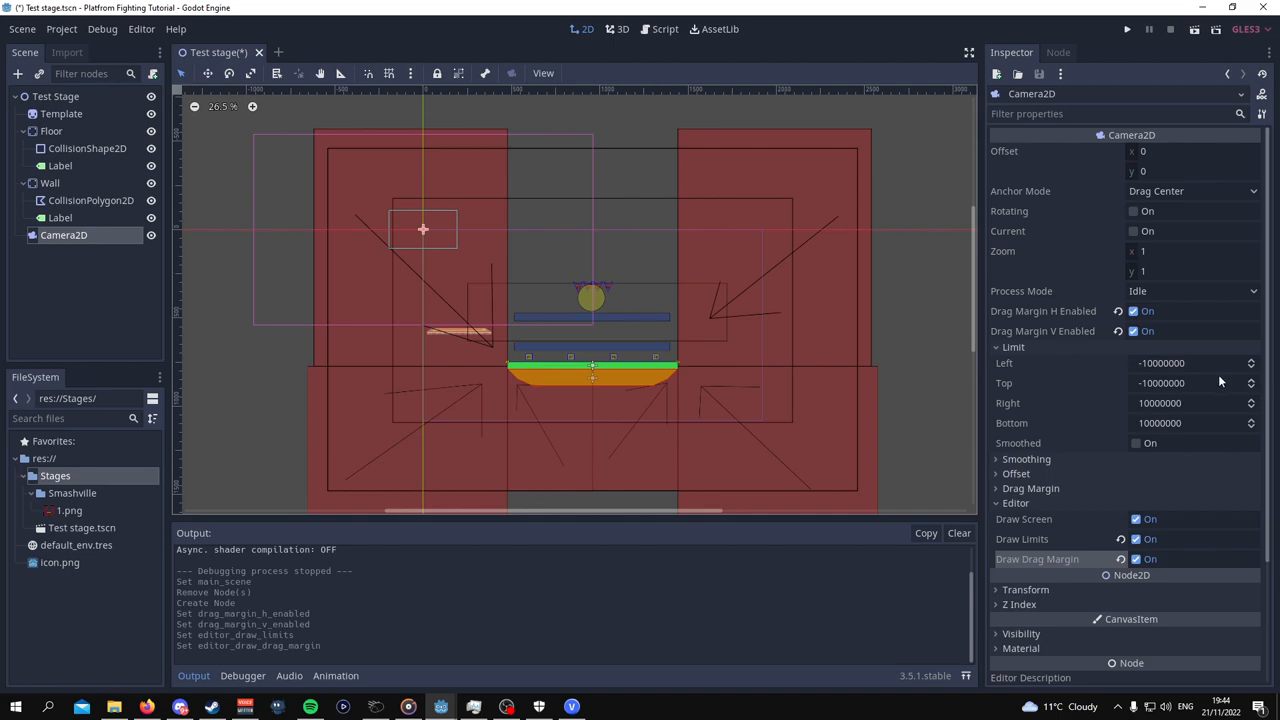
{"action": "mouse_move", "coordinate": [388, 183]}
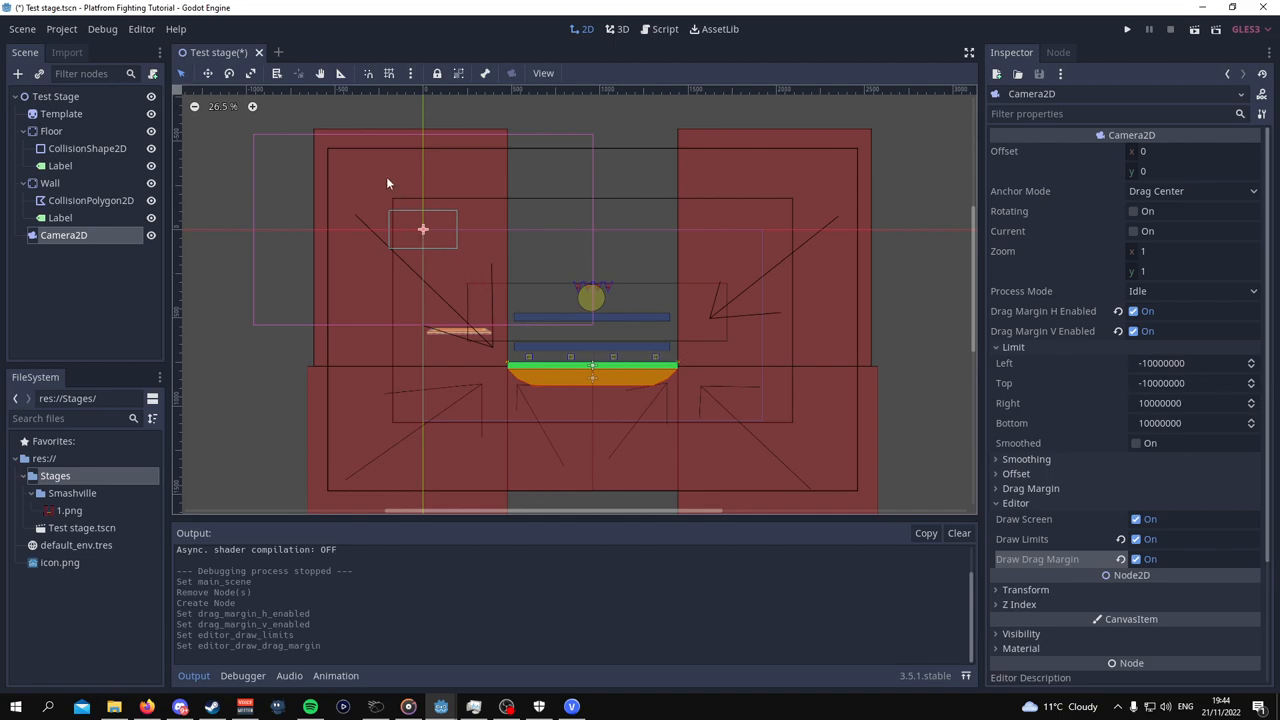
{"action": "mouse_move", "coordinate": [393, 205]}
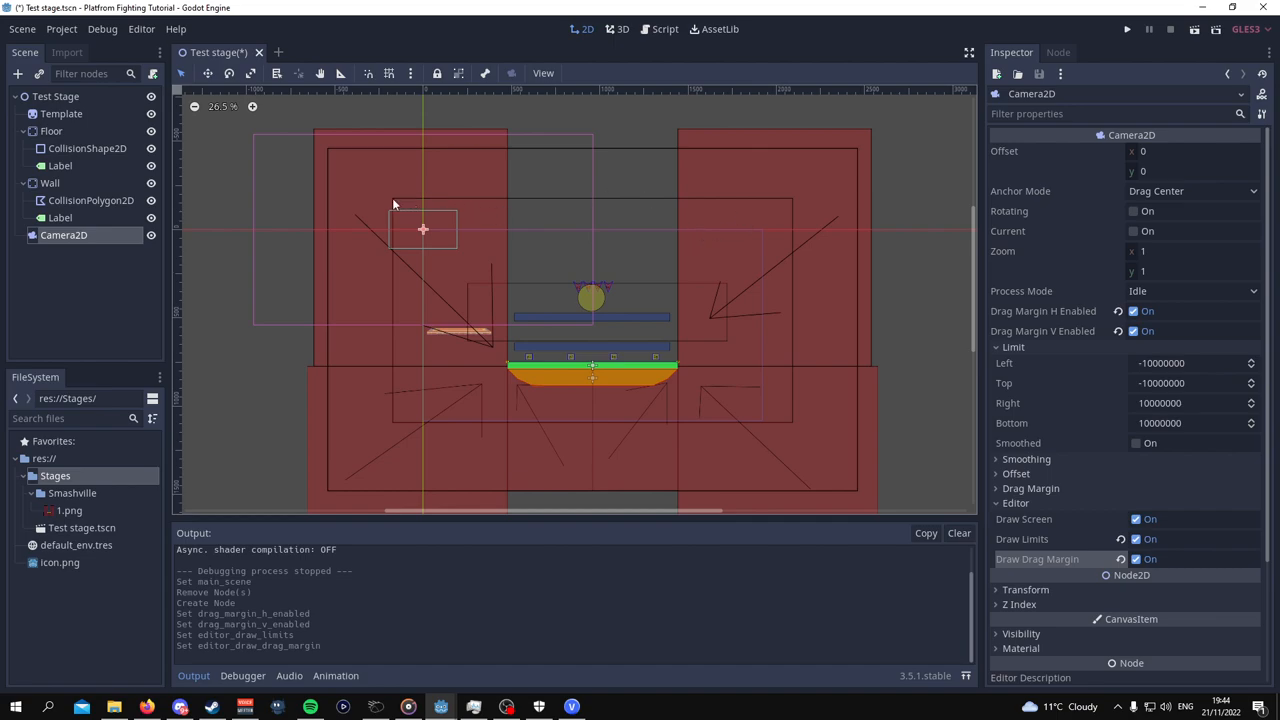
{"action": "mouse_move", "coordinate": [800, 199]}
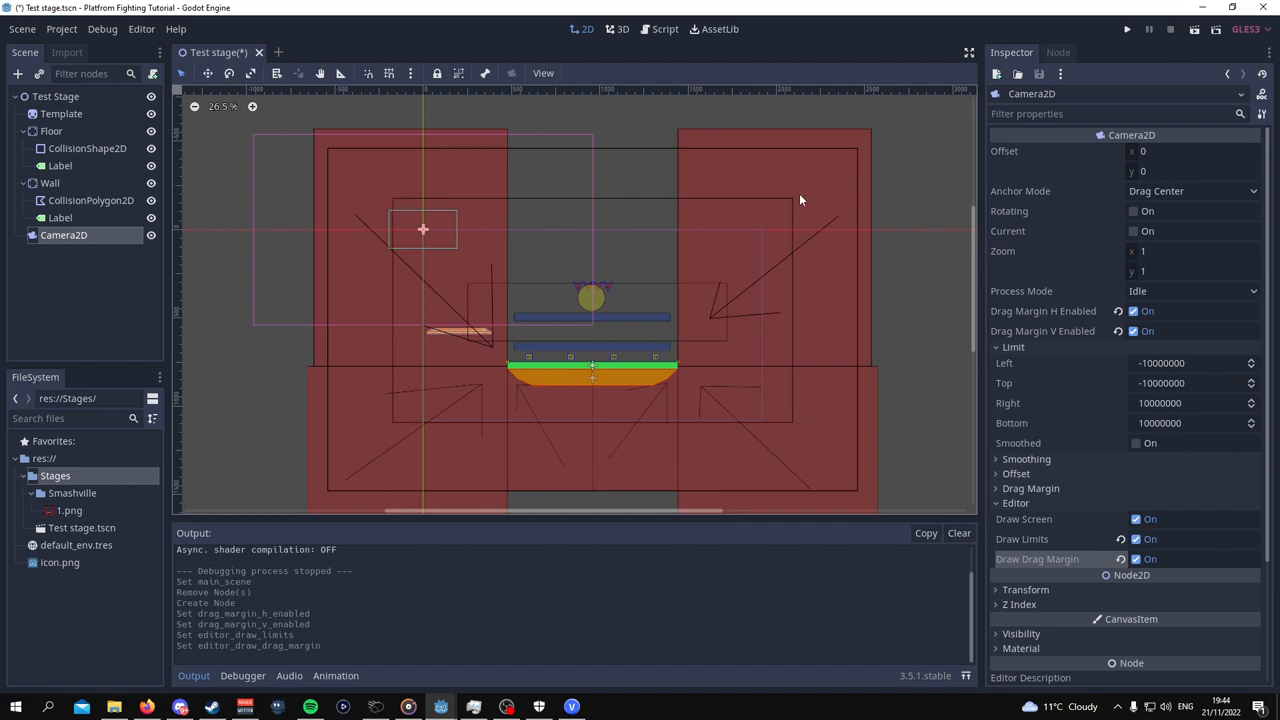
{"action": "mouse_move", "coordinate": [325, 500]}
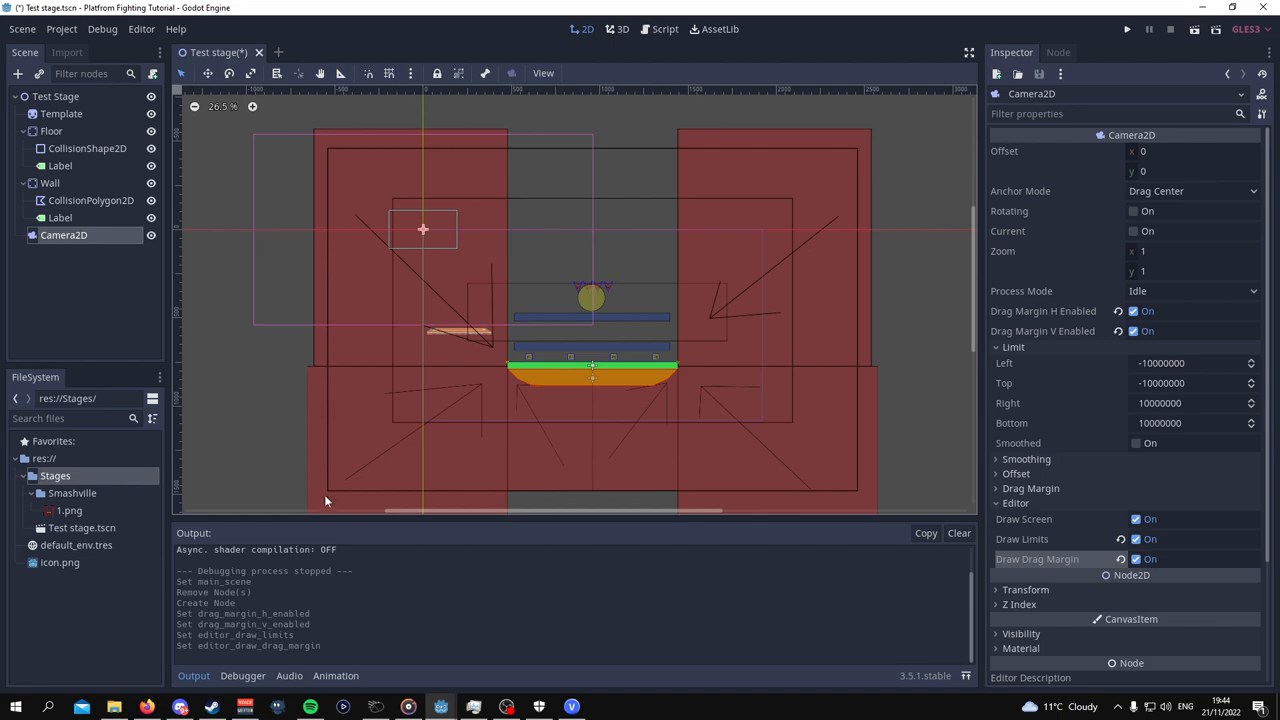
{"action": "mouse_move", "coordinate": [291, 142]}
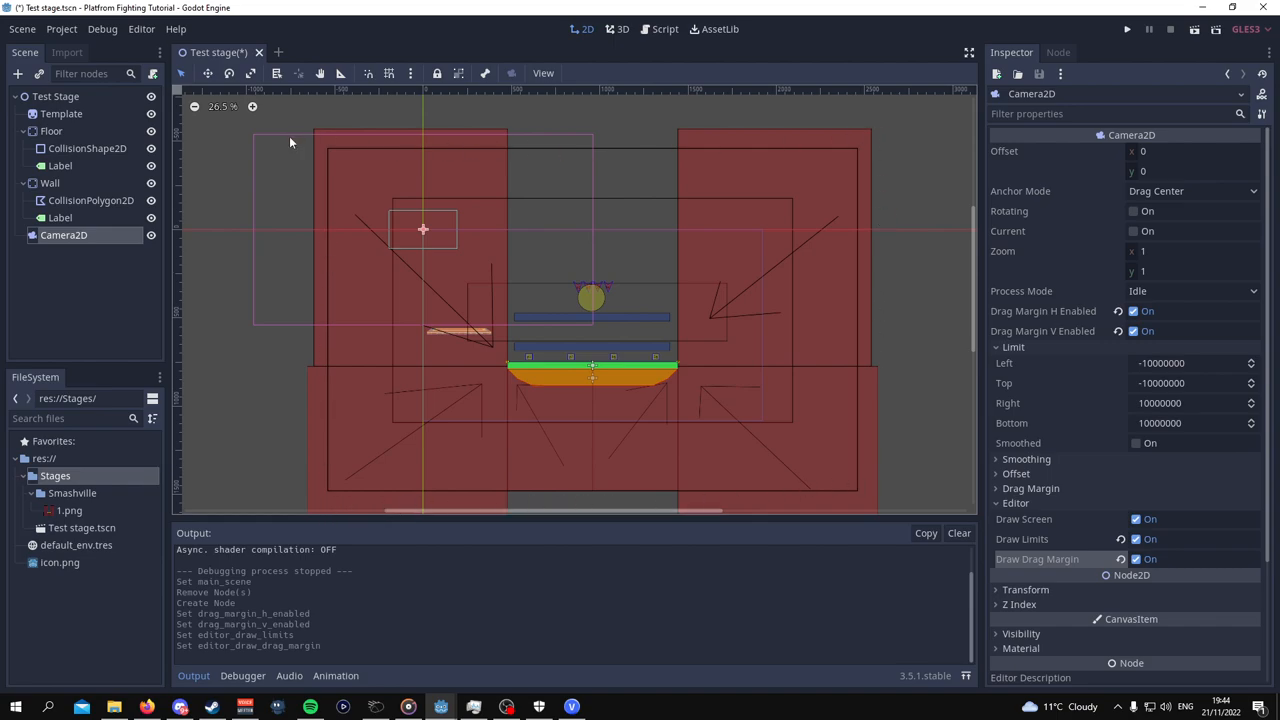
{"action": "mouse_move", "coordinate": [418, 225]}
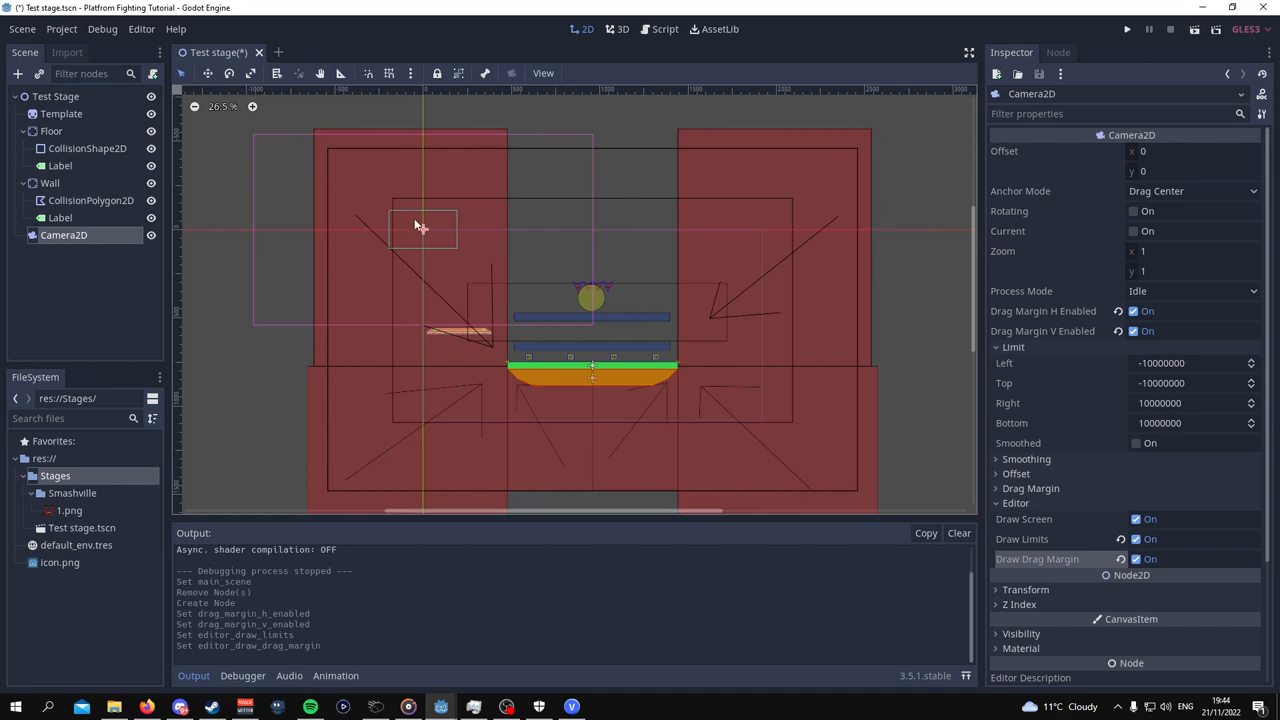
{"action": "mouse_move", "coordinate": [418, 416]}
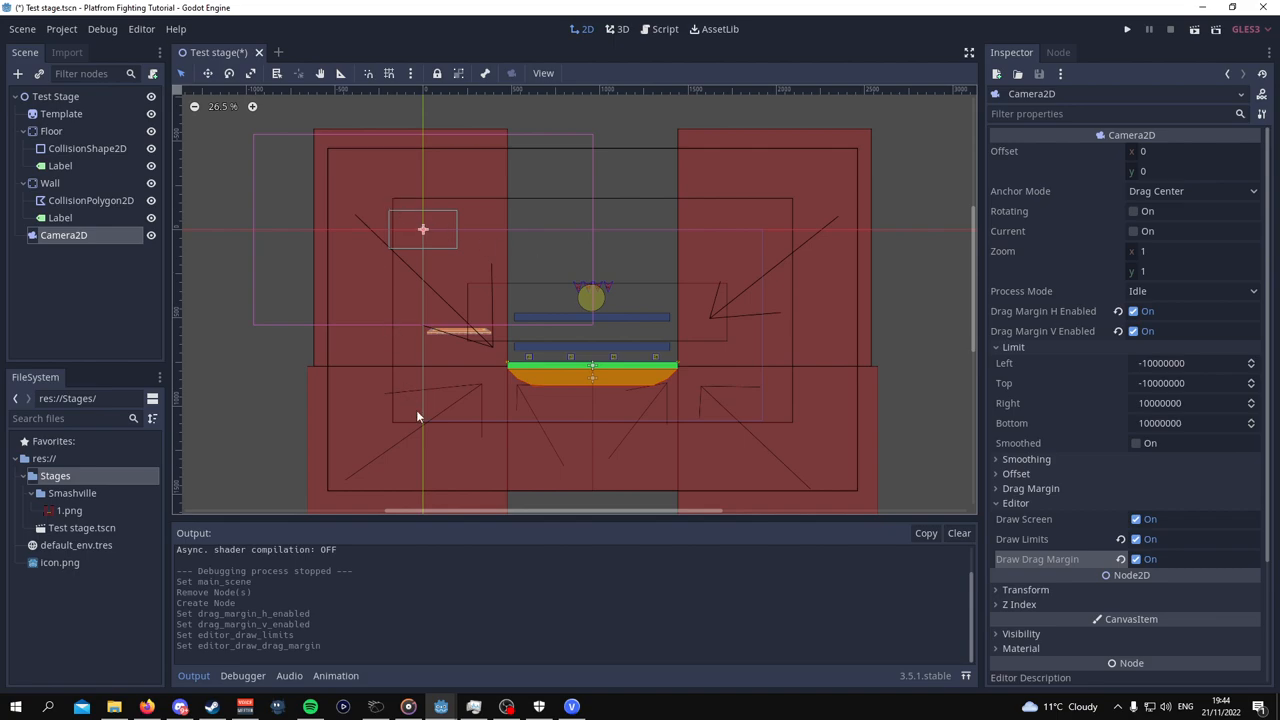
{"action": "mouse_move", "coordinate": [444, 202]}
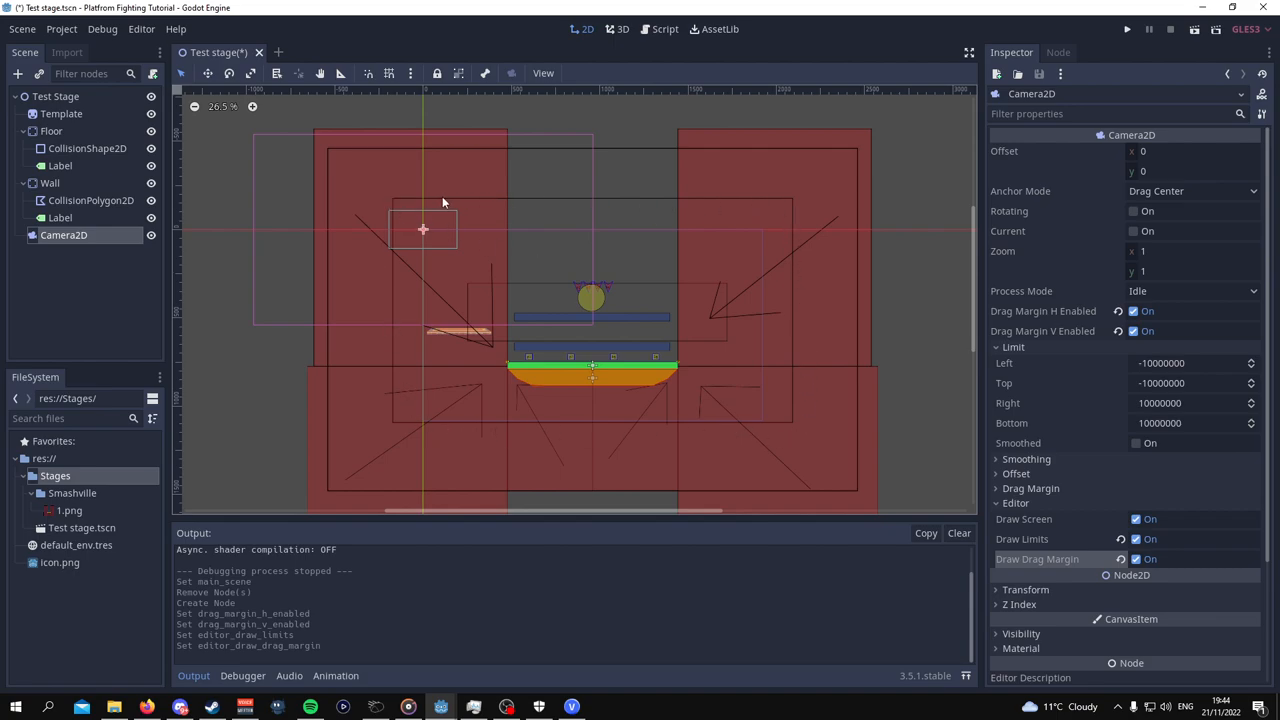
{"action": "mouse_move", "coordinate": [422, 200]}
{"action": "type", "text": "1150"}
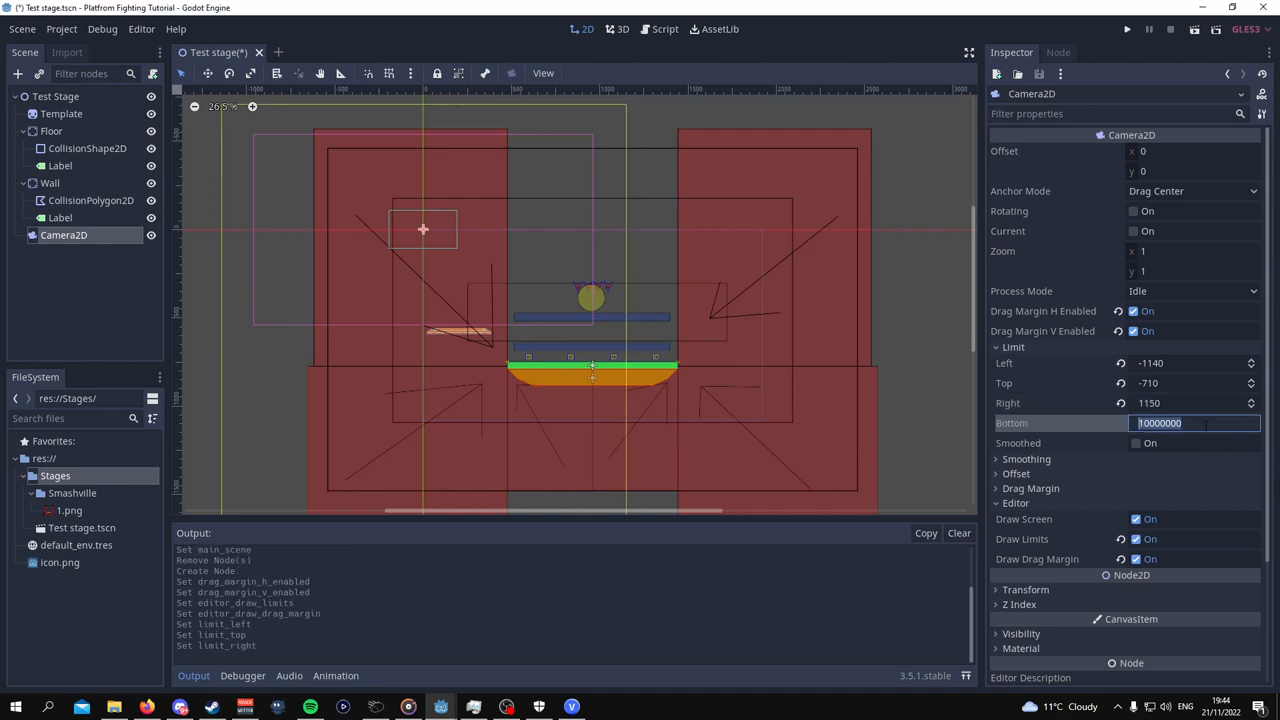
Enter 550 as the camera's bottom limit, completing limits -1140, -710, 1150, 550.
{"action": "type", "text": "550"}
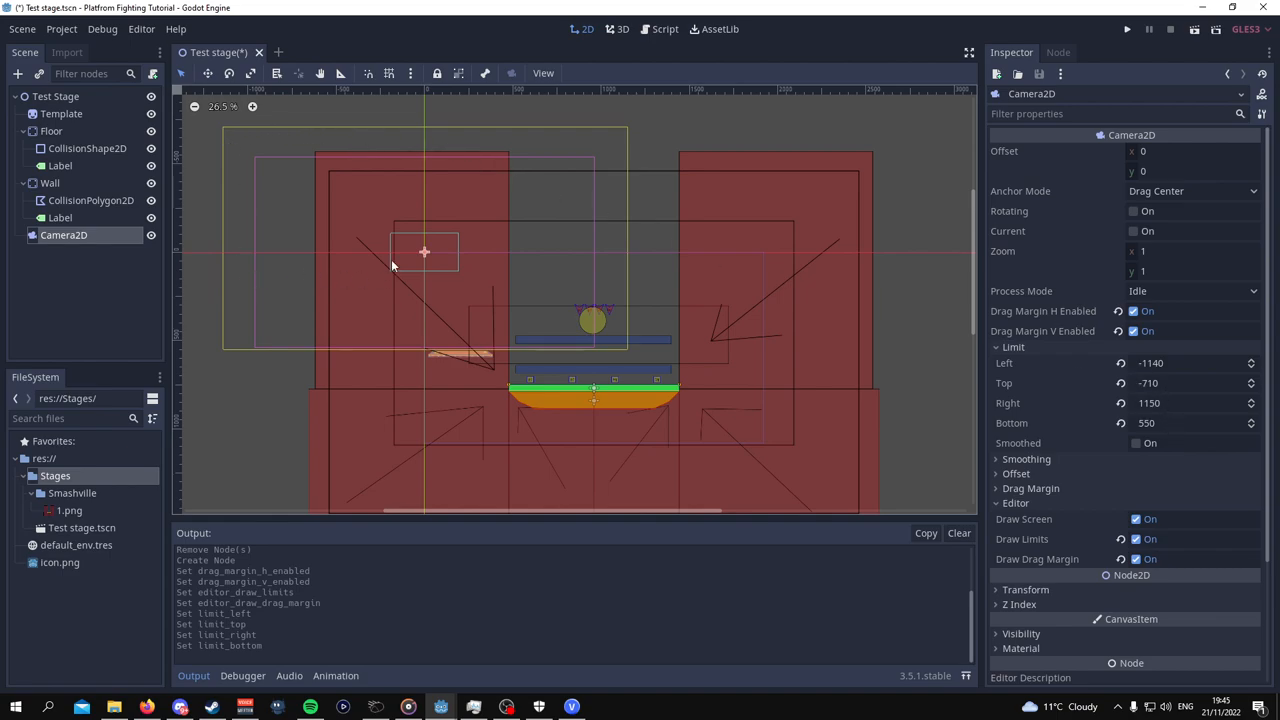
{"action": "mouse_move", "coordinate": [762, 240]}
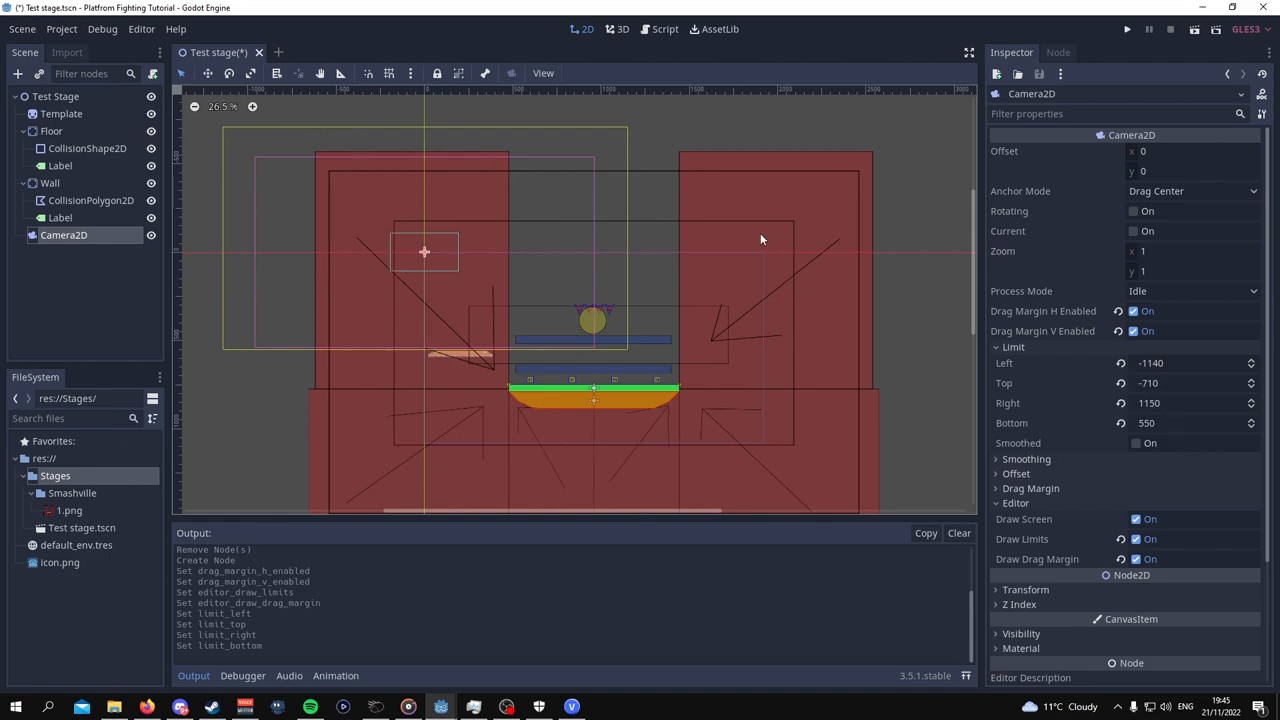
{"action": "mouse_move", "coordinate": [893, 456]}
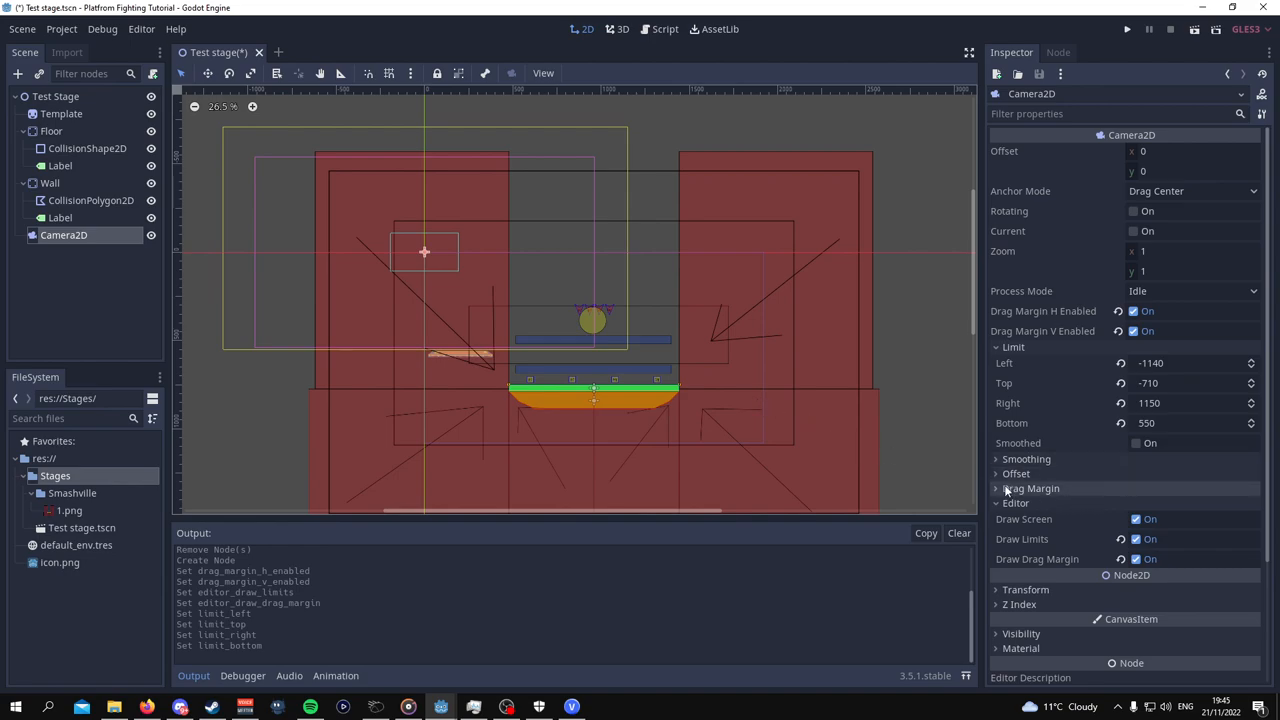
Expand the Camera2D Drag Margin section to set left and right margins to 0.
{"action": "left_click", "coordinate": [1030, 488]}
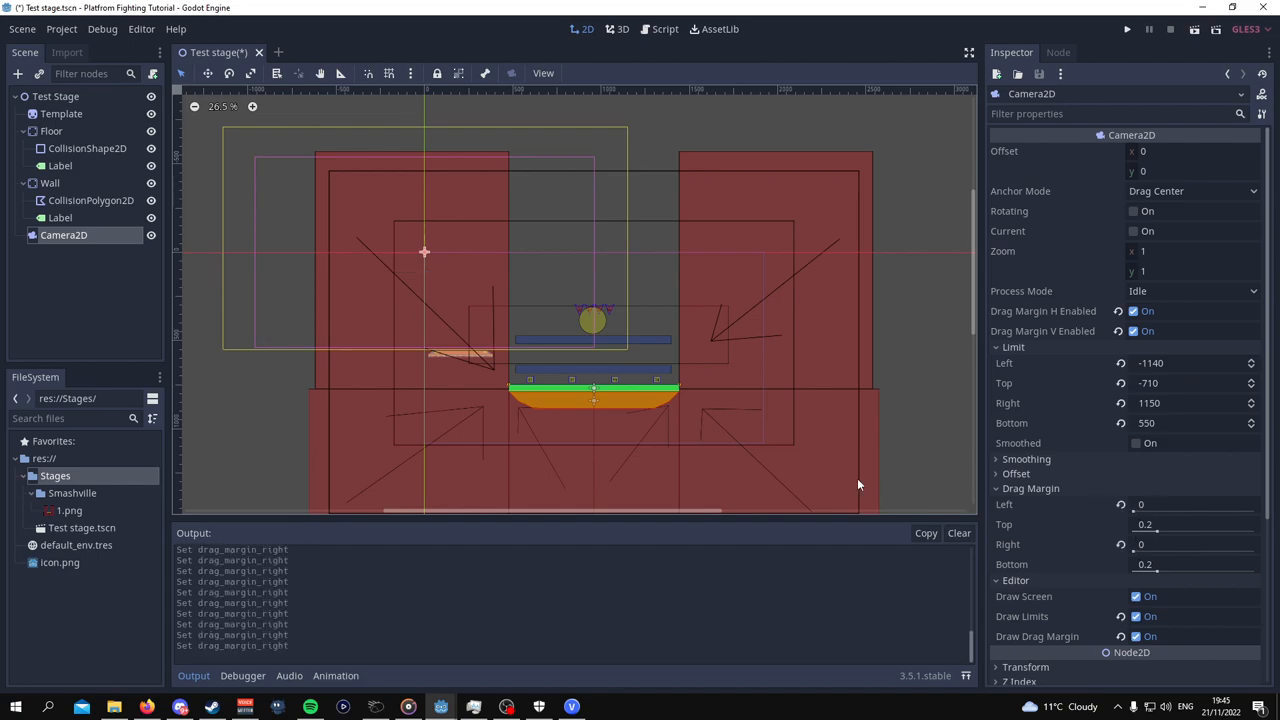
{"action": "mouse_move", "coordinate": [826, 470]}
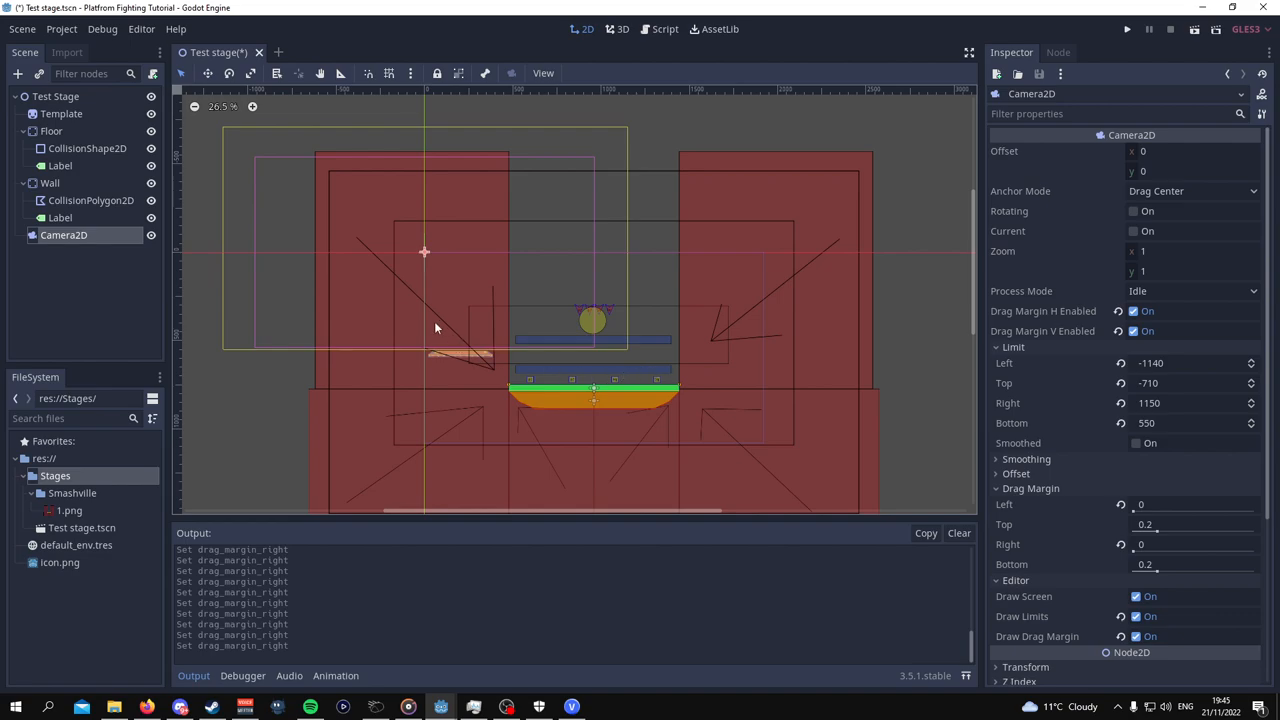
{"action": "mouse_move", "coordinate": [493, 325]}
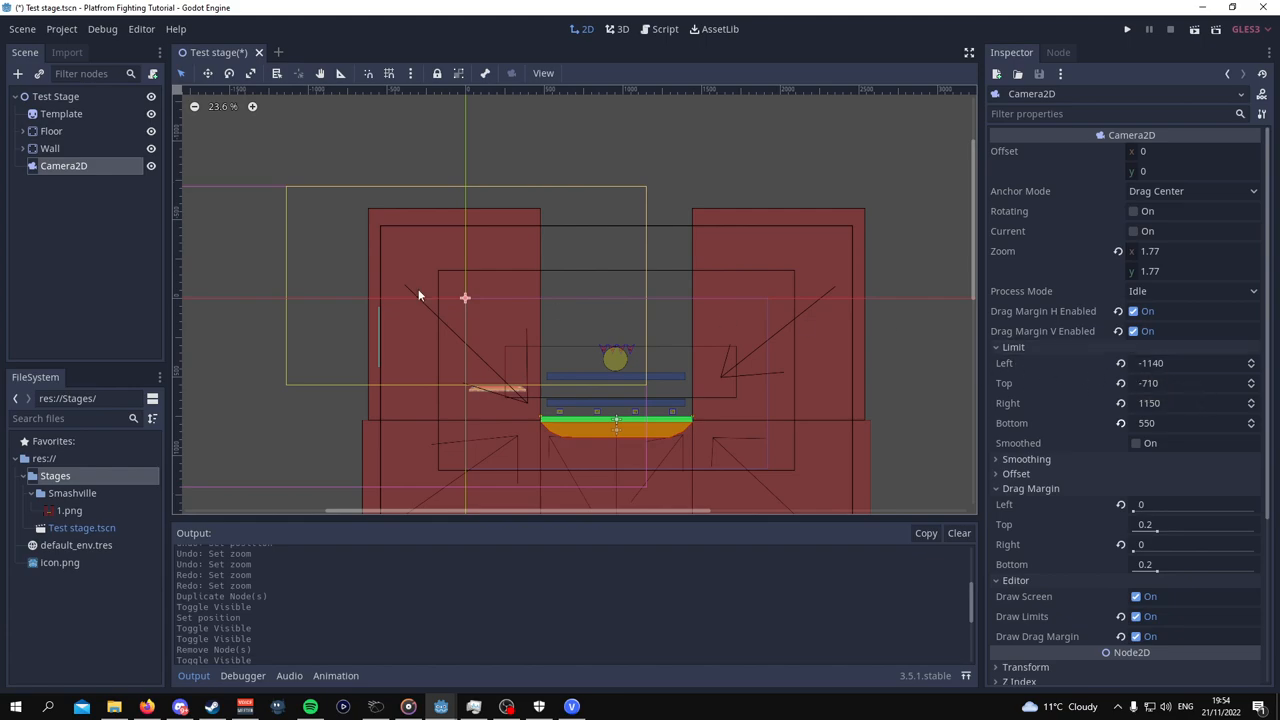
{"action": "mouse_move", "coordinate": [645, 188]}
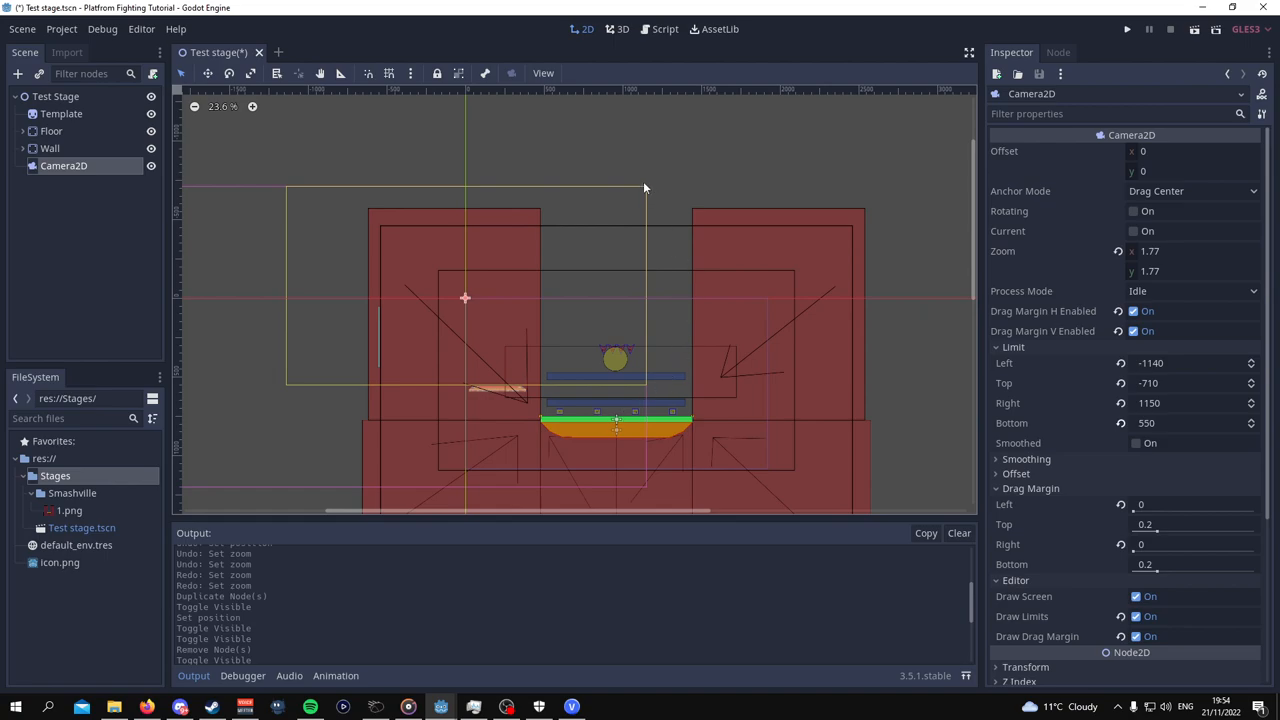
{"action": "mouse_move", "coordinate": [295, 303]}
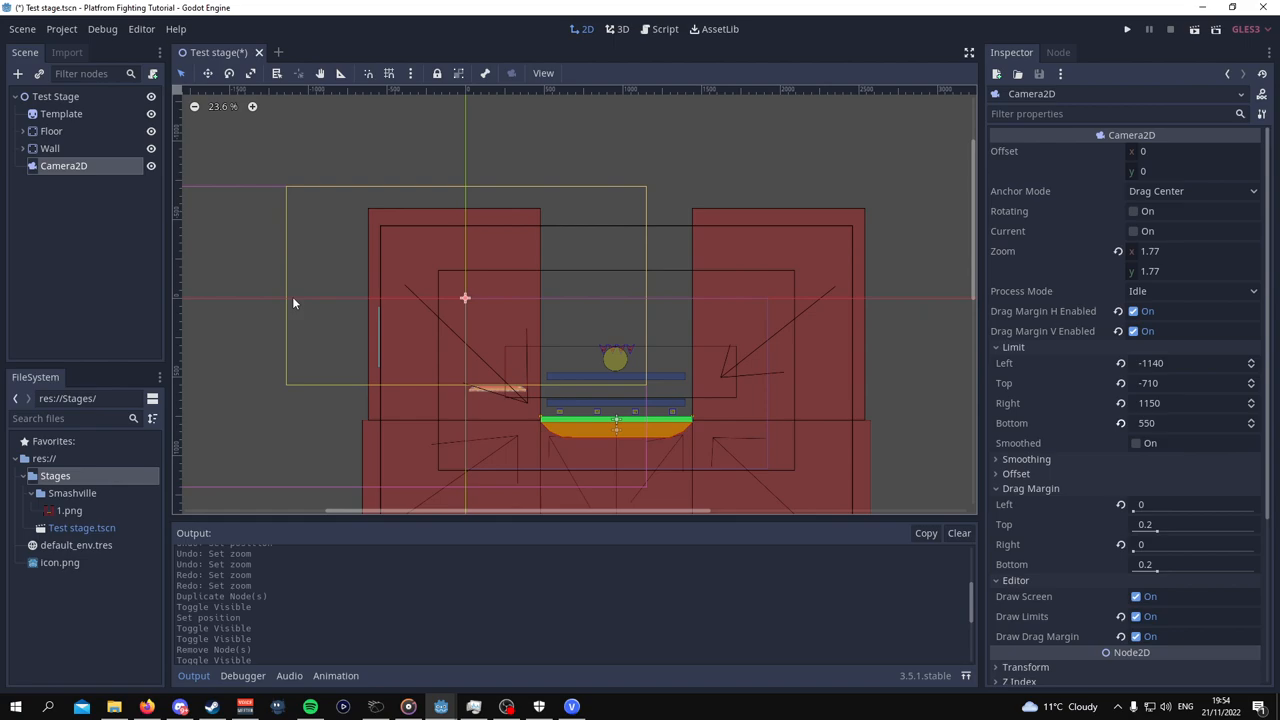
{"action": "mouse_move", "coordinate": [702, 195]}
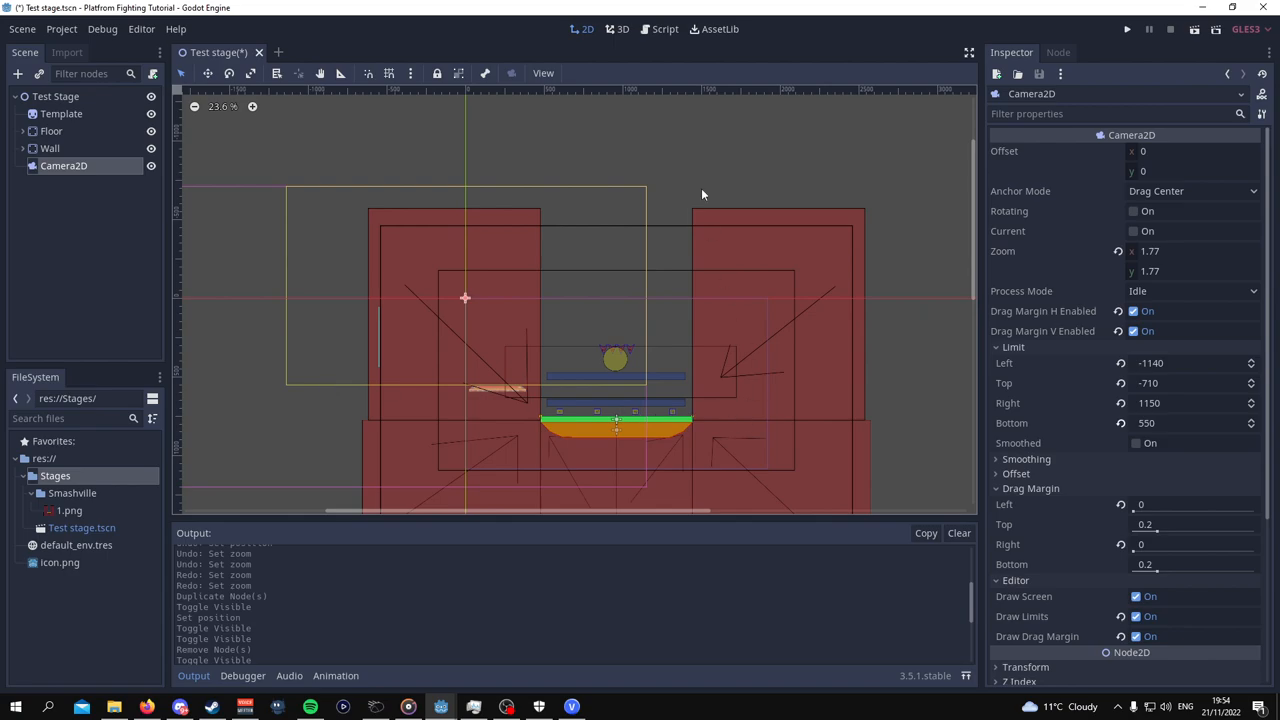
{"action": "mouse_move", "coordinate": [405, 285]}
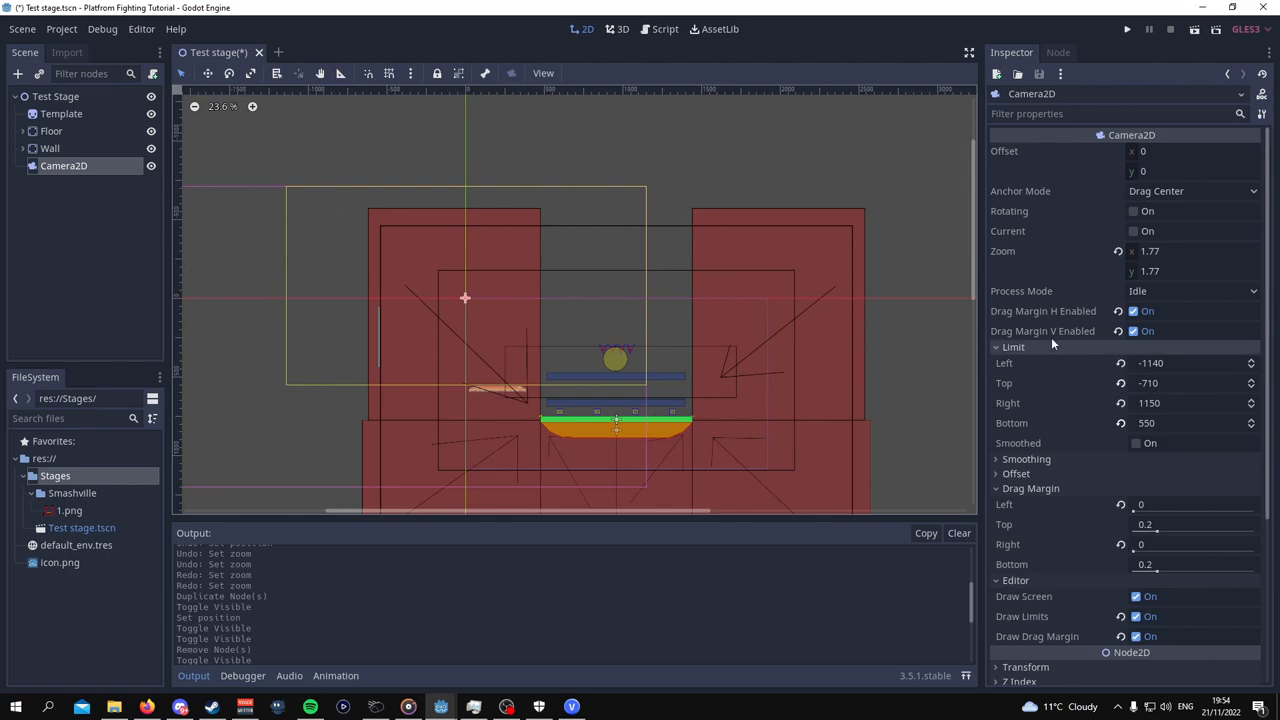
{"action": "mouse_move", "coordinate": [62, 113]}
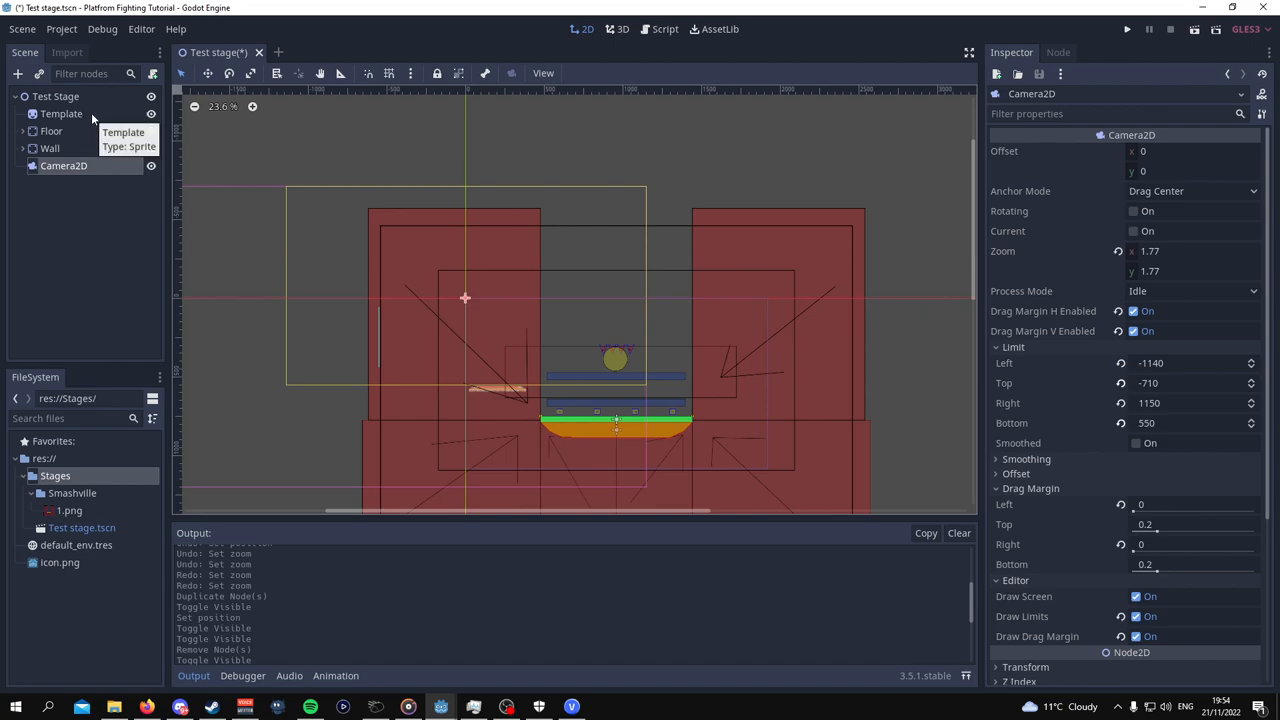
Duplicate the Template sprite, hide the original, and reset Template2's position to 0, 0.
{"action": "left_click", "coordinate": [61, 113]}
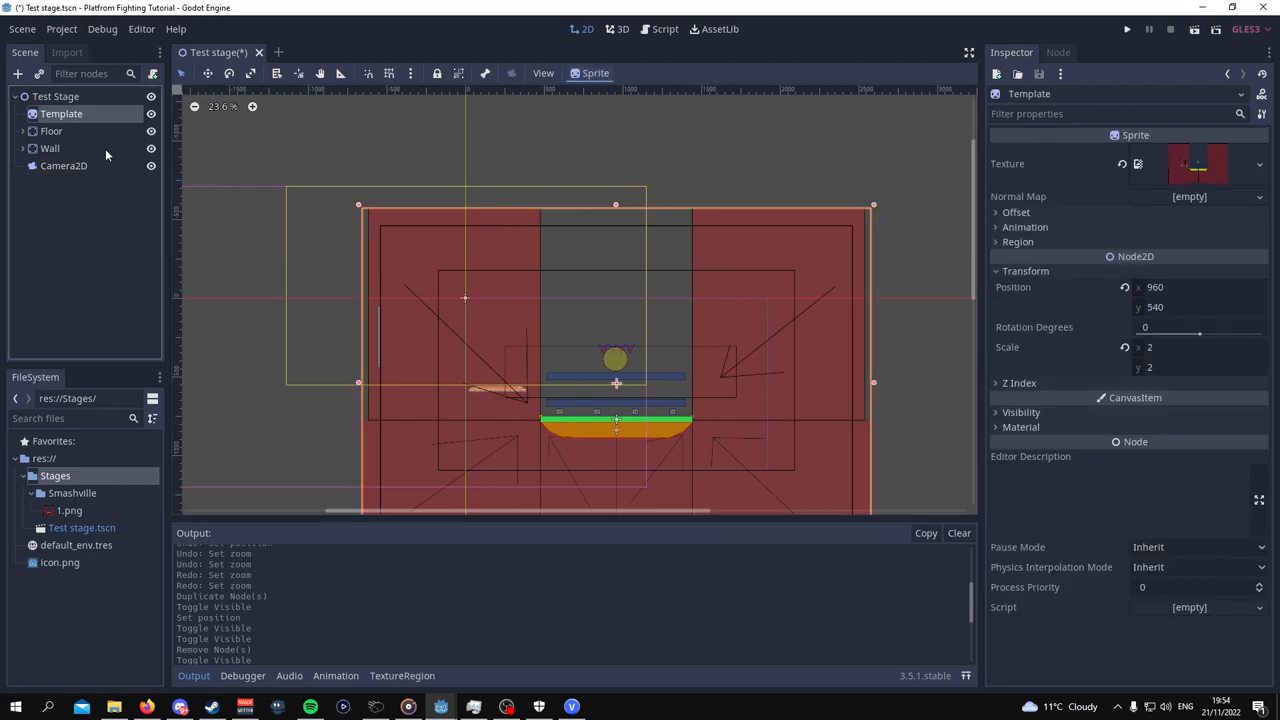
{"action": "left_click", "coordinate": [64, 131]}
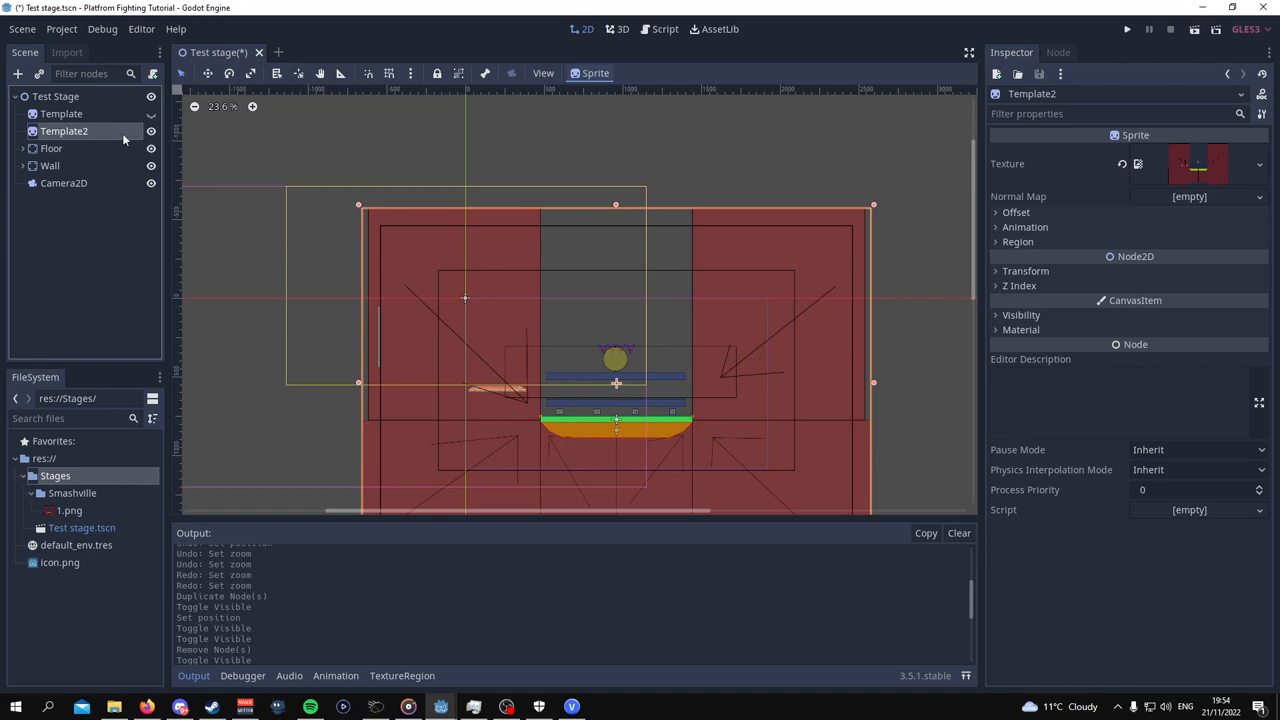
{"action": "left_click", "coordinate": [1025, 271]}
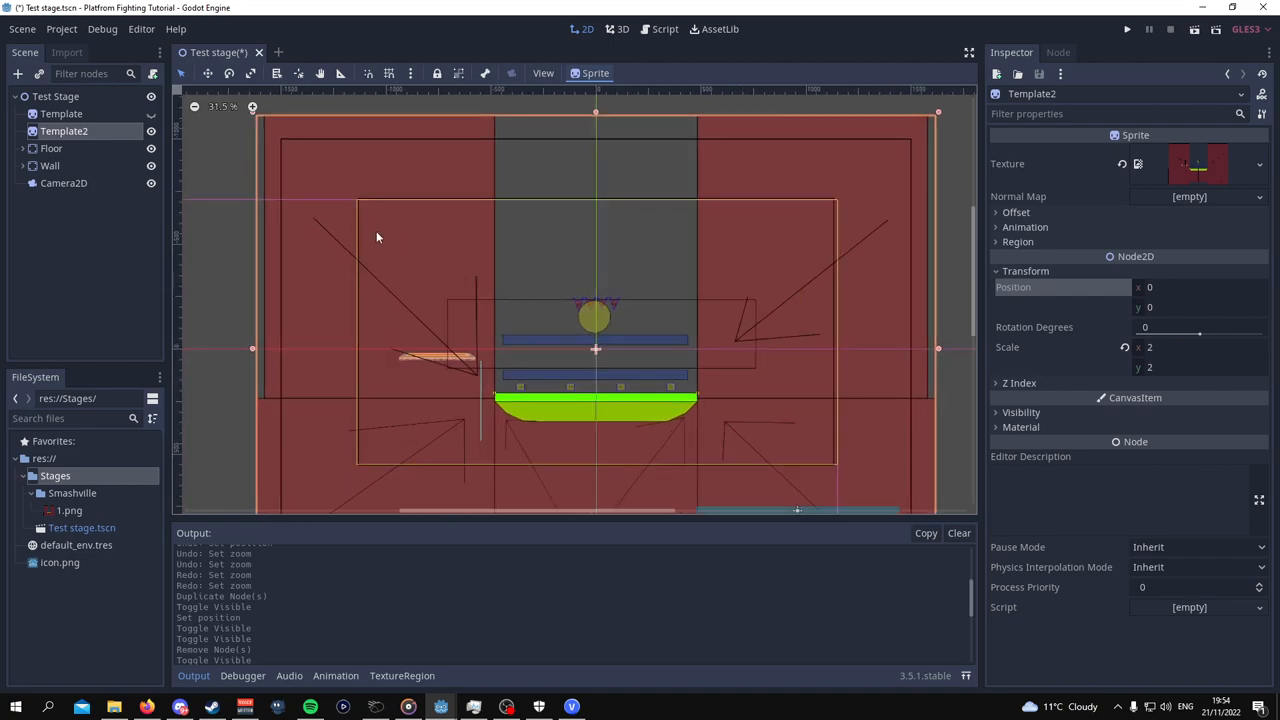
{"action": "mouse_move", "coordinate": [243, 196]}
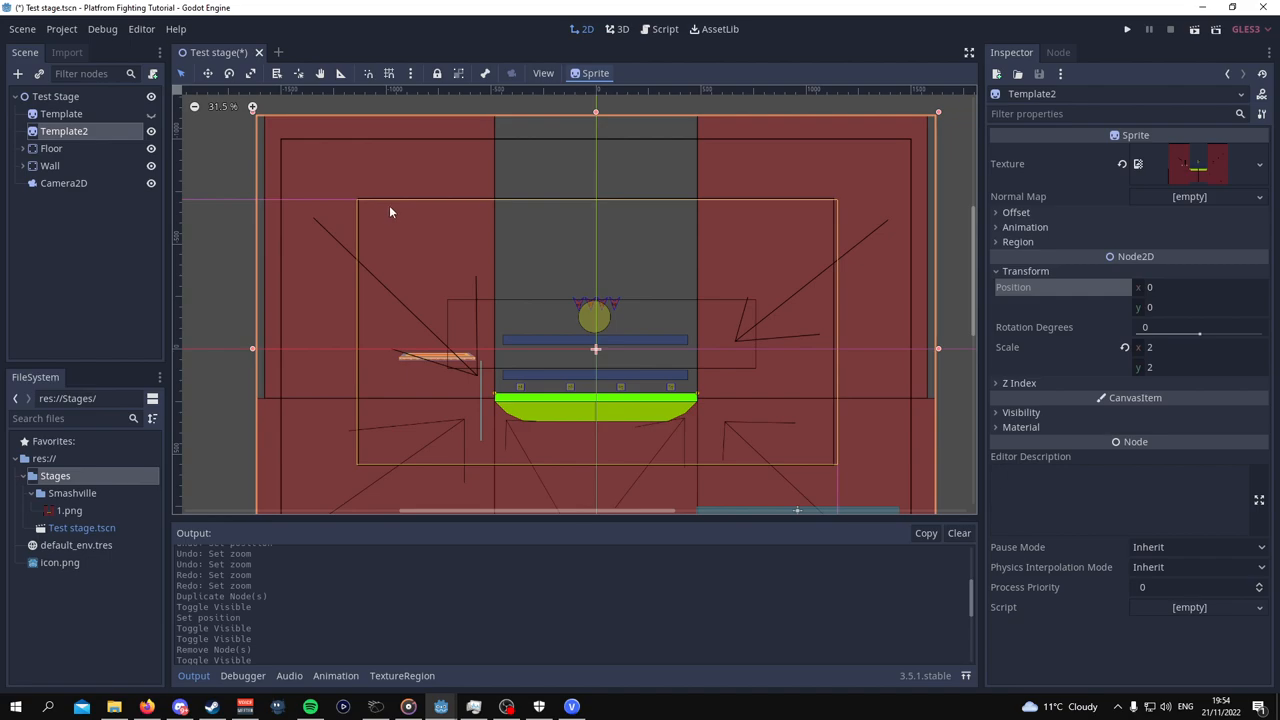
{"action": "mouse_move", "coordinate": [512, 296]}
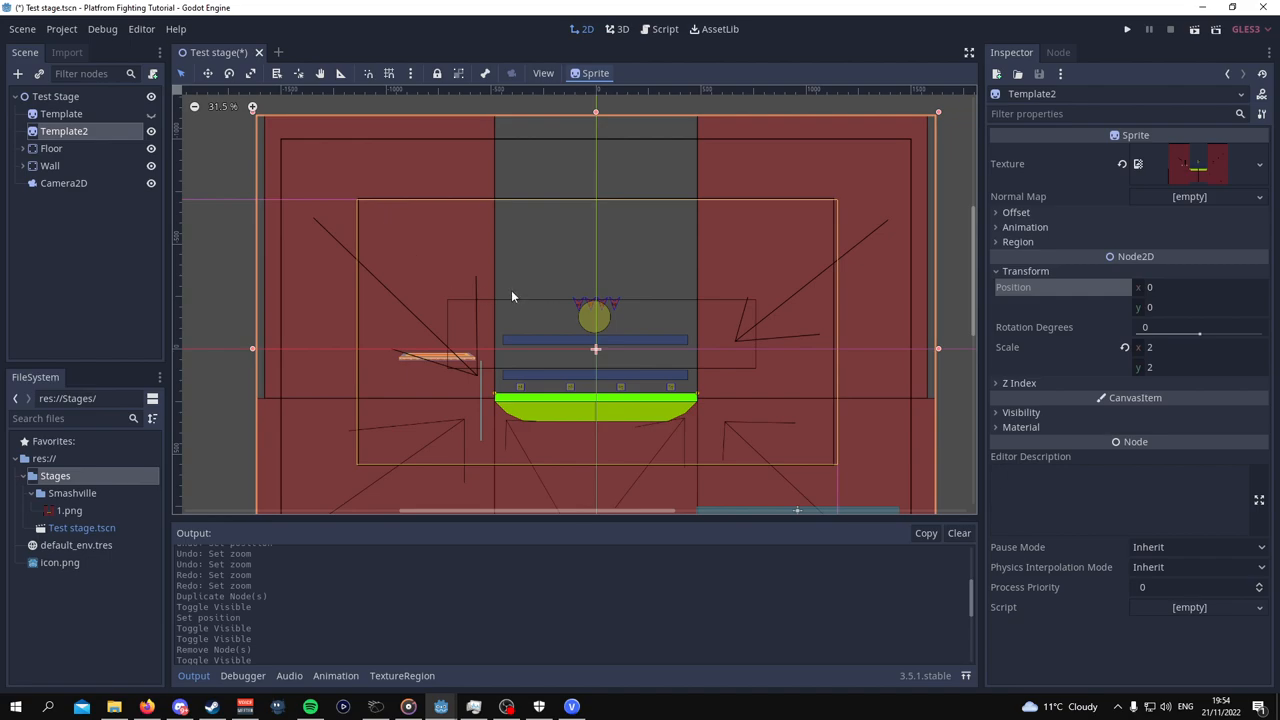
{"action": "mouse_move", "coordinate": [408, 235]}
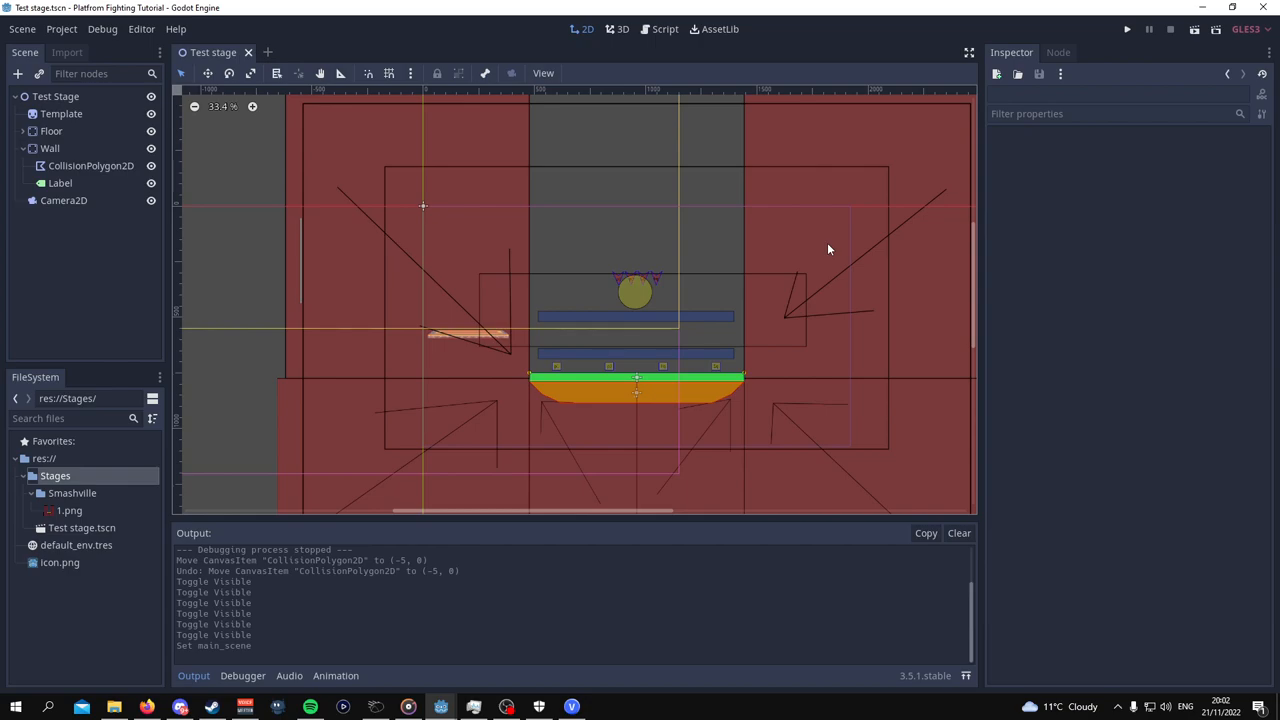
{"action": "mouse_move", "coordinate": [1166, 63]}
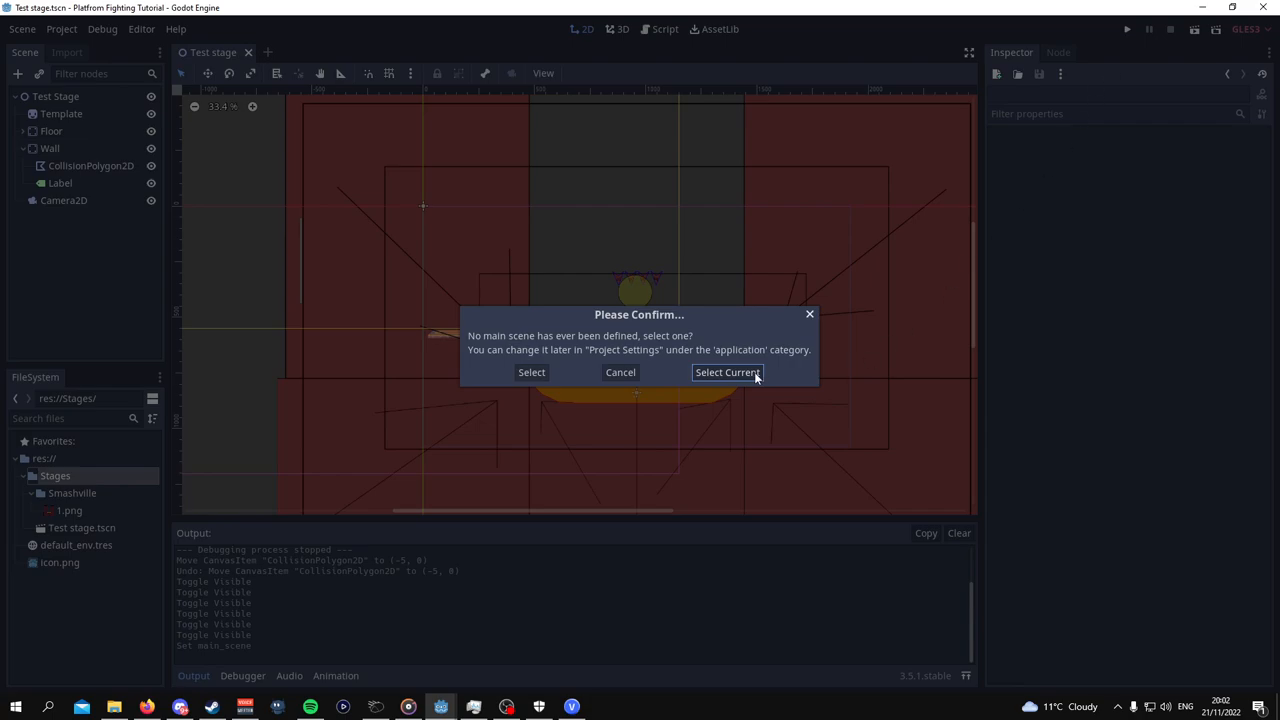
Choose Select Current so Test Stage becomes the main scene and runs.
{"action": "left_click", "coordinate": [726, 372]}
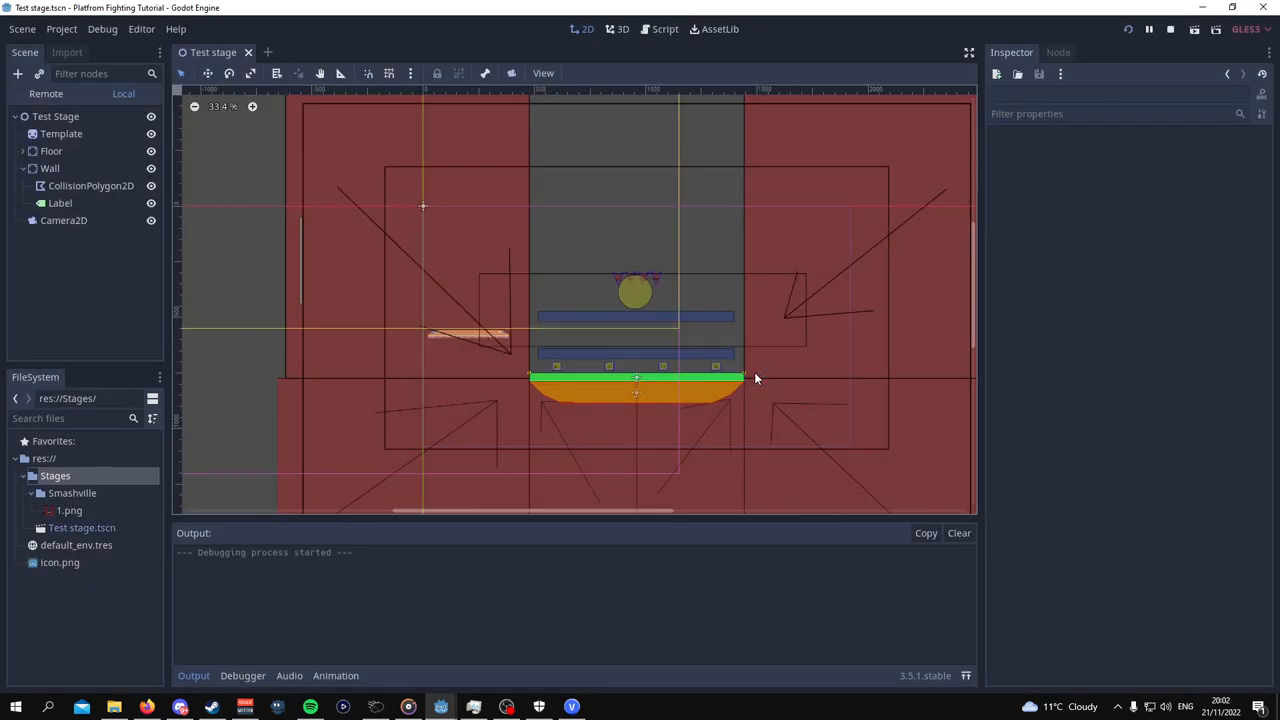